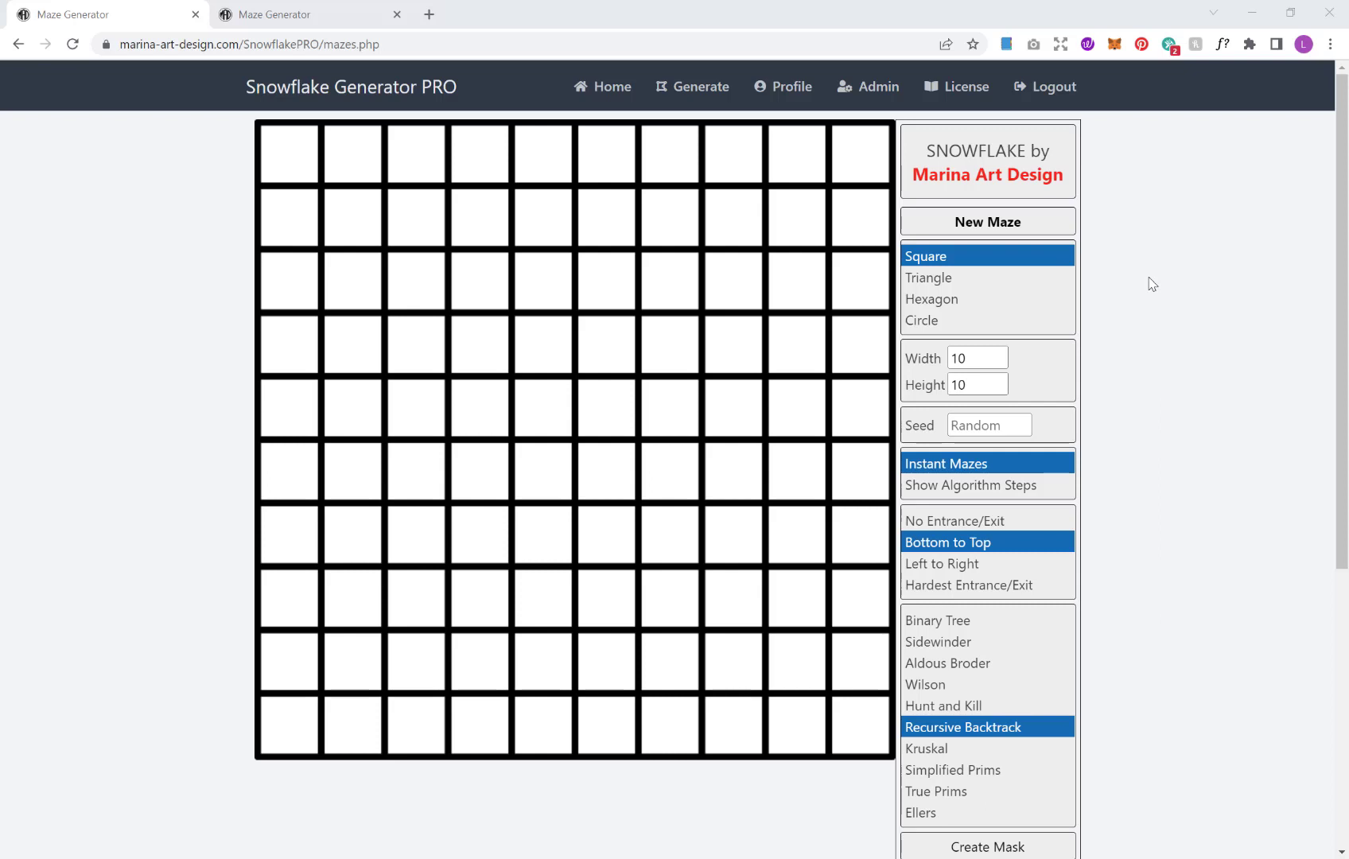
mouse_move(1058, 280)
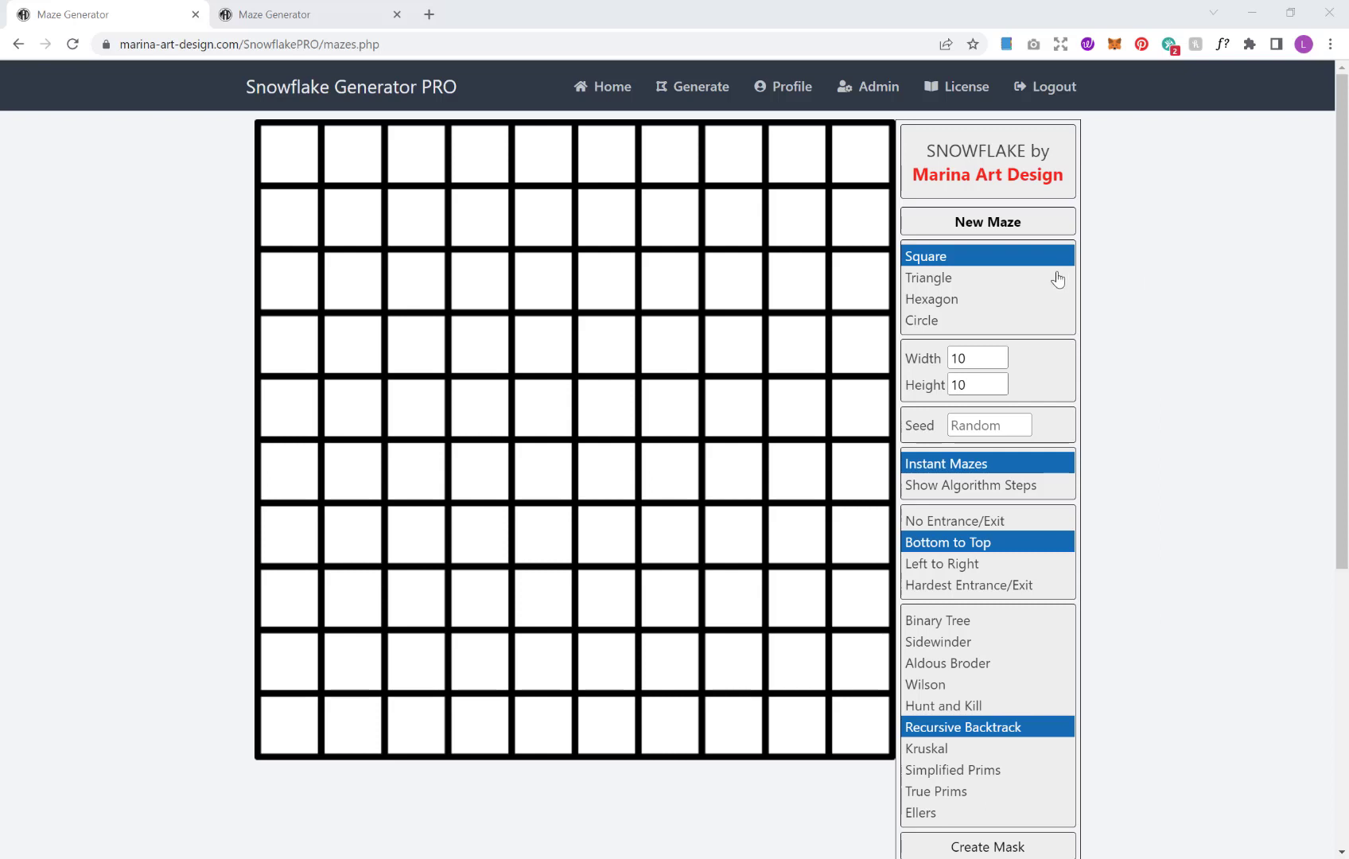
mouse_move(471, 98)
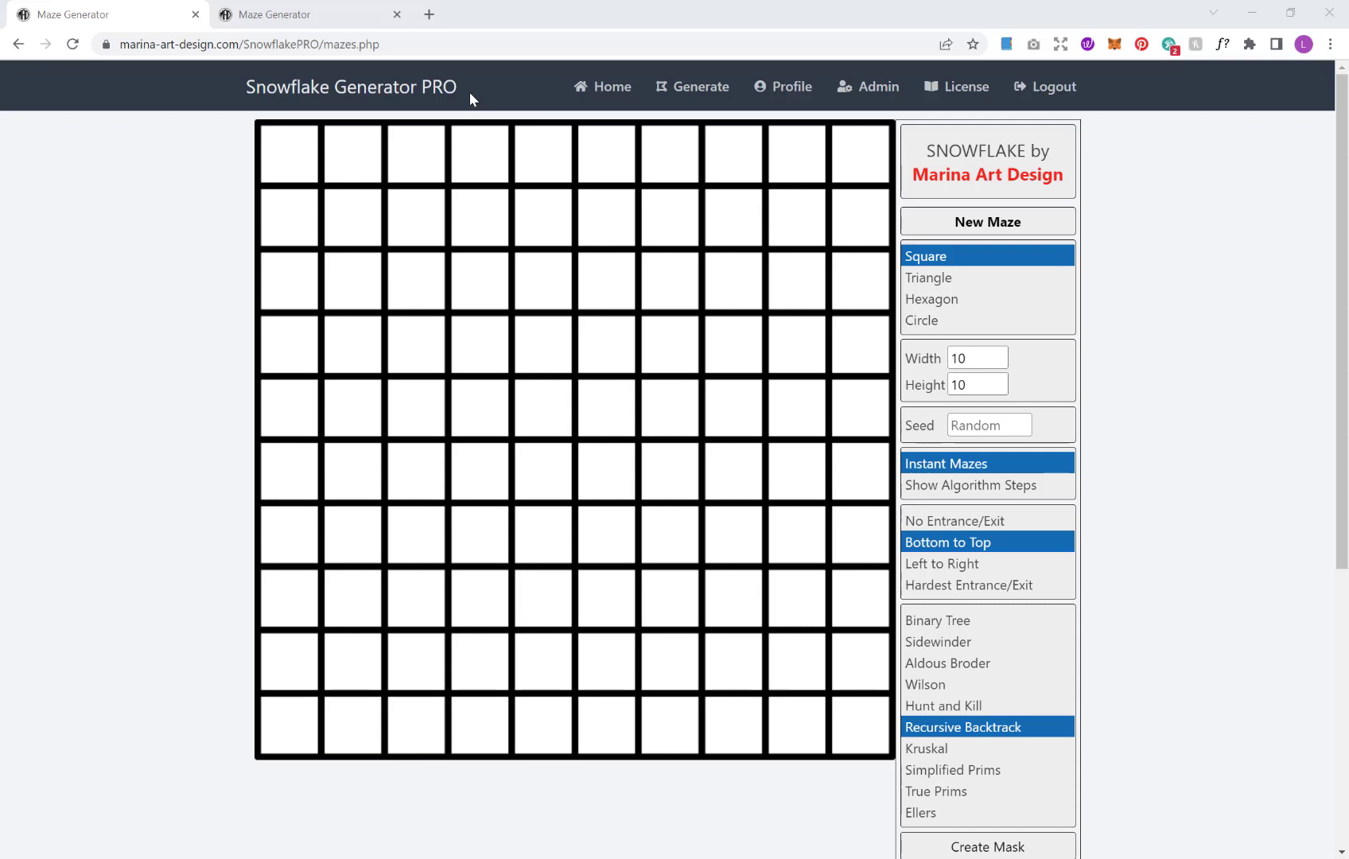
mouse_move(878, 239)
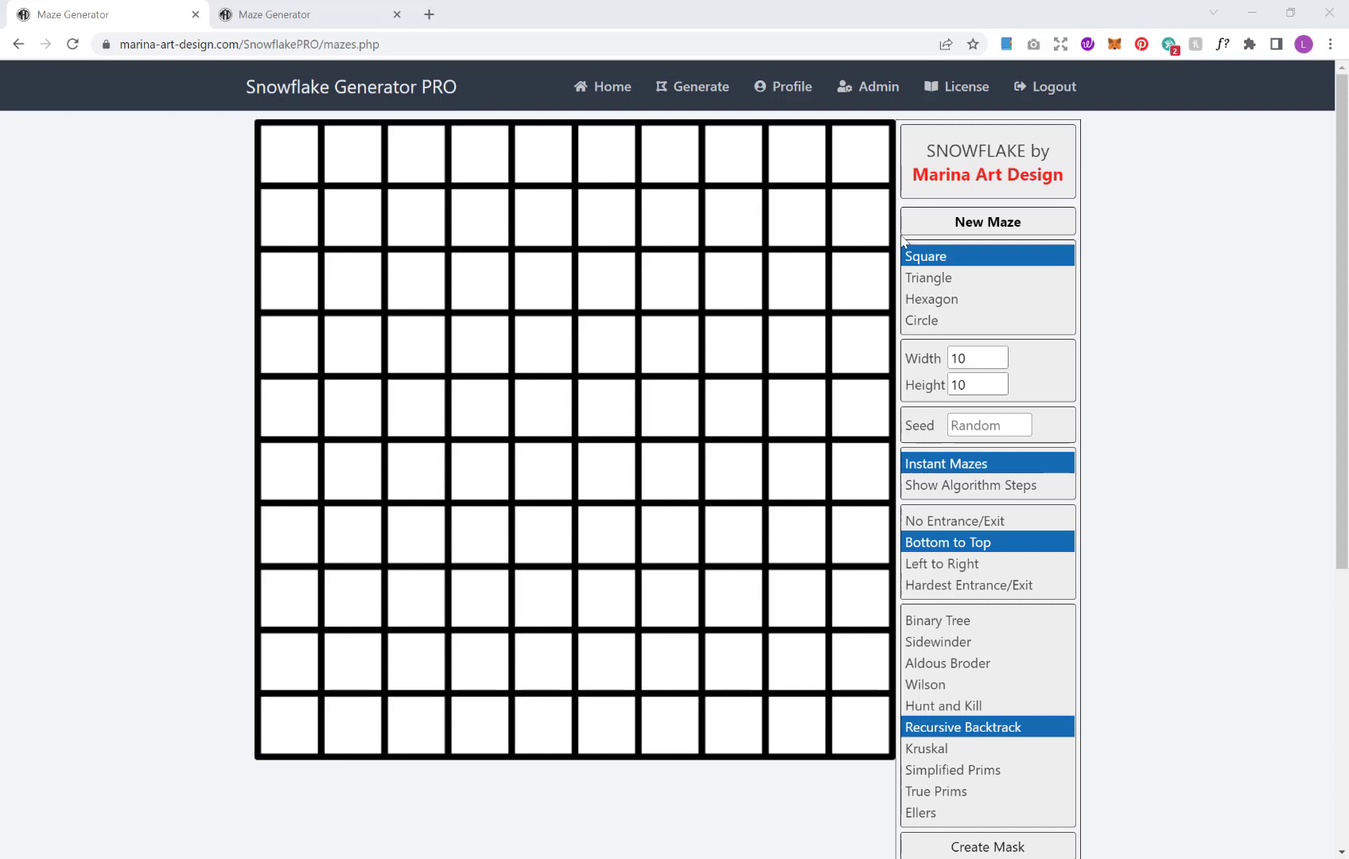
mouse_move(855, 241)
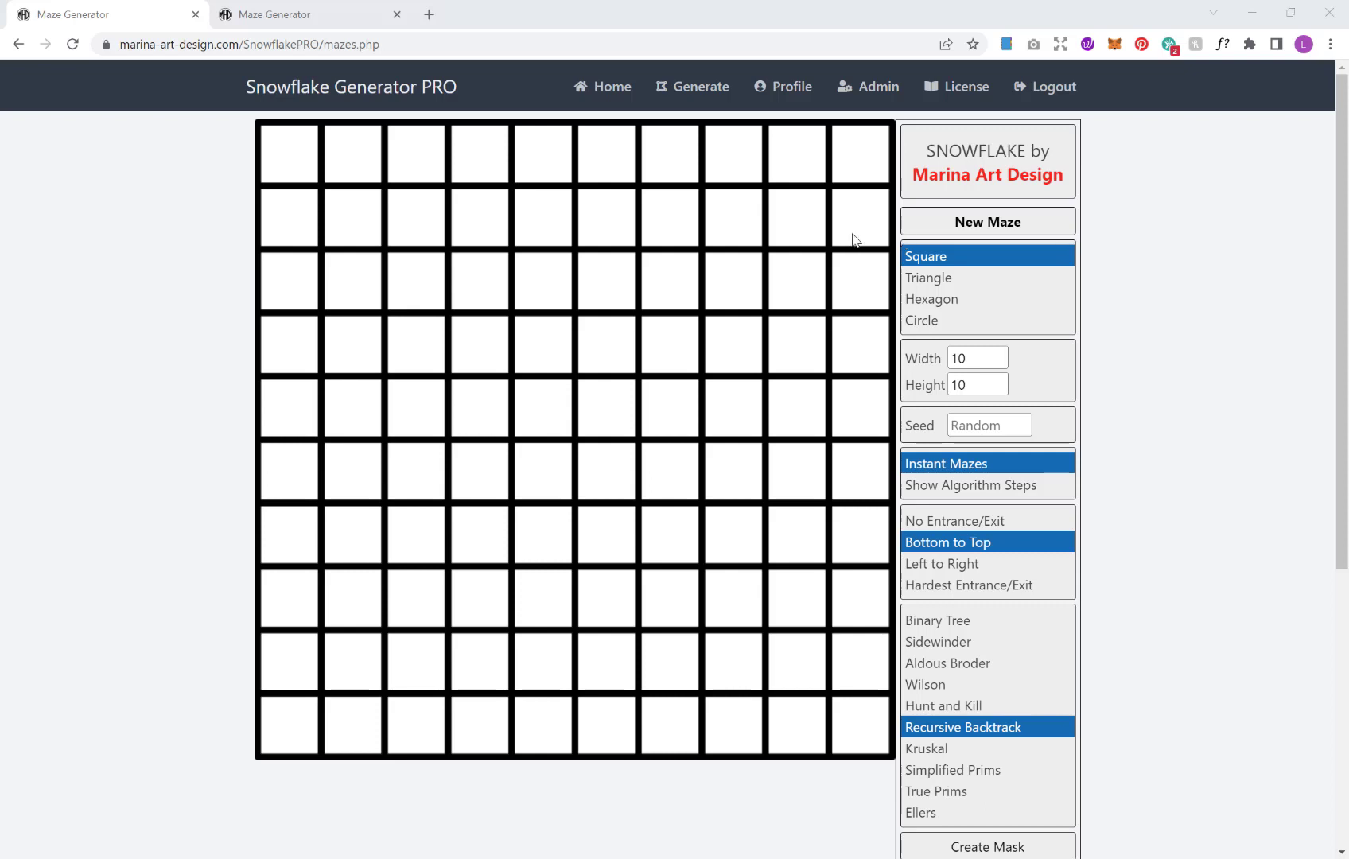
mouse_move(1049, 250)
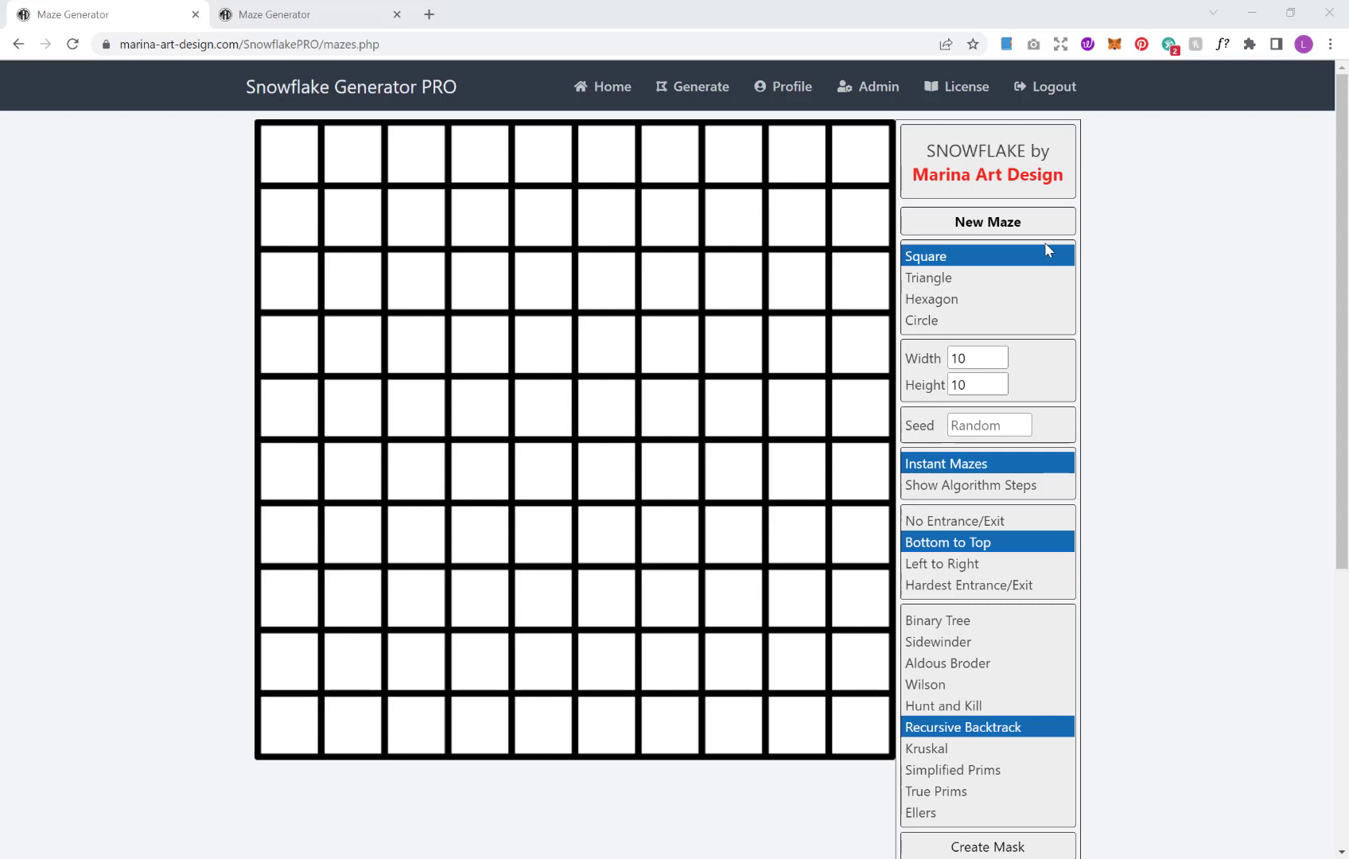
mouse_move(1029, 252)
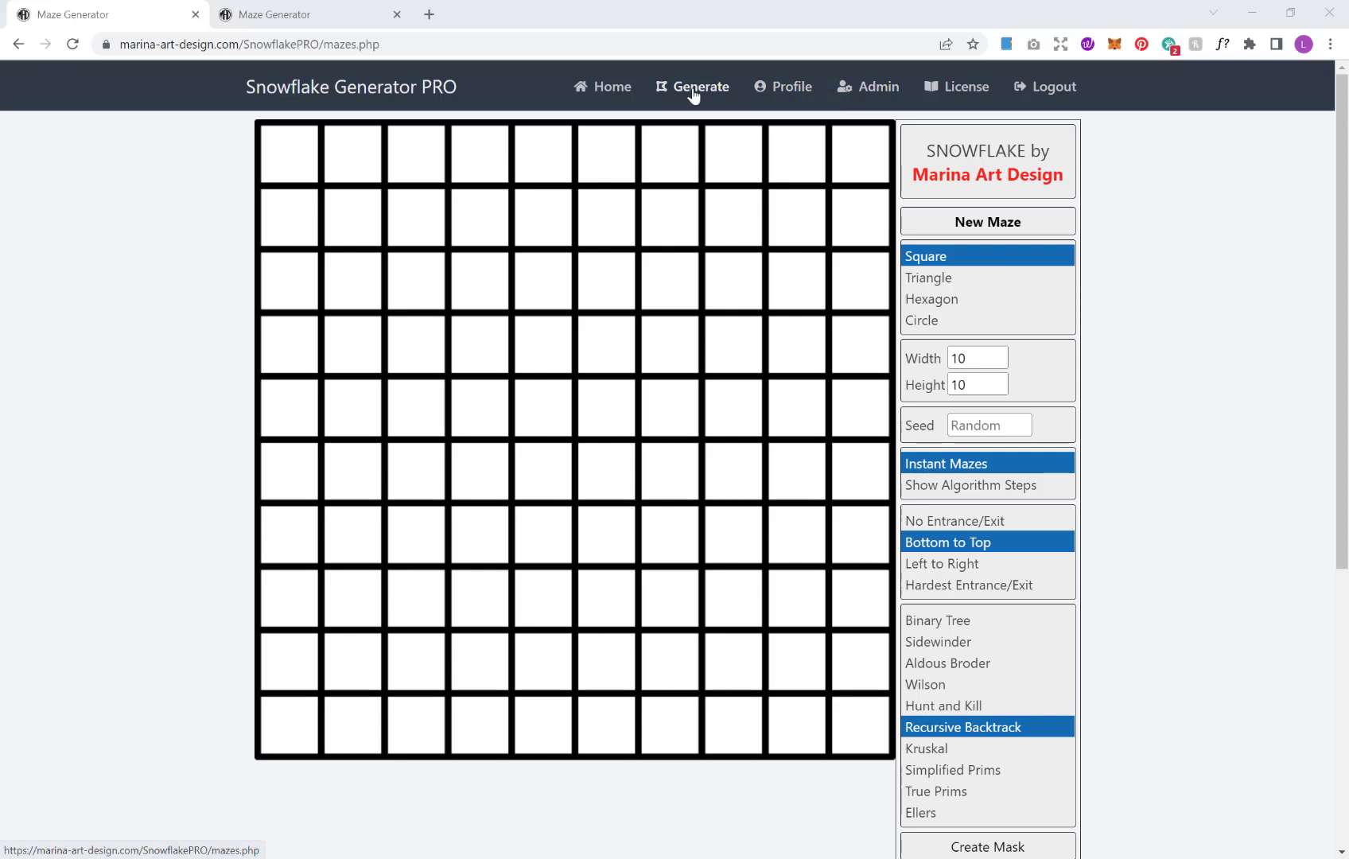
mouse_move(897, 176)
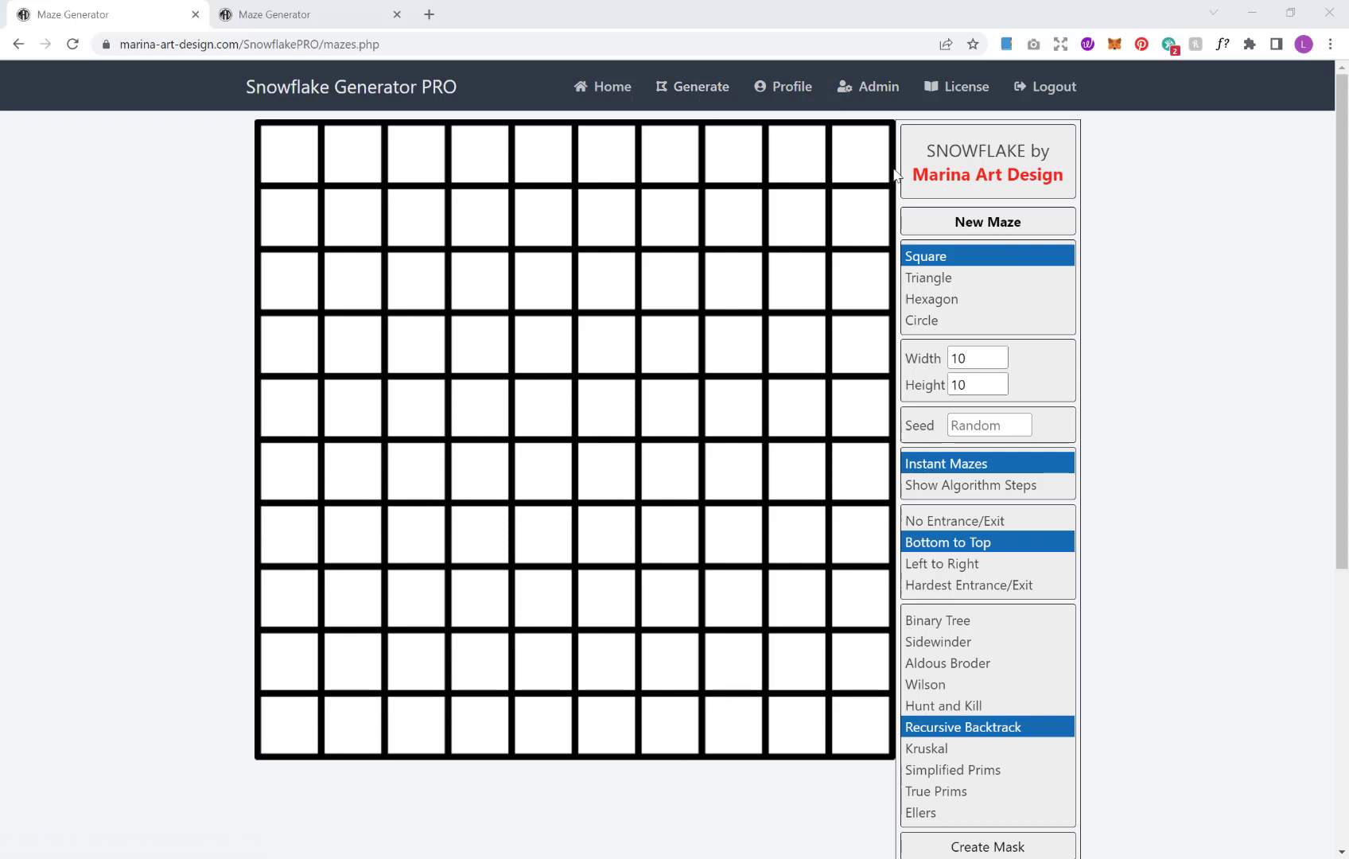
mouse_move(1022, 255)
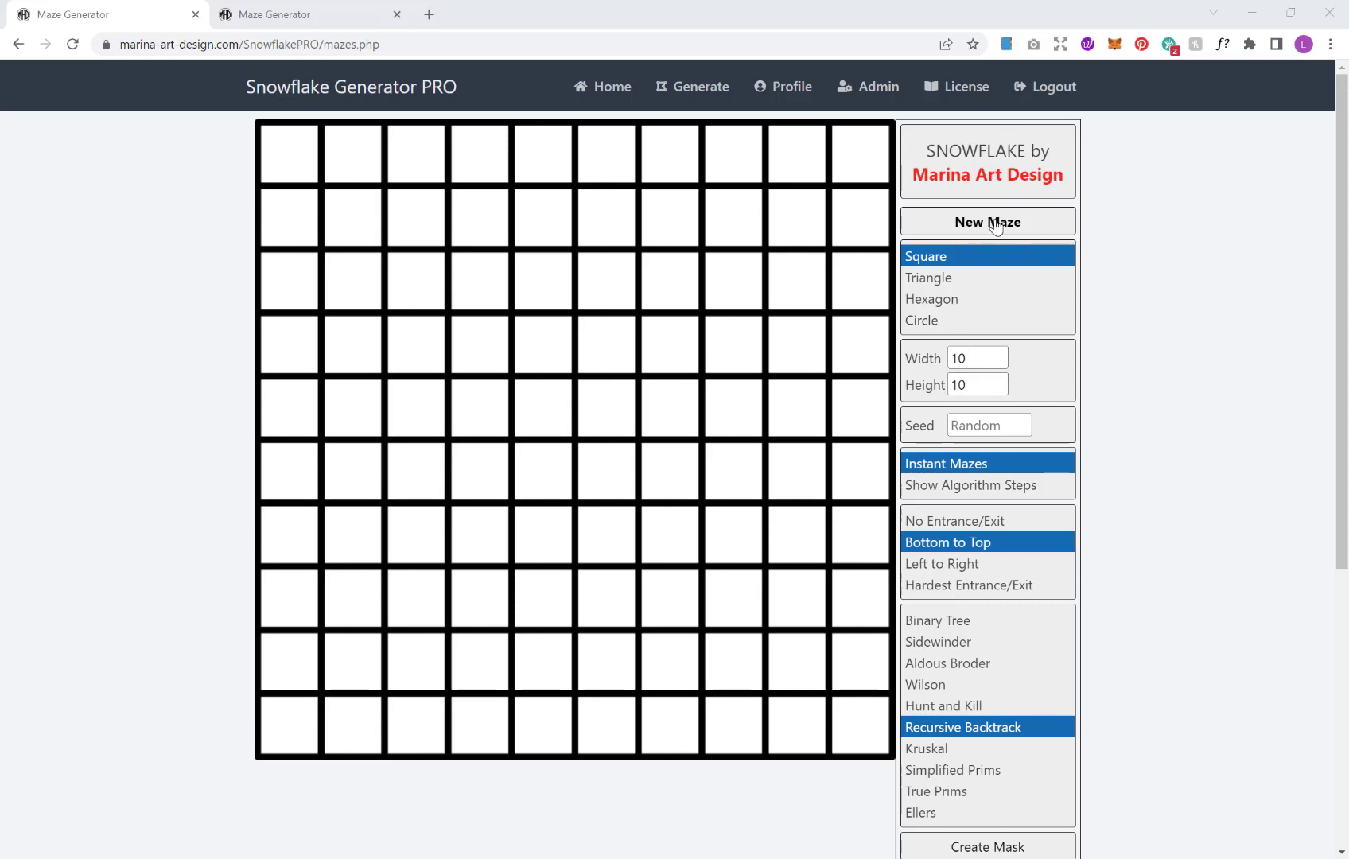
mouse_move(925, 259)
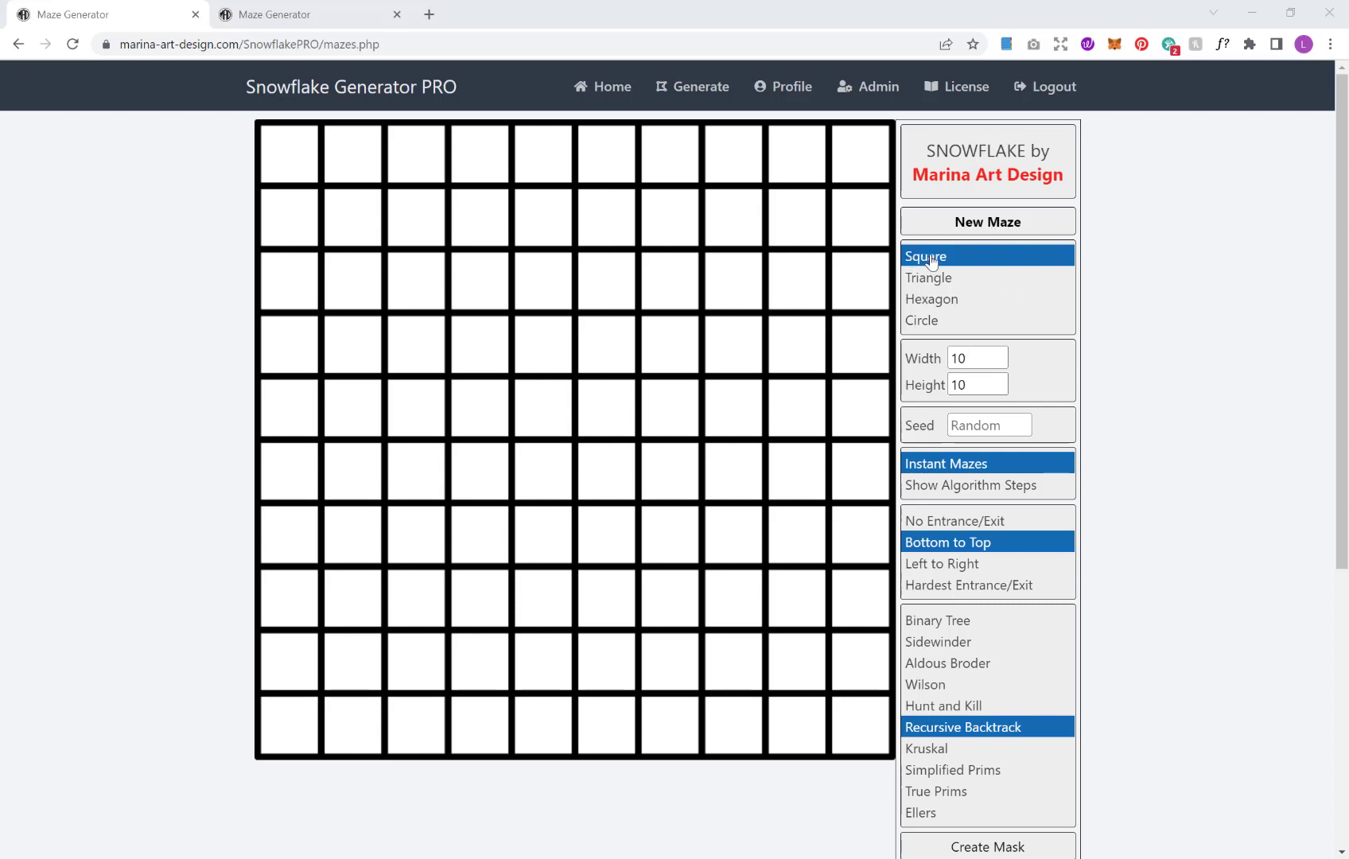
- Preview triangular, hexagonal and circular cell layouts, then return to square cells
click(929, 277)
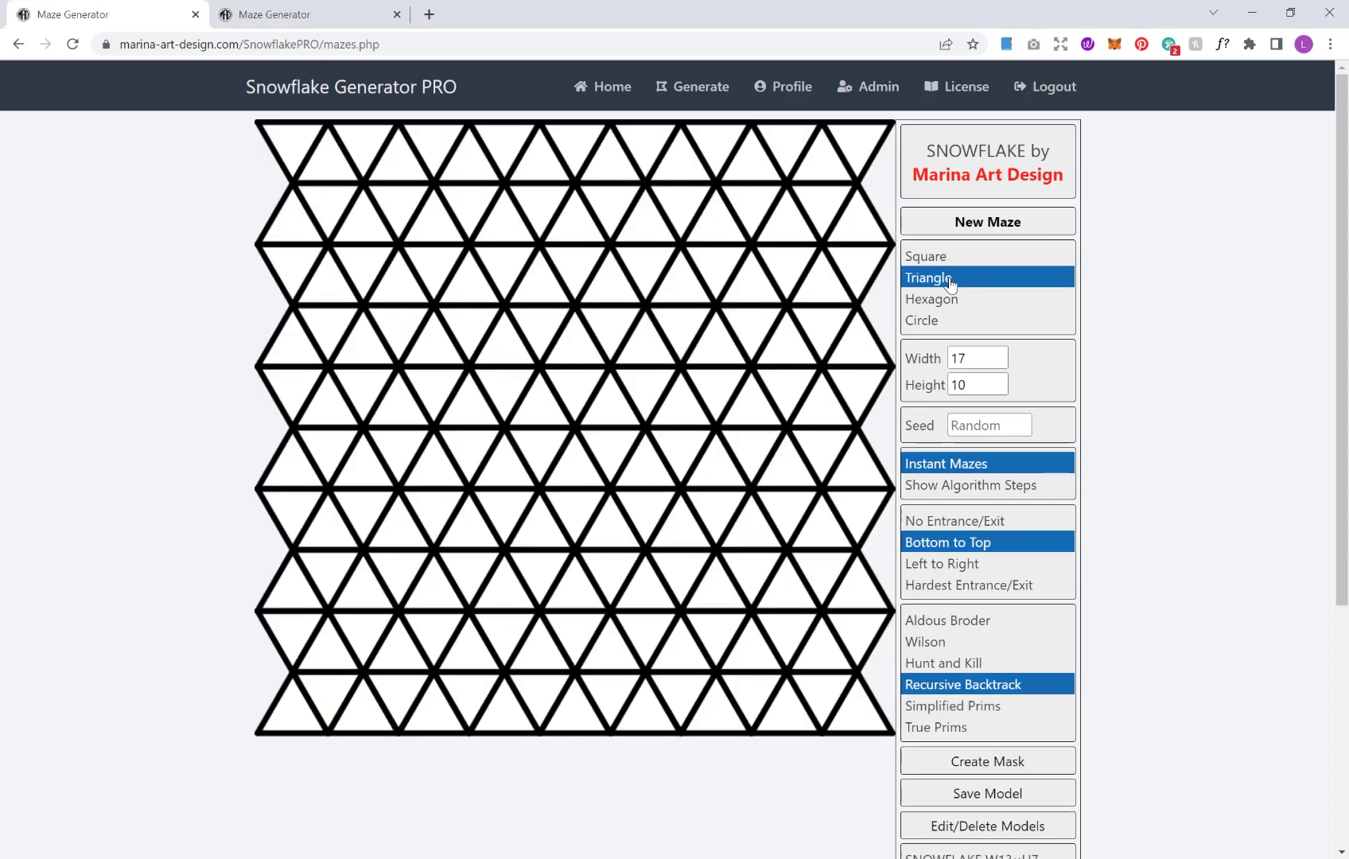
click(931, 299)
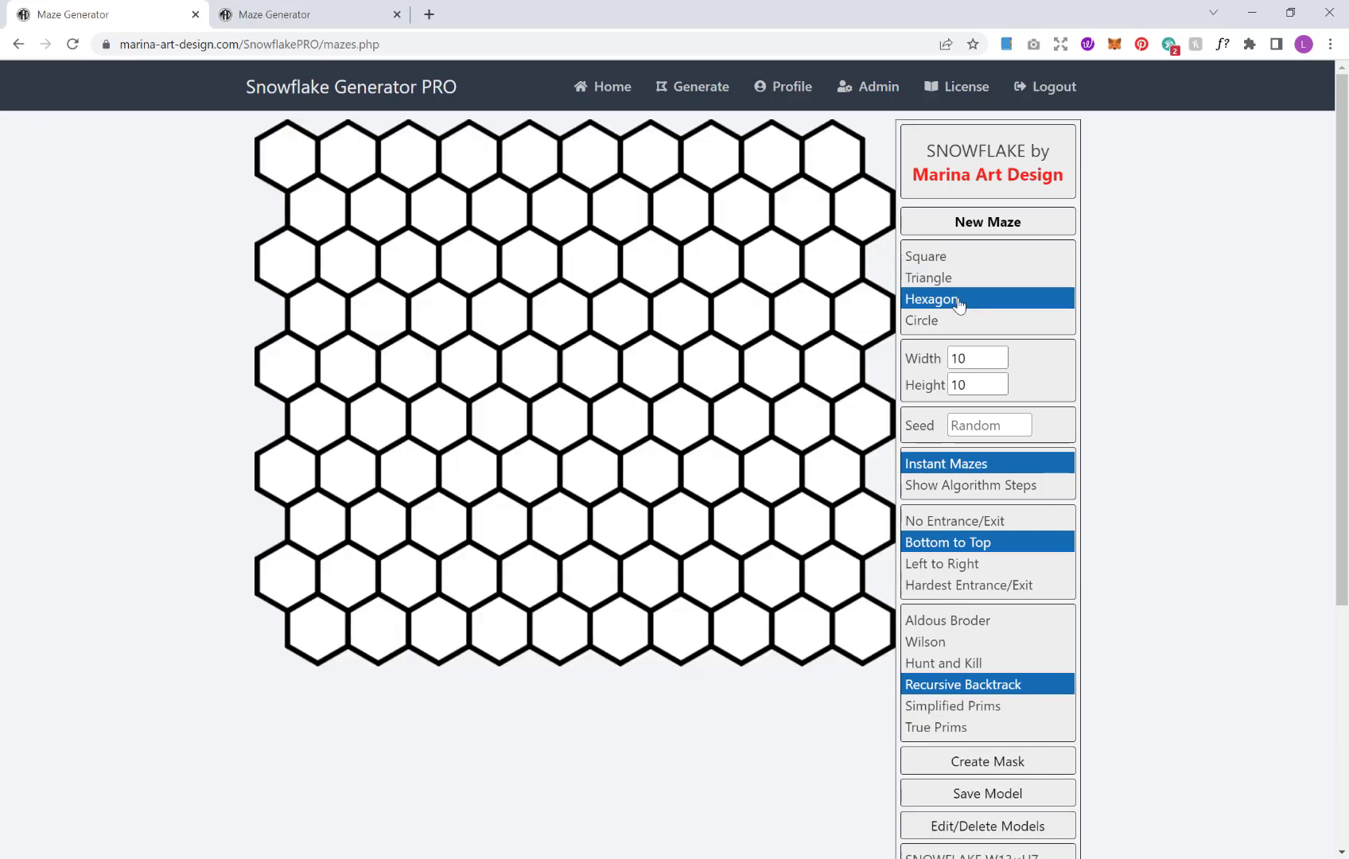
click(921, 321)
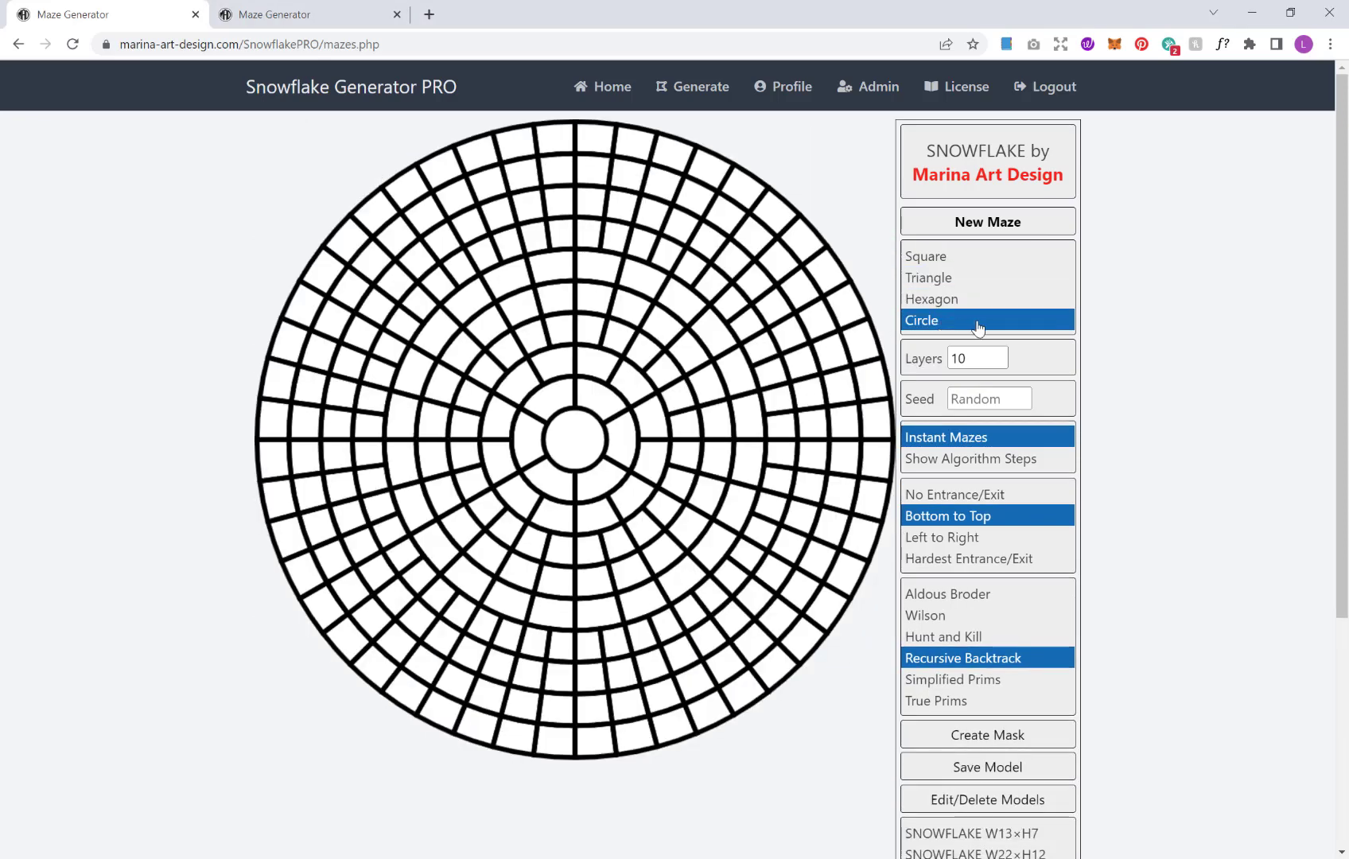
mouse_move(942, 257)
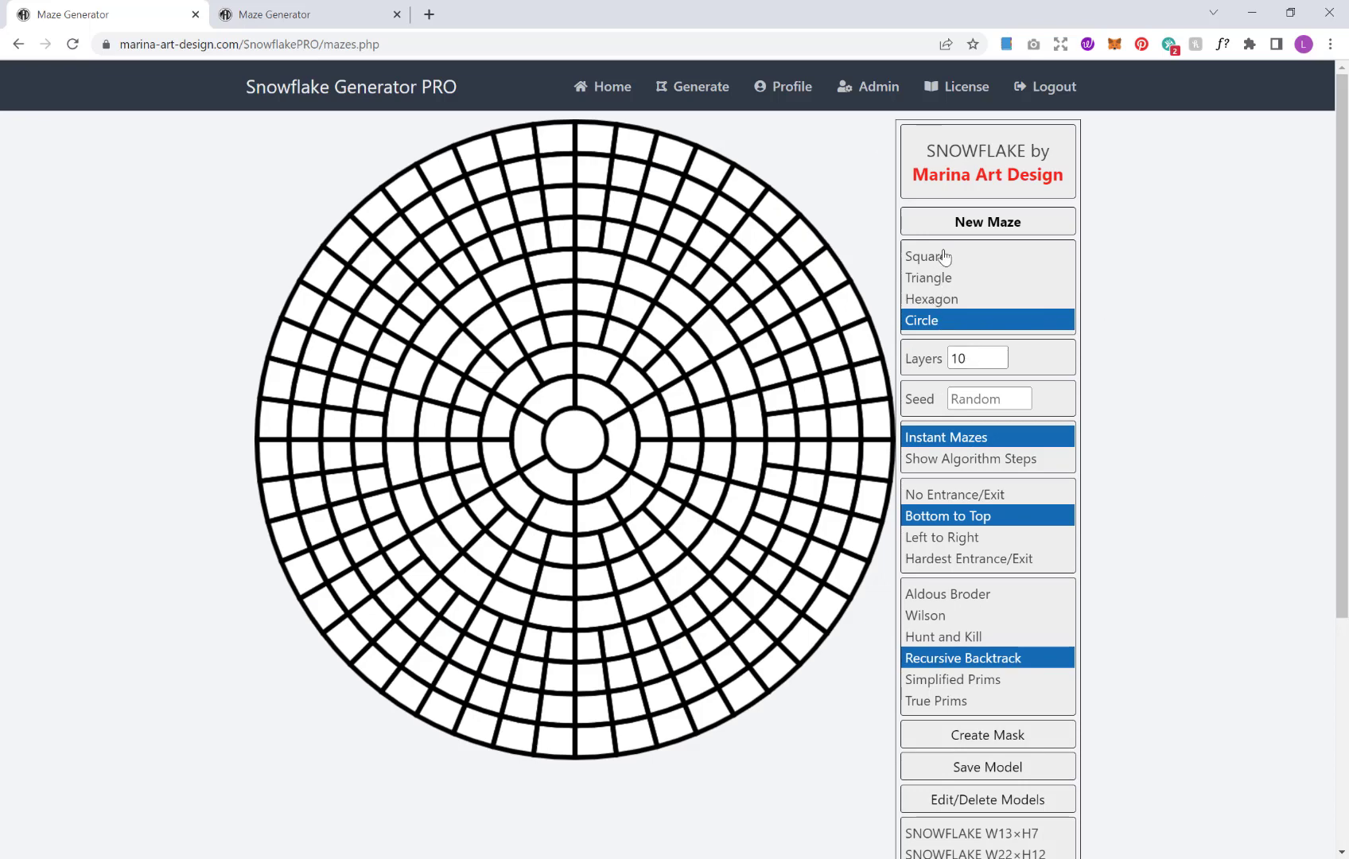
click(926, 256)
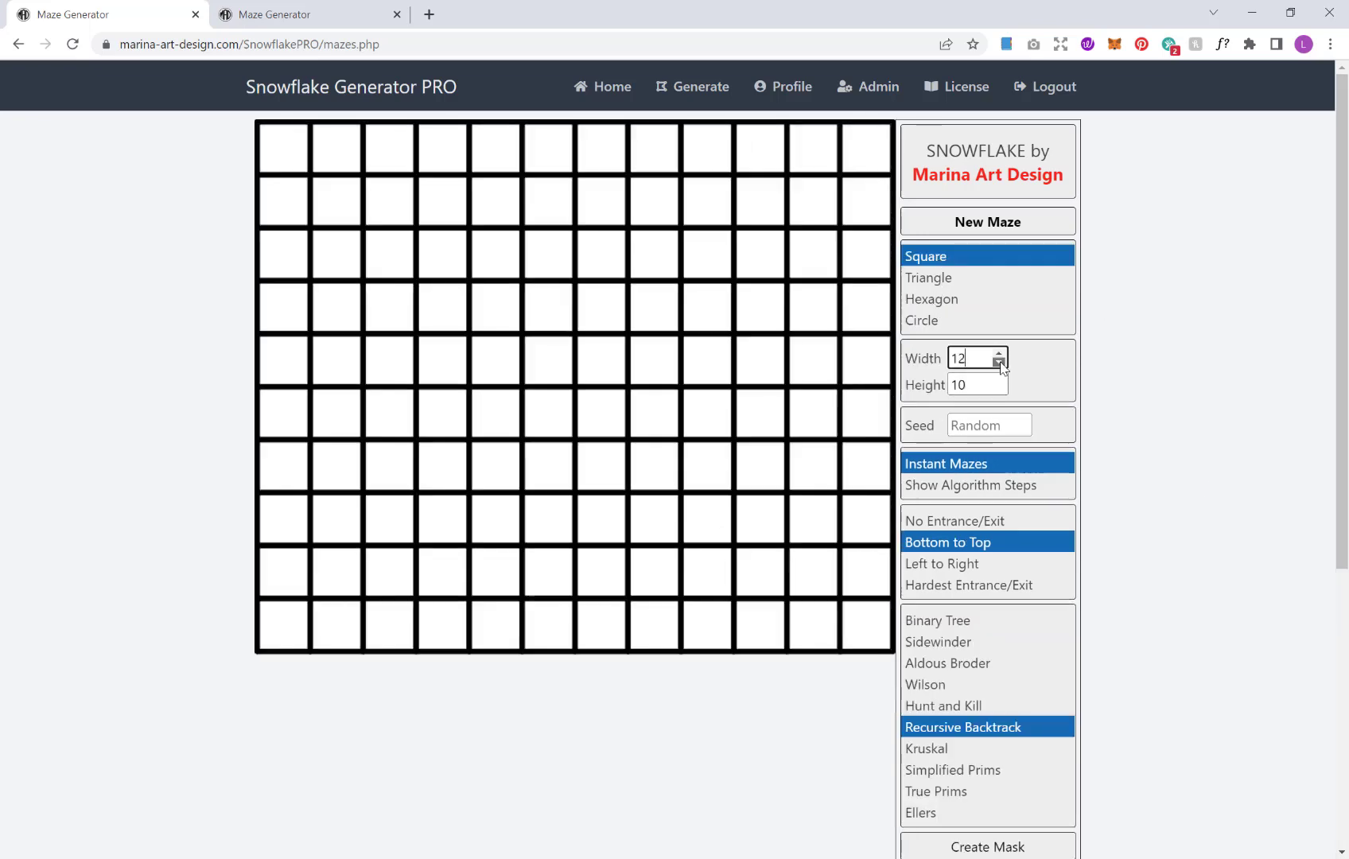
- Adjust the grid's Width and Layers sizes, ending on the square grid
click(999, 381)
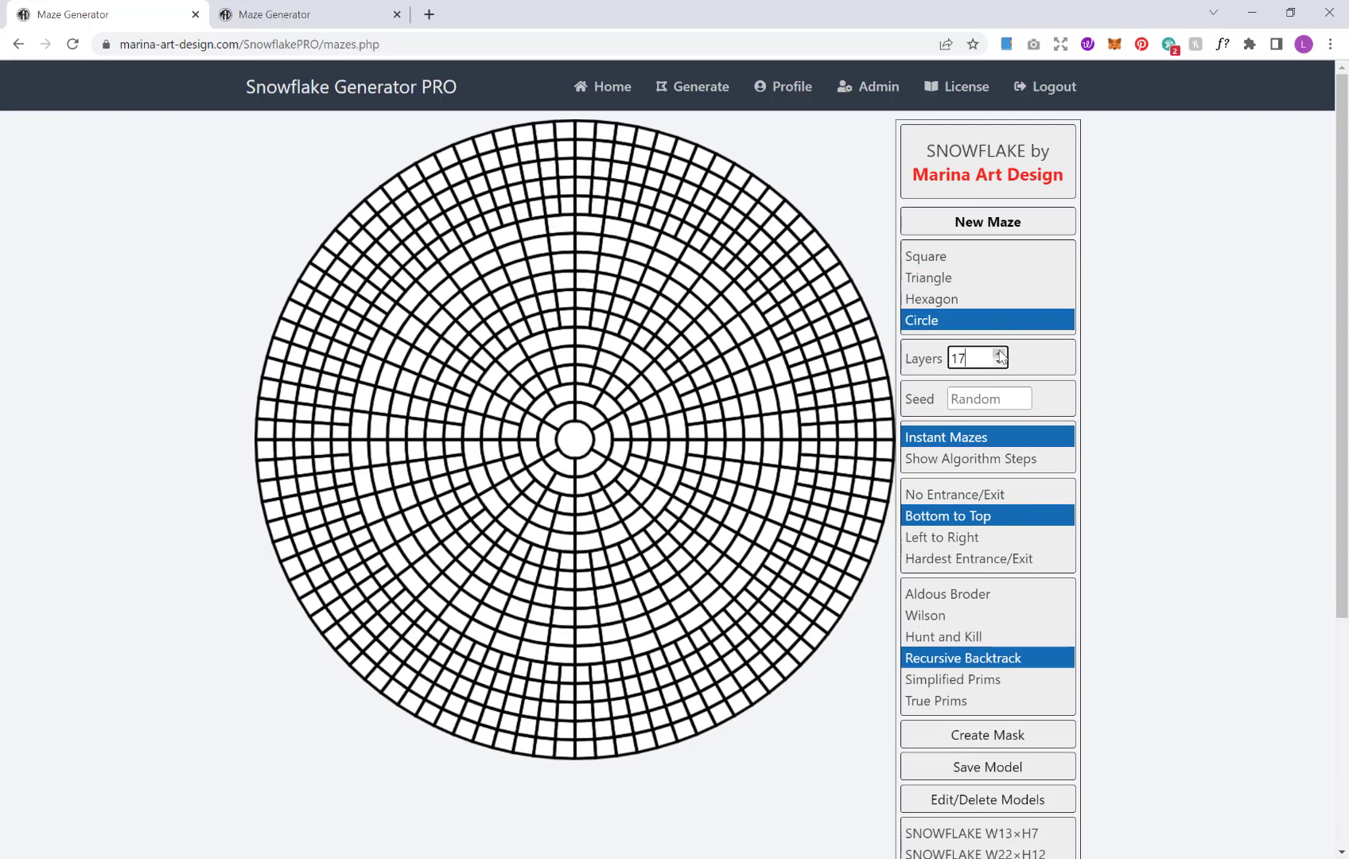
click(999, 363)
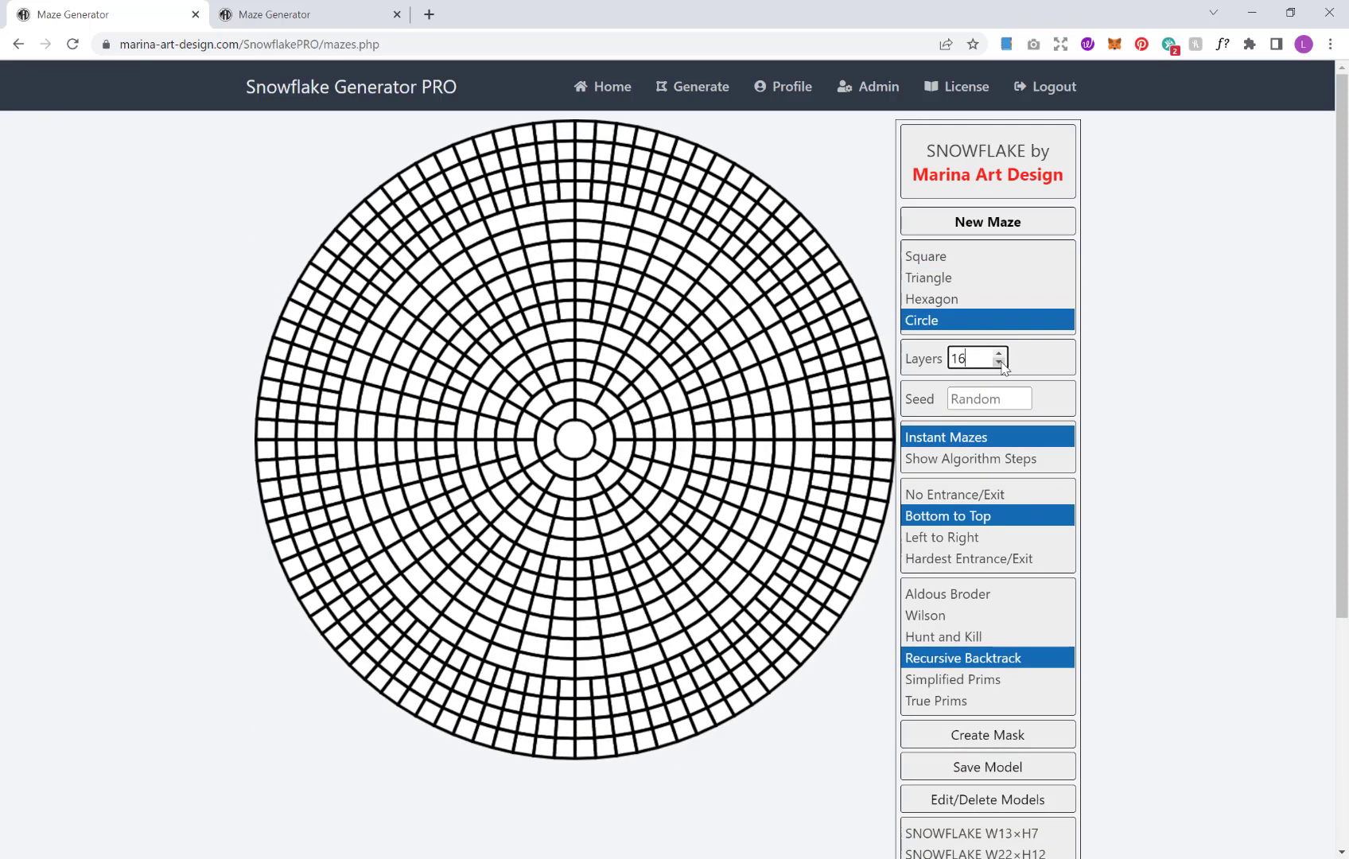
click(927, 256)
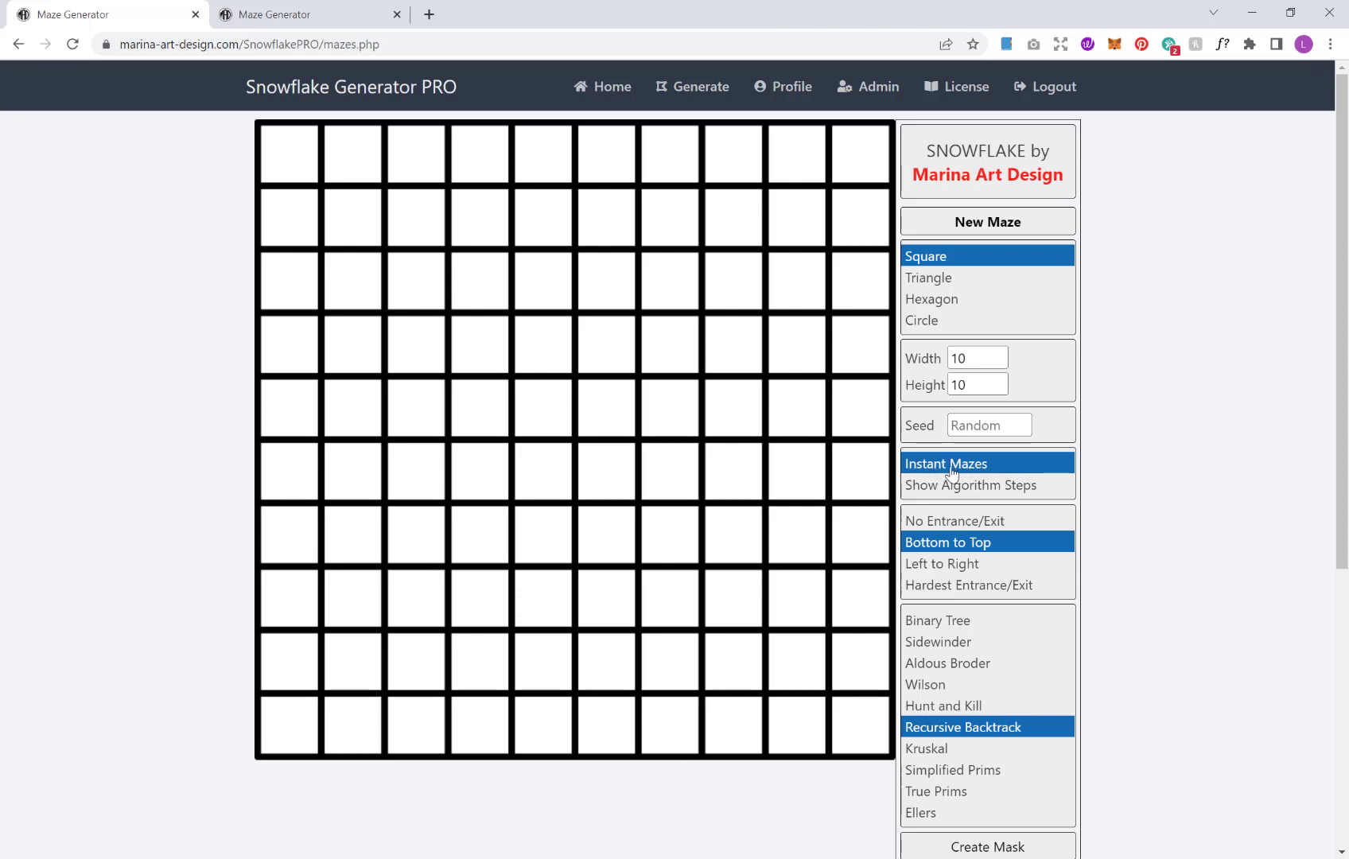
mouse_move(918, 491)
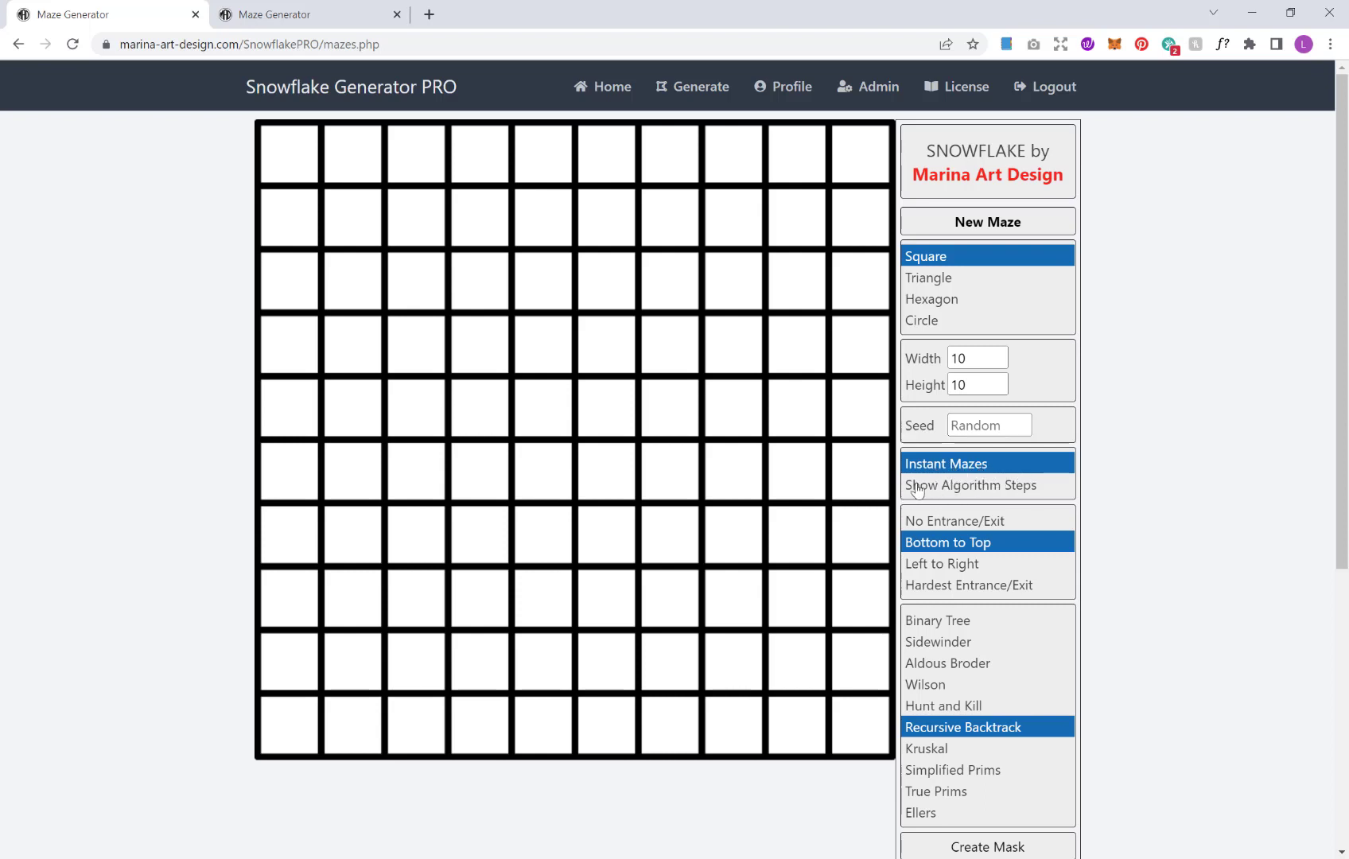
mouse_move(706, 379)
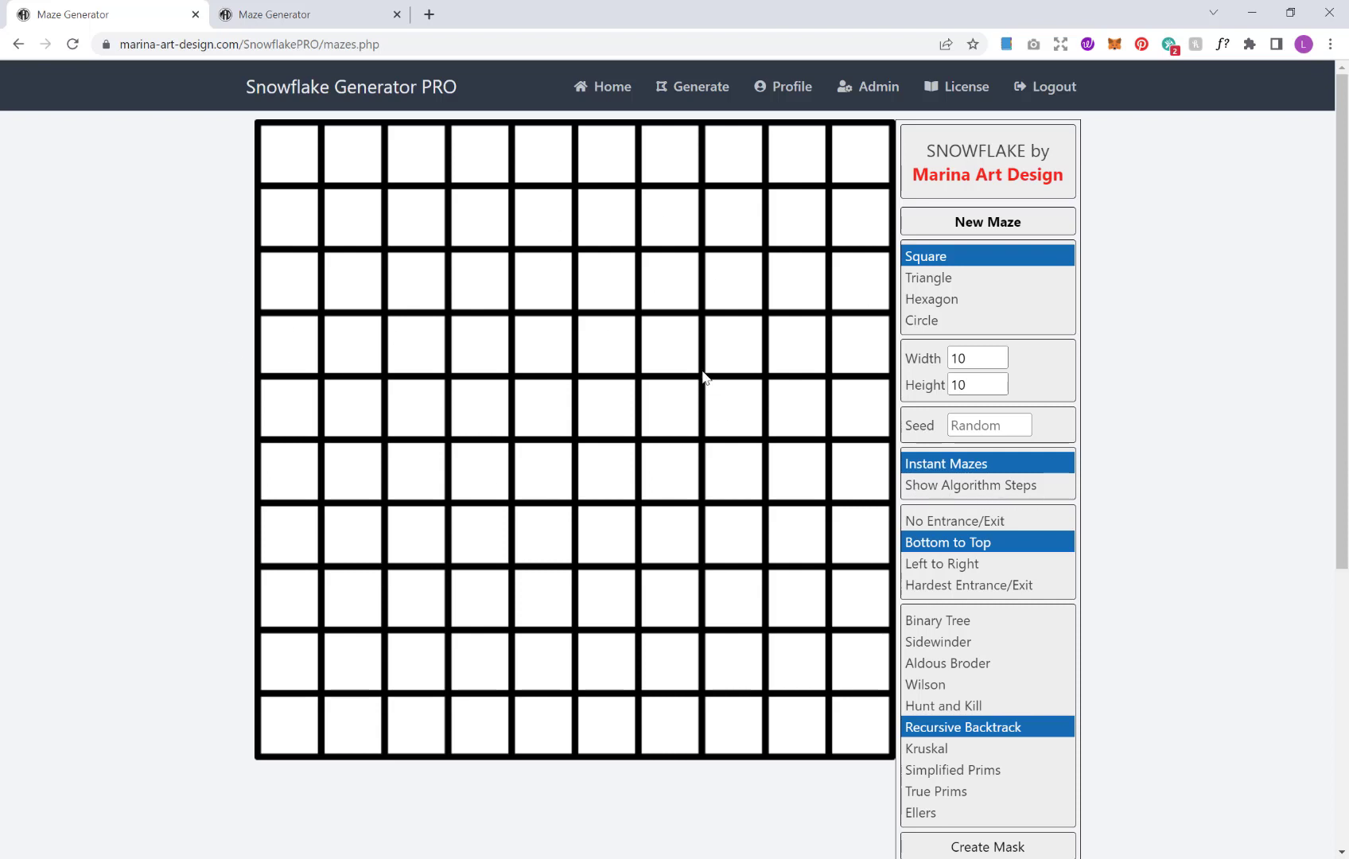
mouse_move(392, 416)
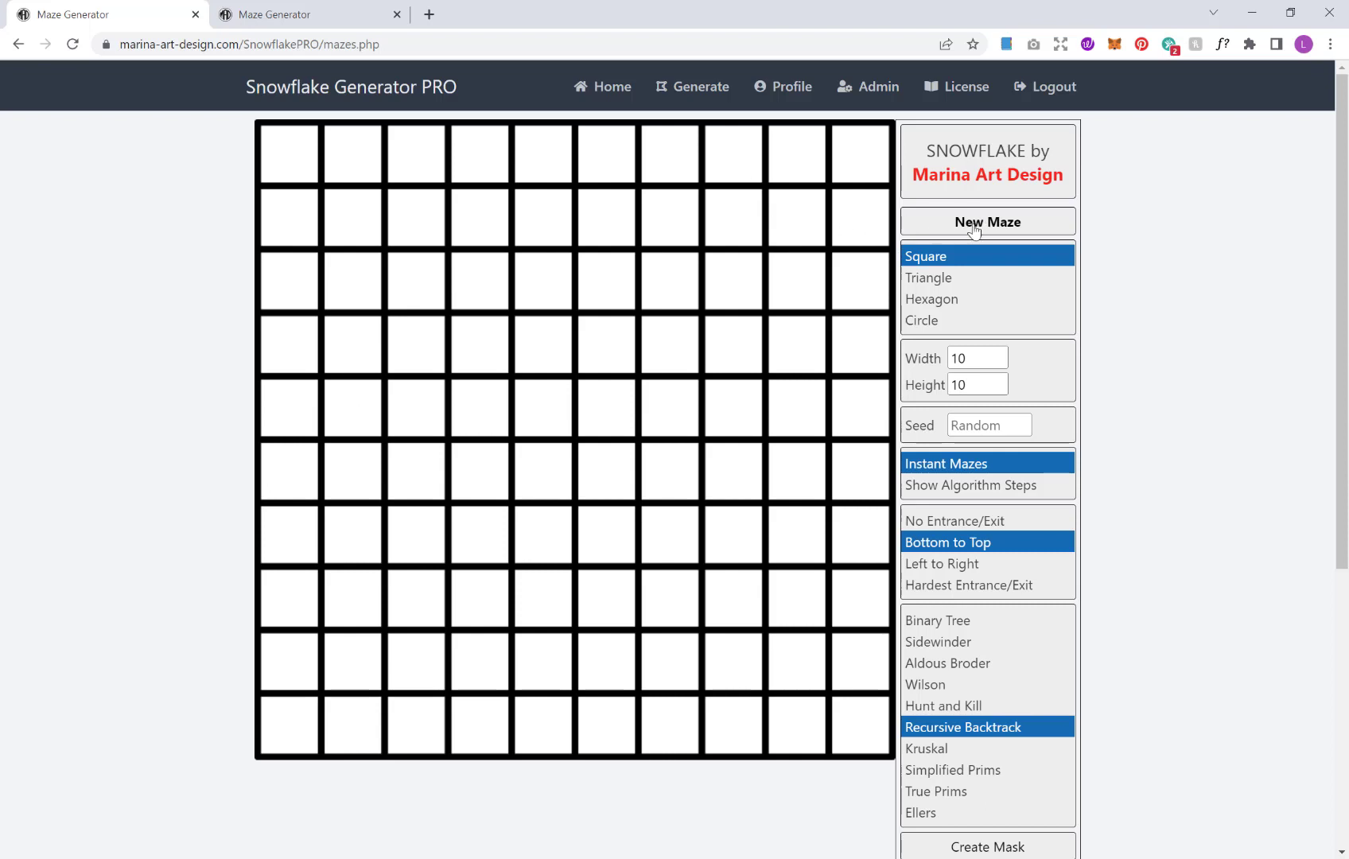
- Generate a sample maze, then an animated one with algorithm steps, and go back
click(987, 222)
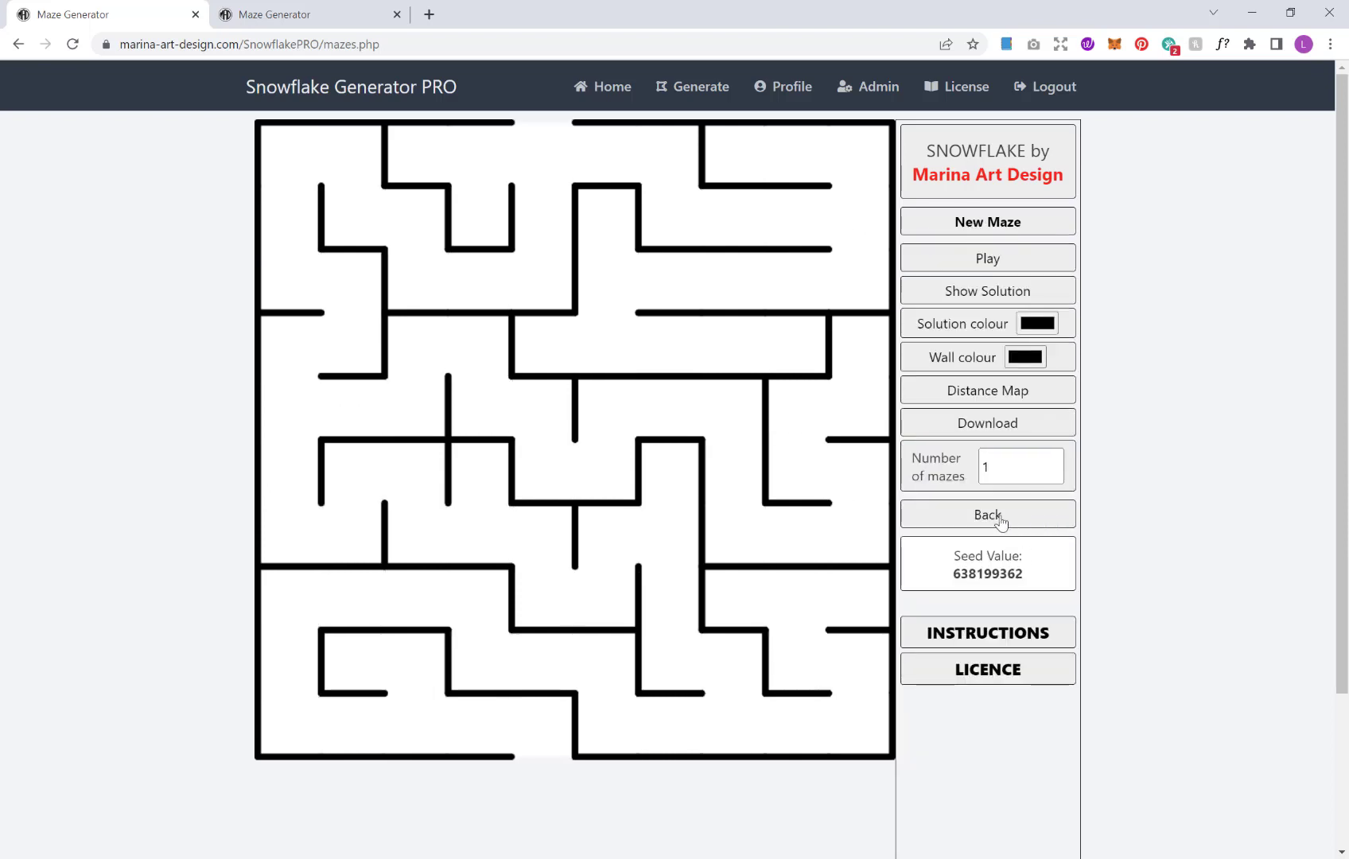
click(987, 515)
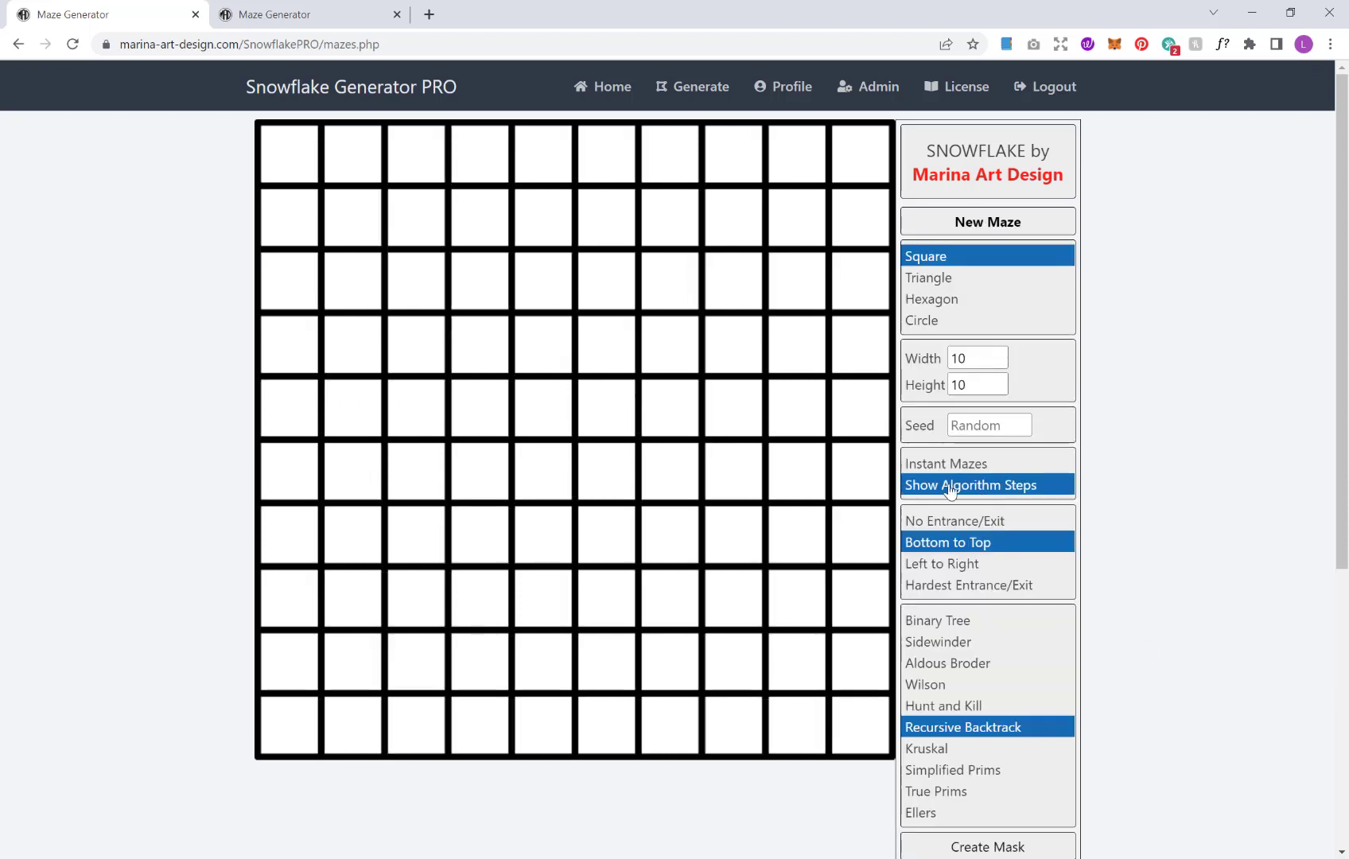
click(970, 484)
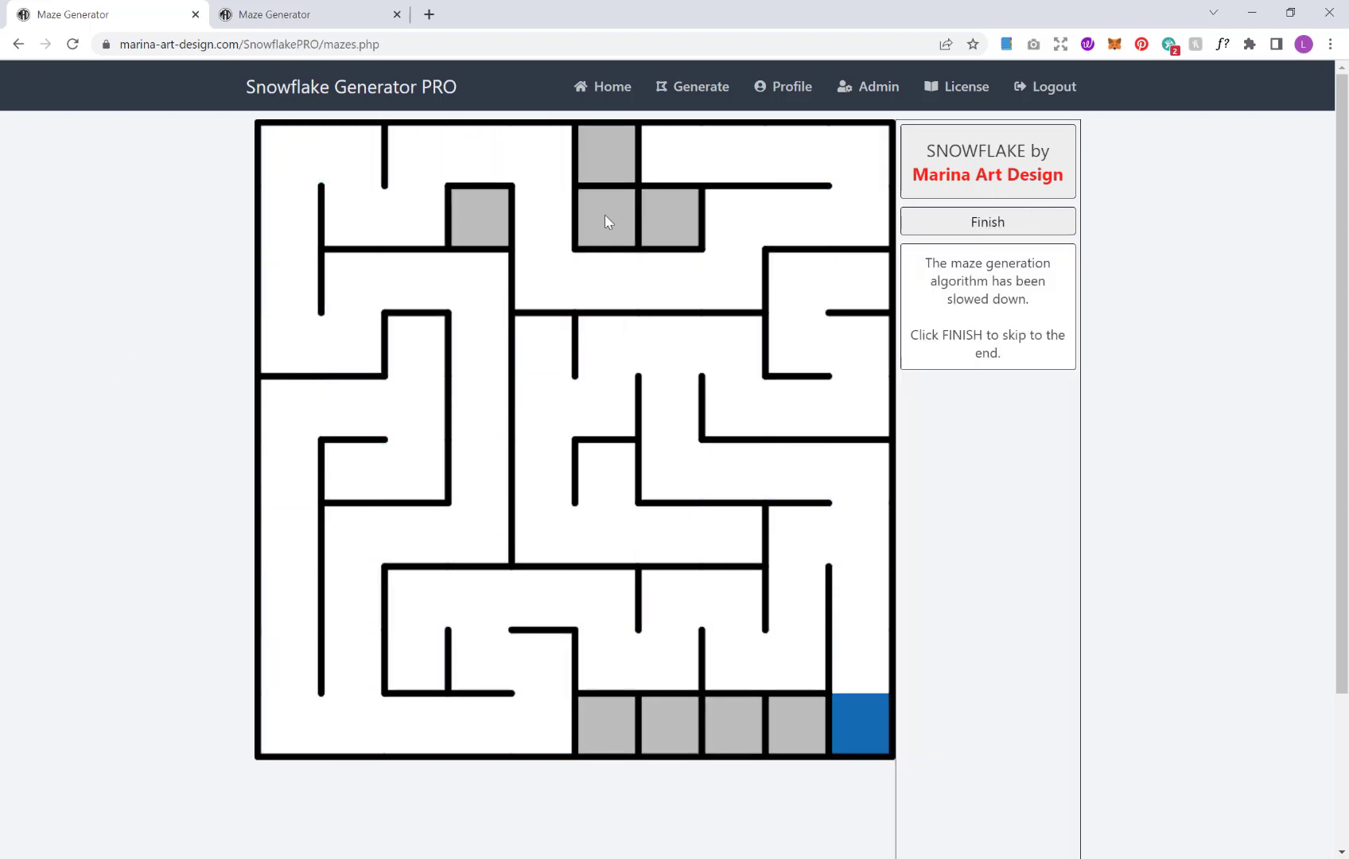
click(987, 221)
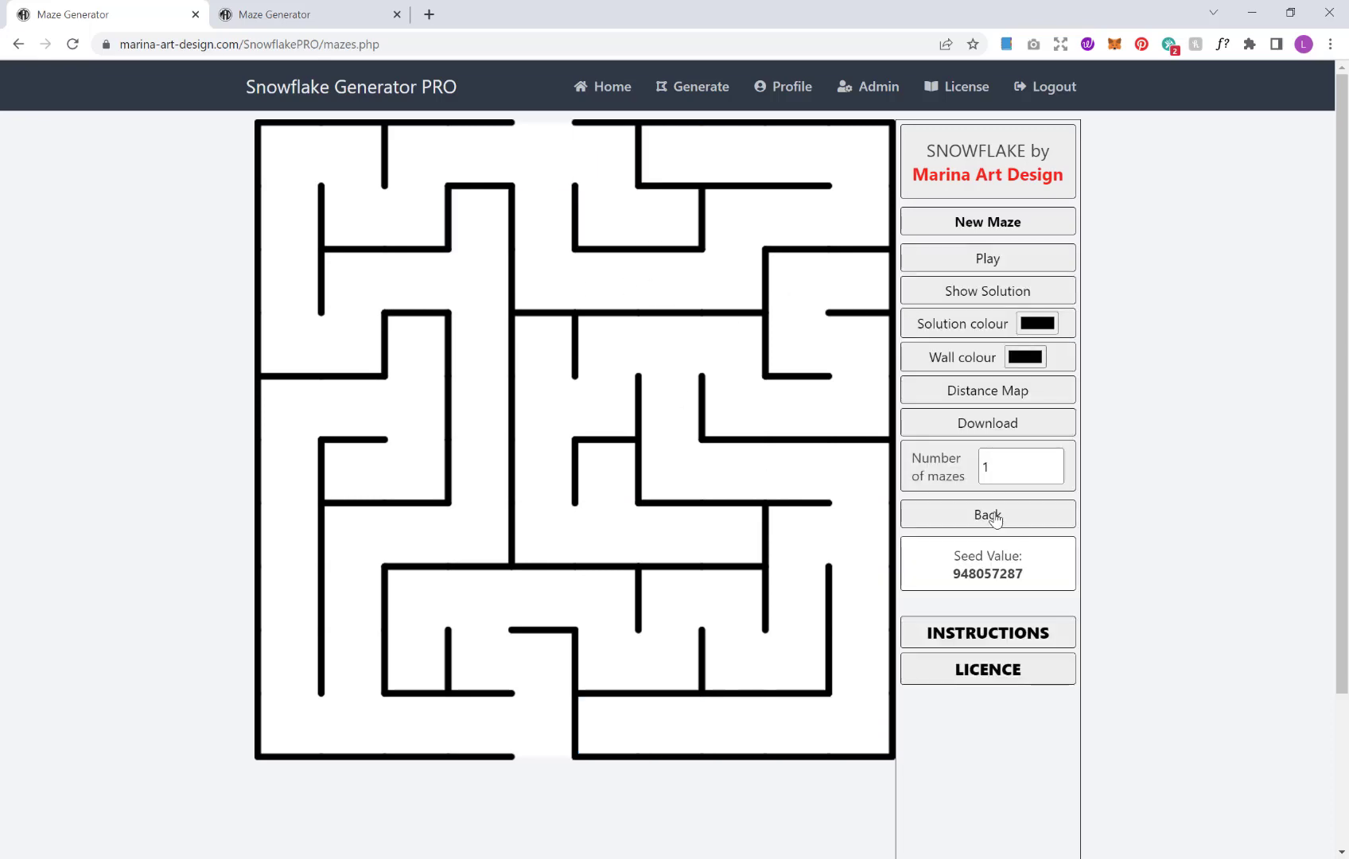
click(987, 513)
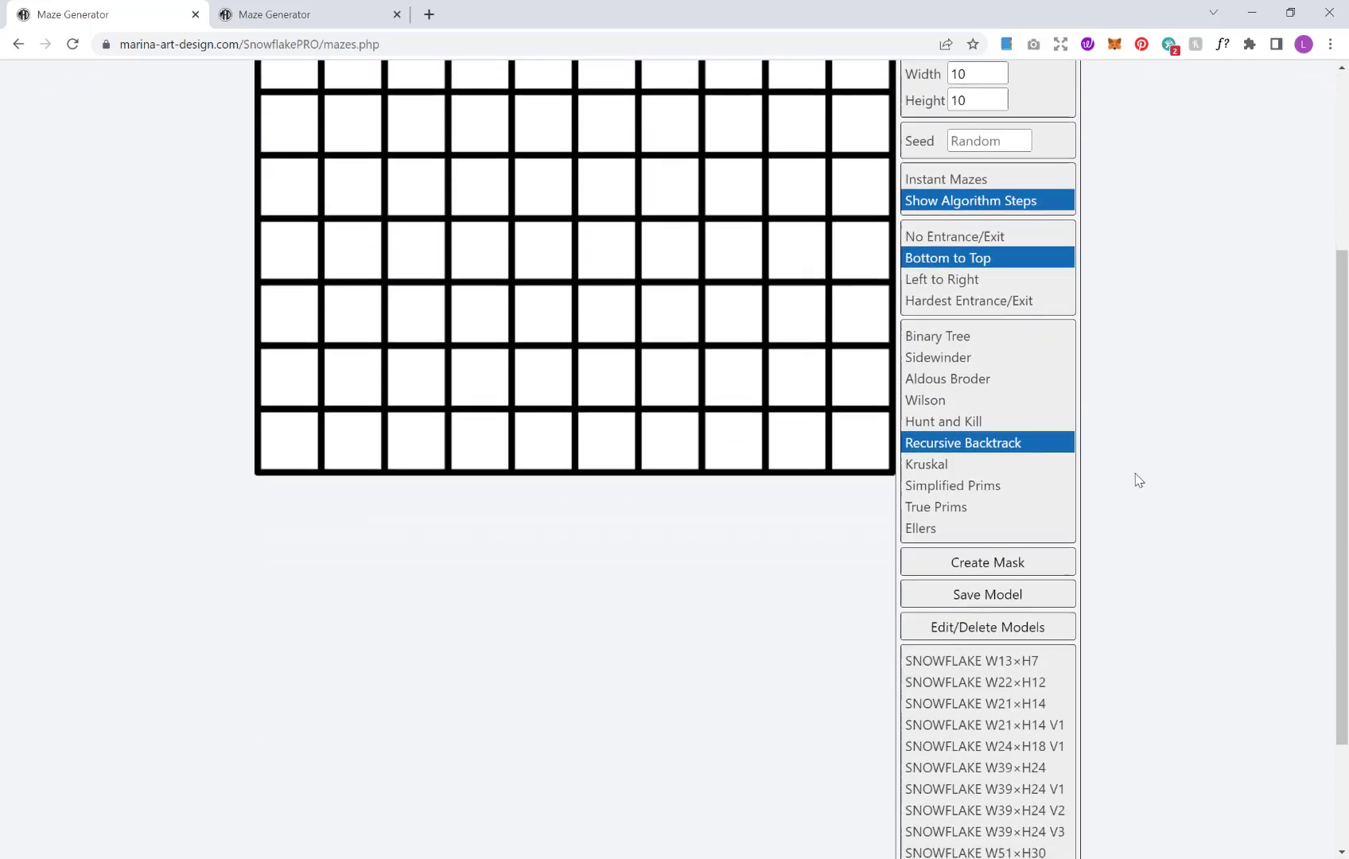
- Generate another sample maze from the current settings and return to settings
scroll(up, 3)
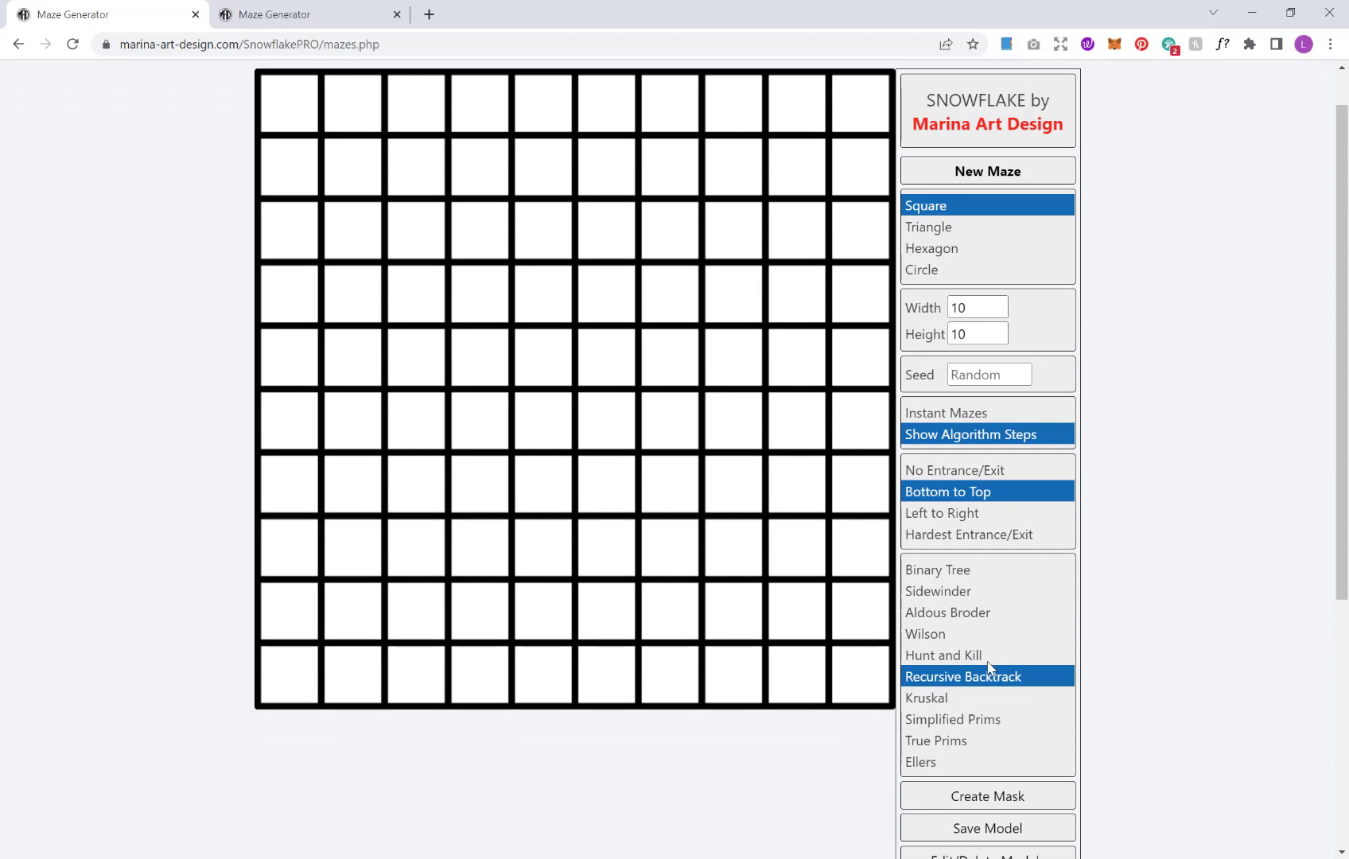
mouse_move(623, 721)
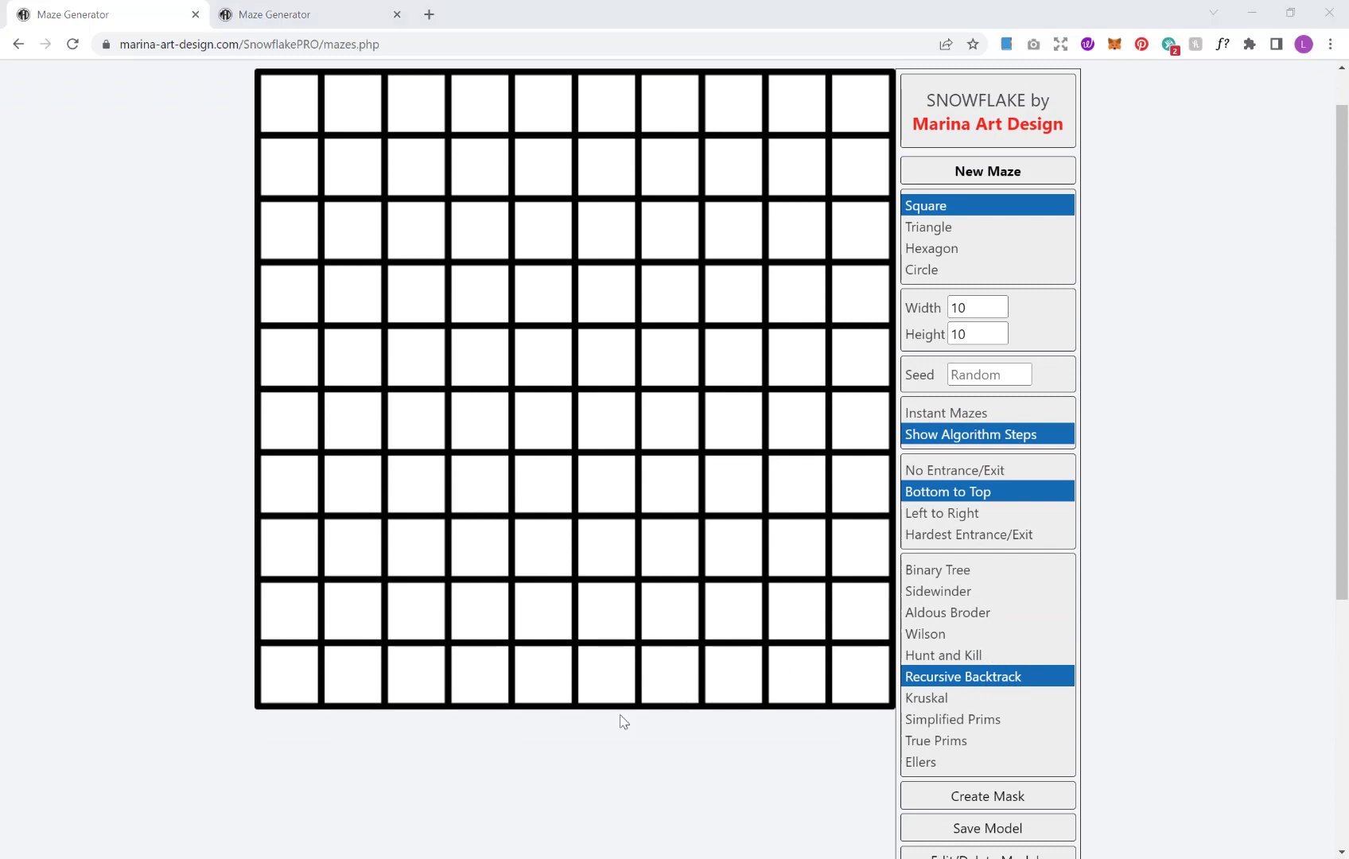
mouse_move(951, 486)
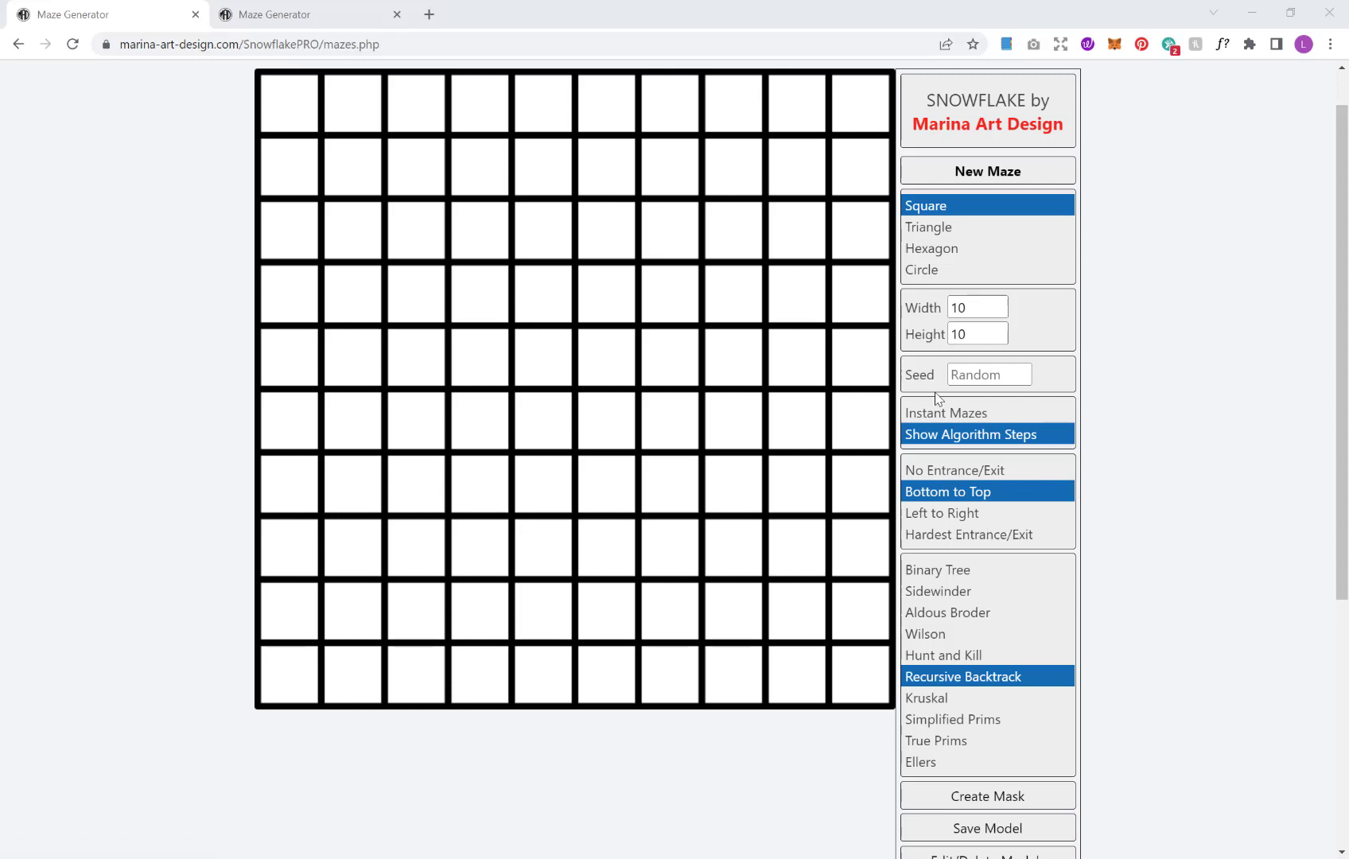
click(986, 170)
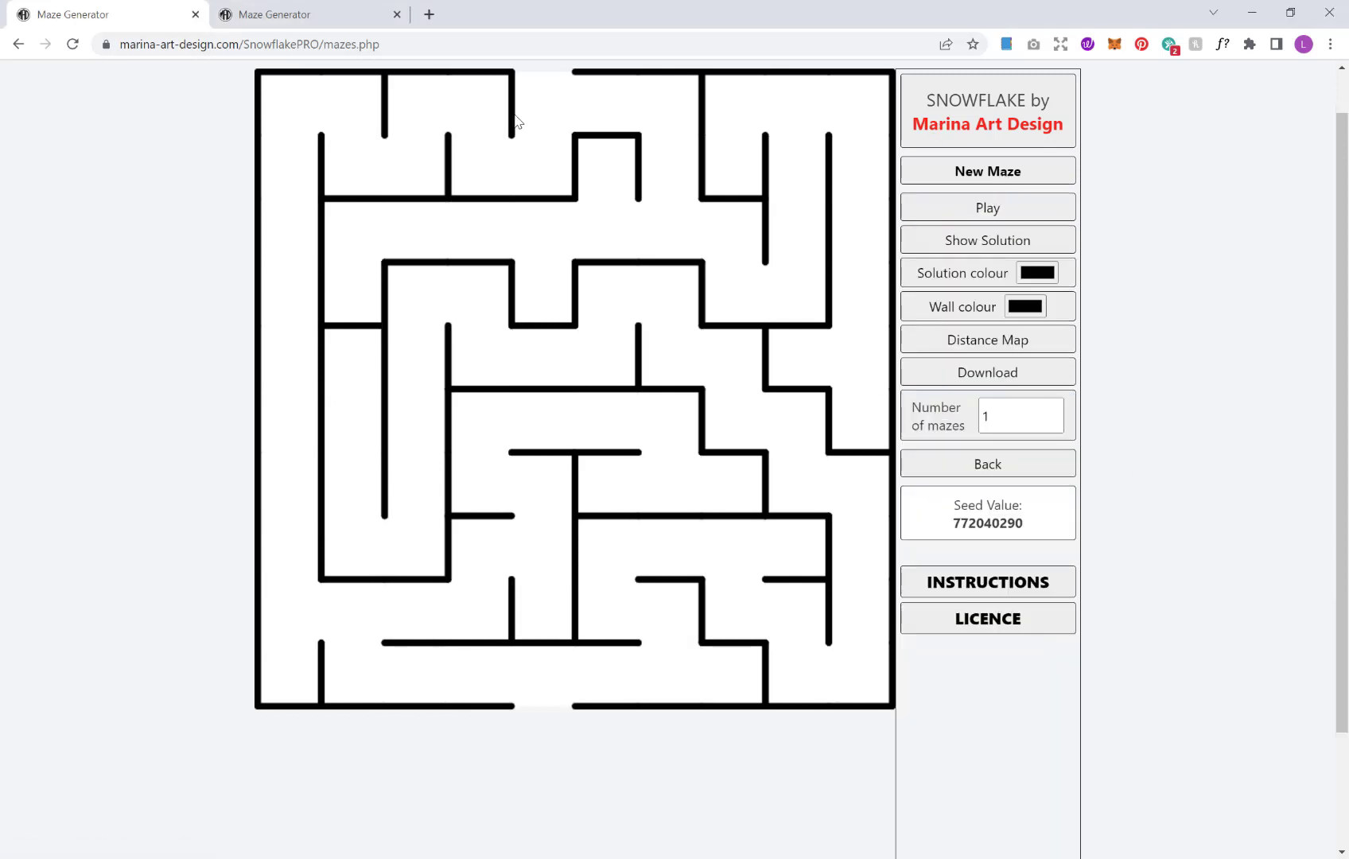
mouse_move(570, 89)
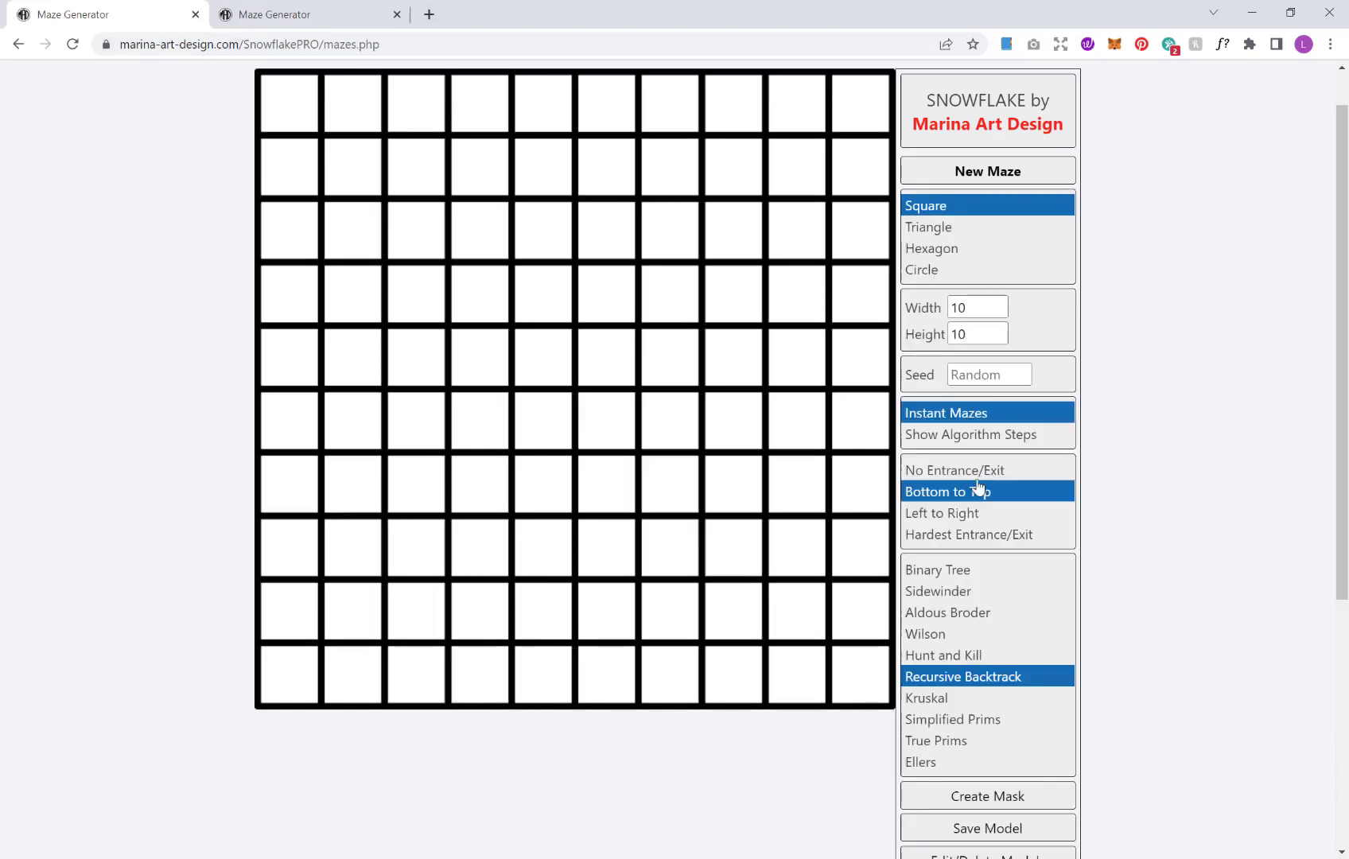
click(987, 170)
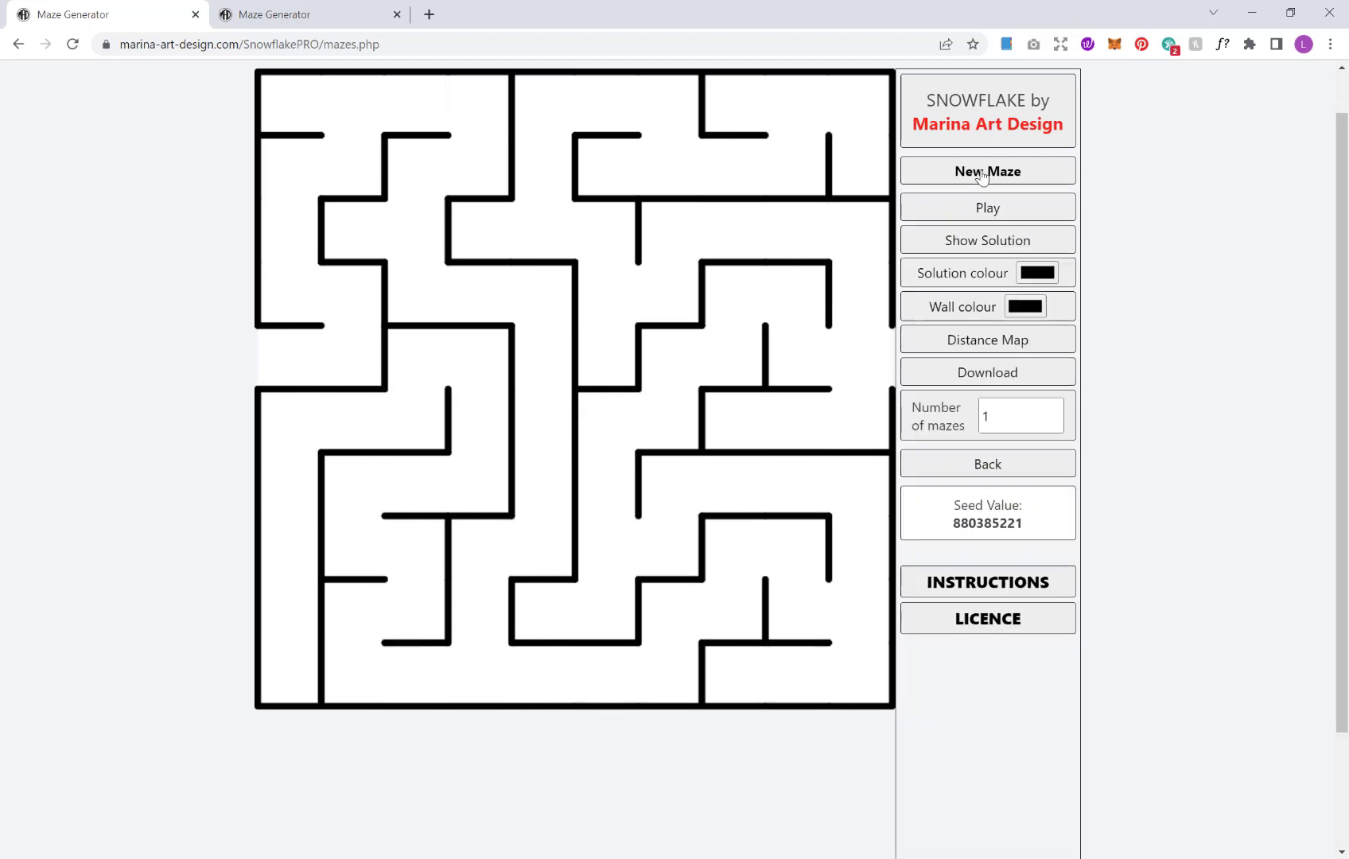
mouse_move(861, 369)
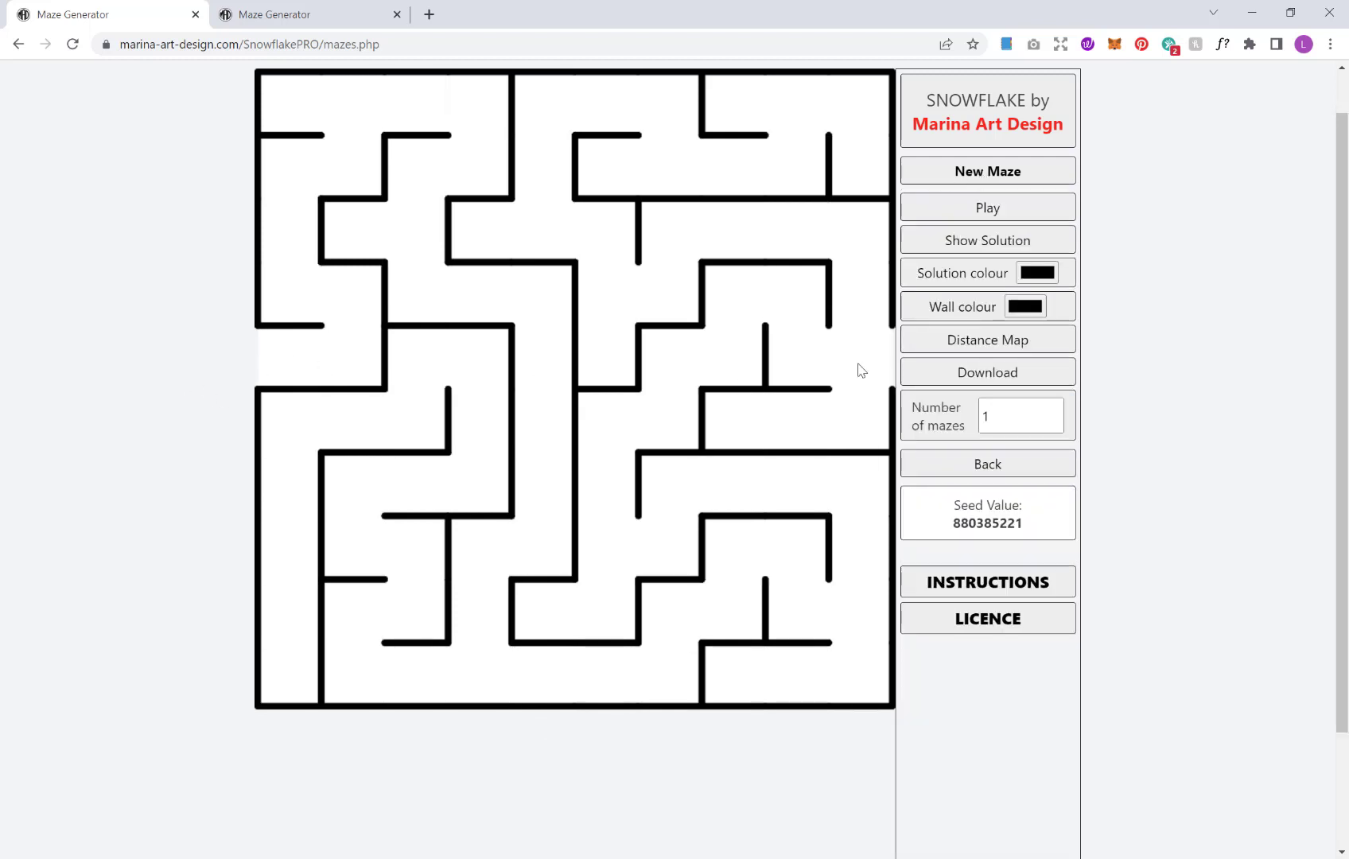
click(986, 171)
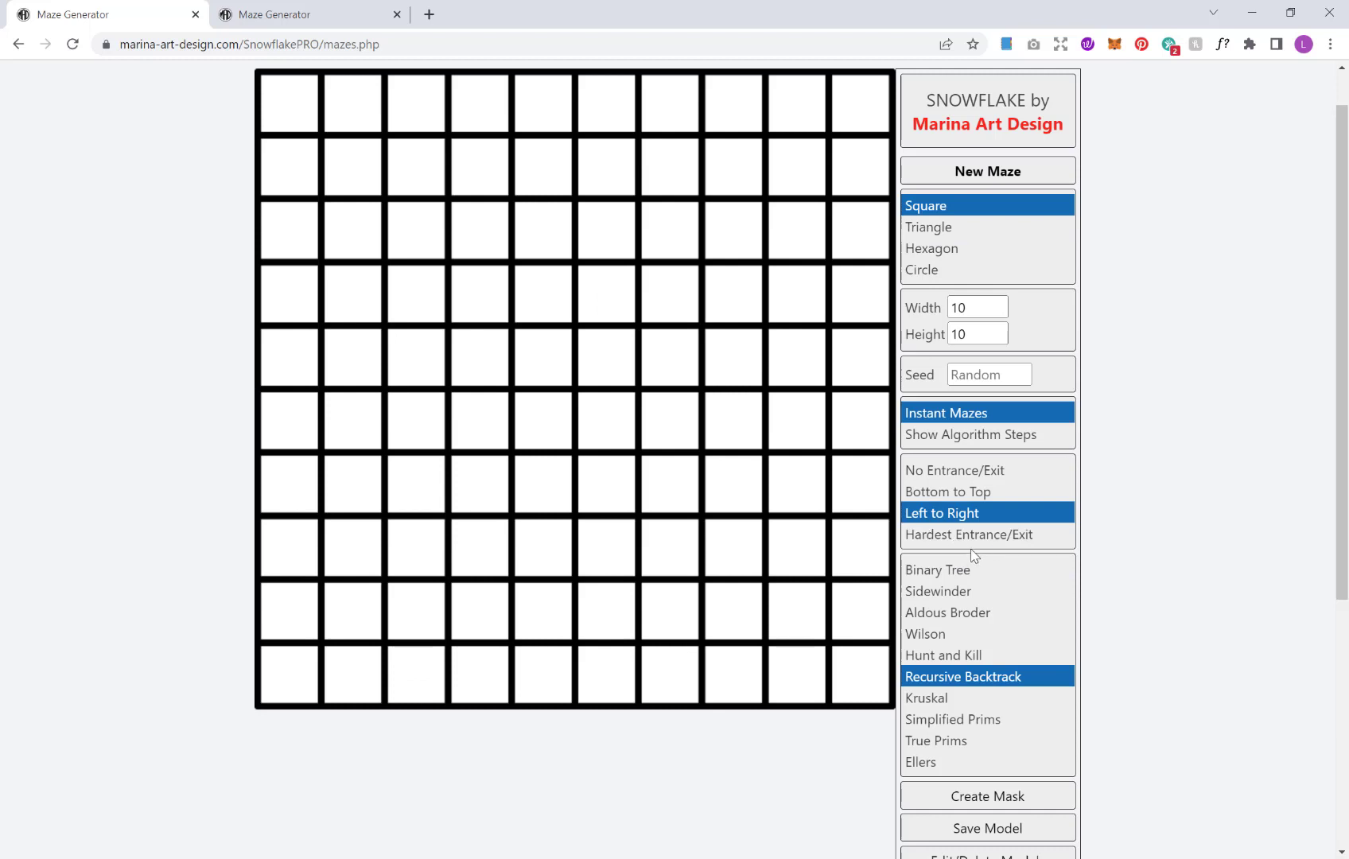
mouse_move(930, 544)
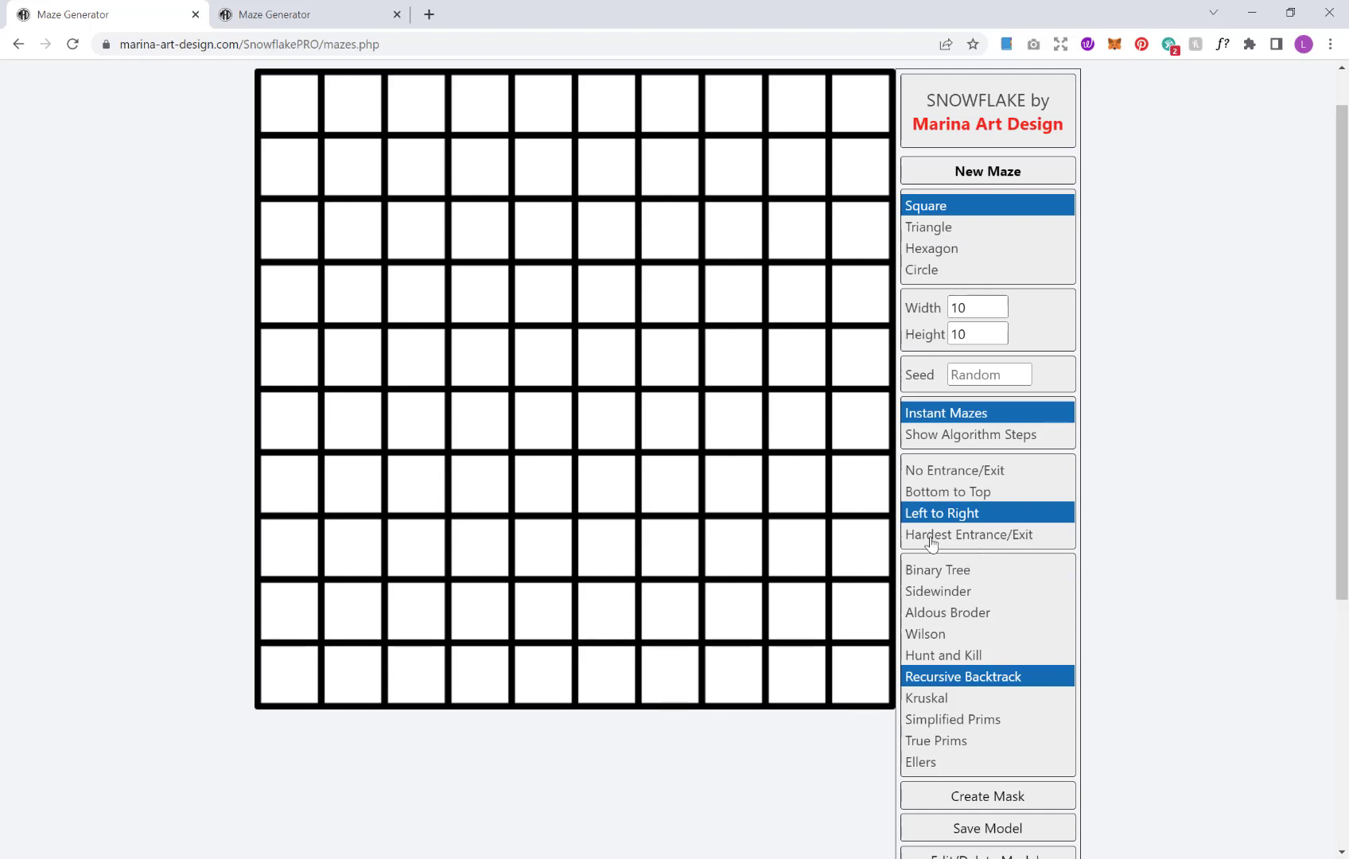
mouse_move(988, 244)
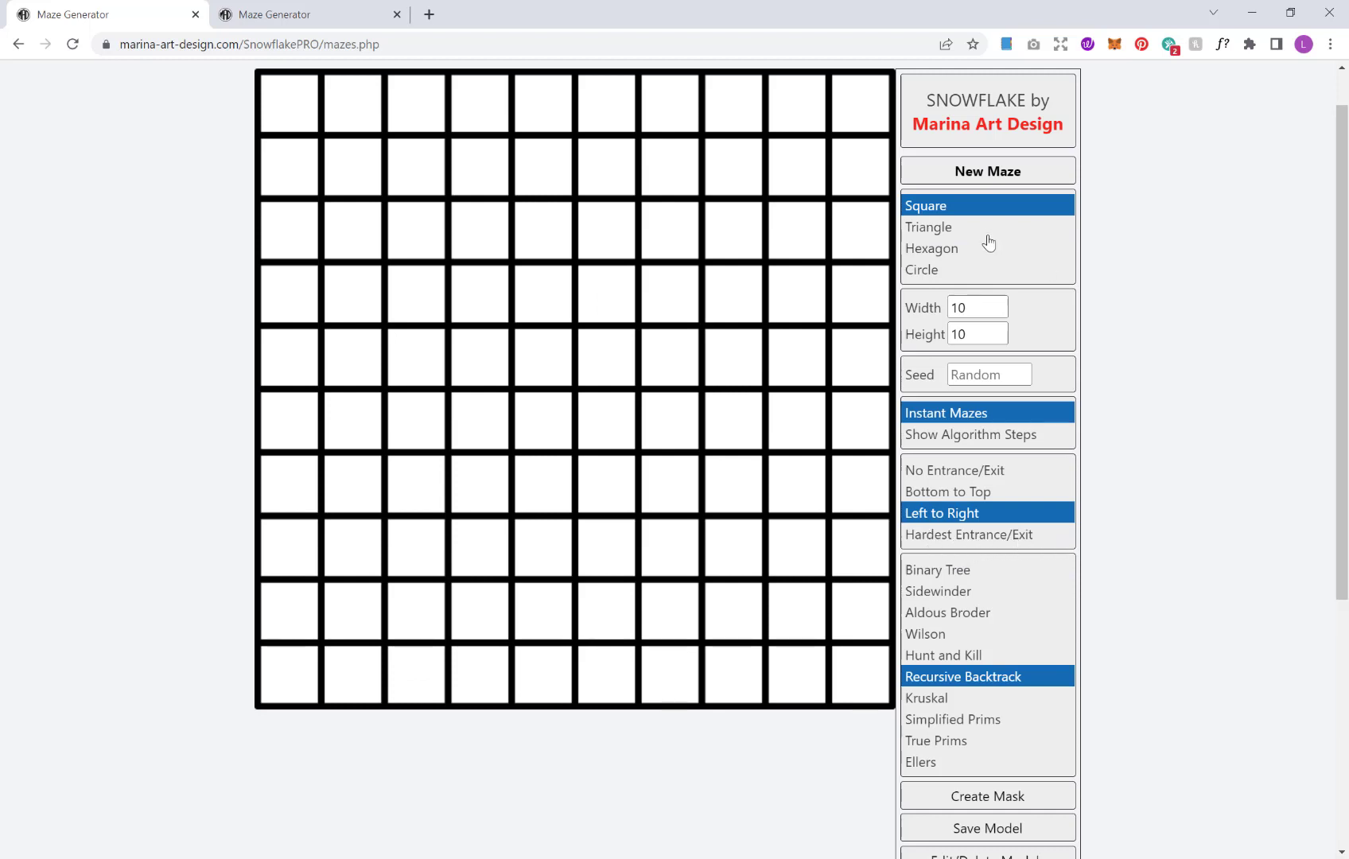
mouse_move(847, 162)
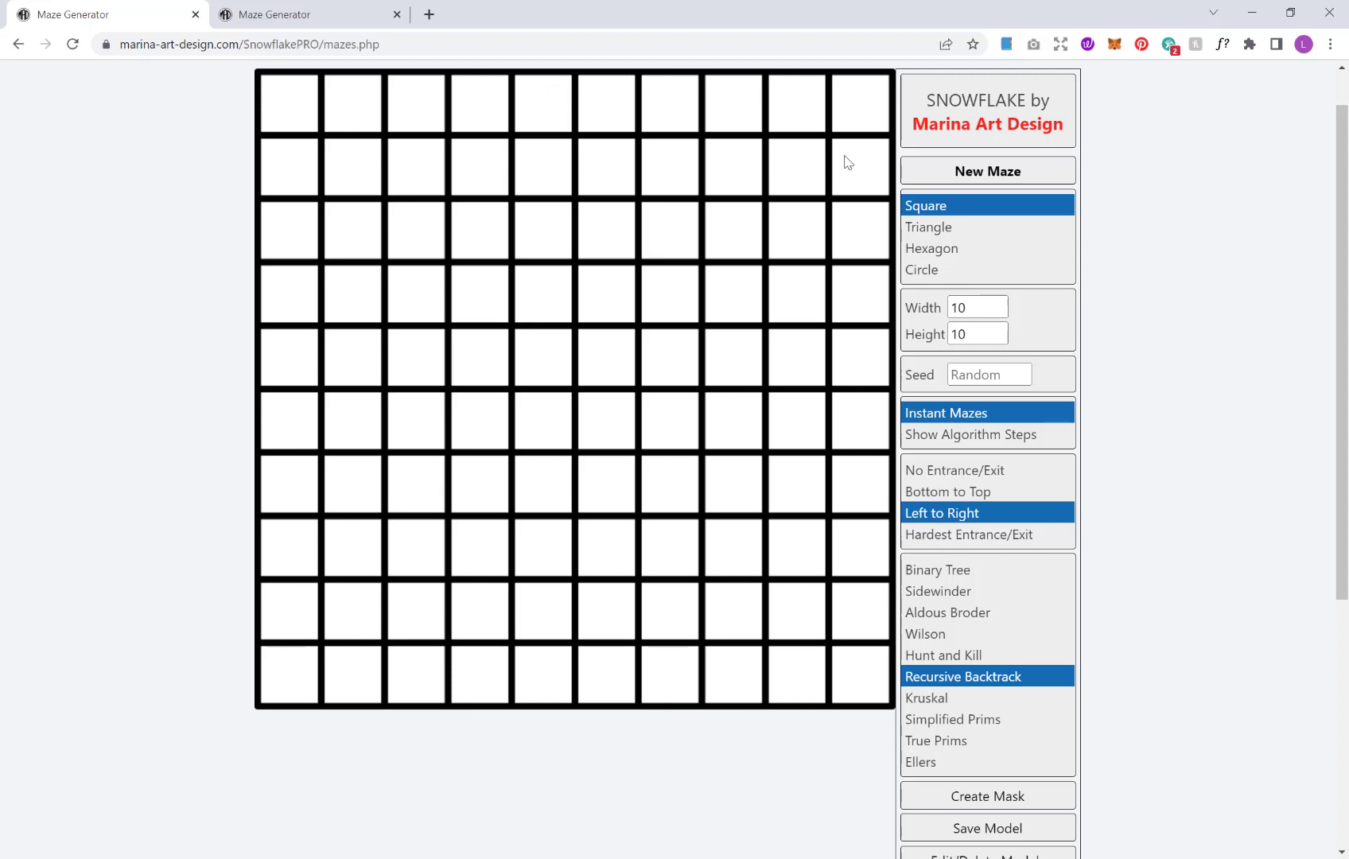
mouse_move(315, 91)
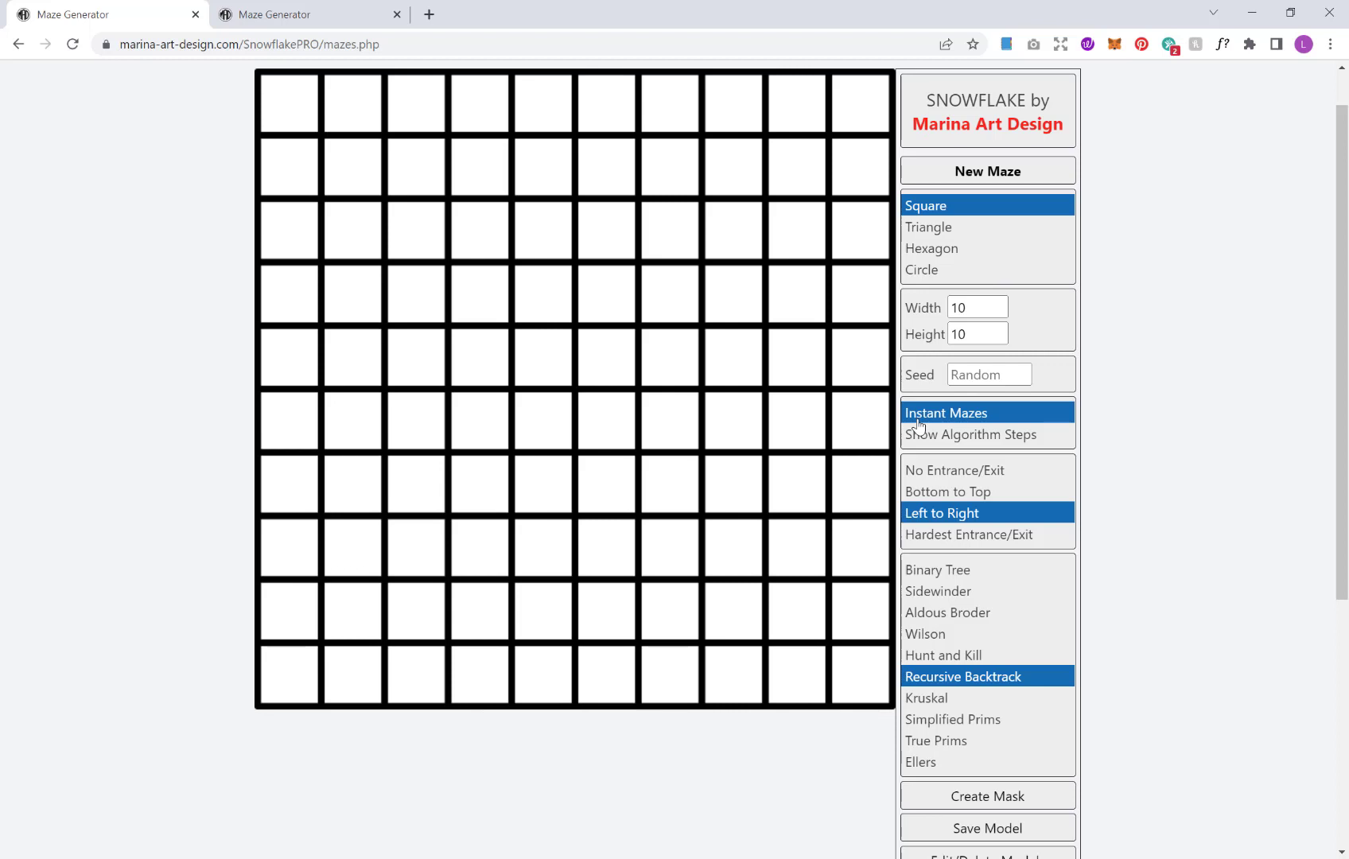
mouse_move(958, 514)
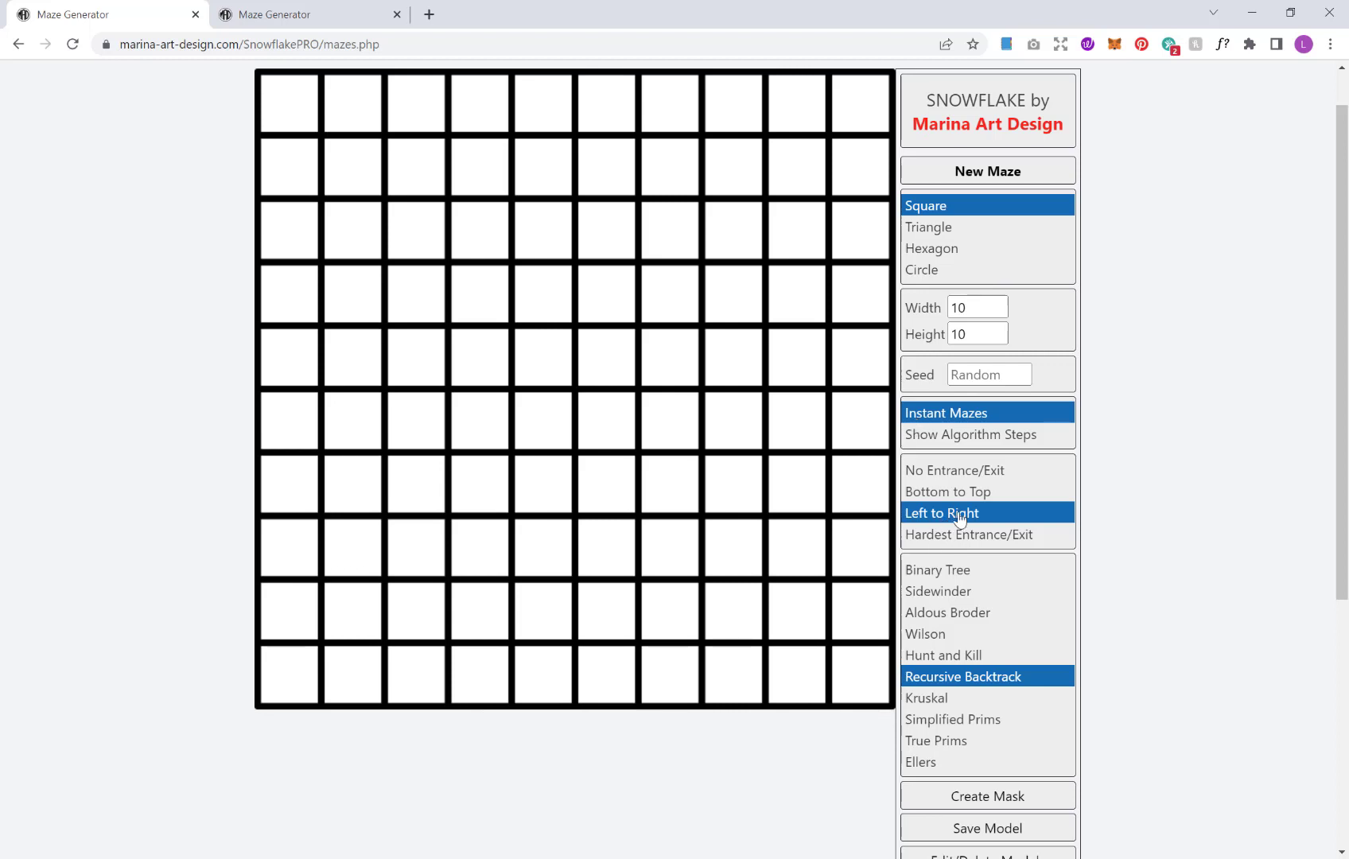
- Generate a maze with Hardest Entrance/Exit and display its solution path
click(970, 535)
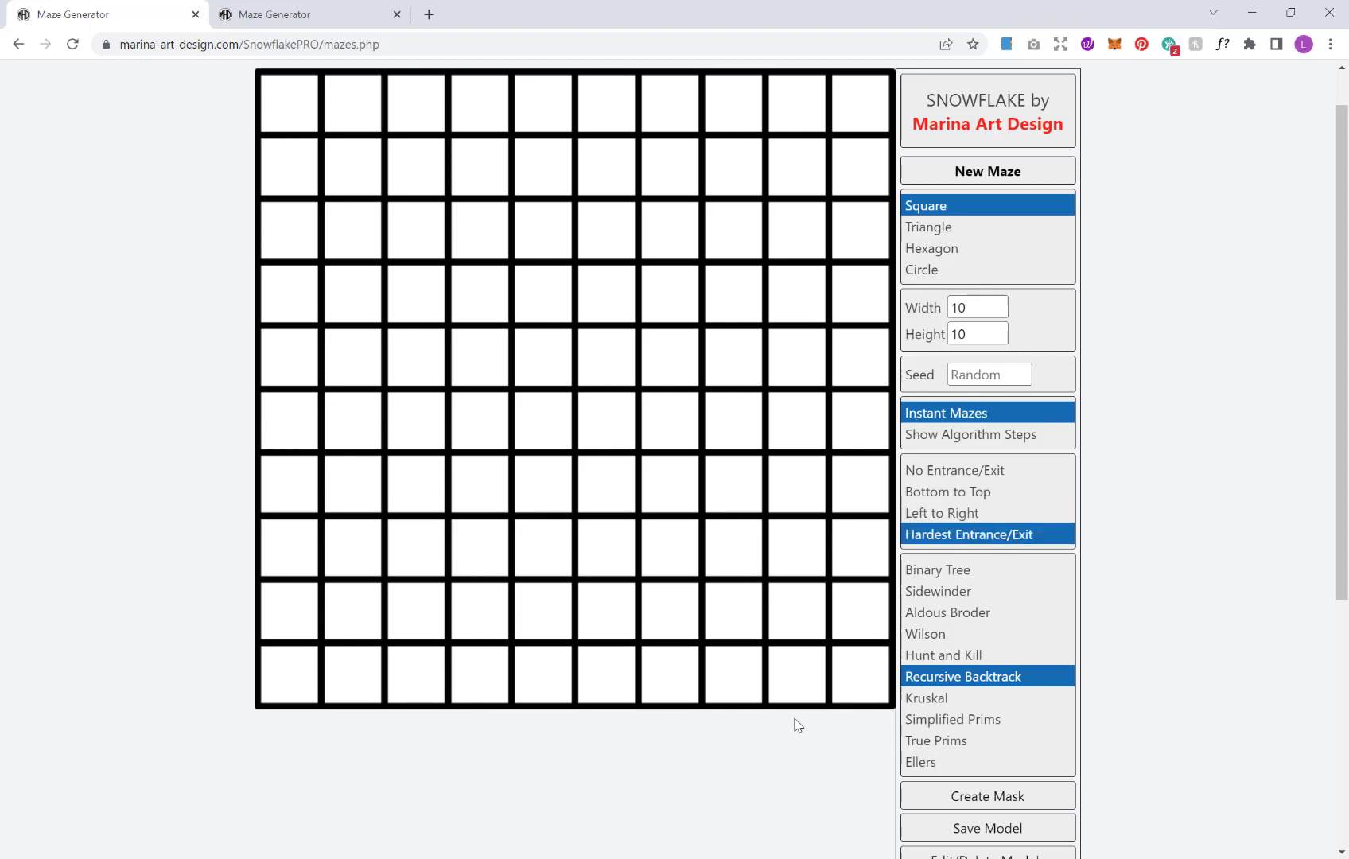
mouse_move(639, 719)
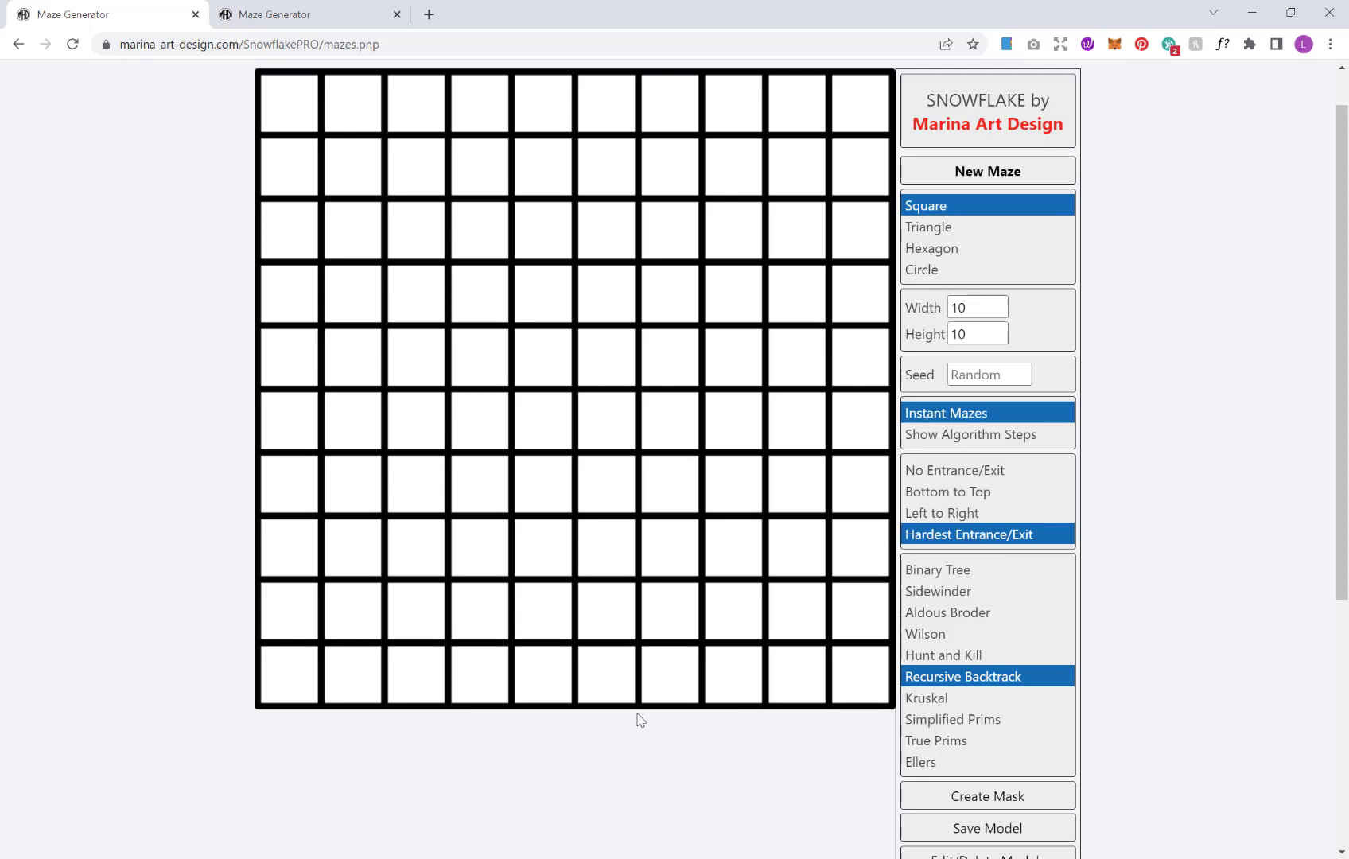
mouse_move(1177, 279)
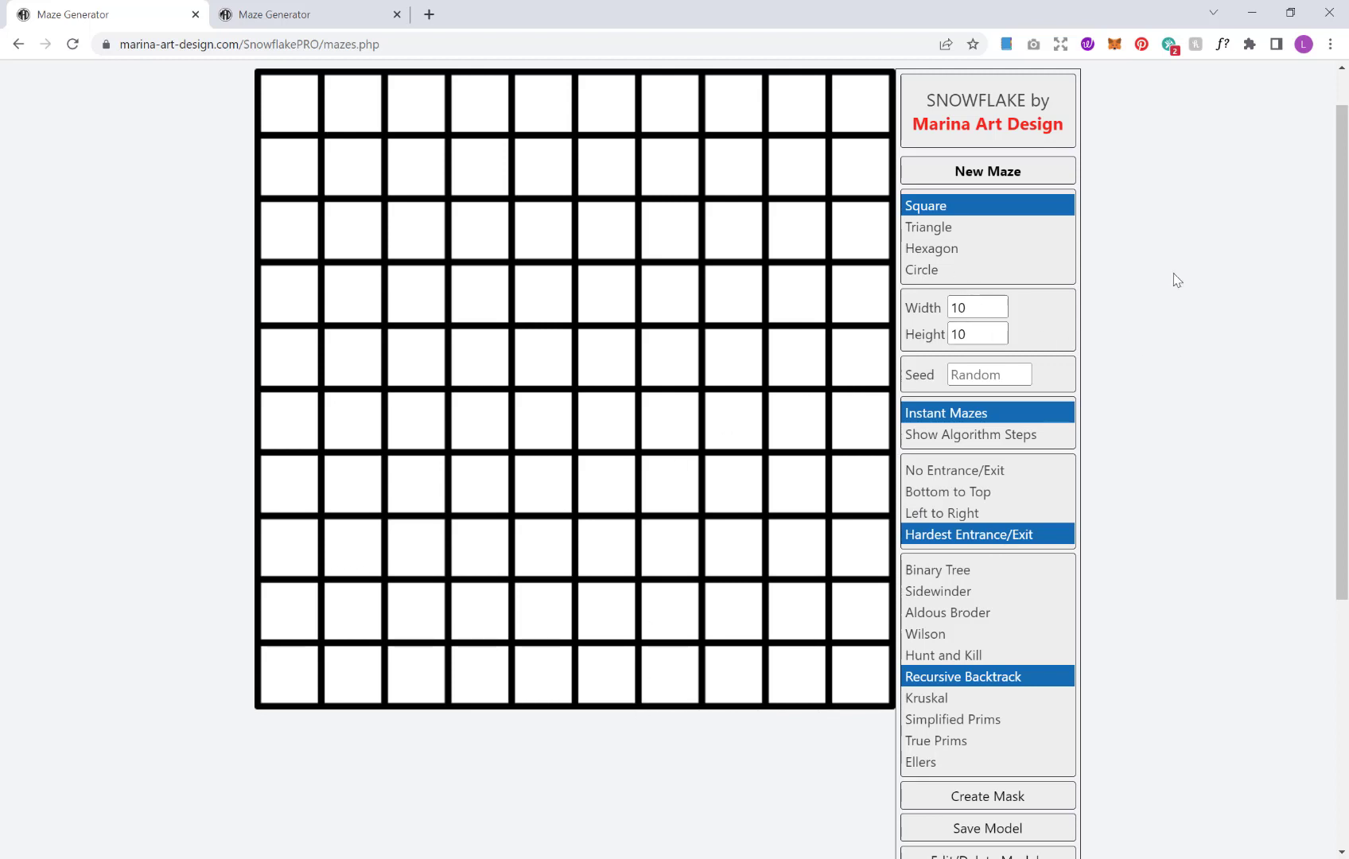
click(986, 171)
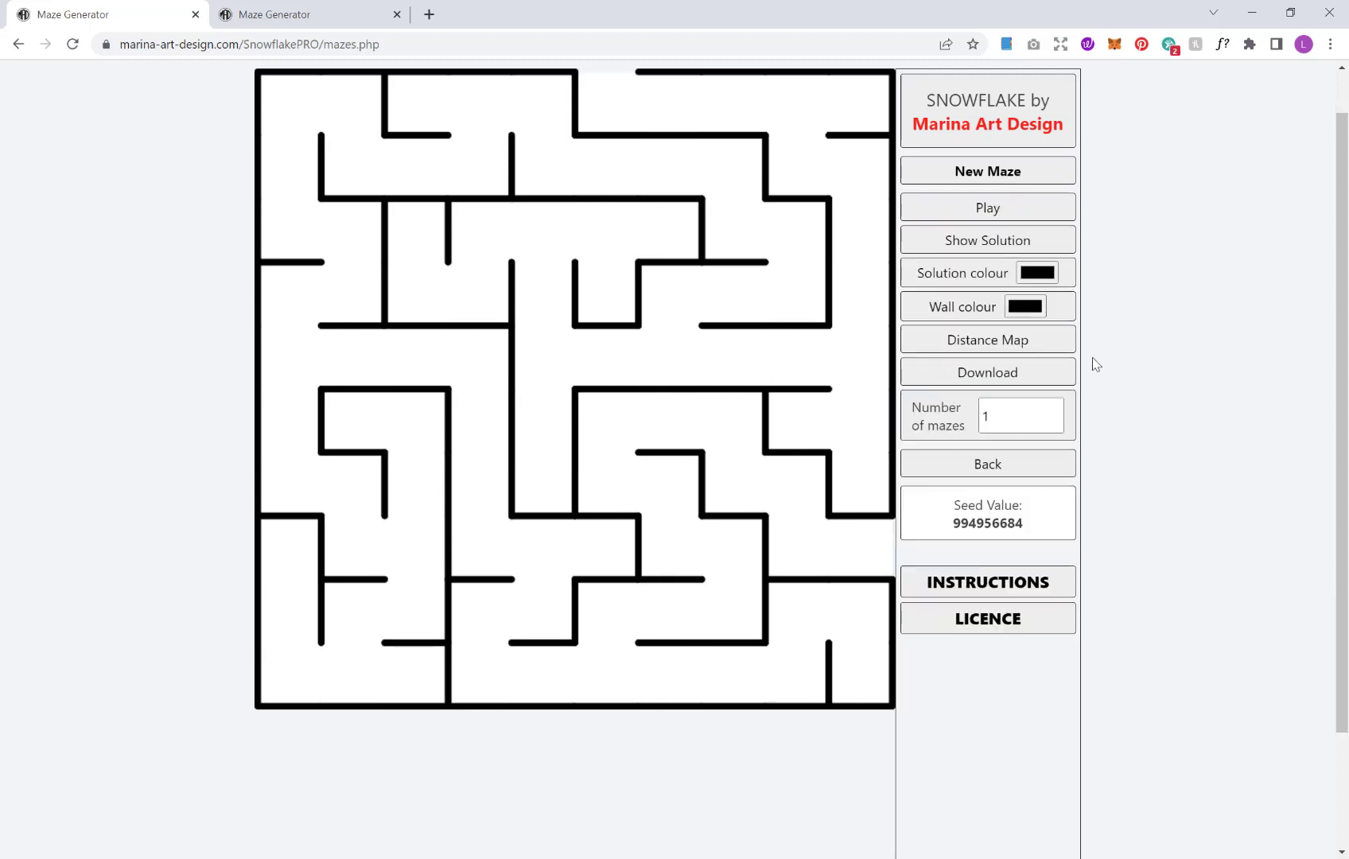
click(987, 240)
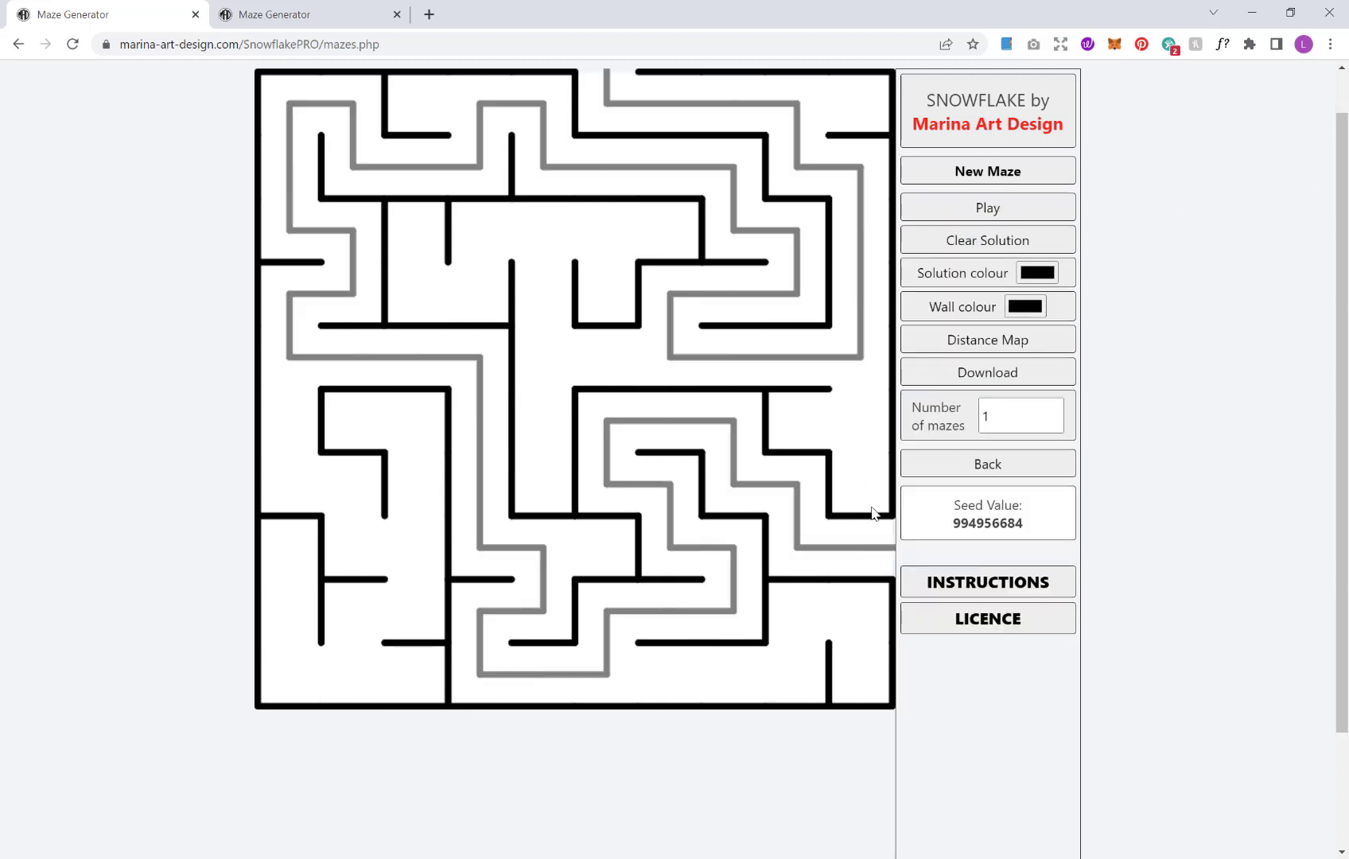
mouse_move(856, 446)
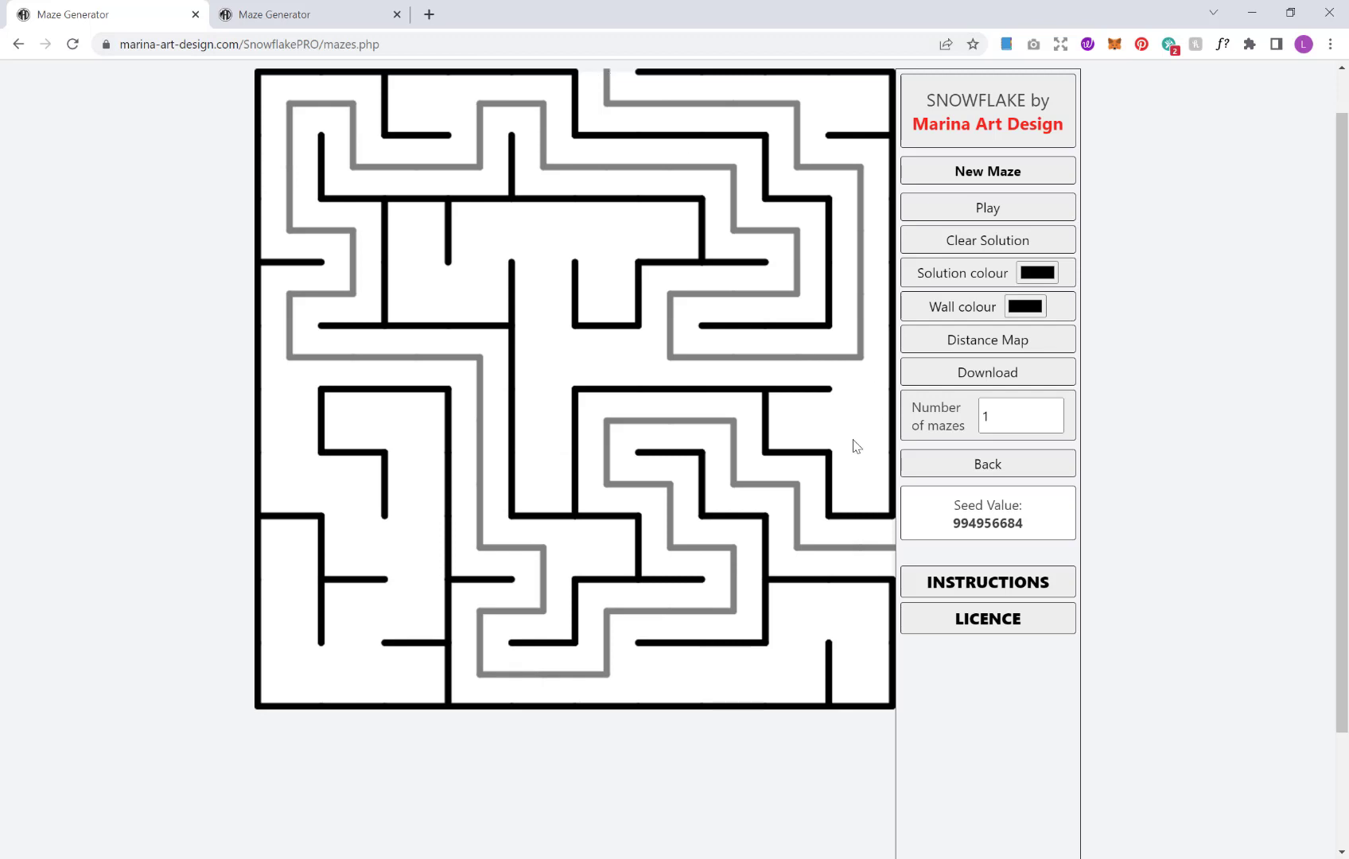
mouse_move(863, 218)
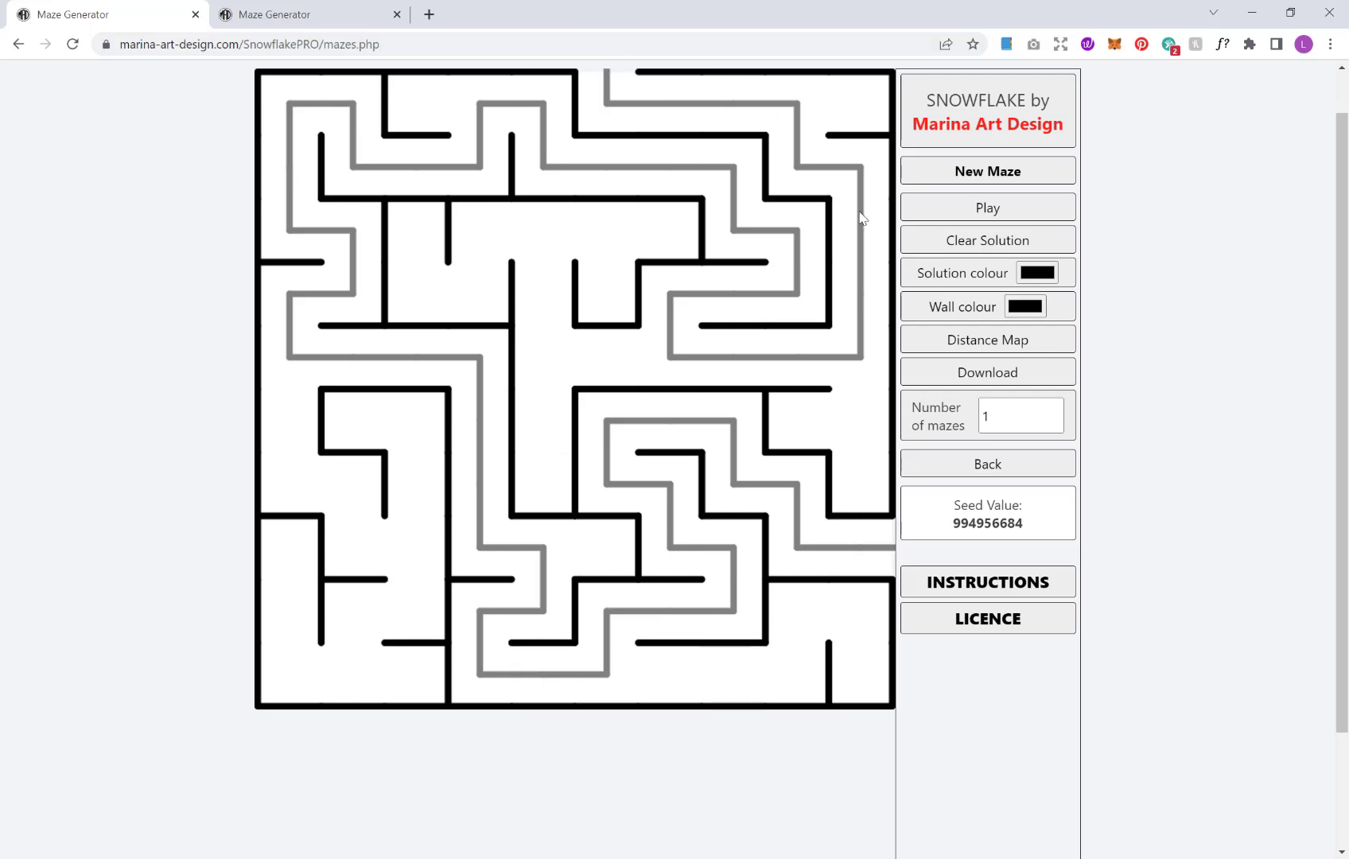
mouse_move(272, 177)
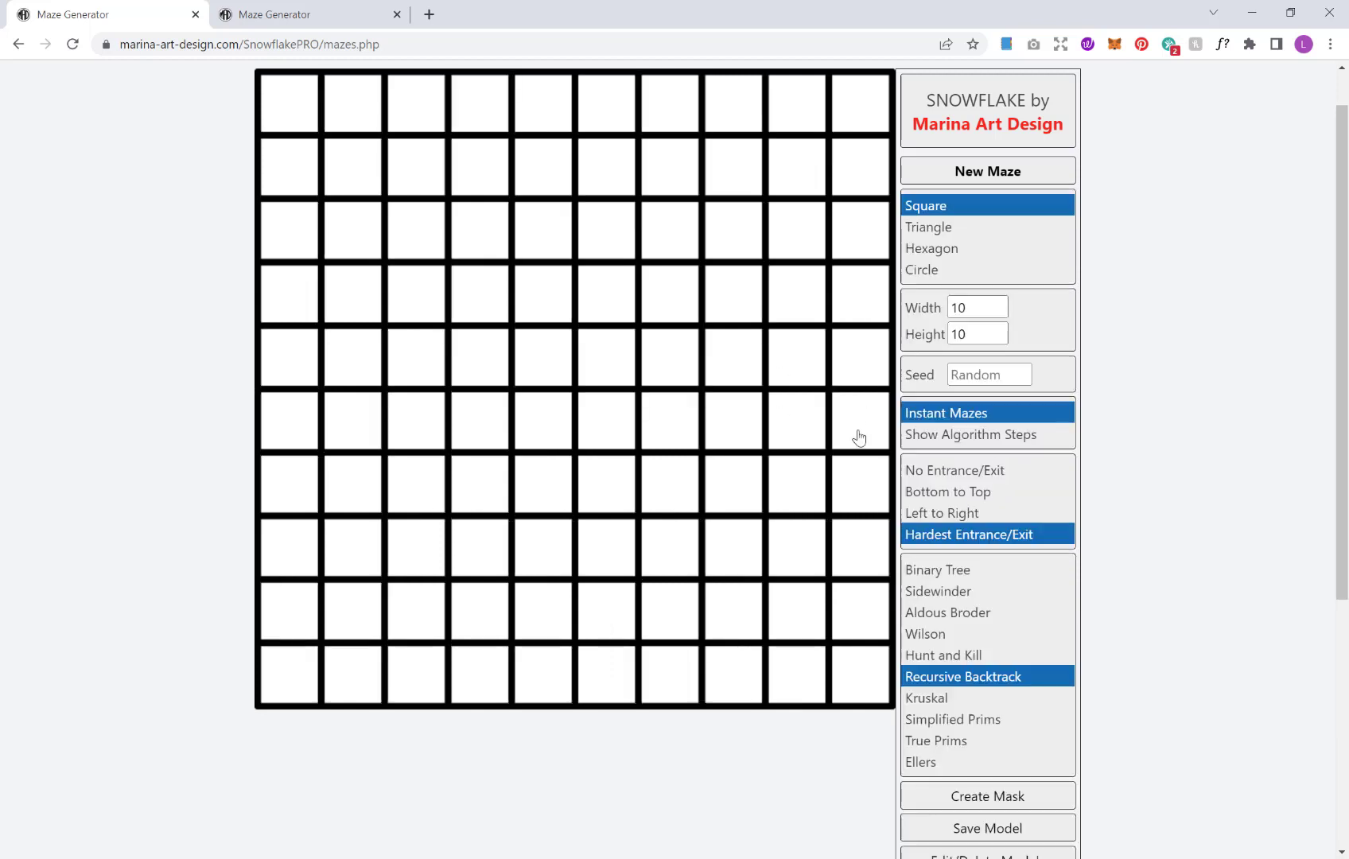
- Try Hunt and Kill and Kruskal, settling on Simplified Prims as the algorithm
scroll(down, 3)
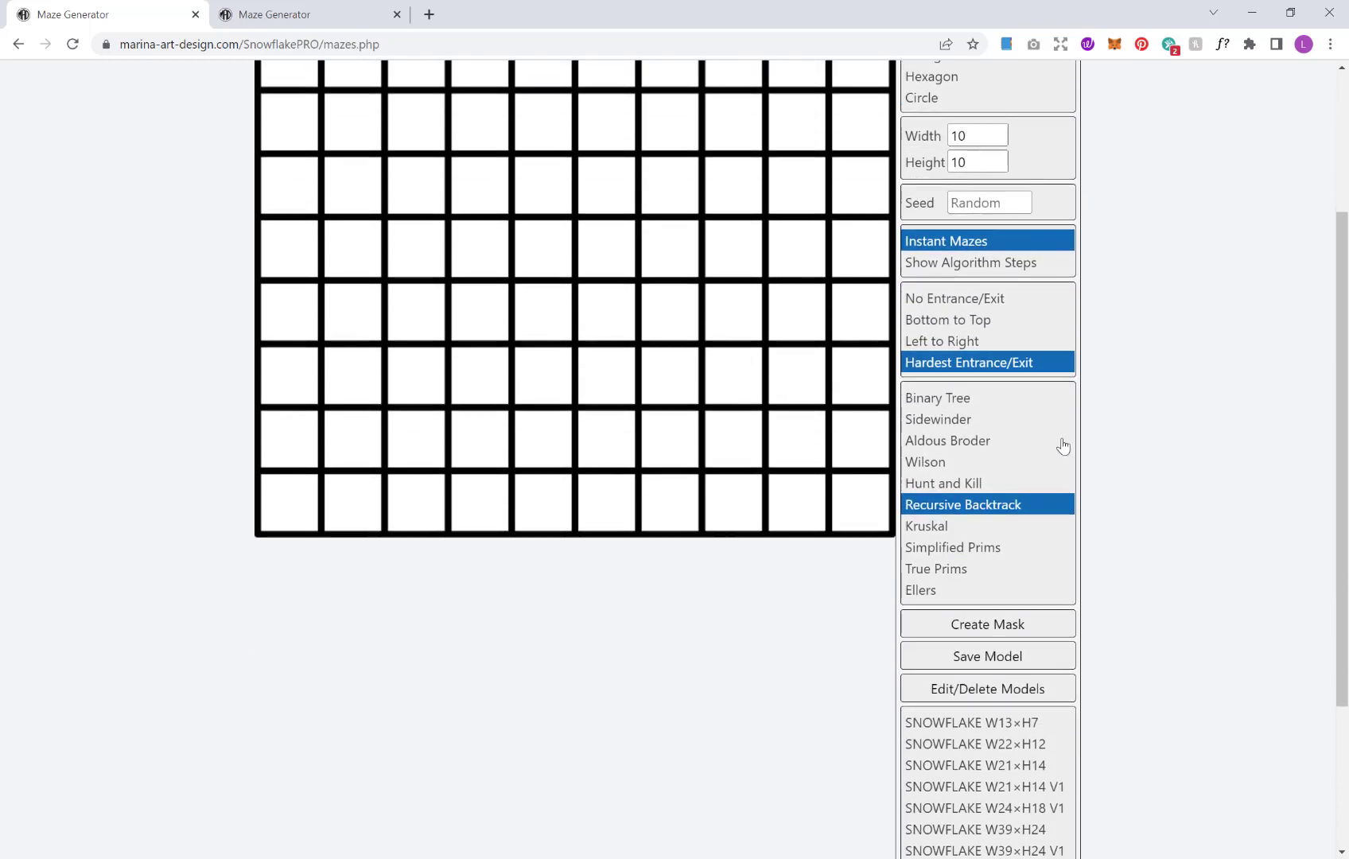
mouse_move(1023, 428)
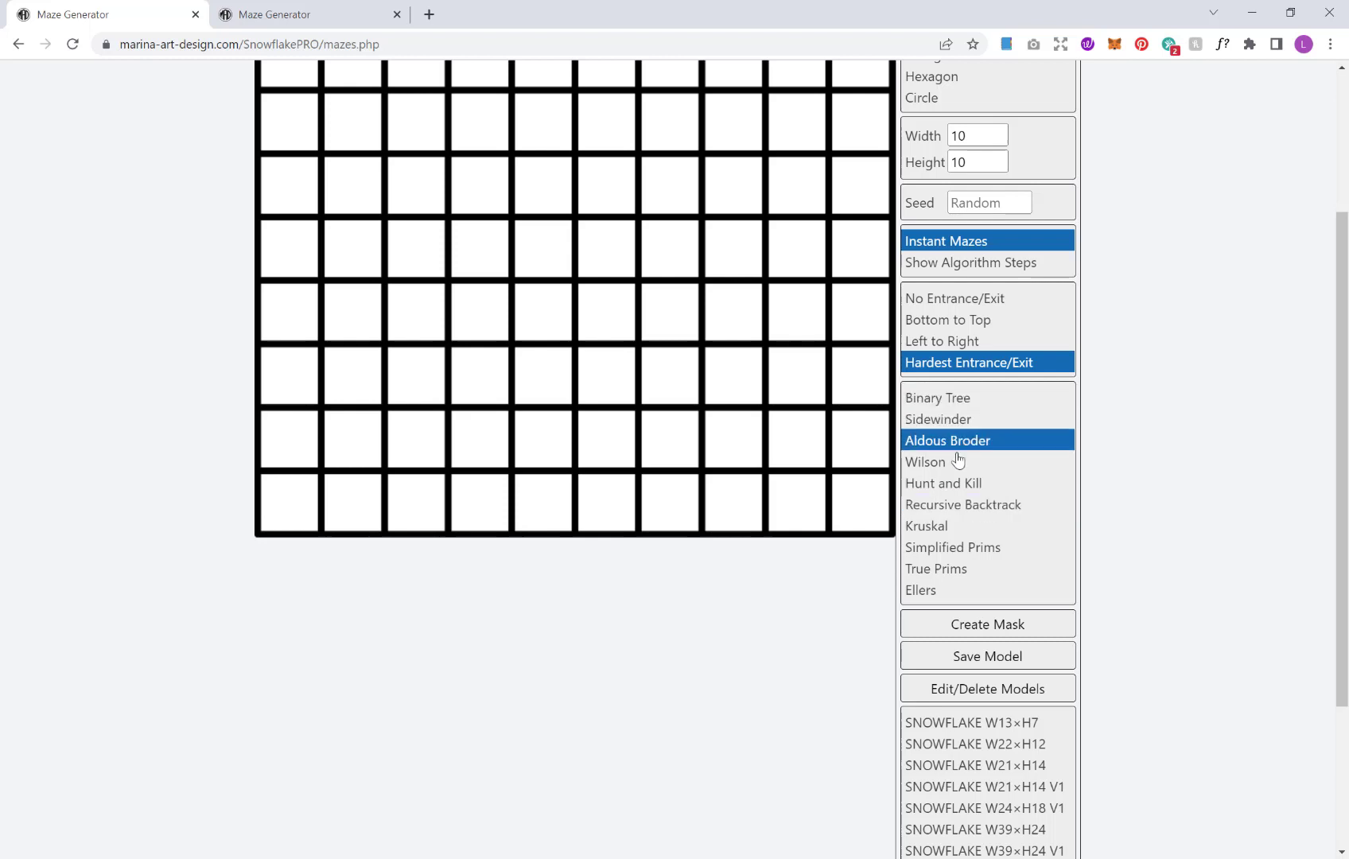
click(943, 483)
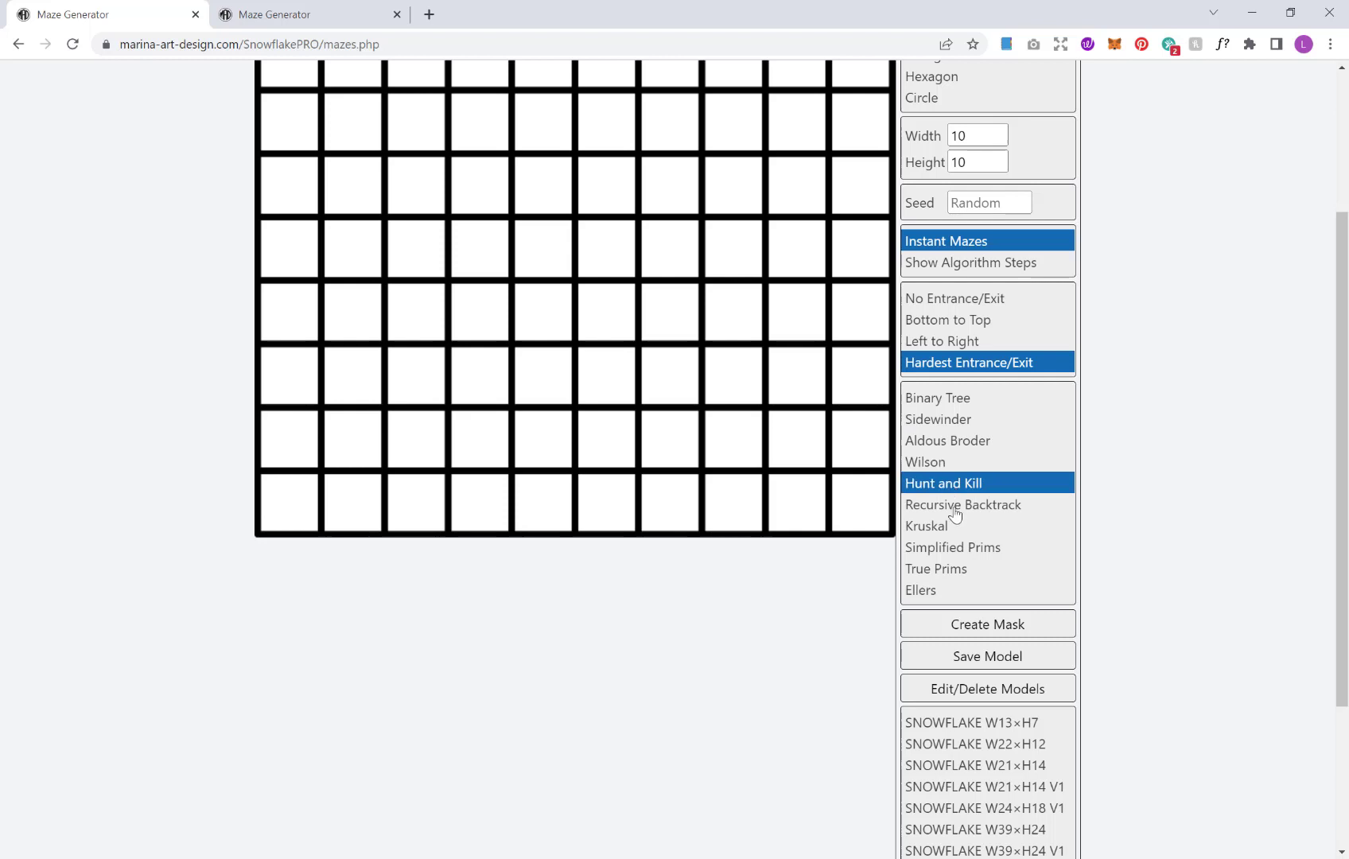
click(926, 526)
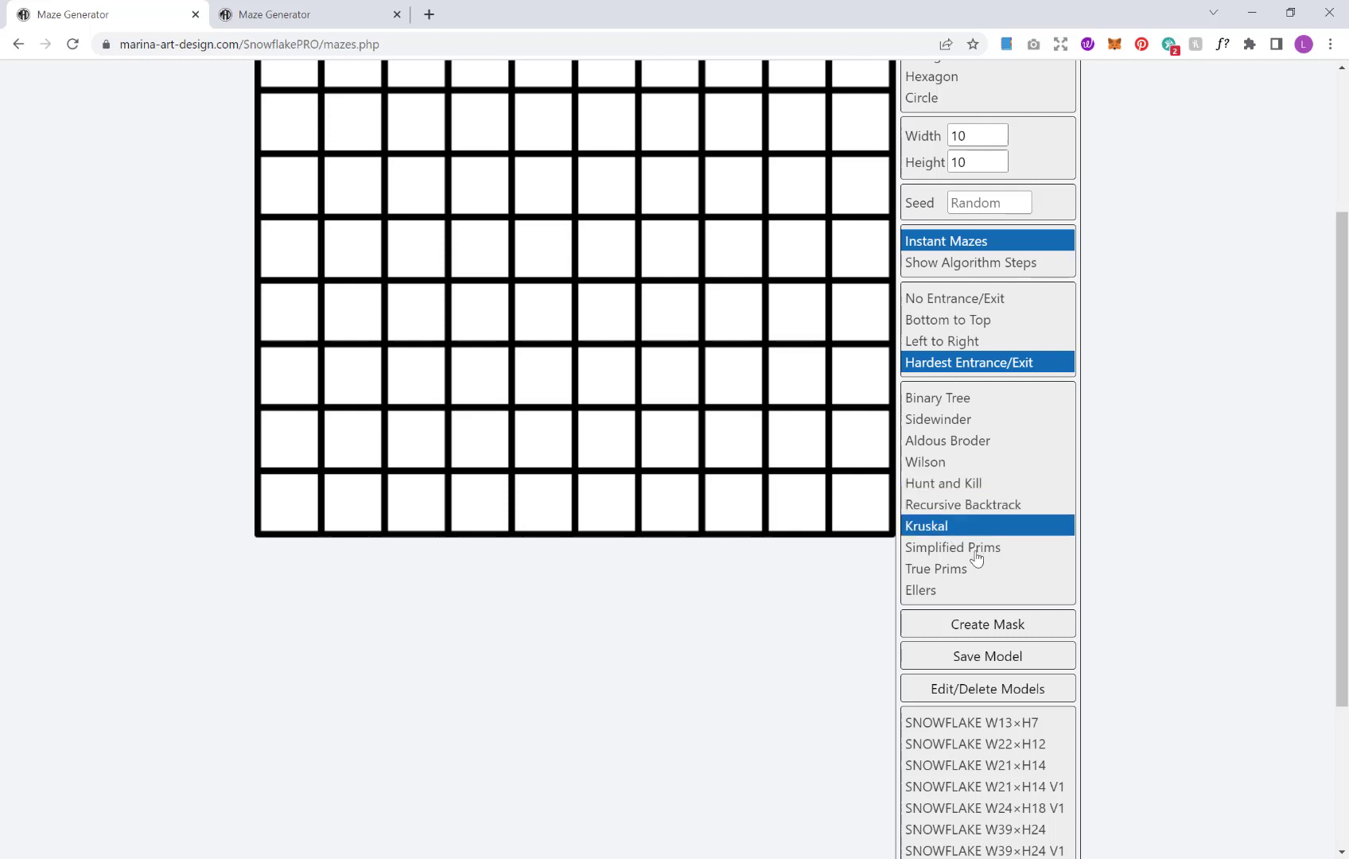
click(952, 547)
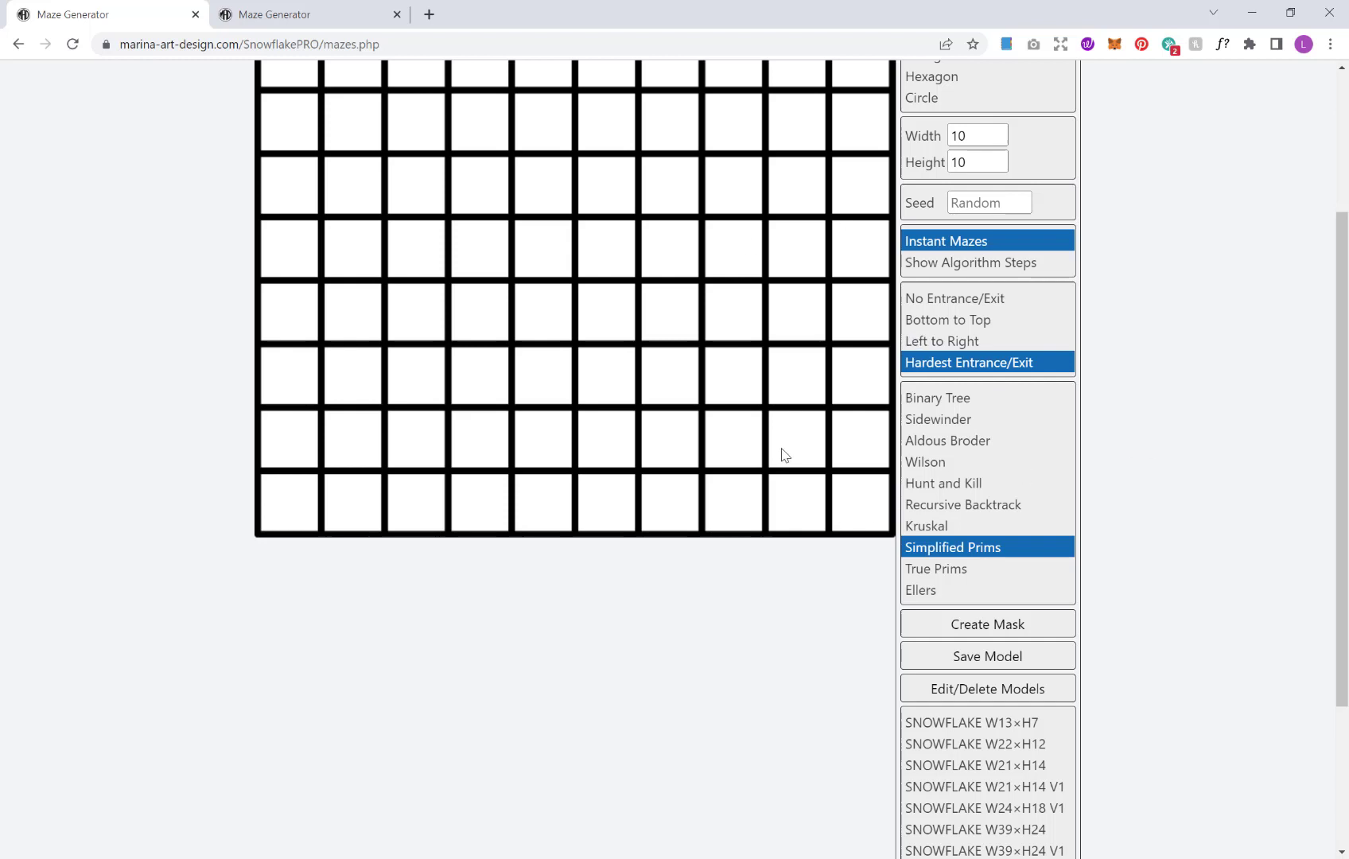
mouse_move(1013, 491)
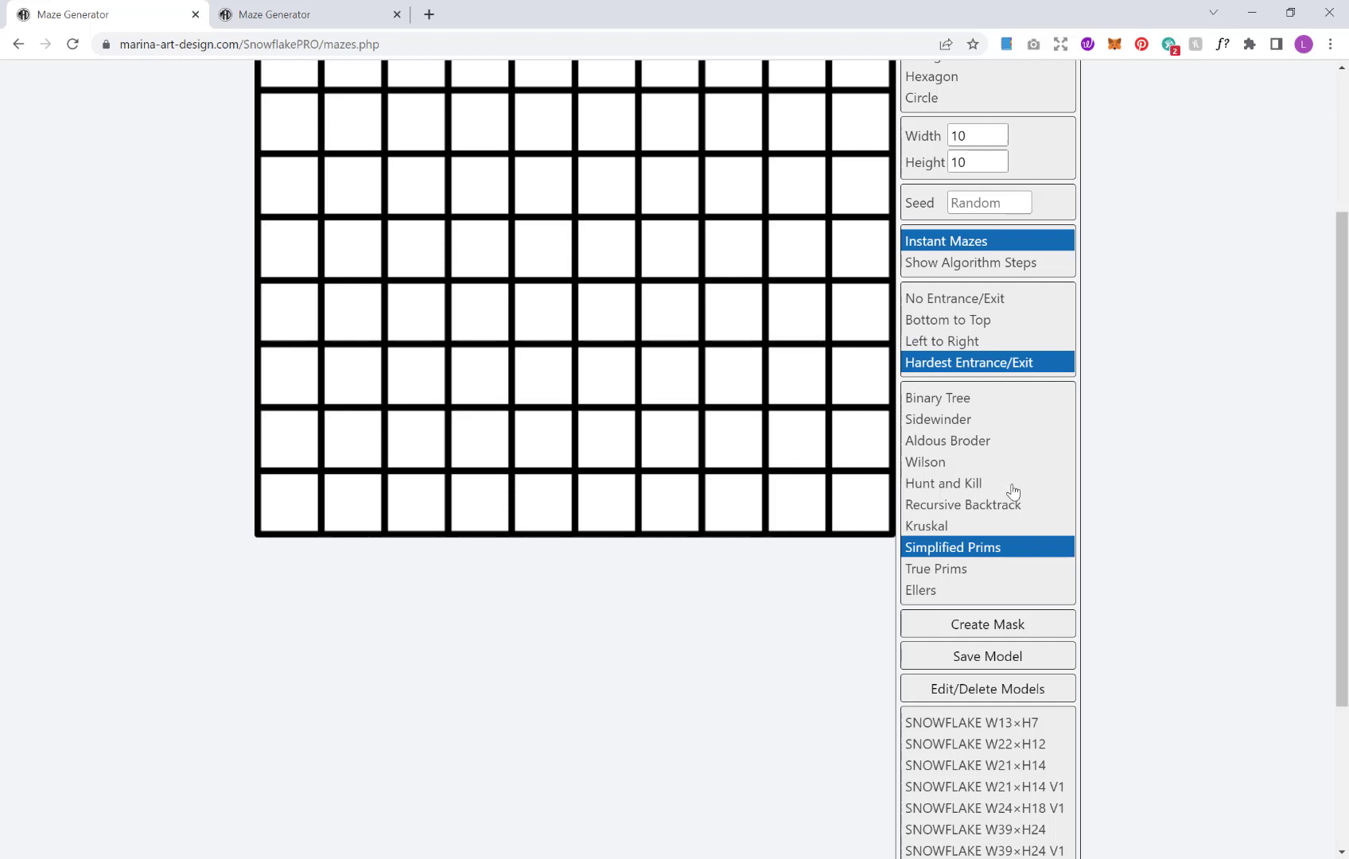
mouse_move(1000, 453)
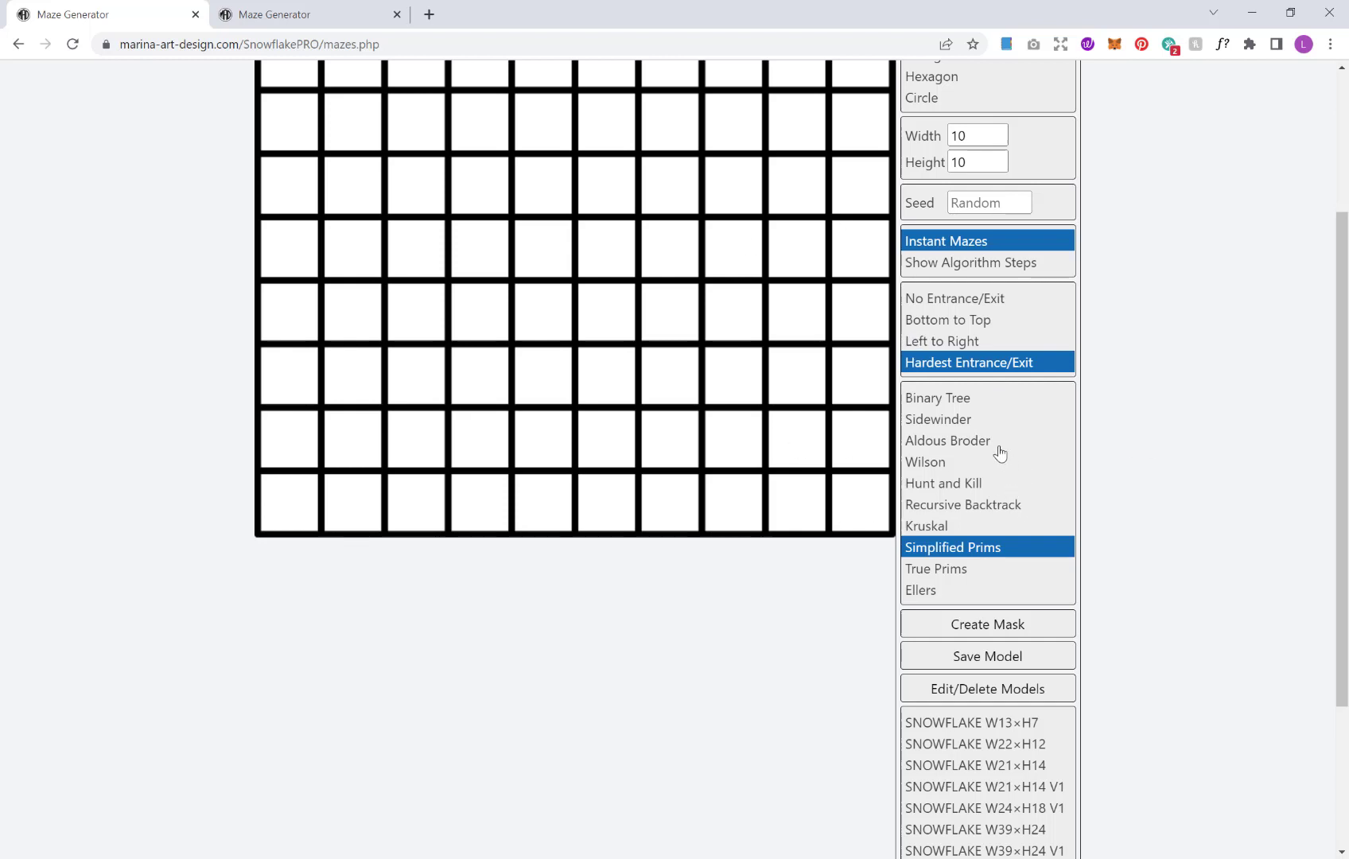
mouse_move(979, 419)
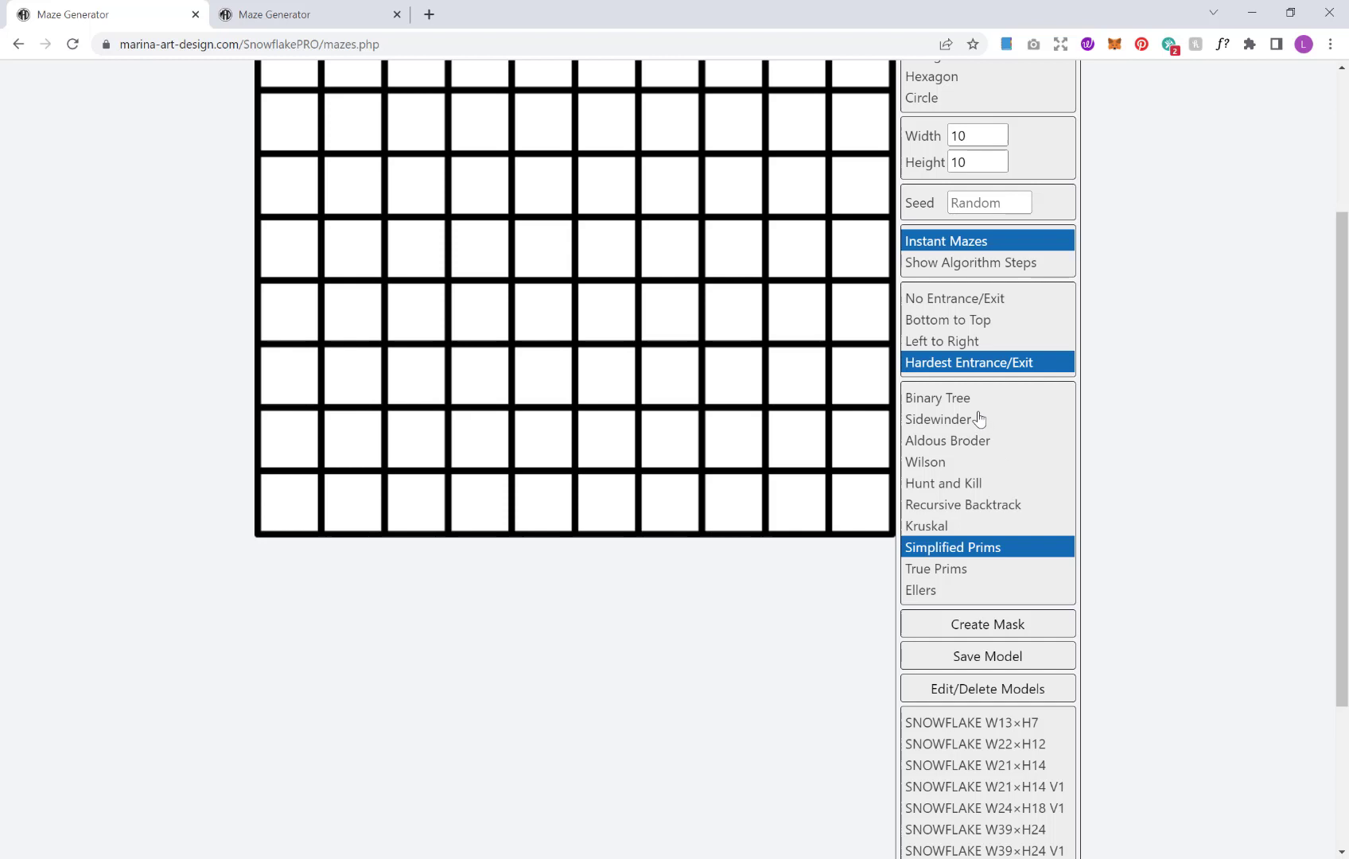
mouse_move(963, 407)
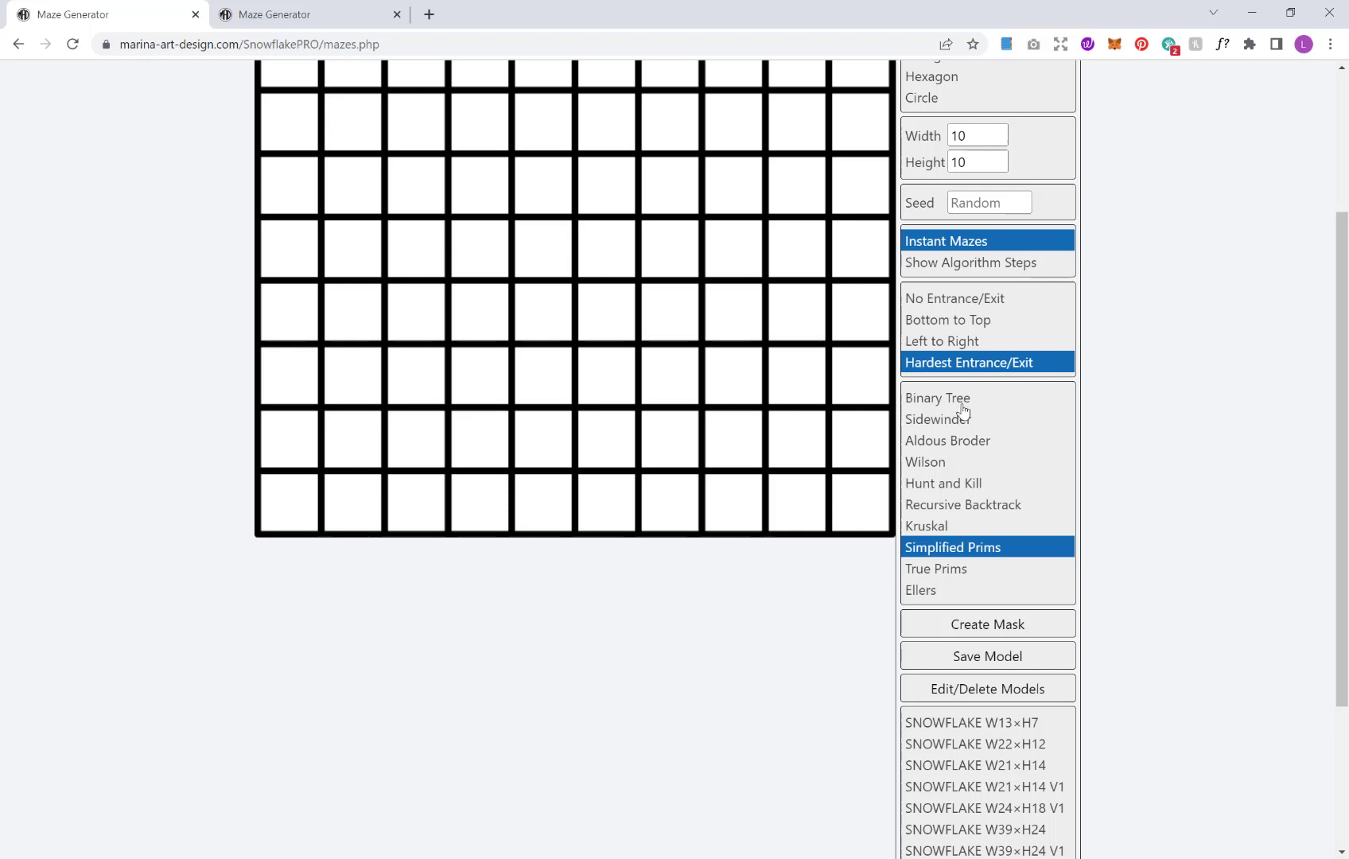
scroll(down, 3)
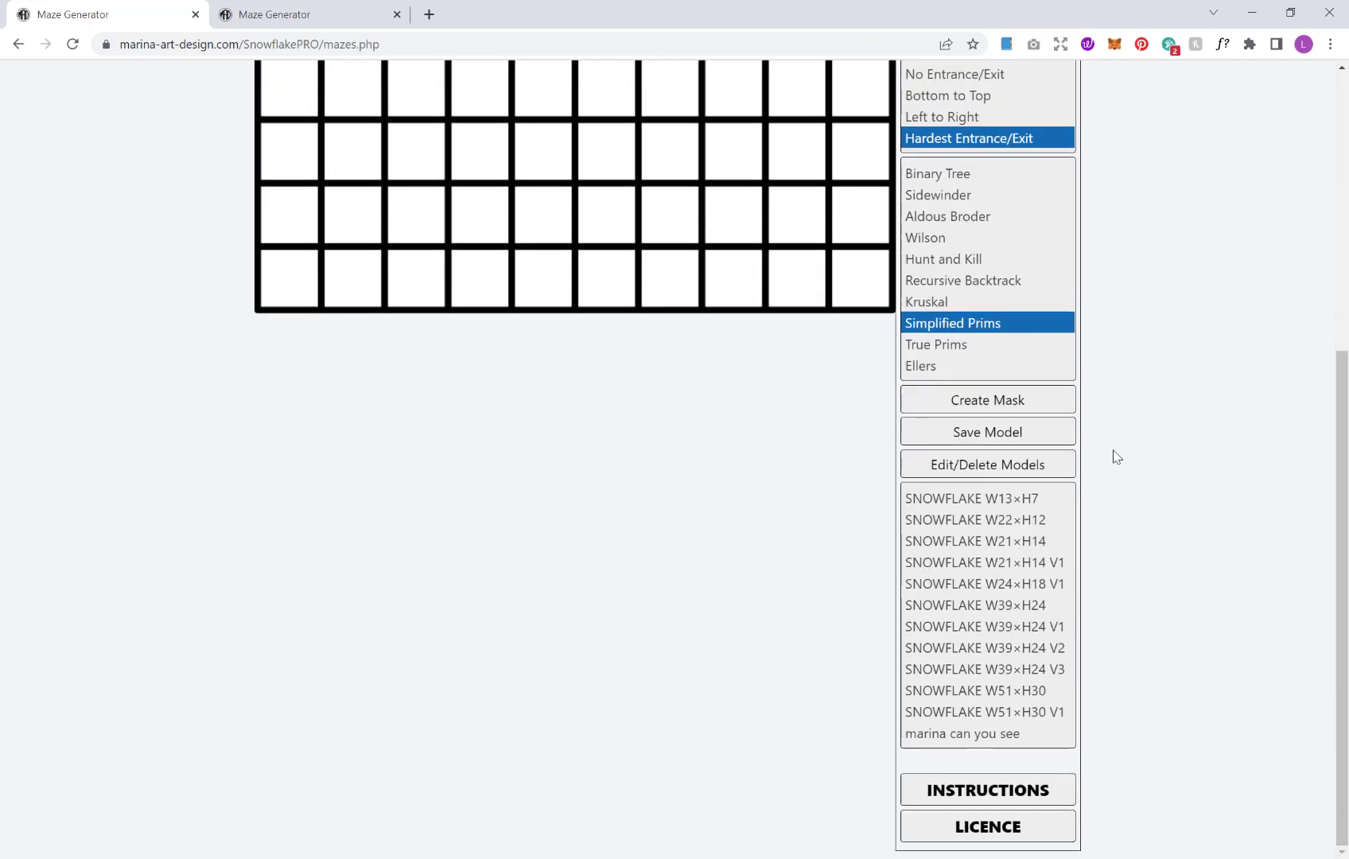
mouse_move(998, 422)
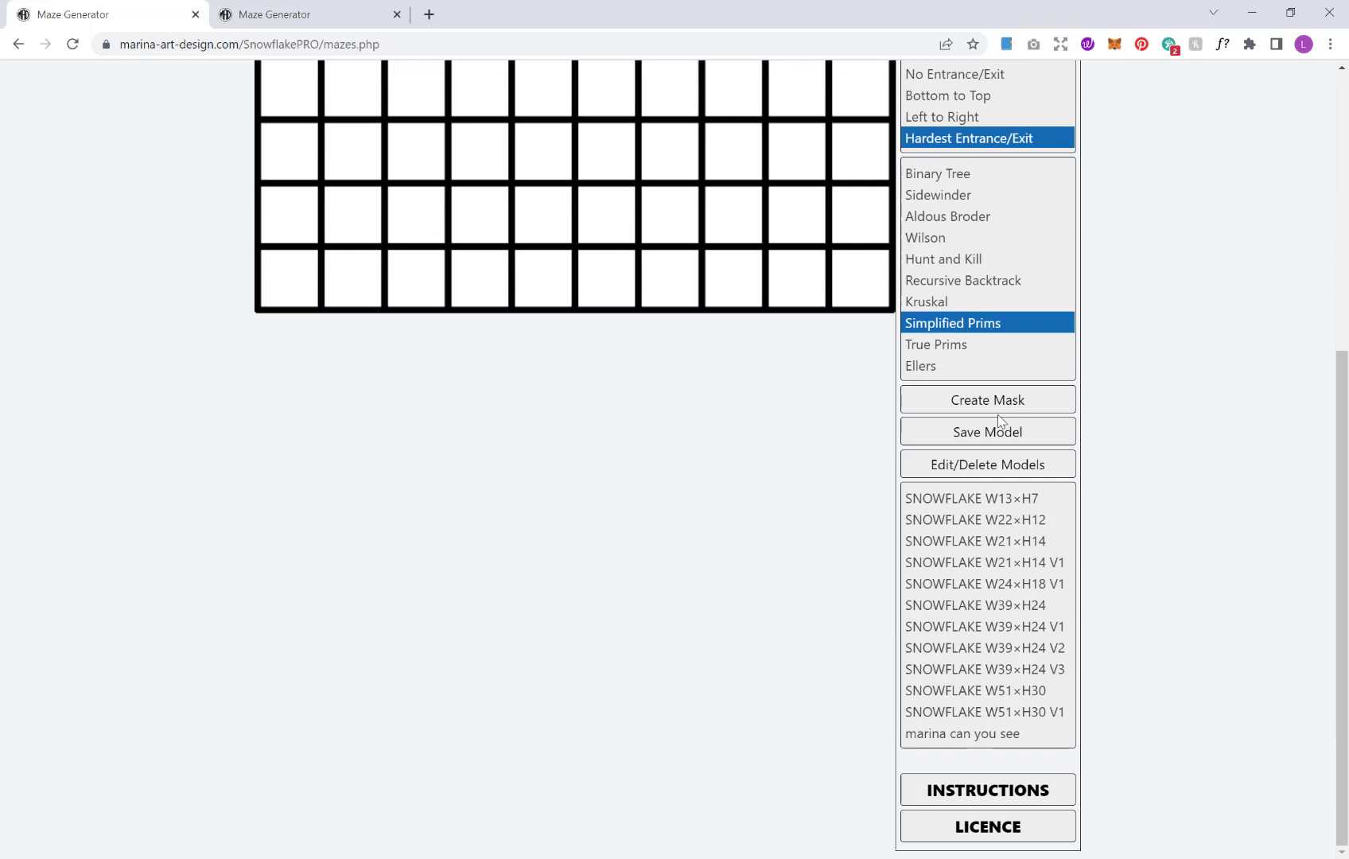
mouse_move(1095, 396)
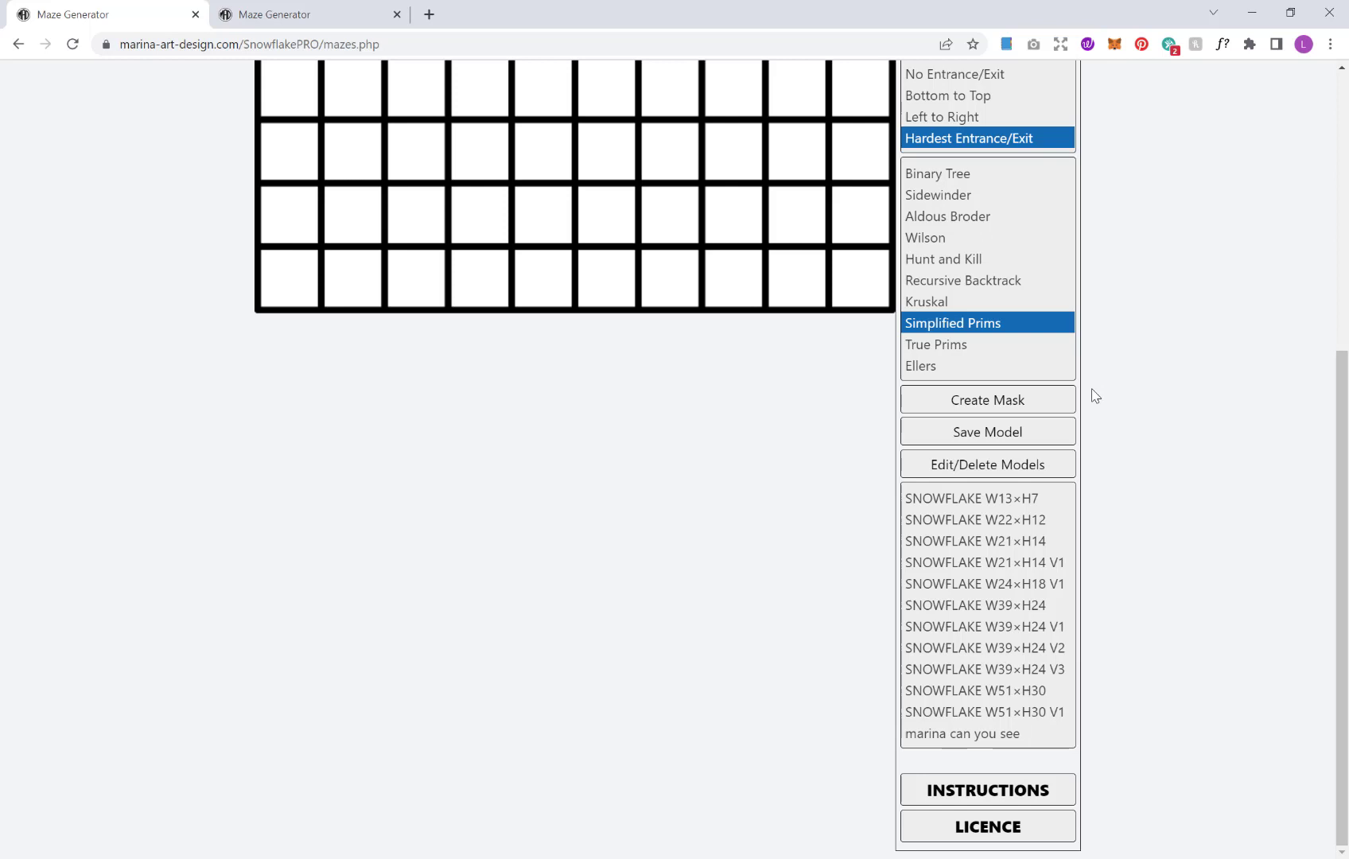
mouse_move(1071, 411)
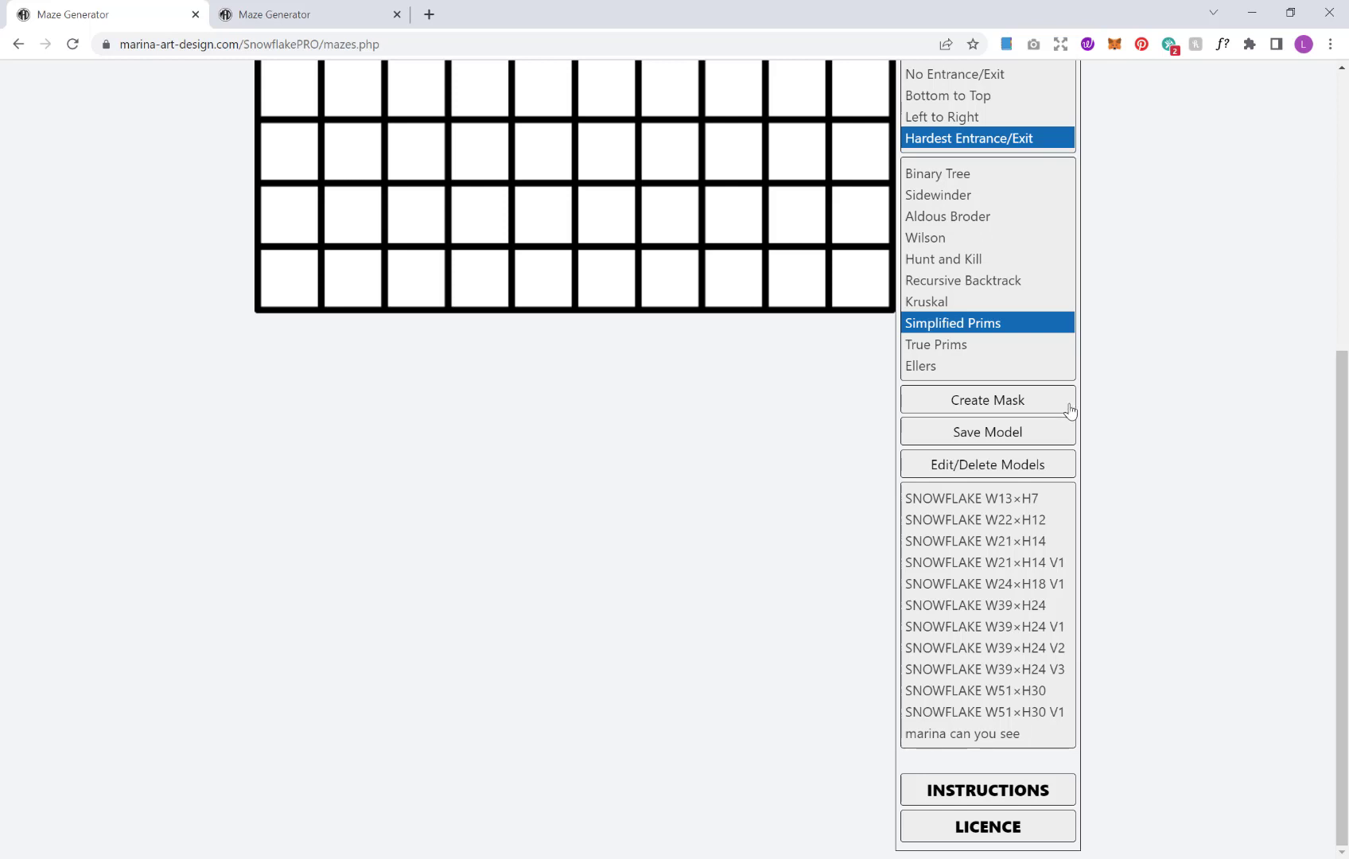
- Mask cells including the bottom-left corner, leaving an L-shaped grid, and save the mask
scroll(up, 3)
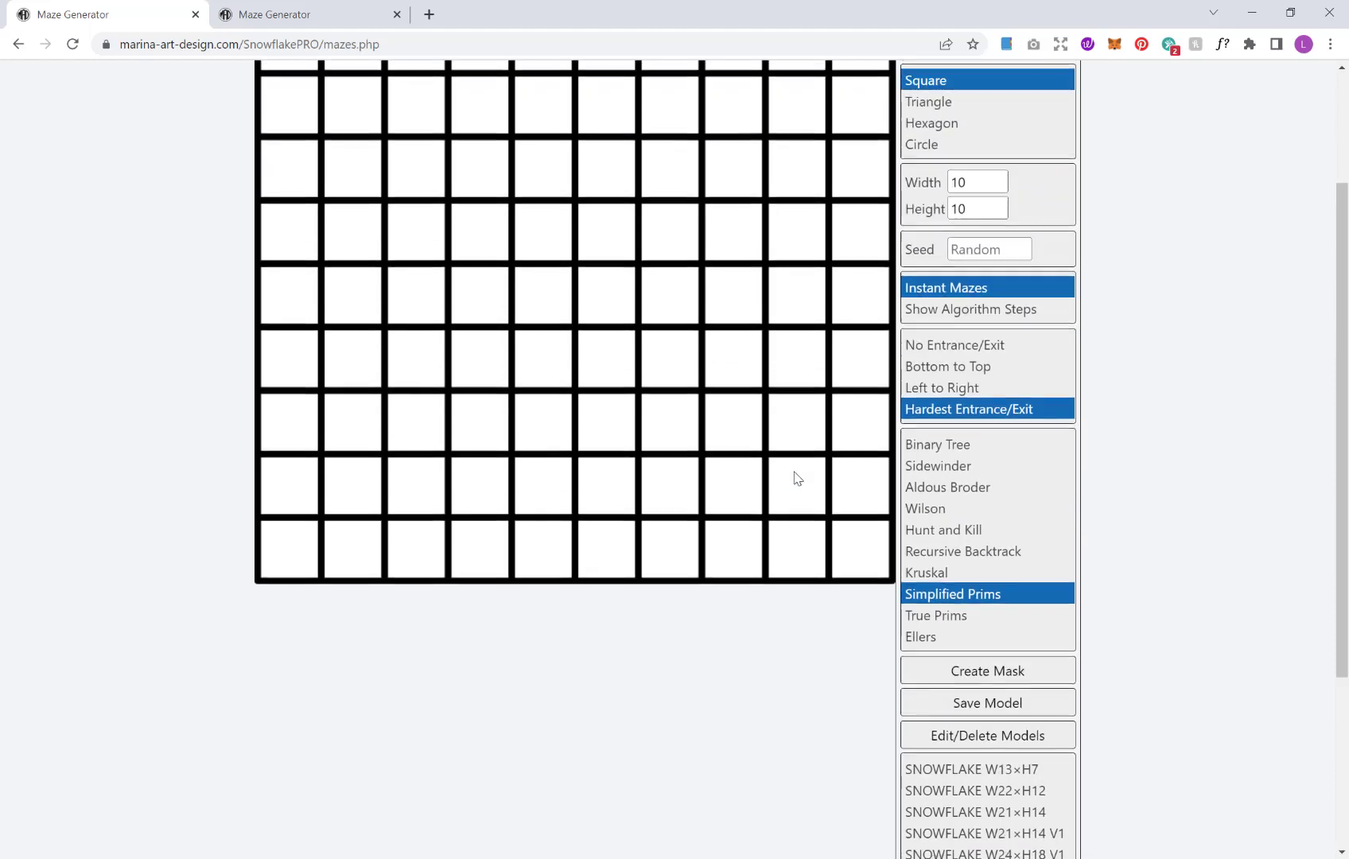
click(987, 670)
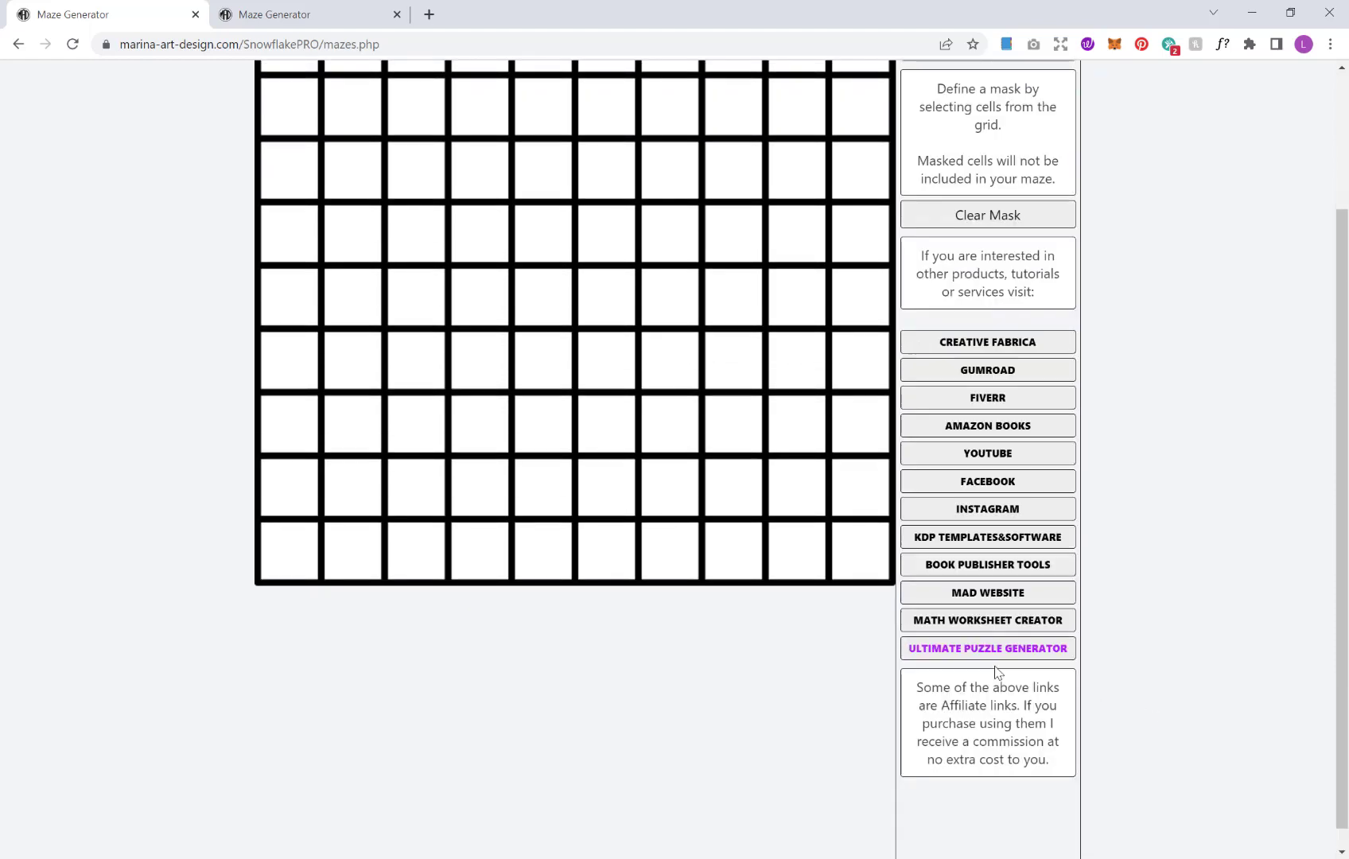
scroll(up, 3)
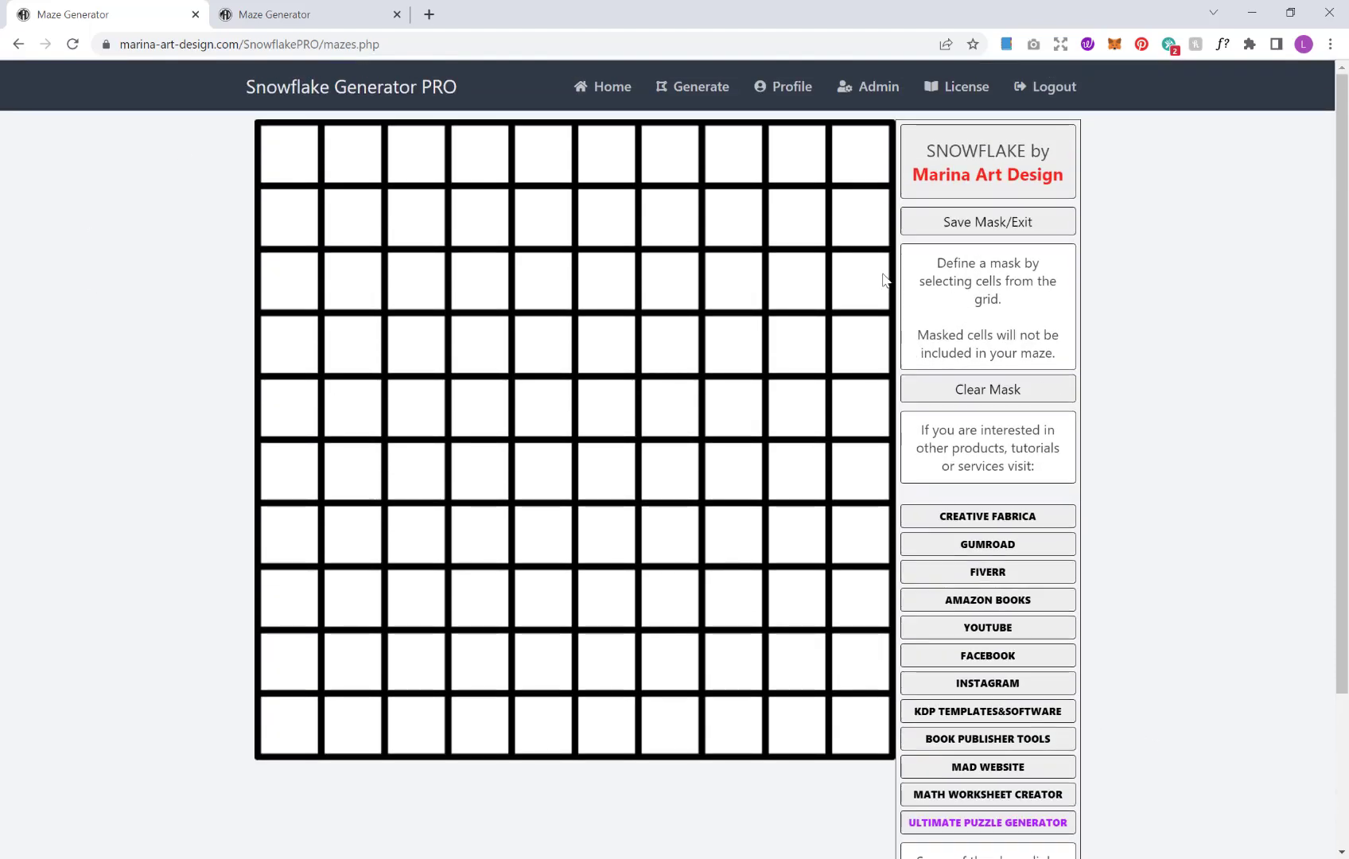
mouse_move(1071, 285)
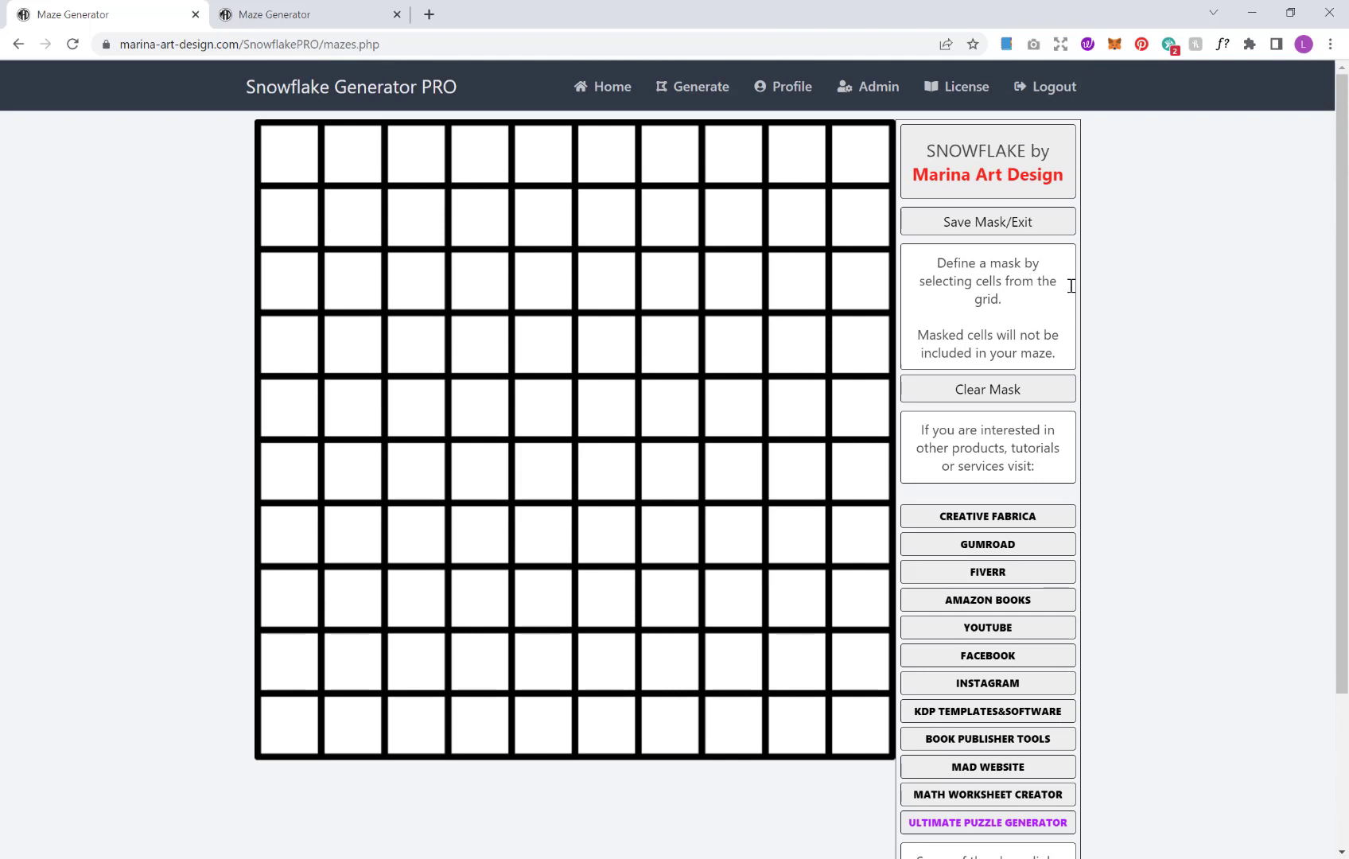
mouse_move(1149, 349)
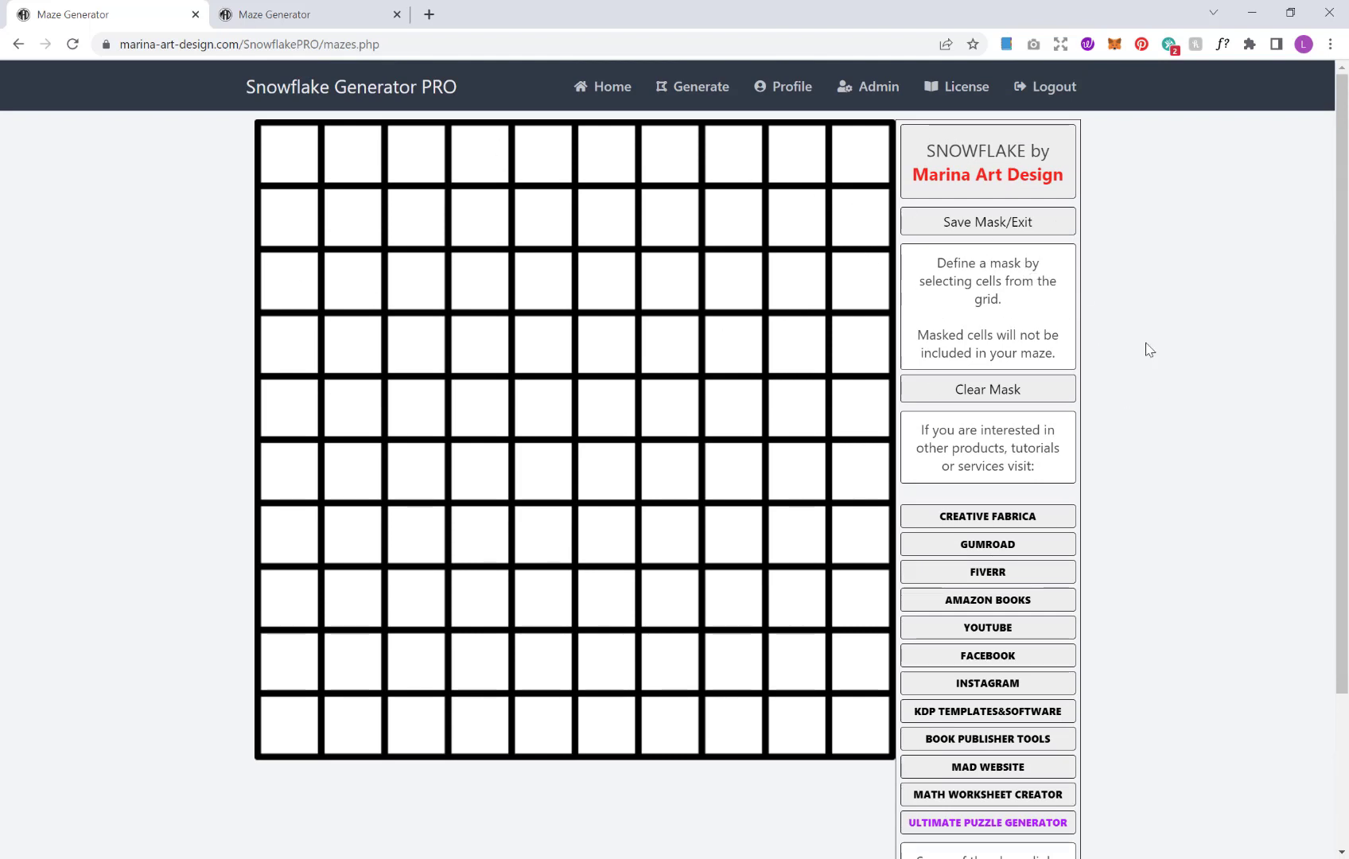
mouse_move(916, 322)
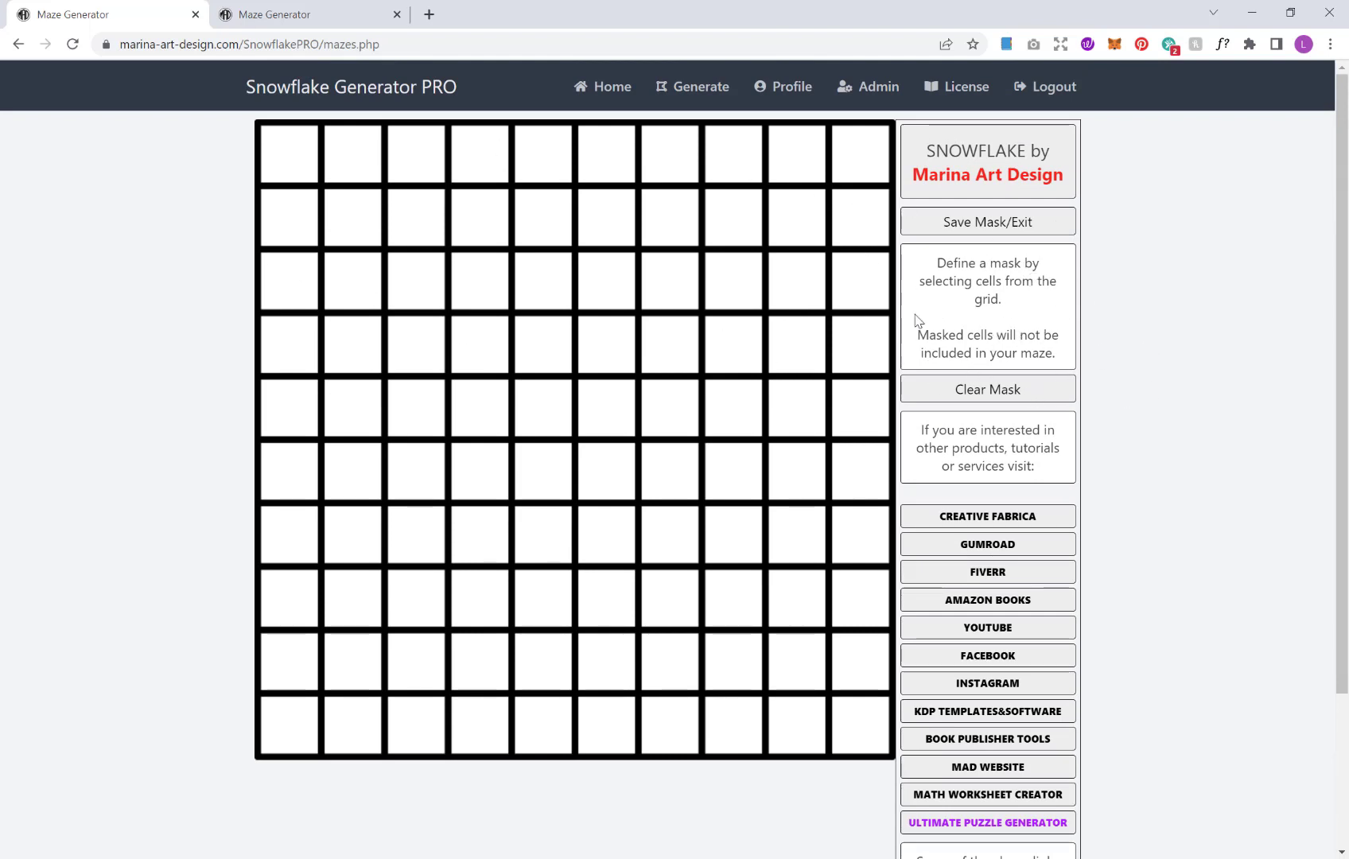
mouse_move(359, 112)
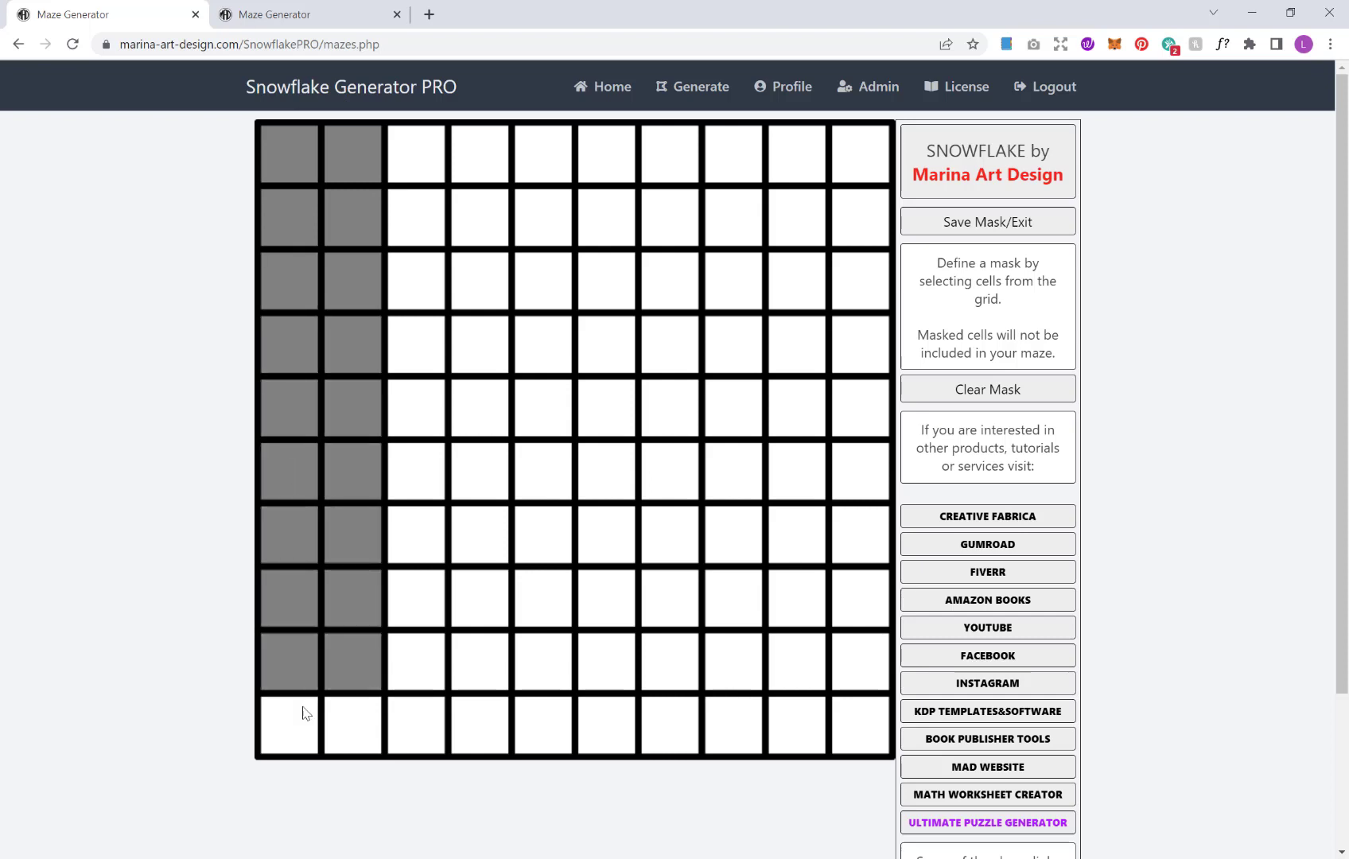
click(351, 723)
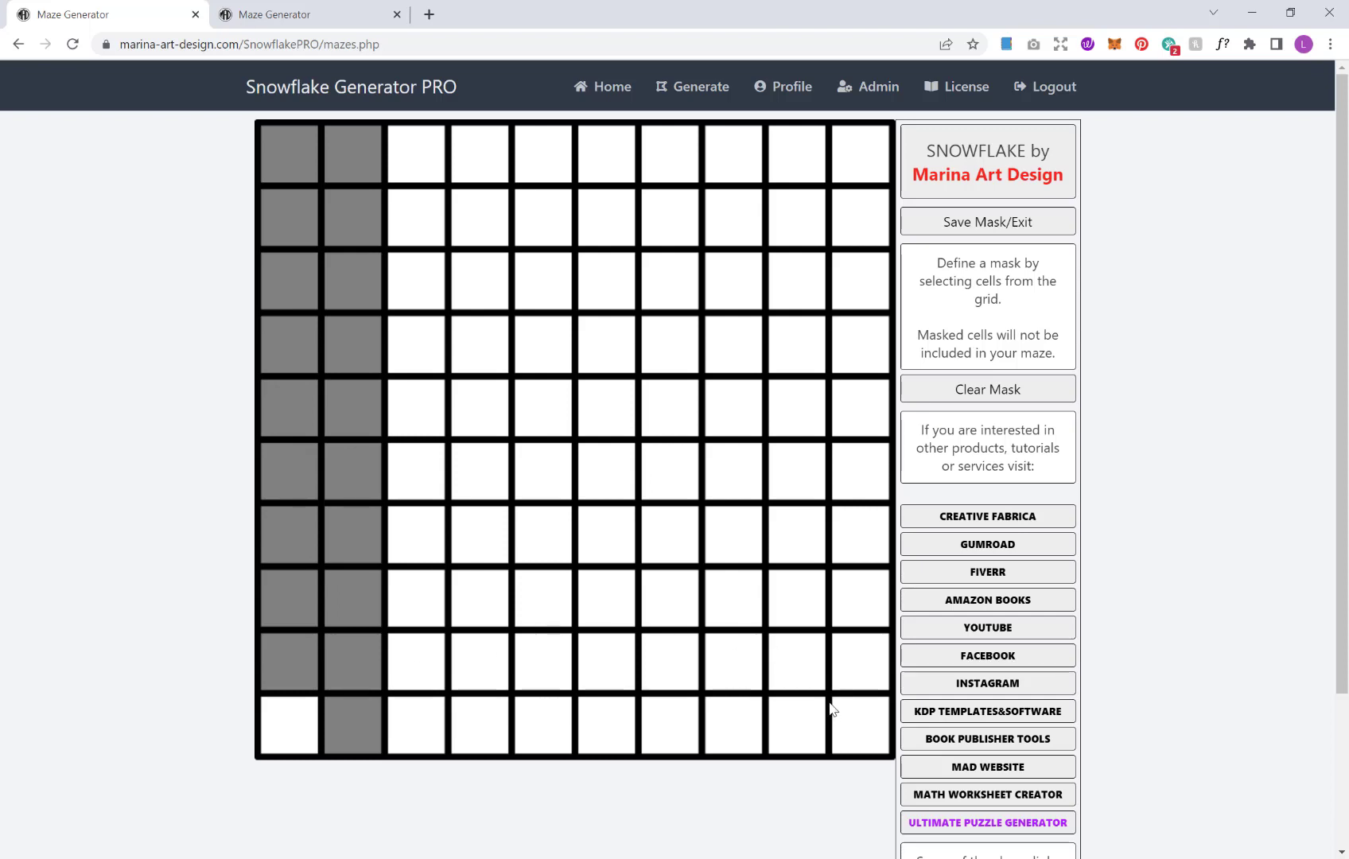
click(731, 599)
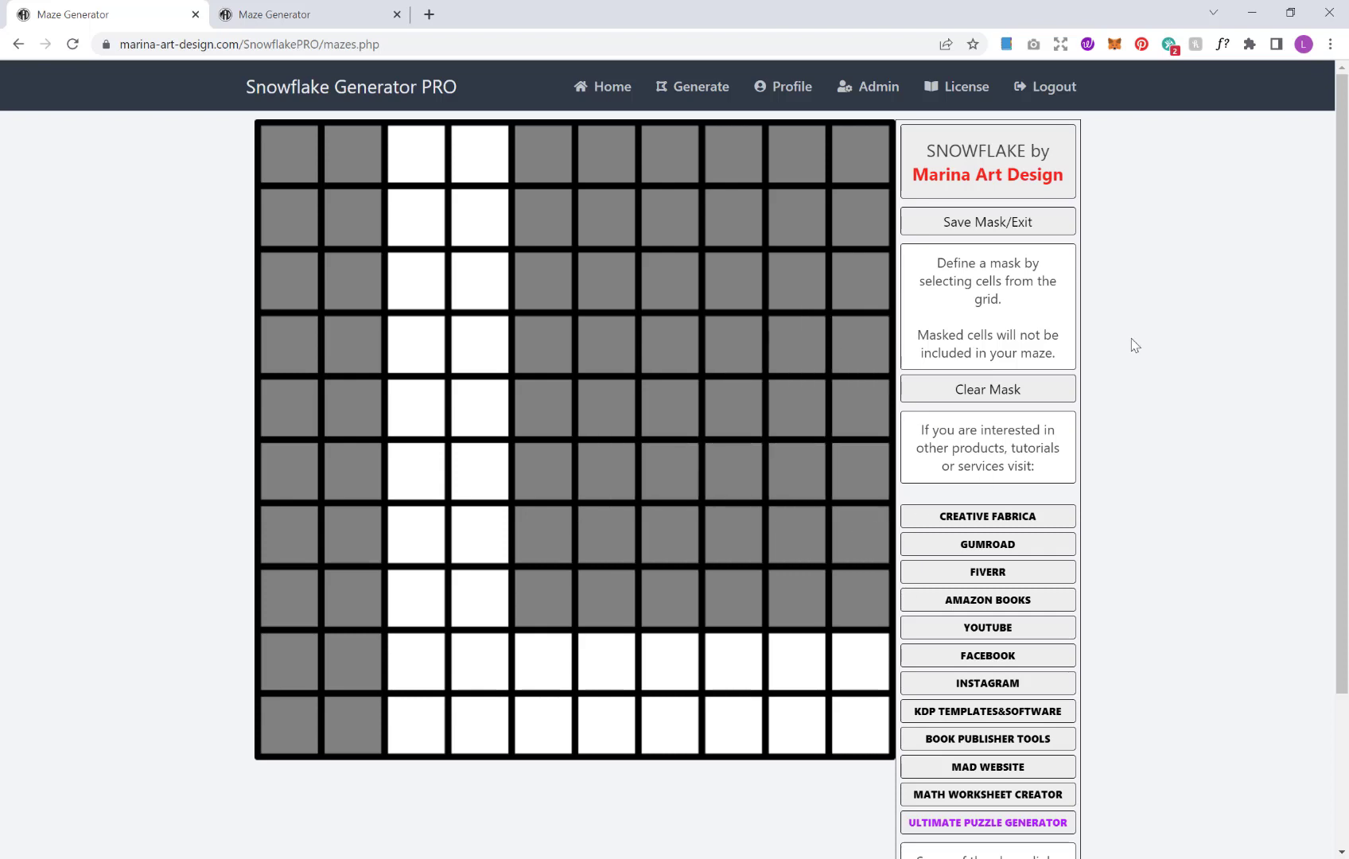
click(987, 221)
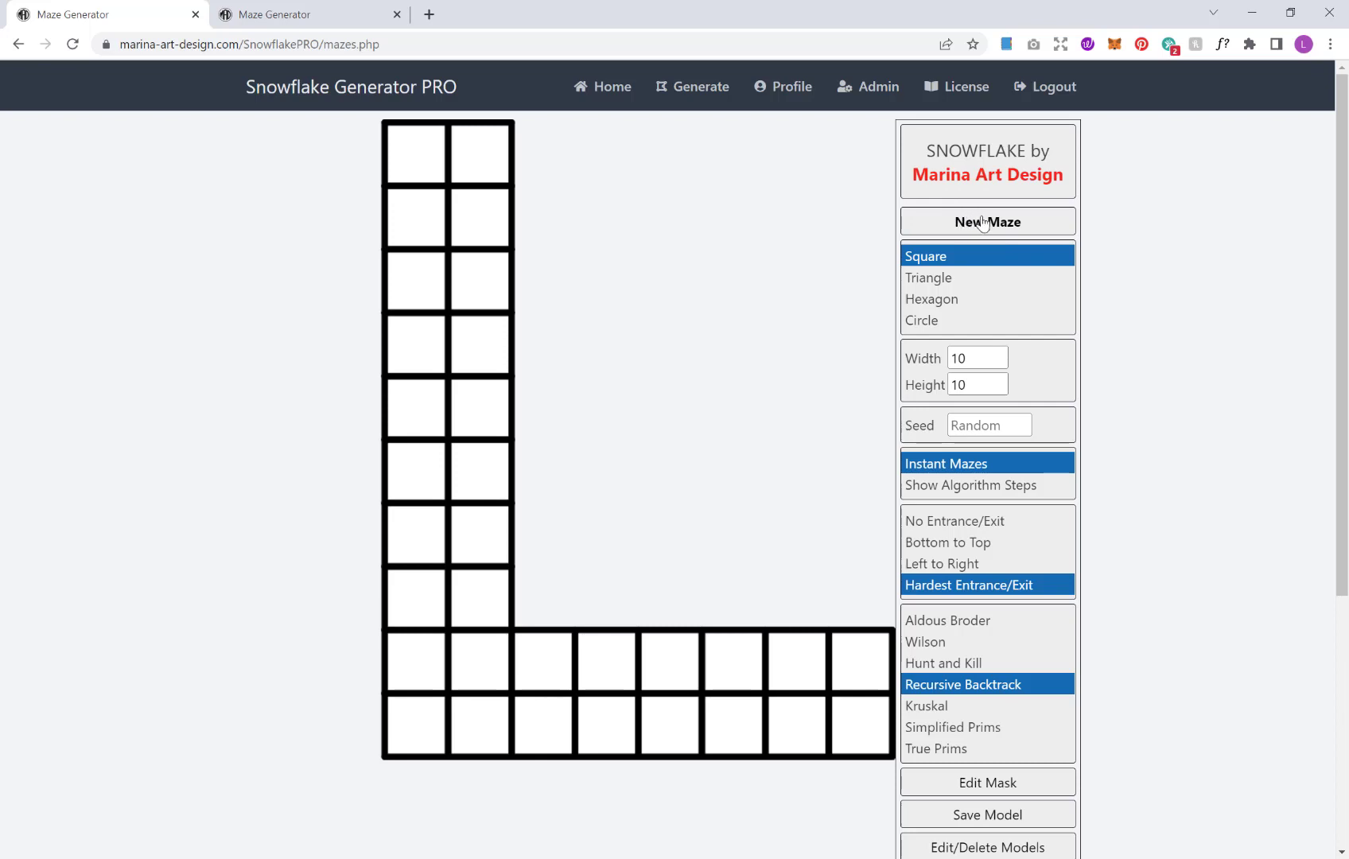
- Generate two sample mazes on the L-shaped grid, then return to settings
click(987, 221)
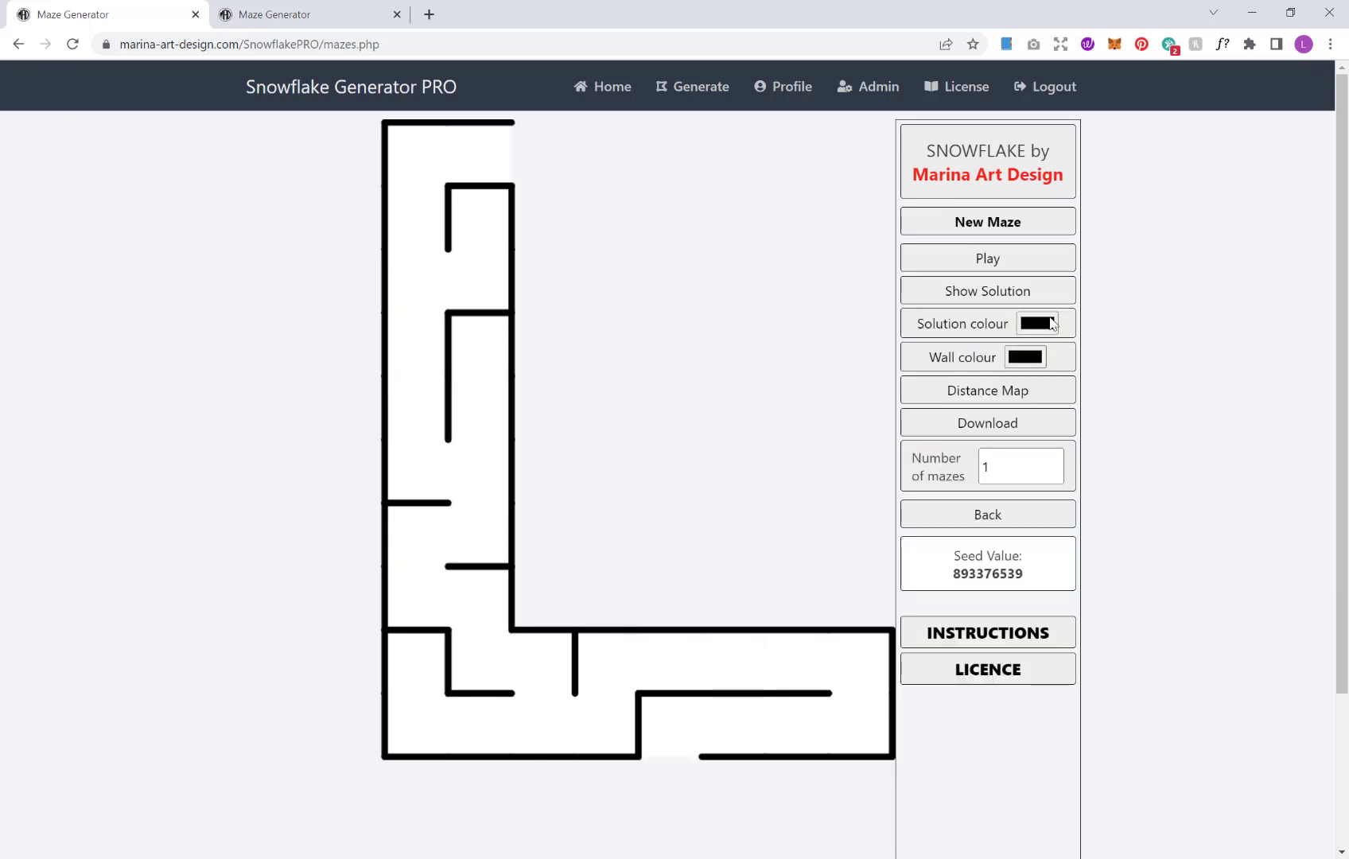
mouse_move(582, 412)
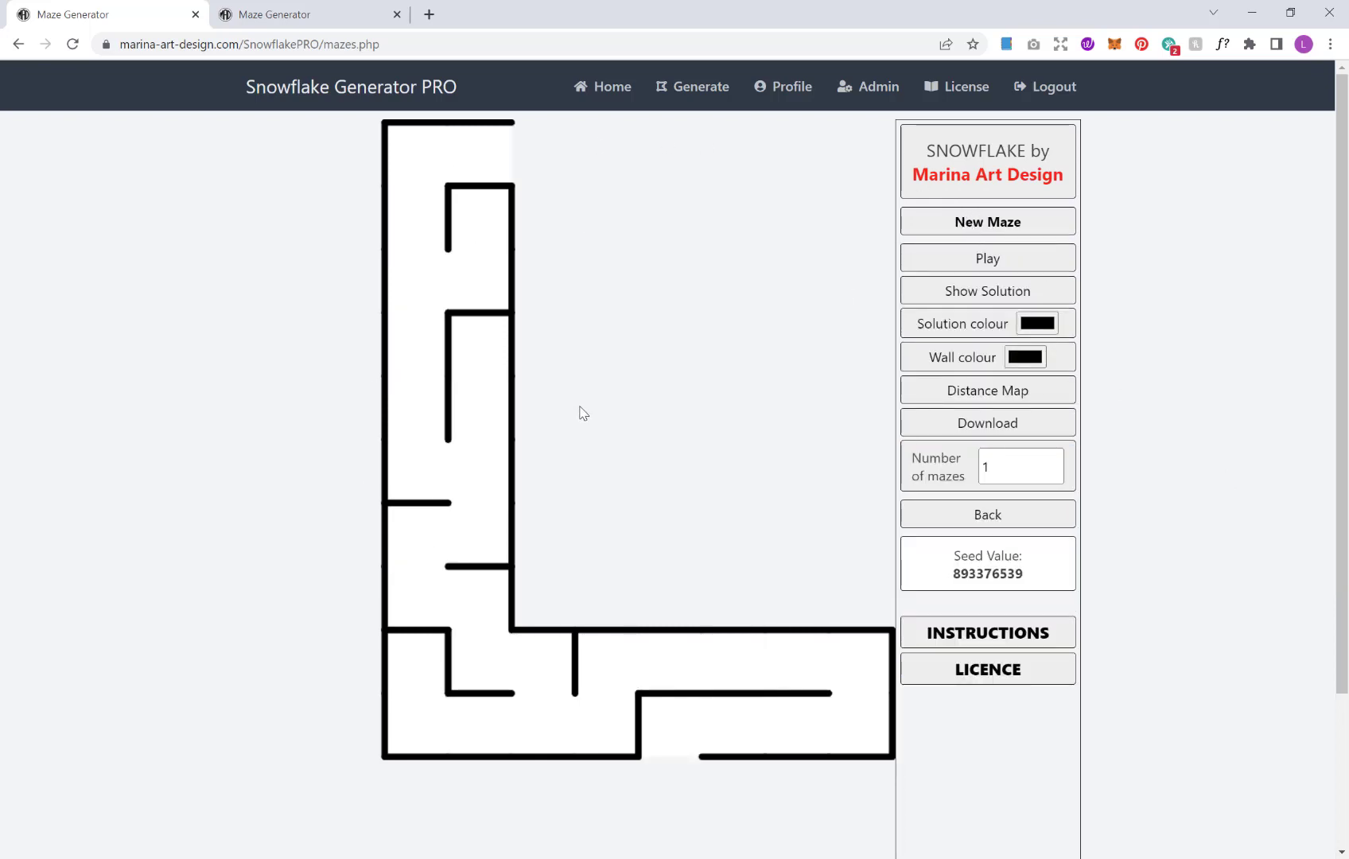
click(986, 222)
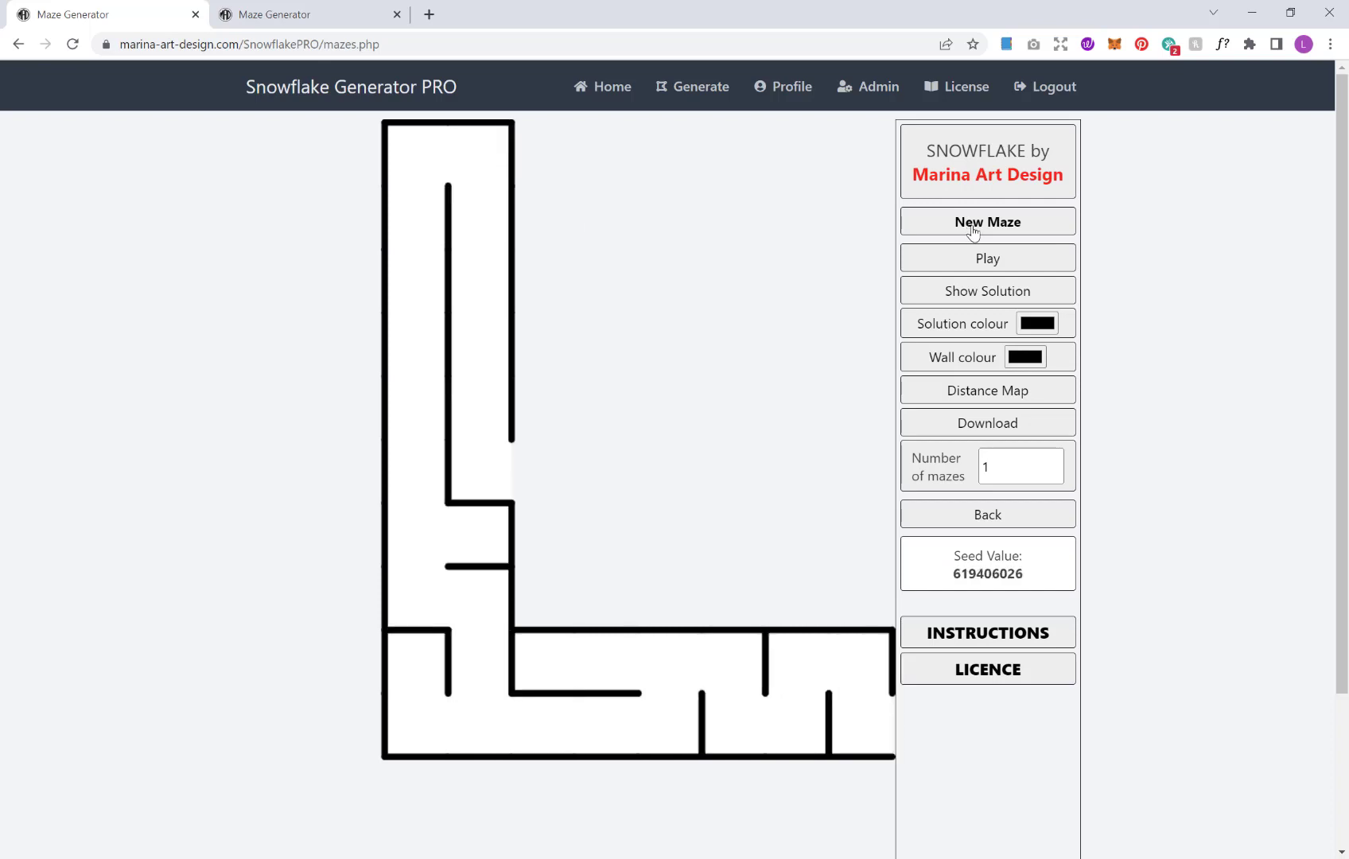
click(987, 222)
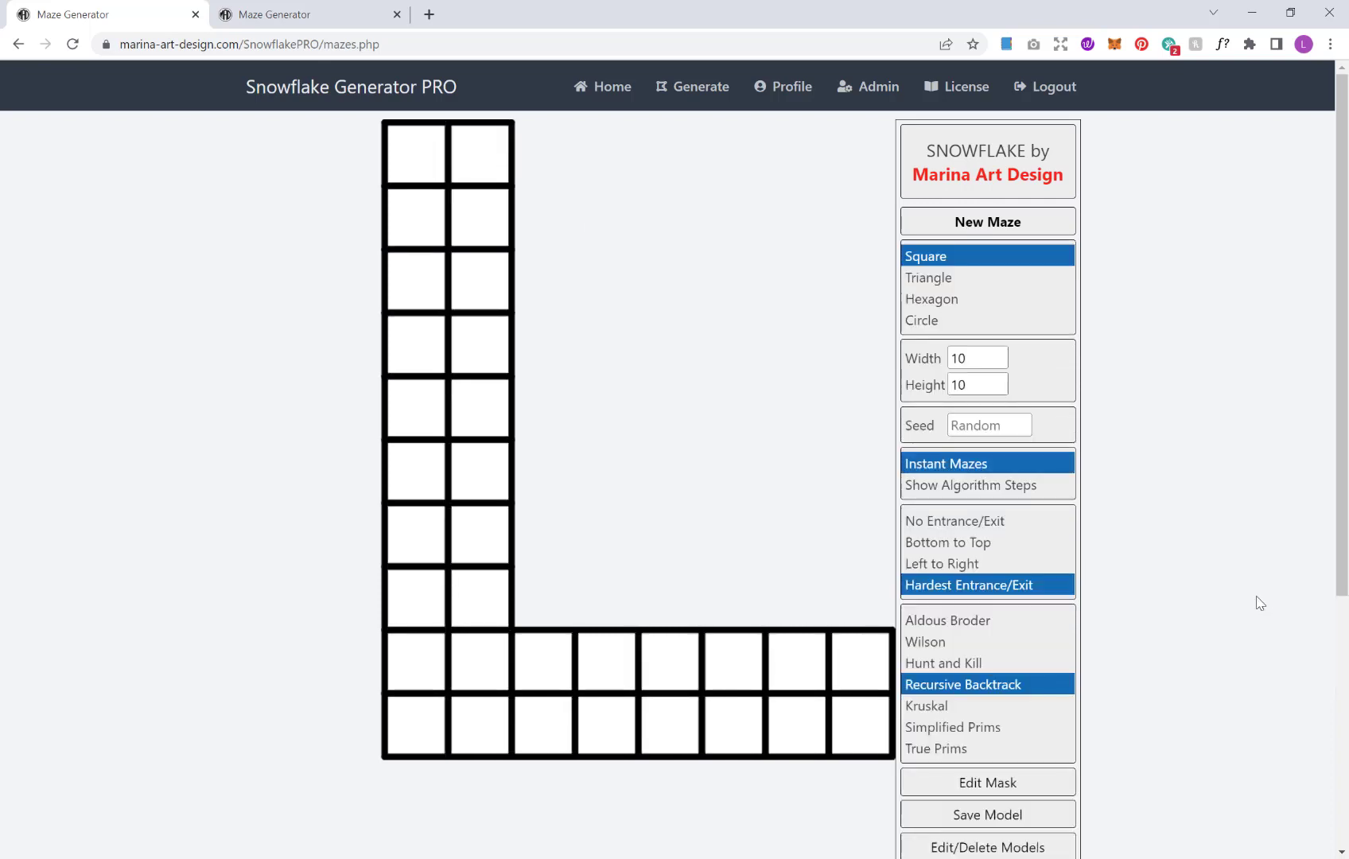
scroll(down, 3)
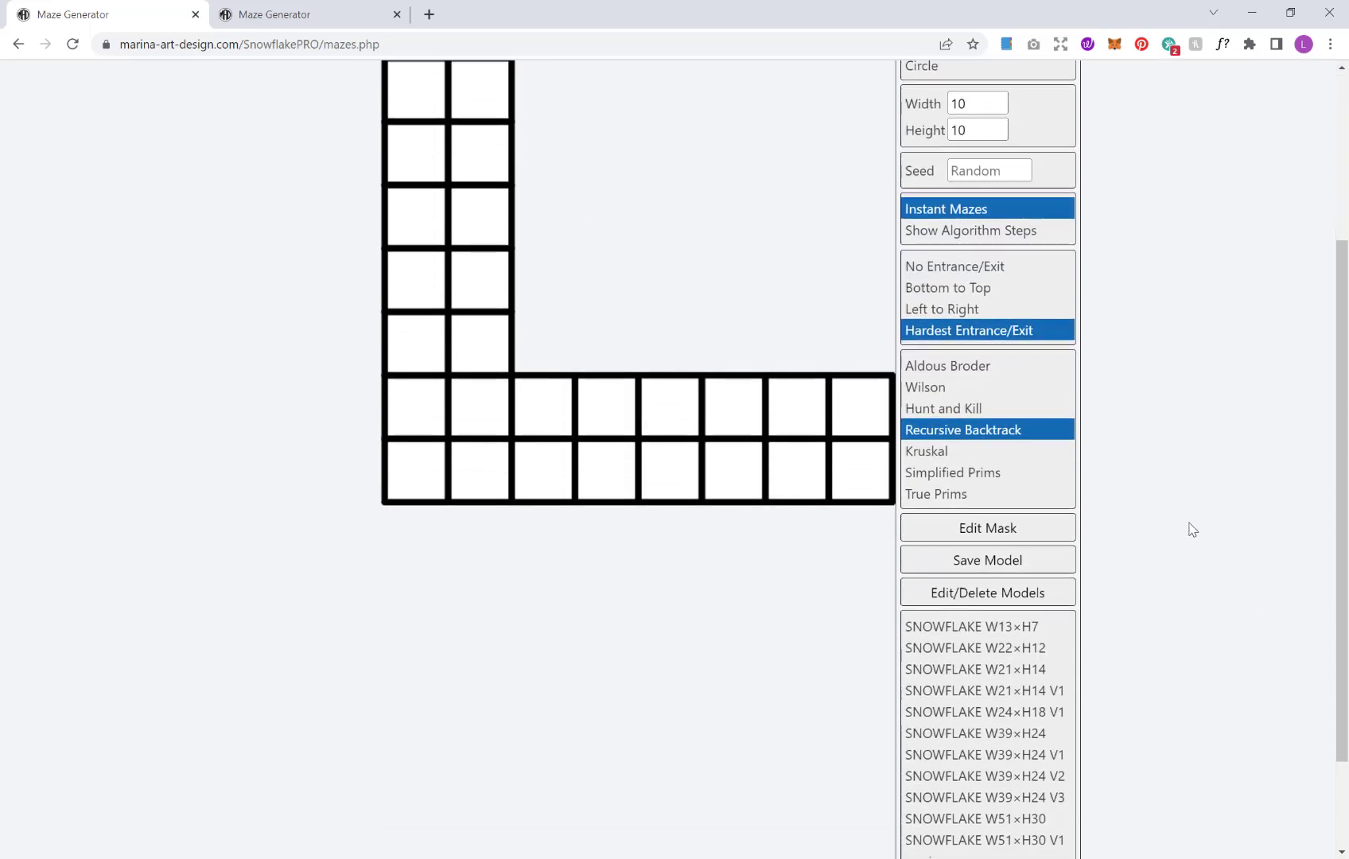
scroll(up, 3)
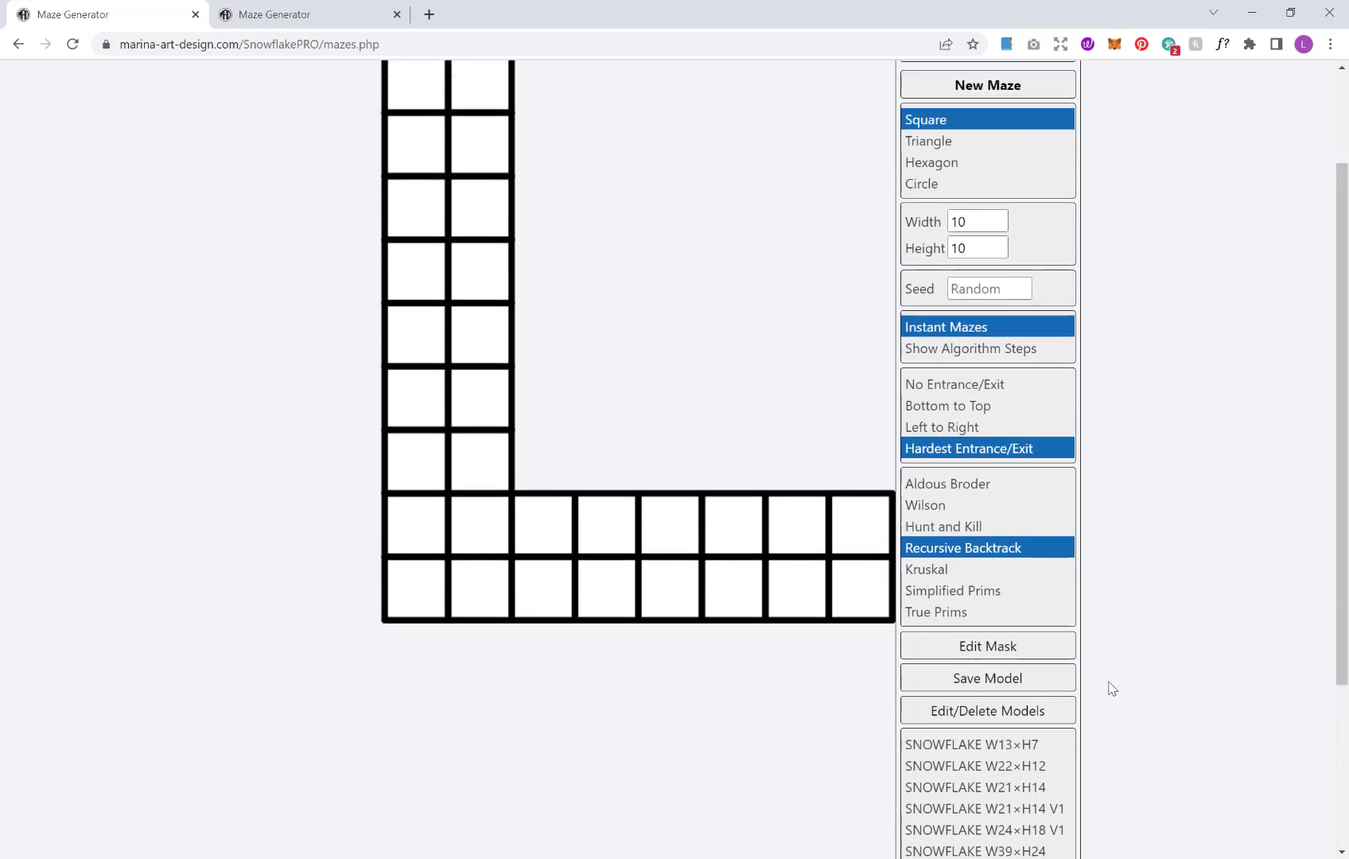
scroll(up, 3)
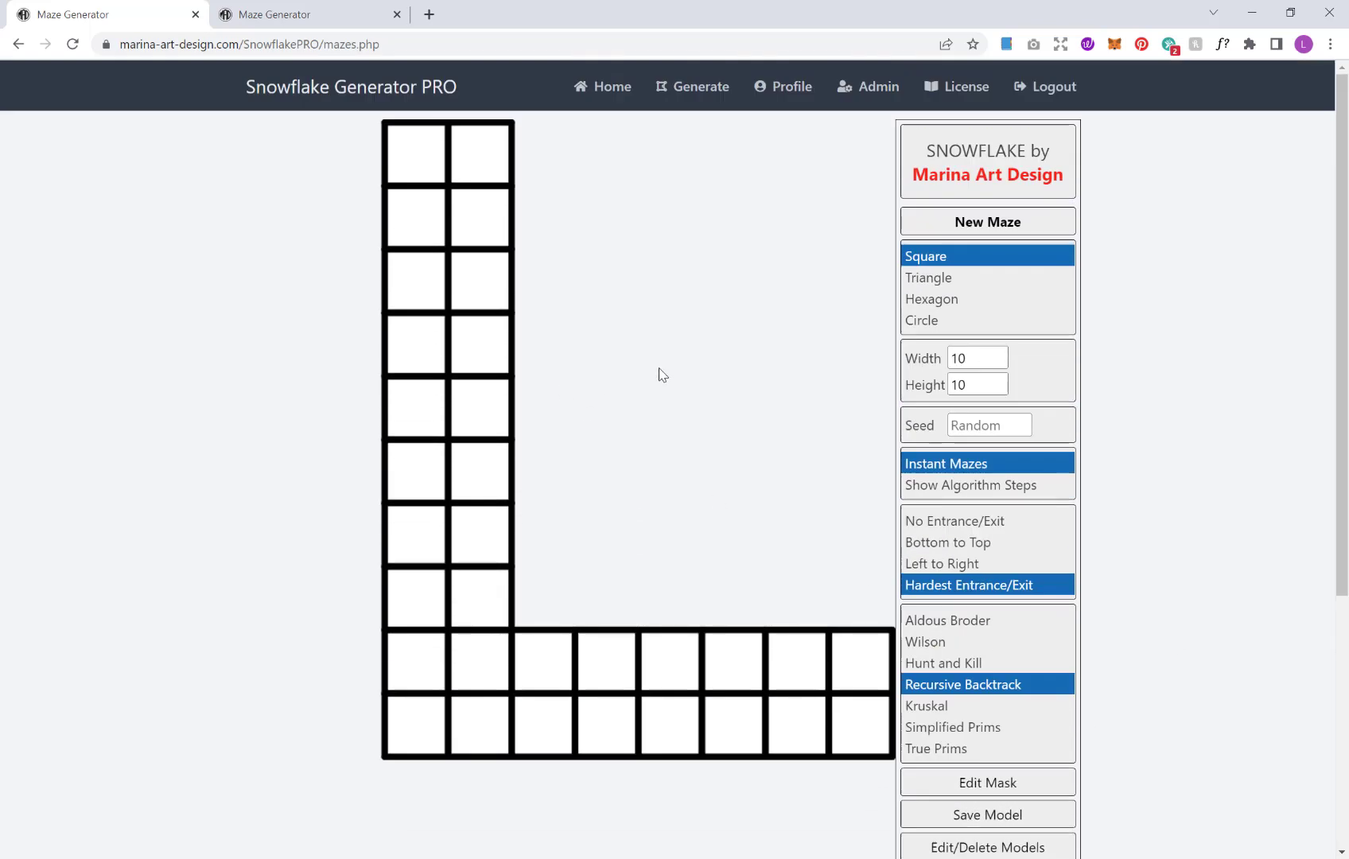
scroll(down, 3)
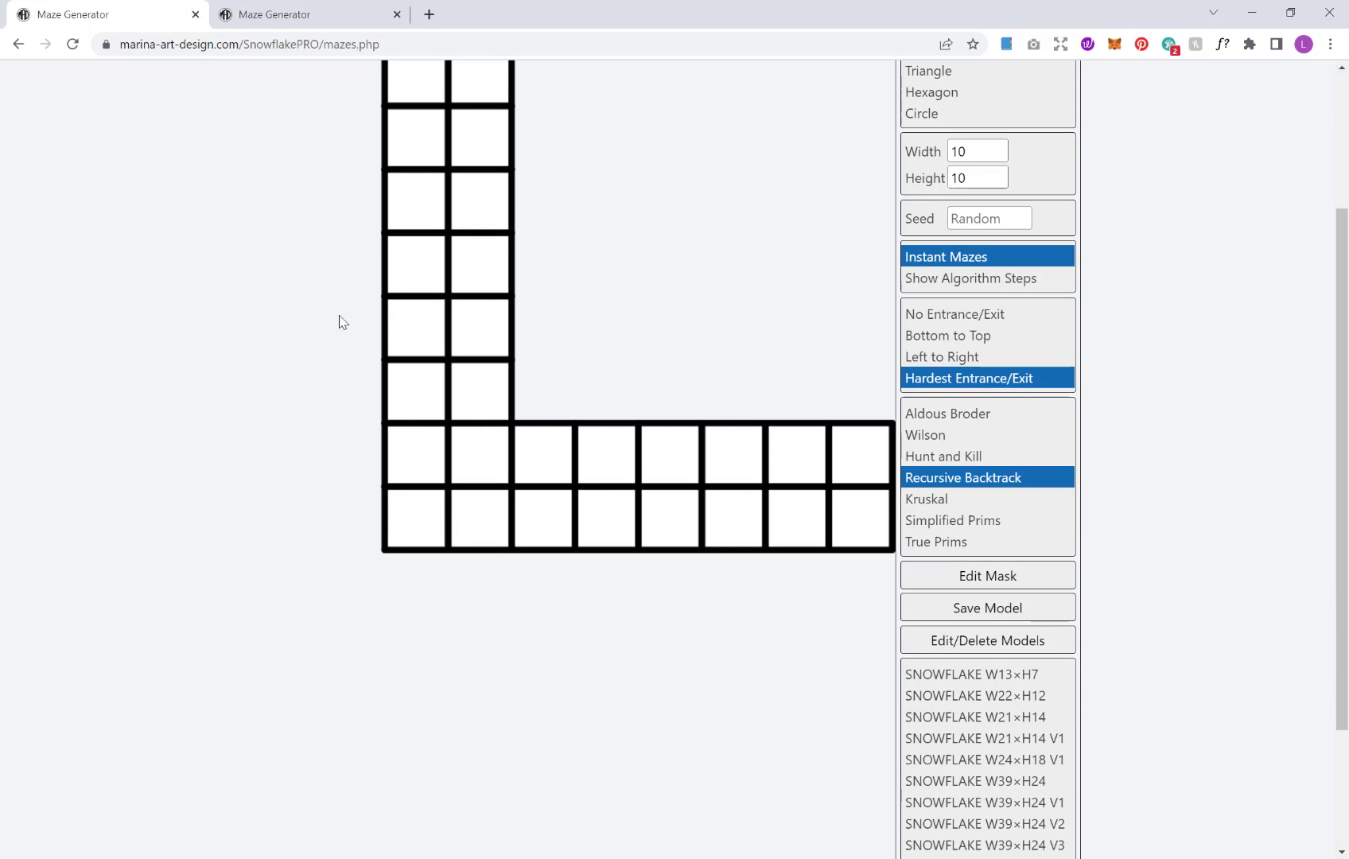
- Save the L-shaped grid as a model named 'Luke' and confirm
click(987, 607)
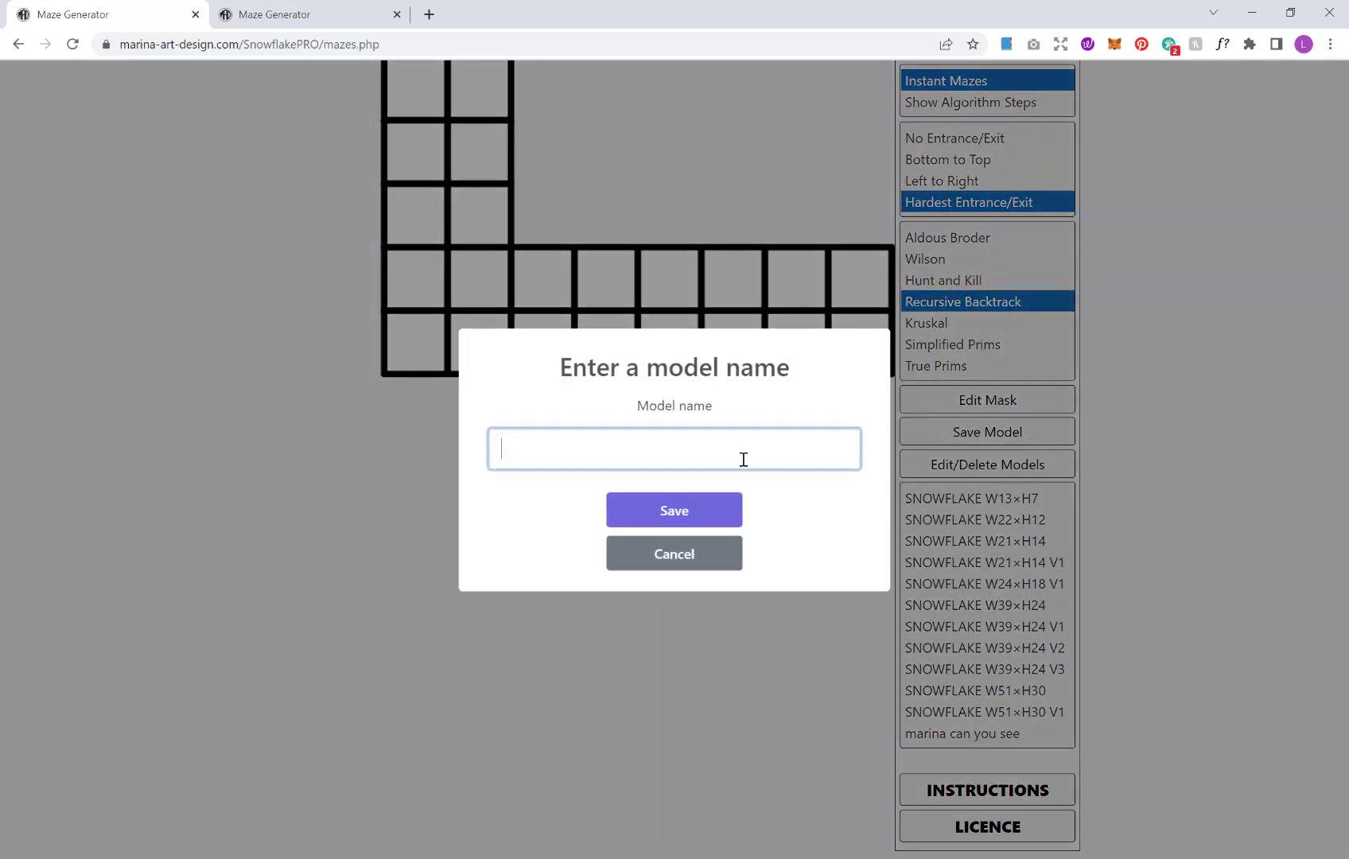
text(Luke)
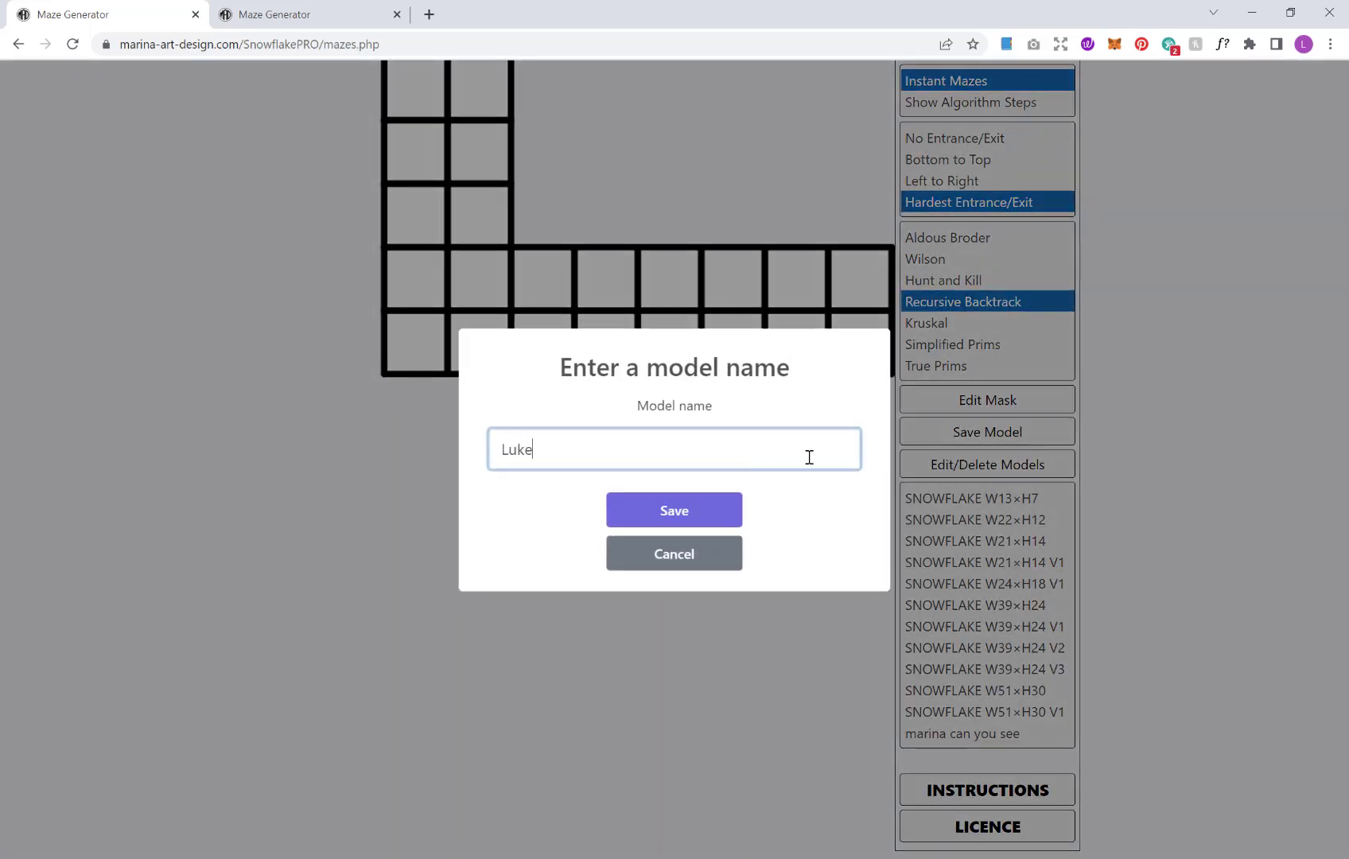
click(673, 510)
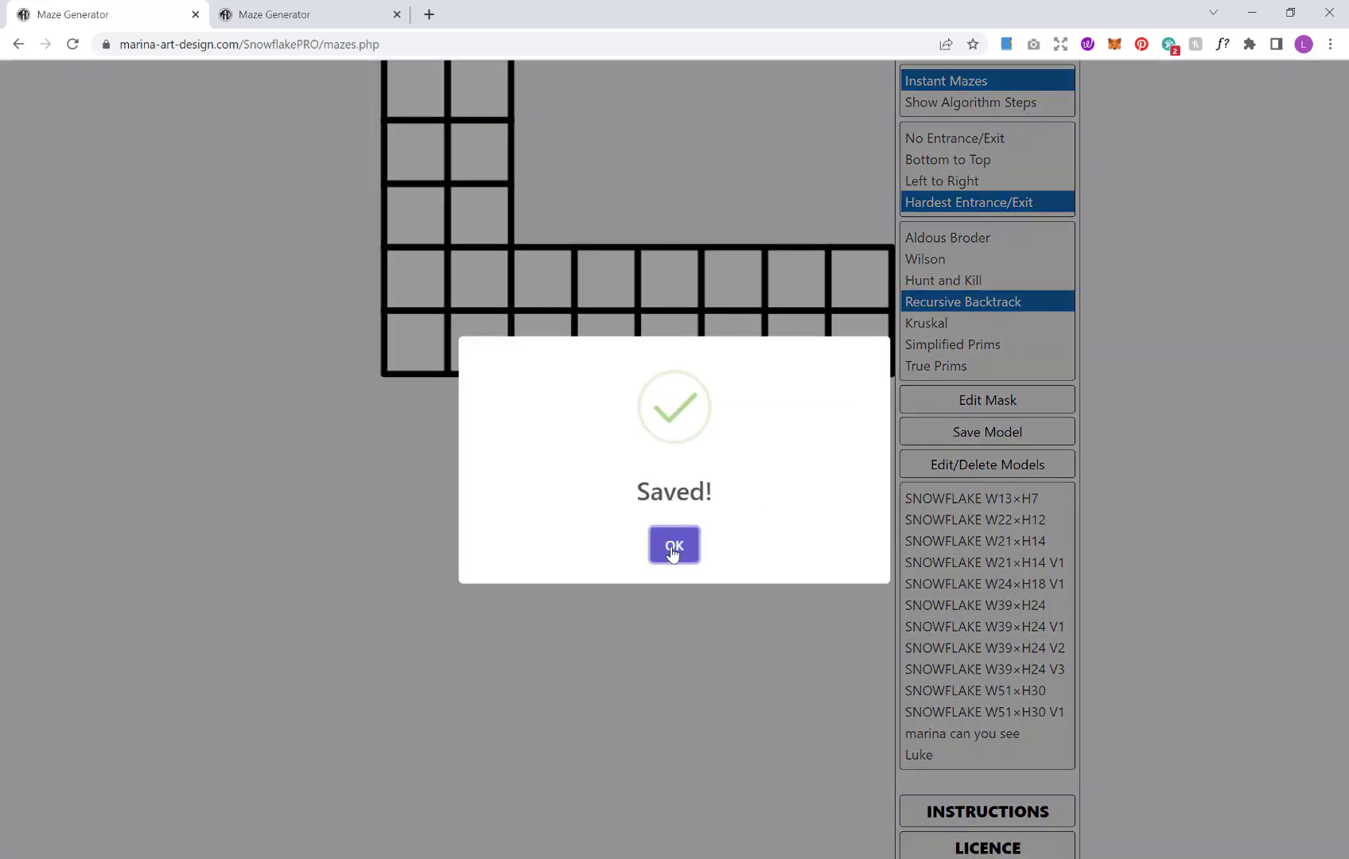
click(674, 545)
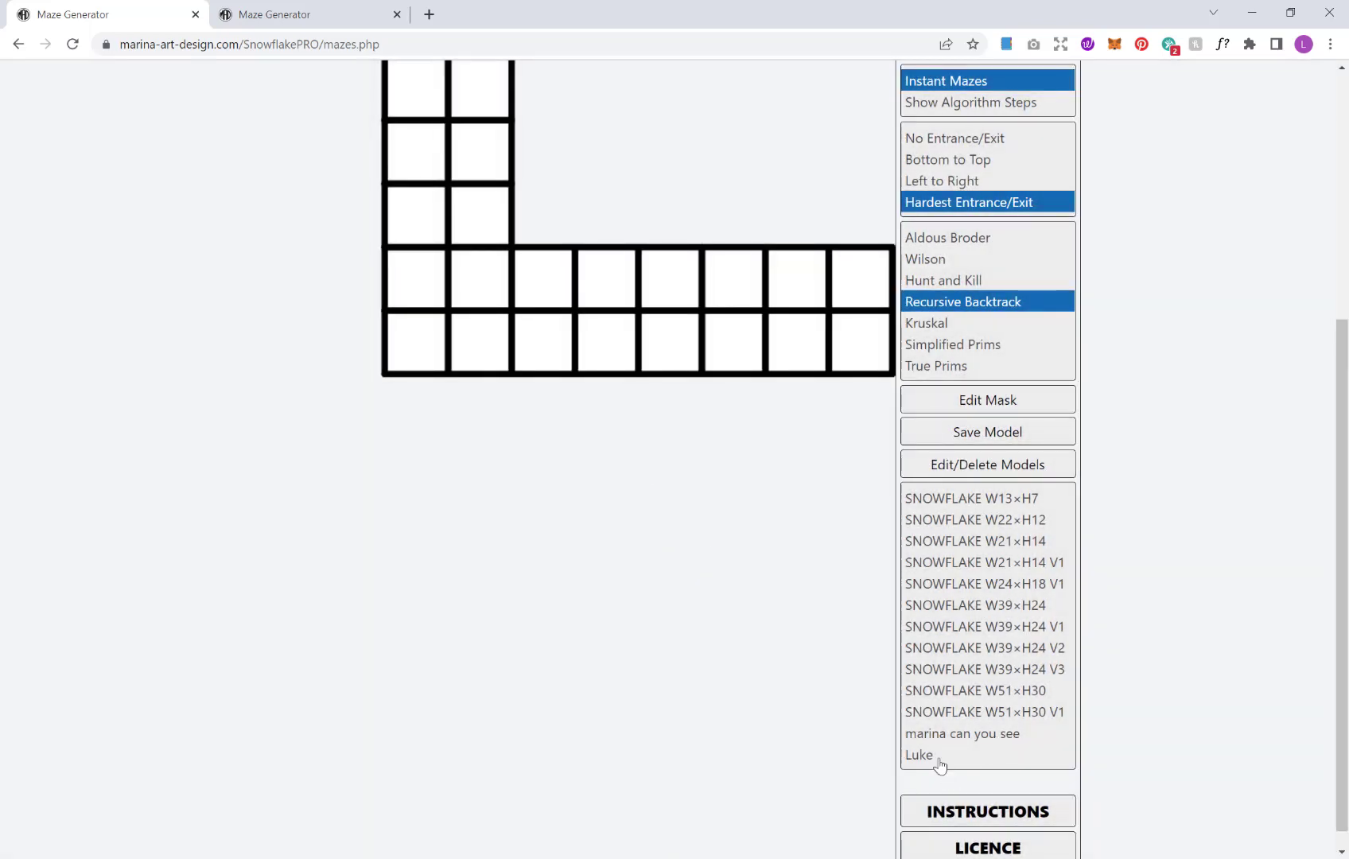
scroll(up, 3)
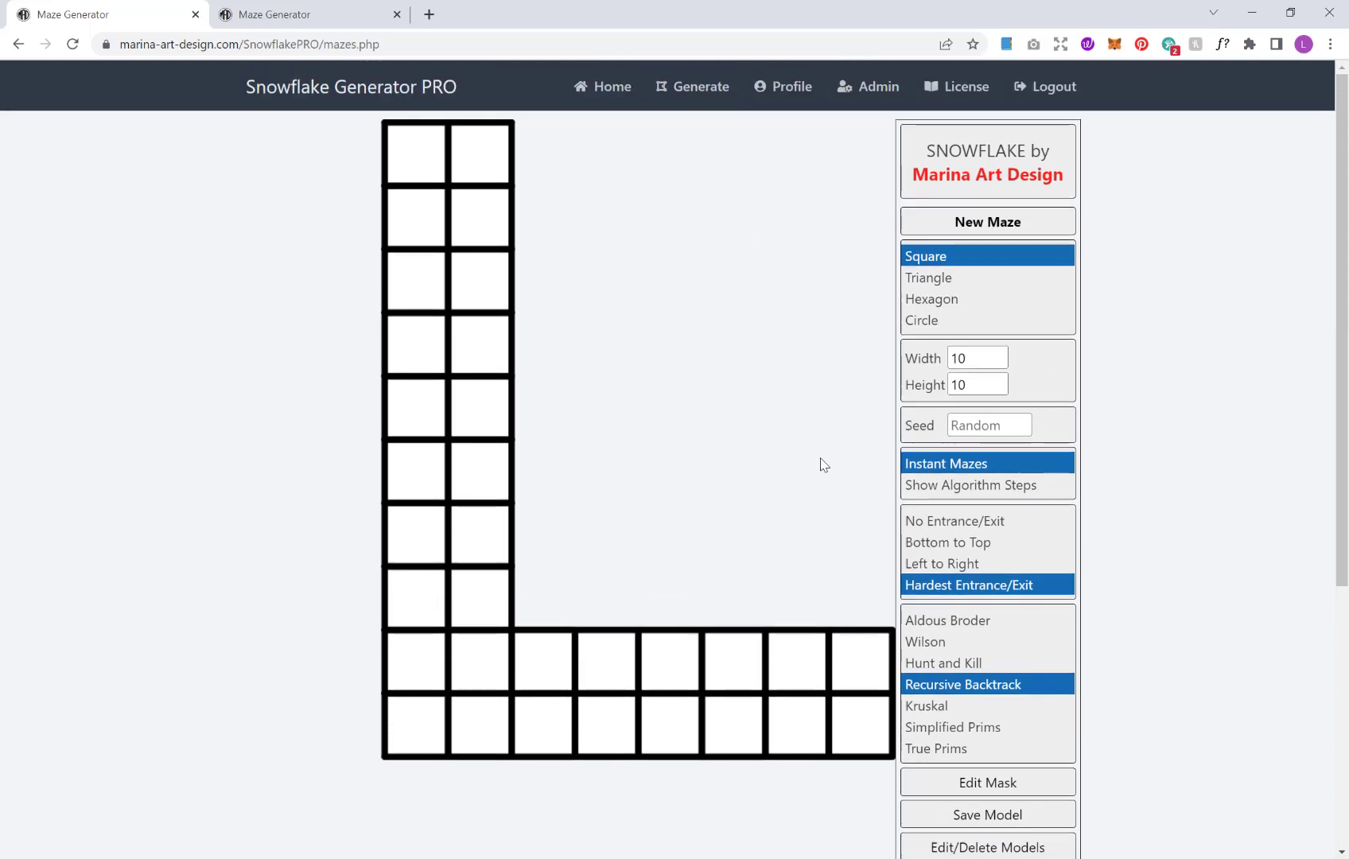
scroll(down, 3)
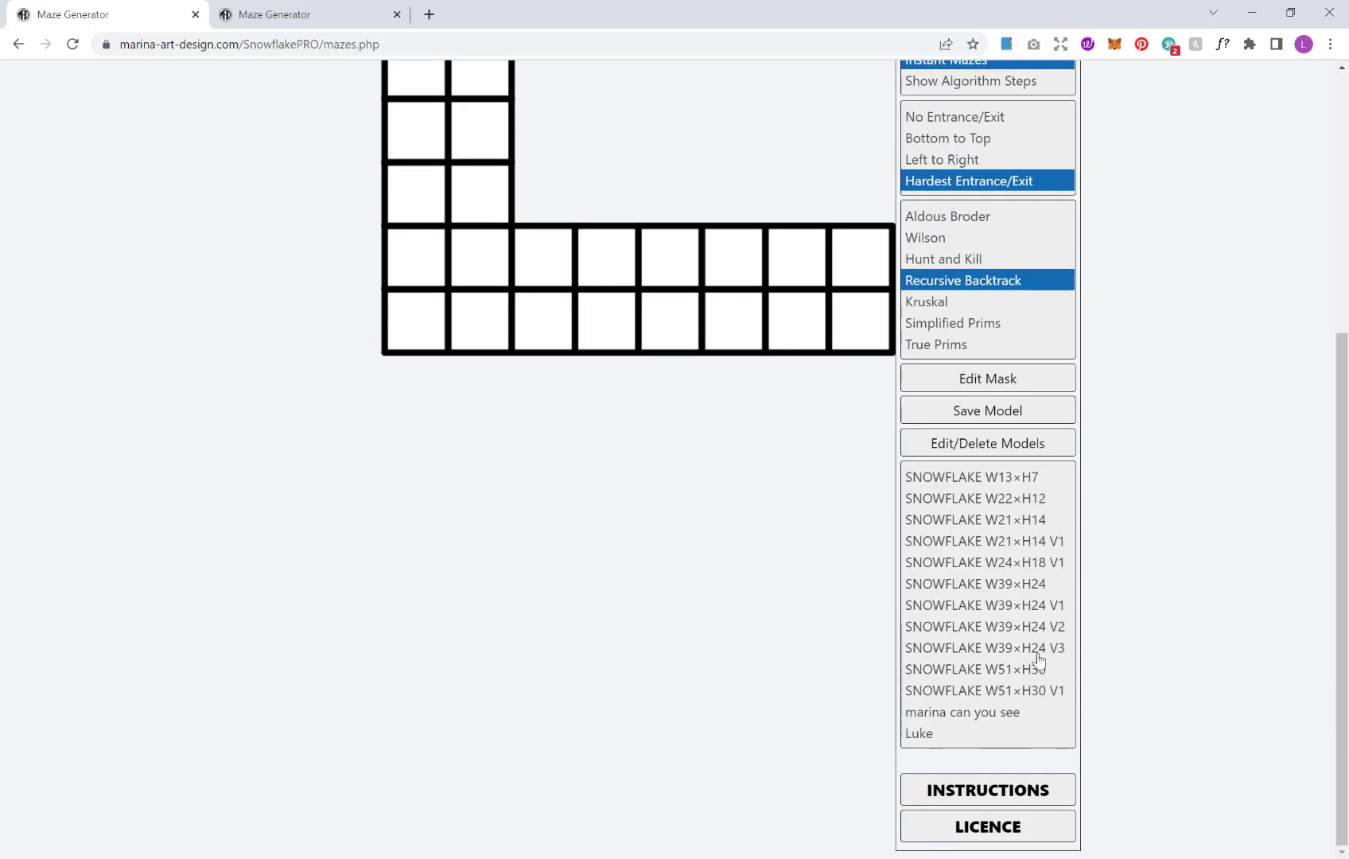
mouse_move(1011, 560)
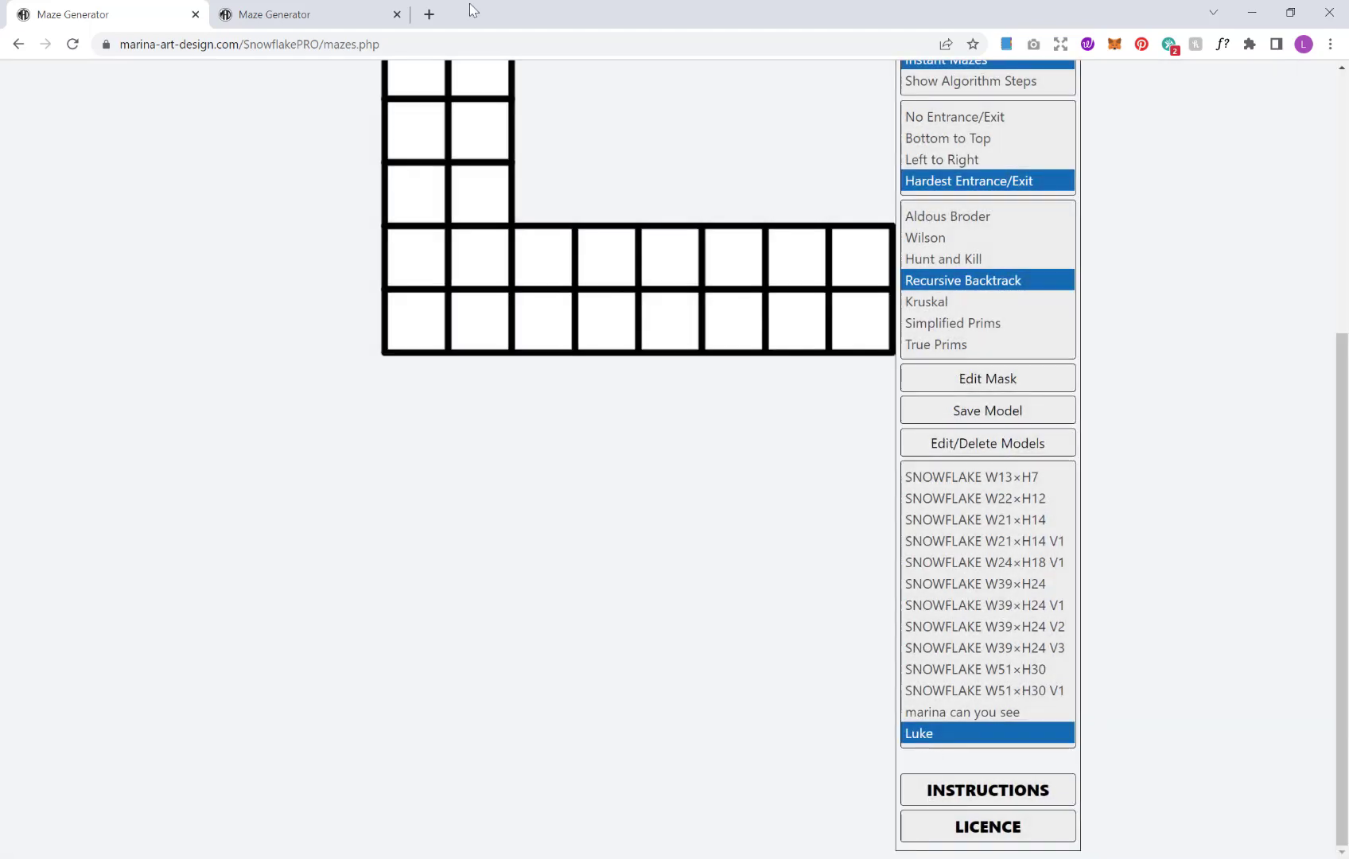
mouse_move(530, 289)
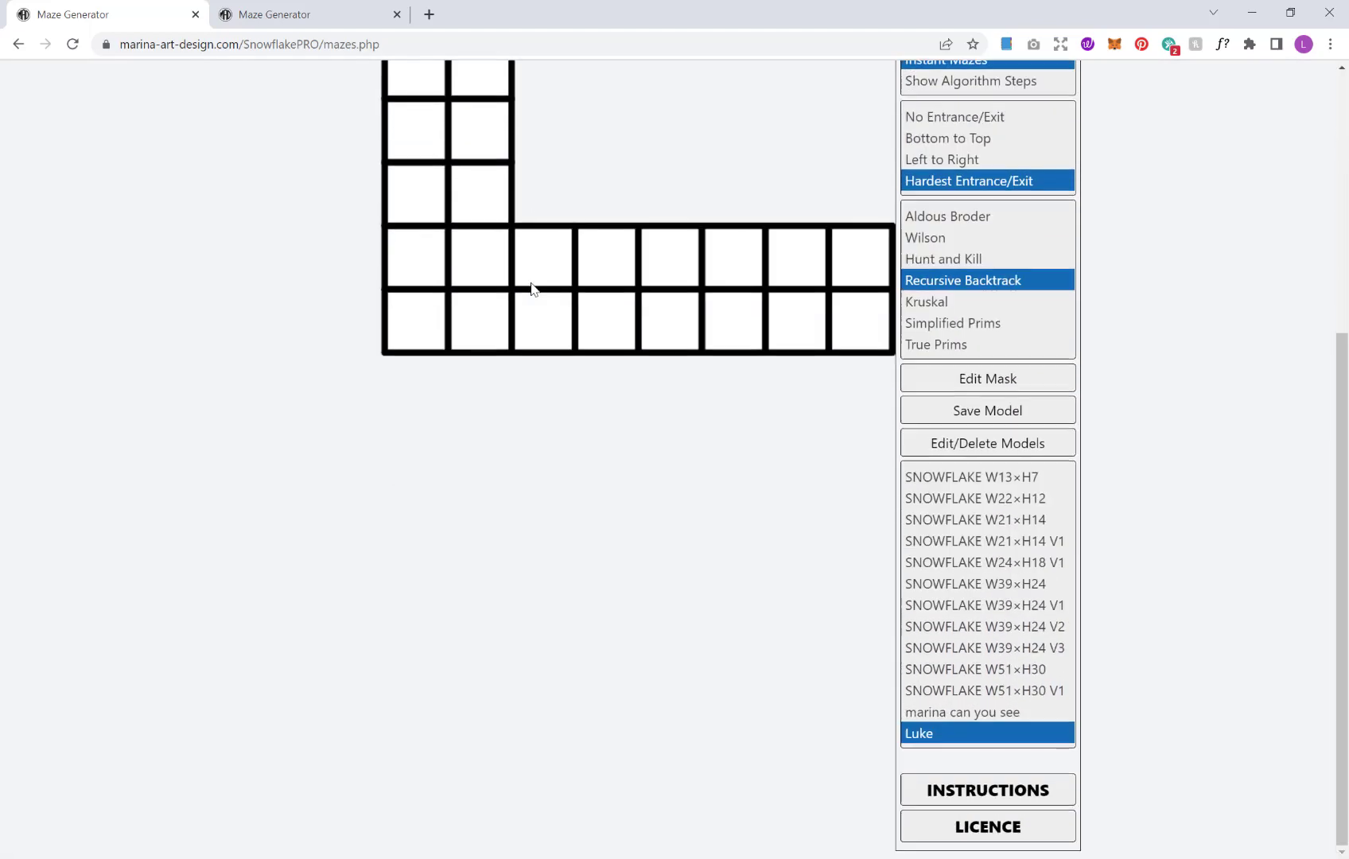
mouse_move(948, 524)
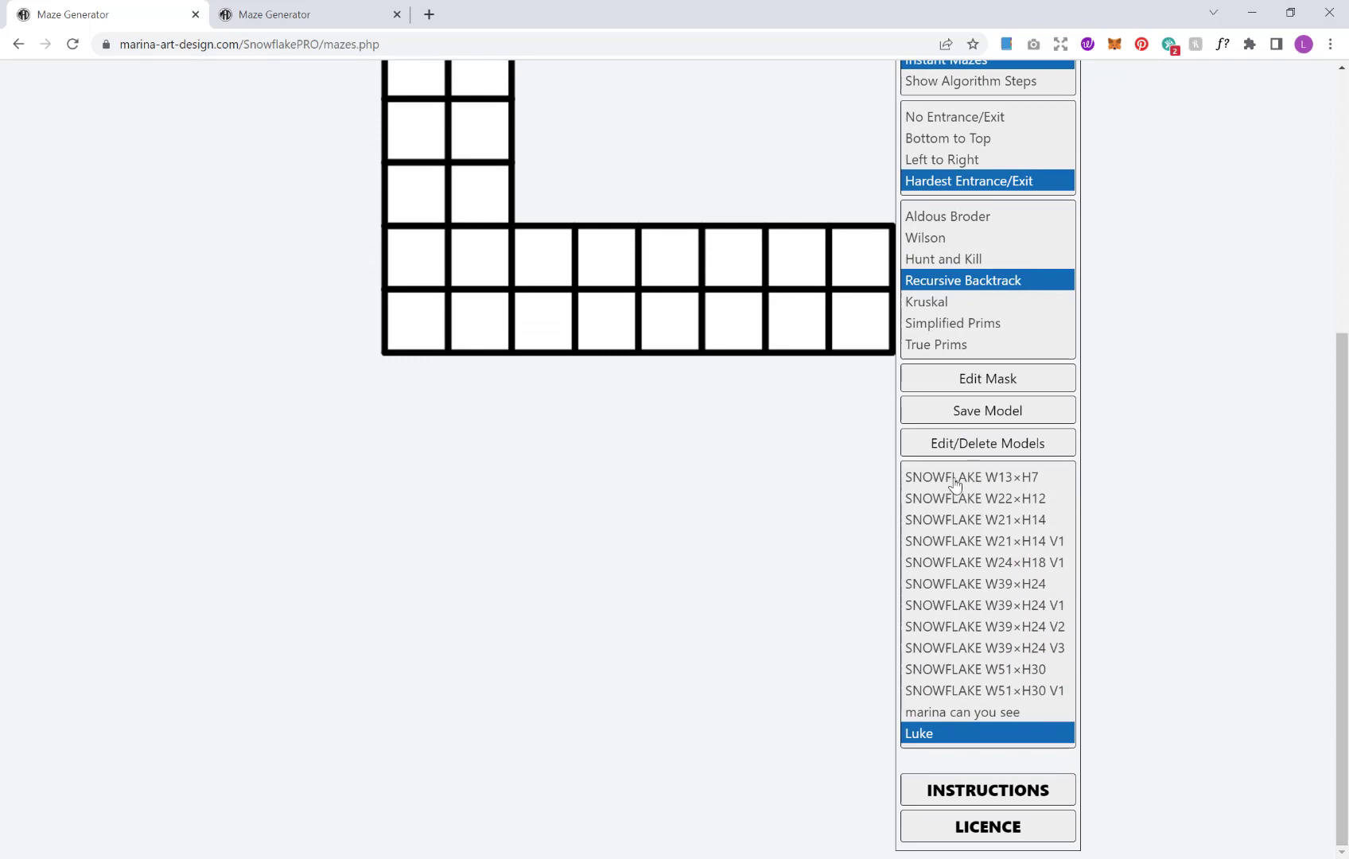
mouse_move(981, 482)
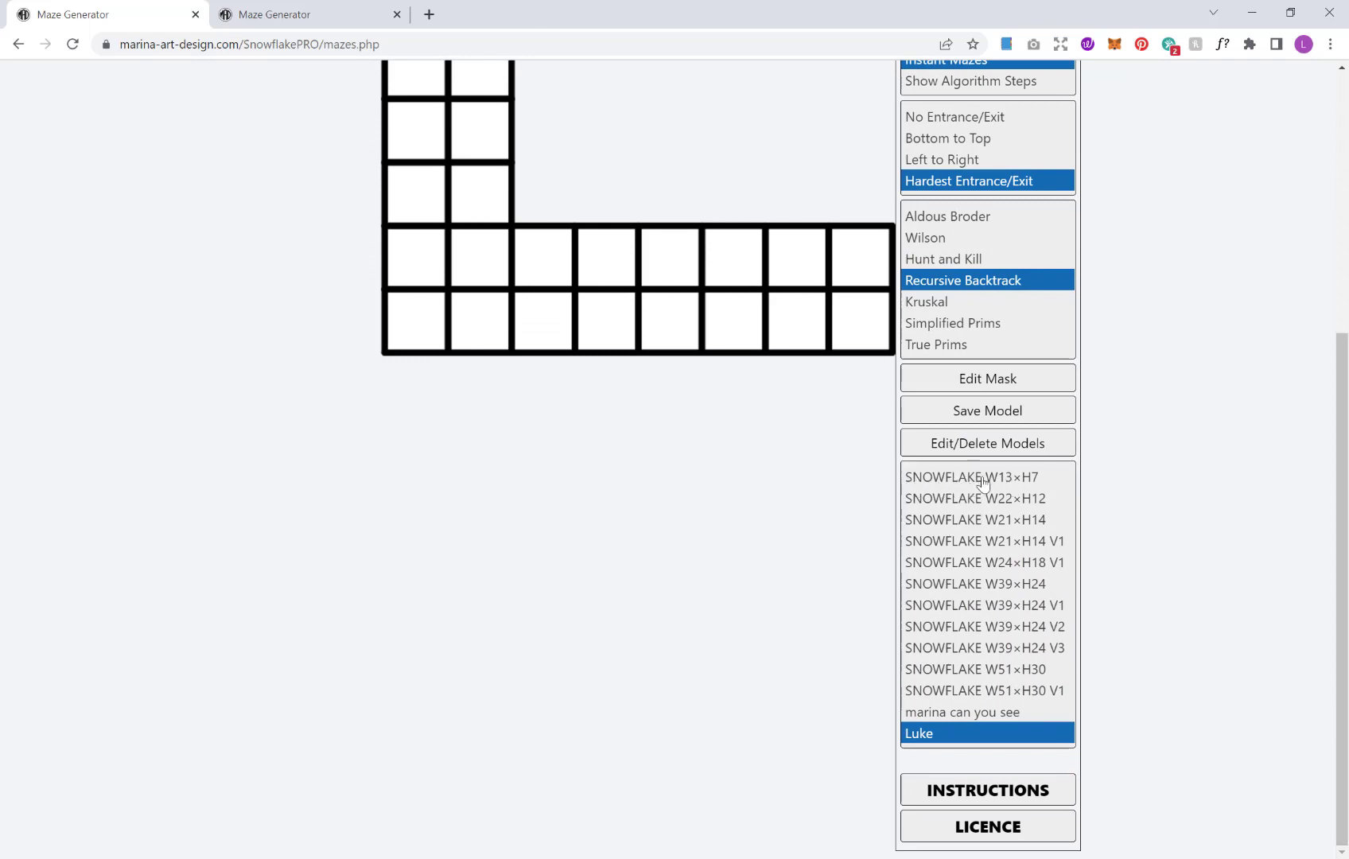
- Load SNOWFLAKE W13×H7, then W22×H12, and finally W21×H14
click(970, 477)
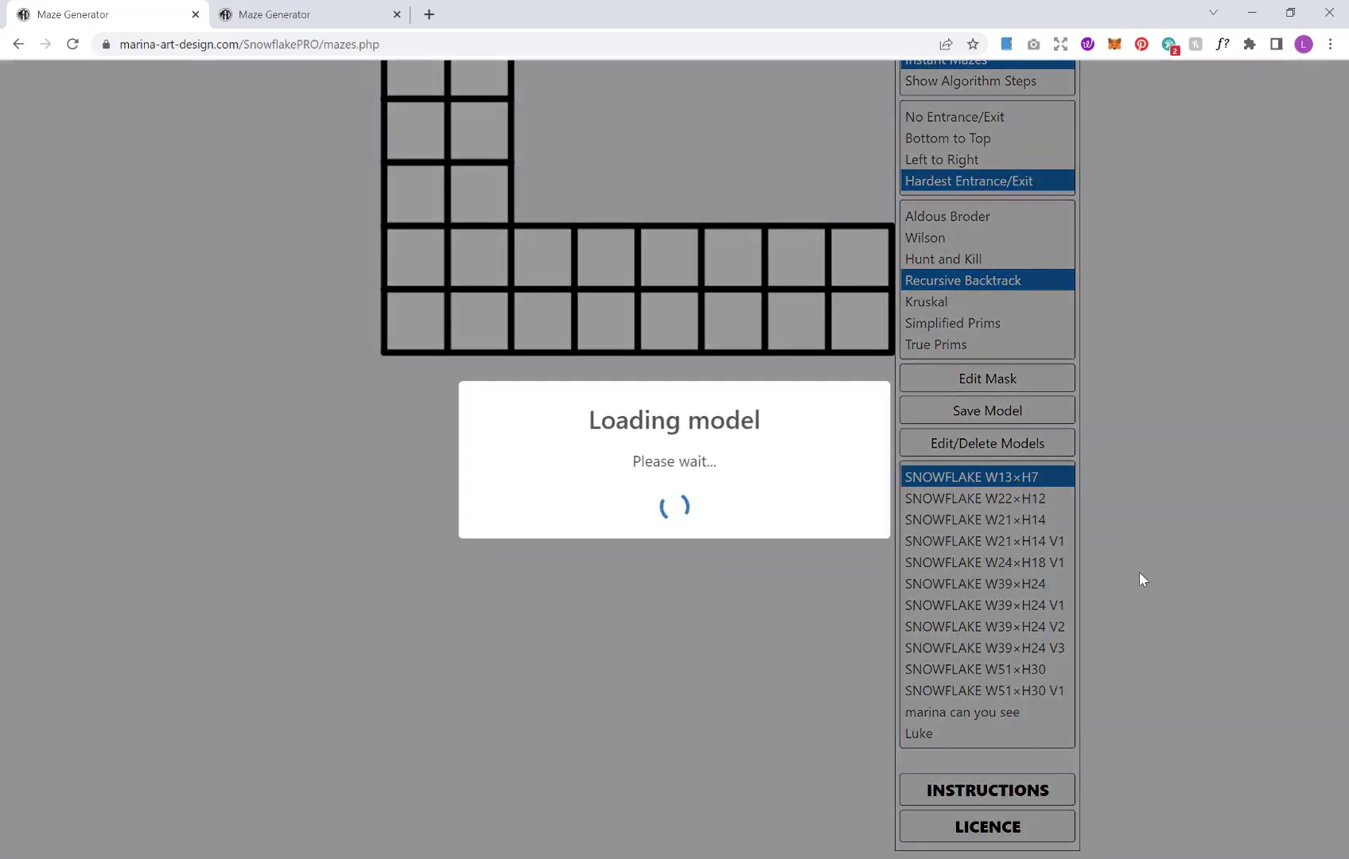
click(970, 475)
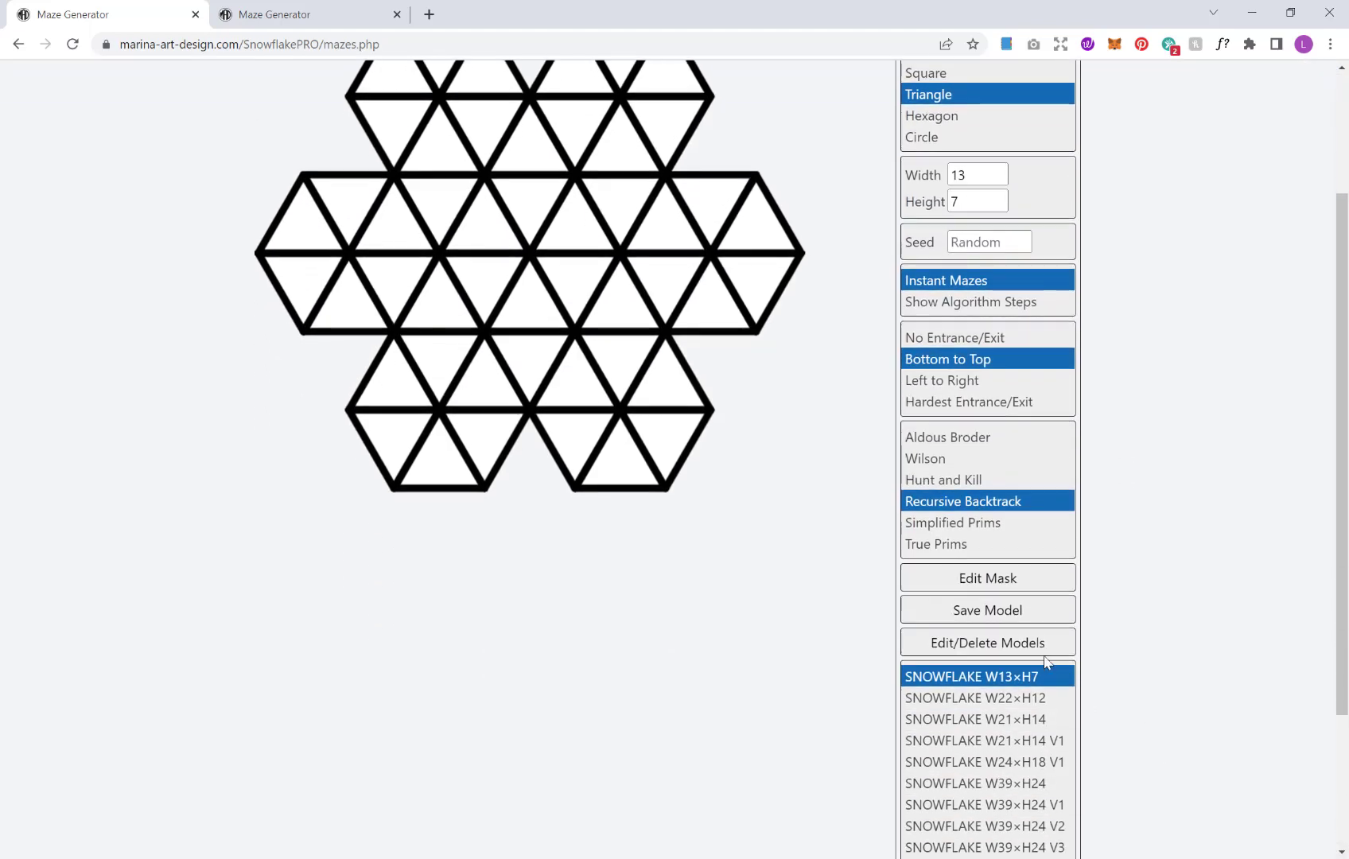
click(974, 698)
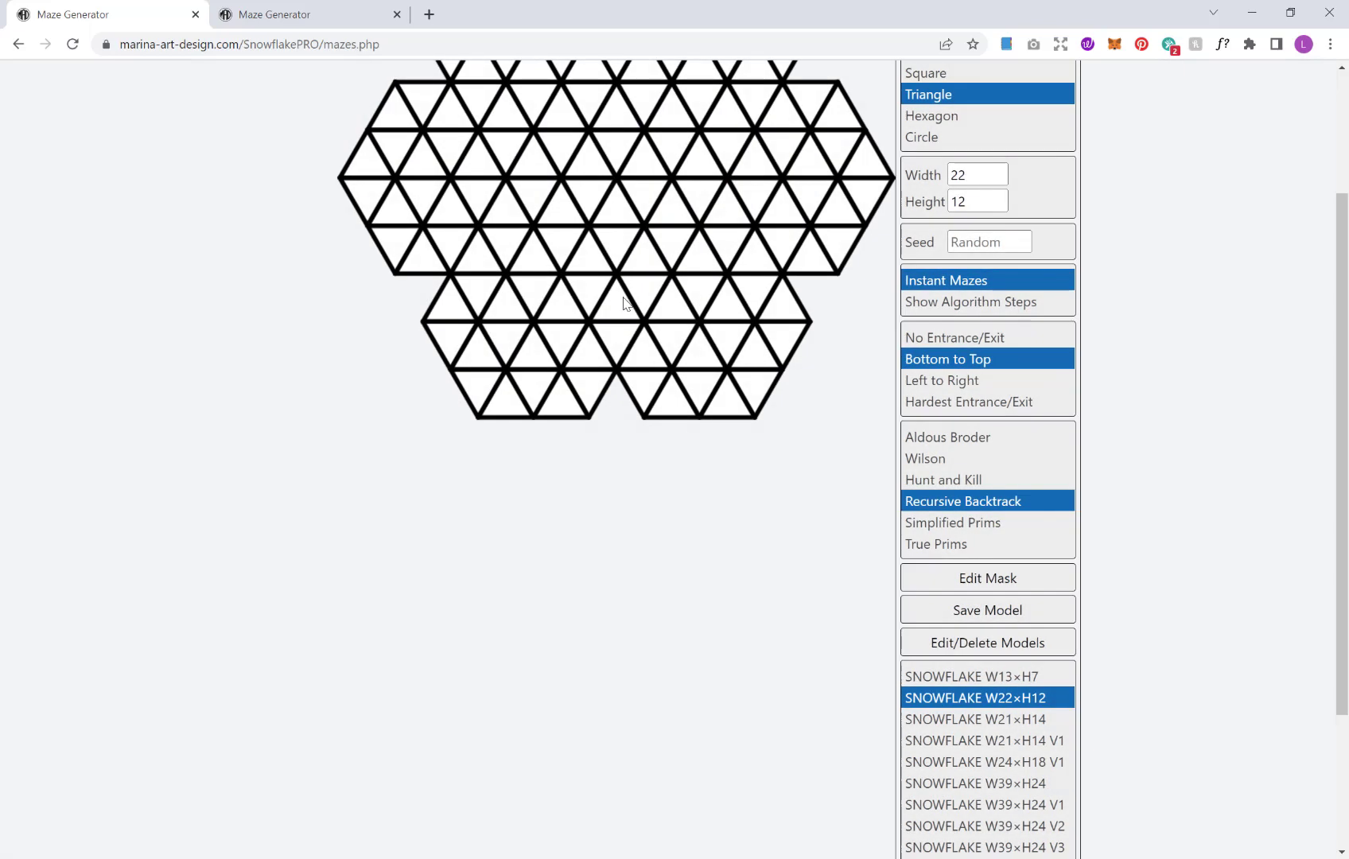
scroll(down, 3)
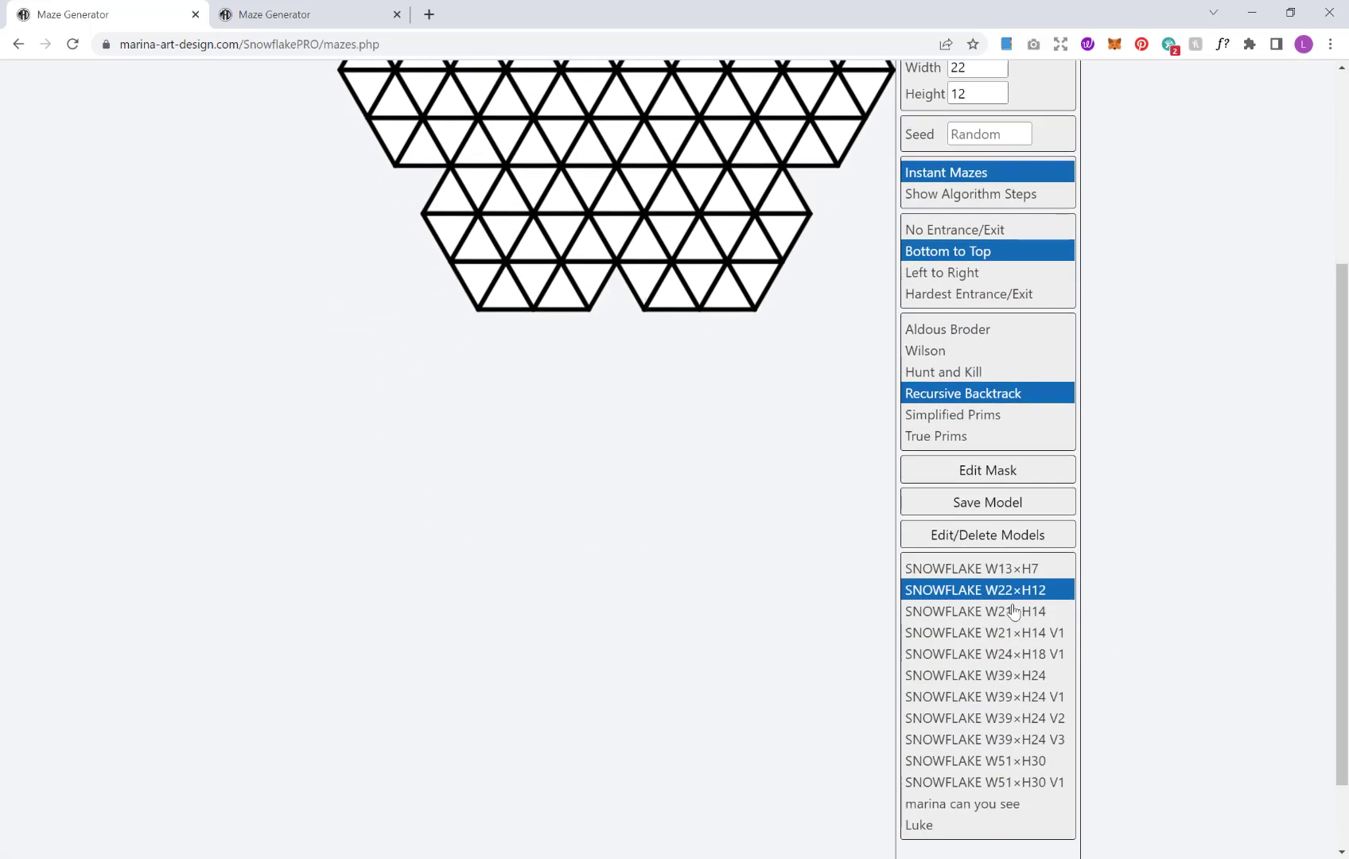
click(974, 611)
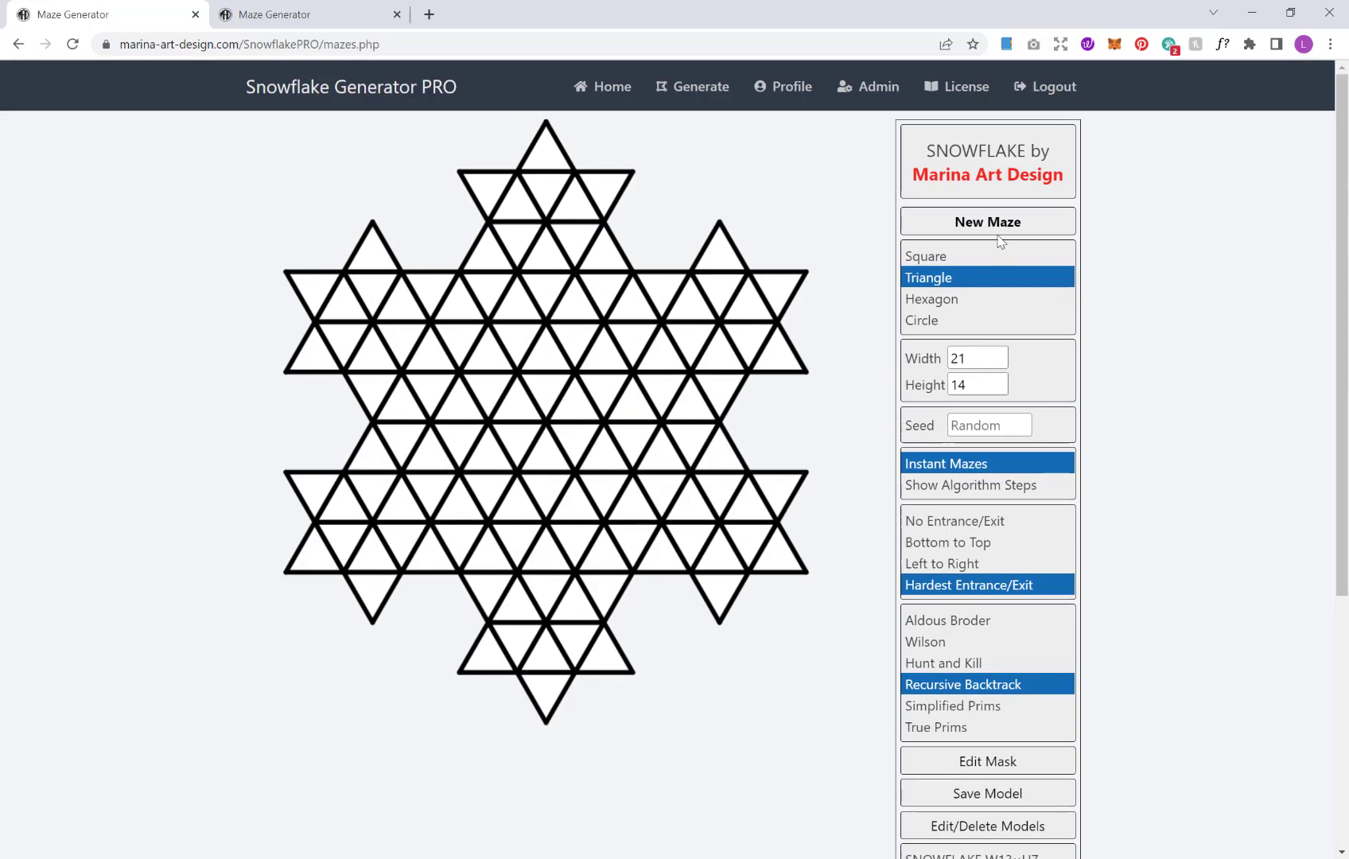
mouse_move(995, 262)
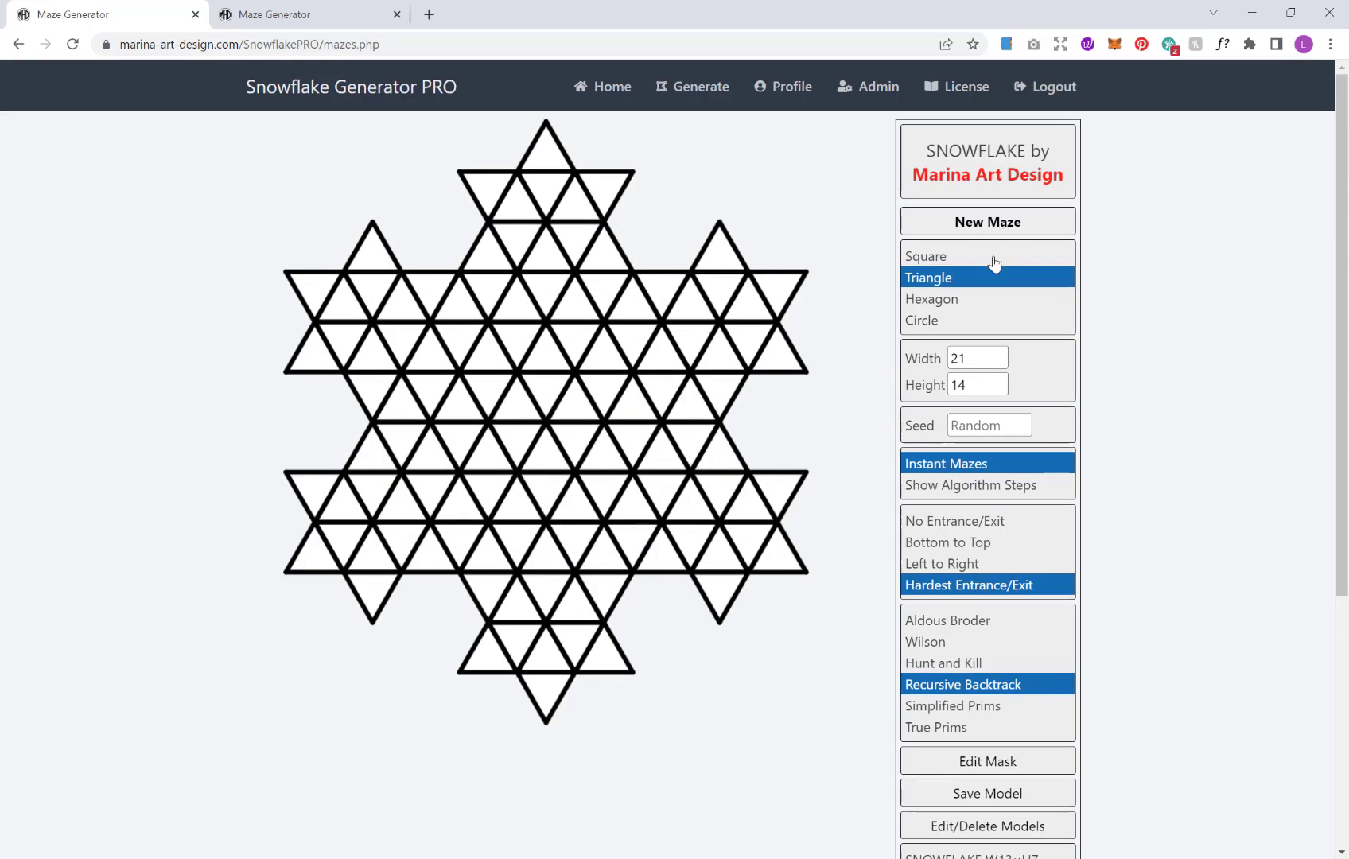
mouse_move(902, 364)
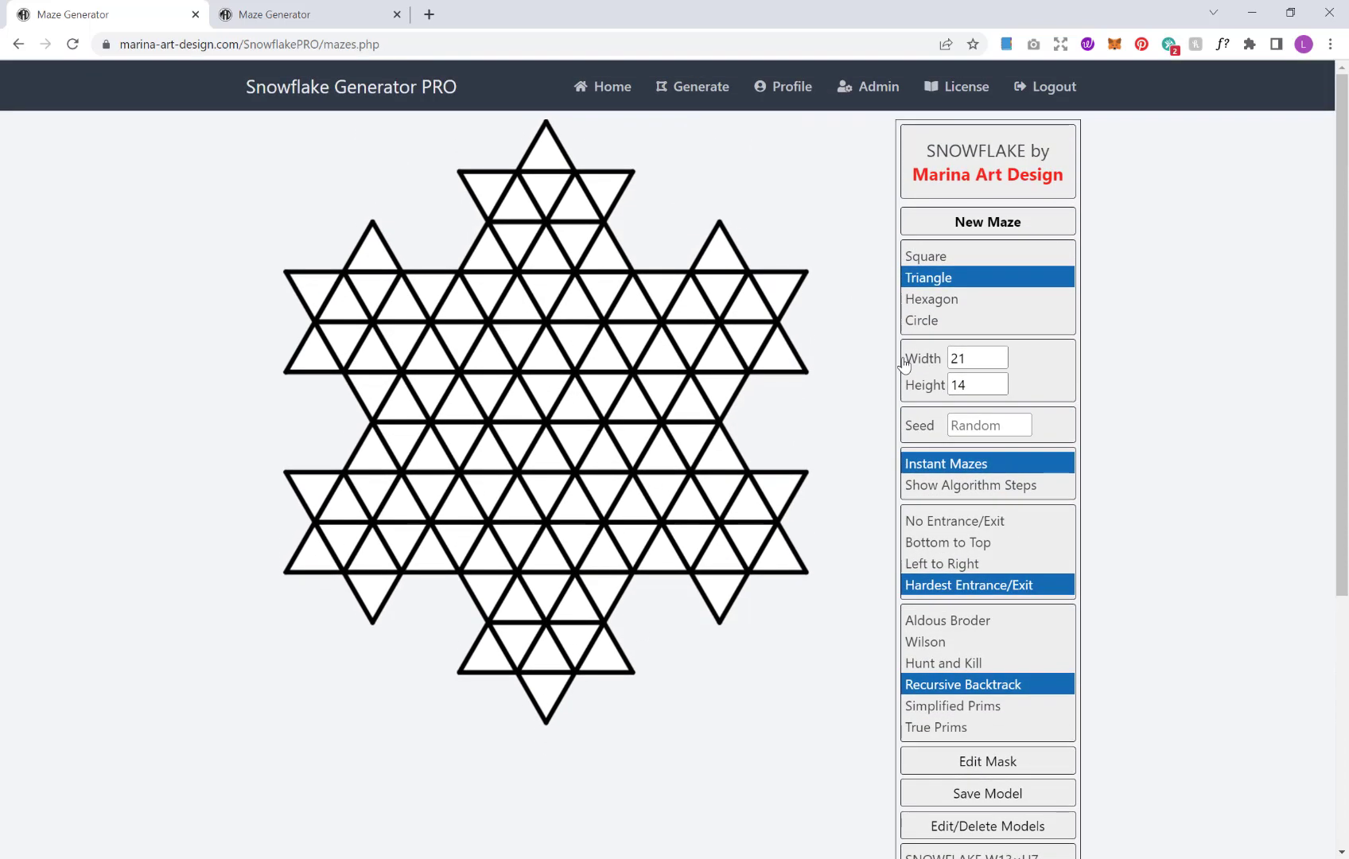
scroll(down, 3)
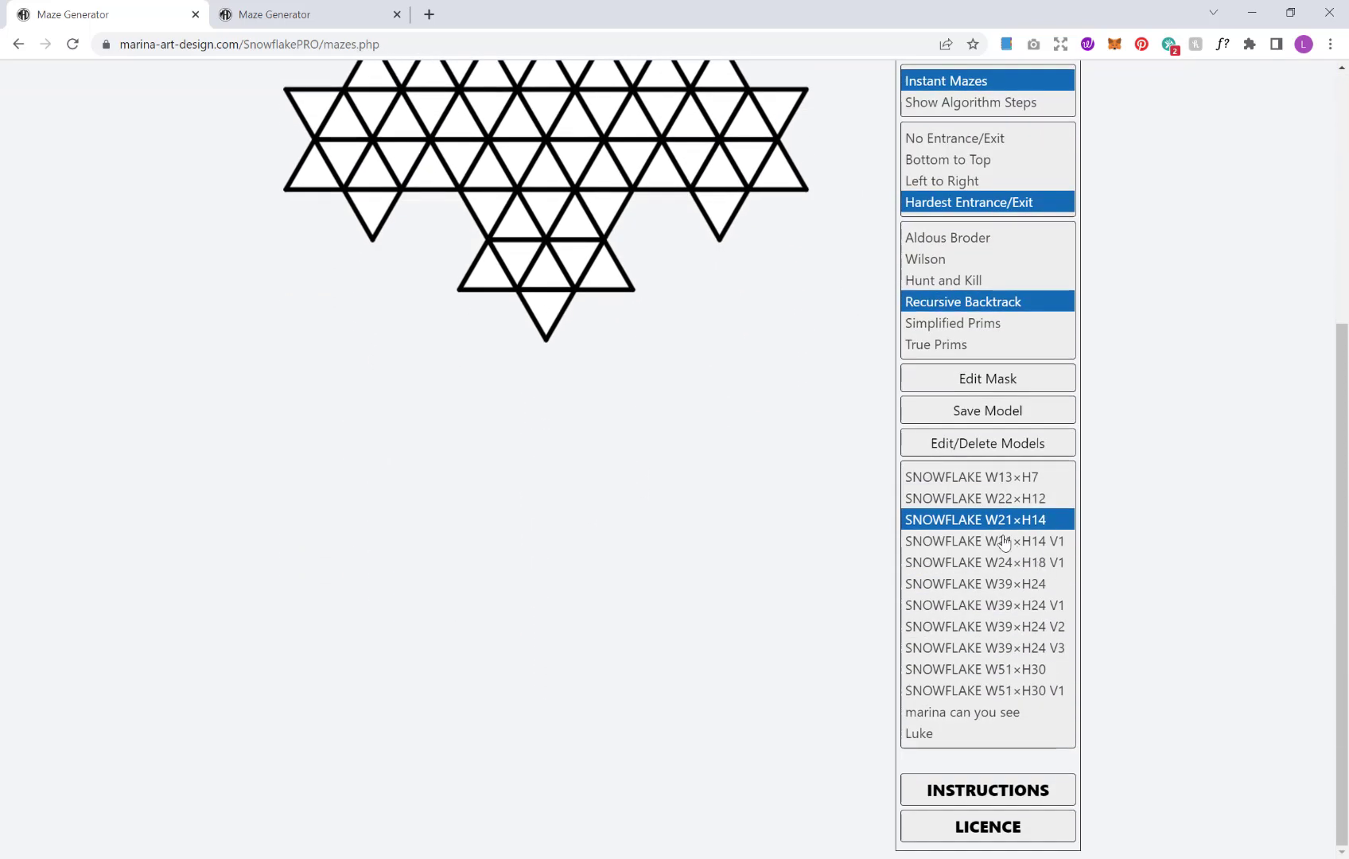
mouse_move(950, 549)
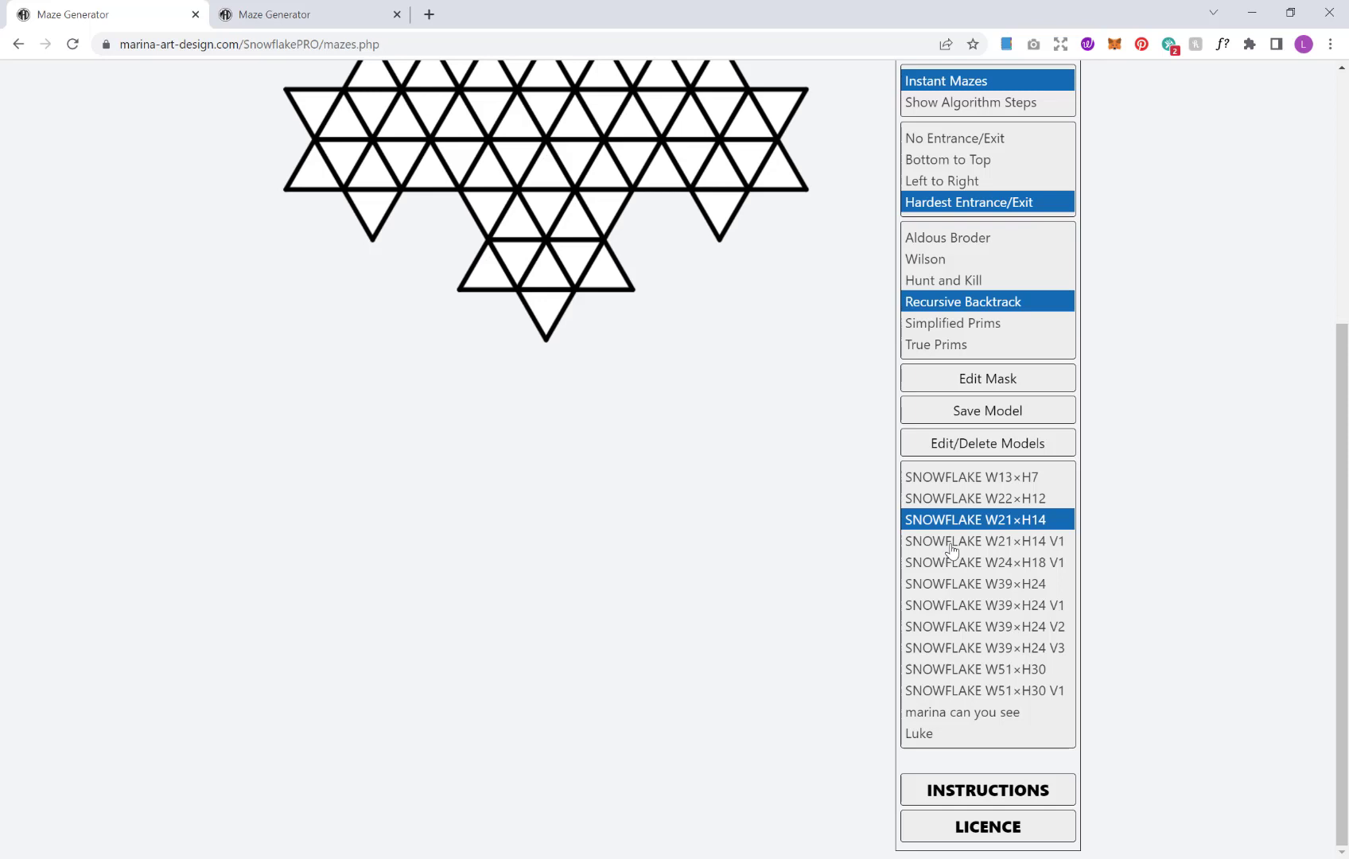
mouse_move(987, 339)
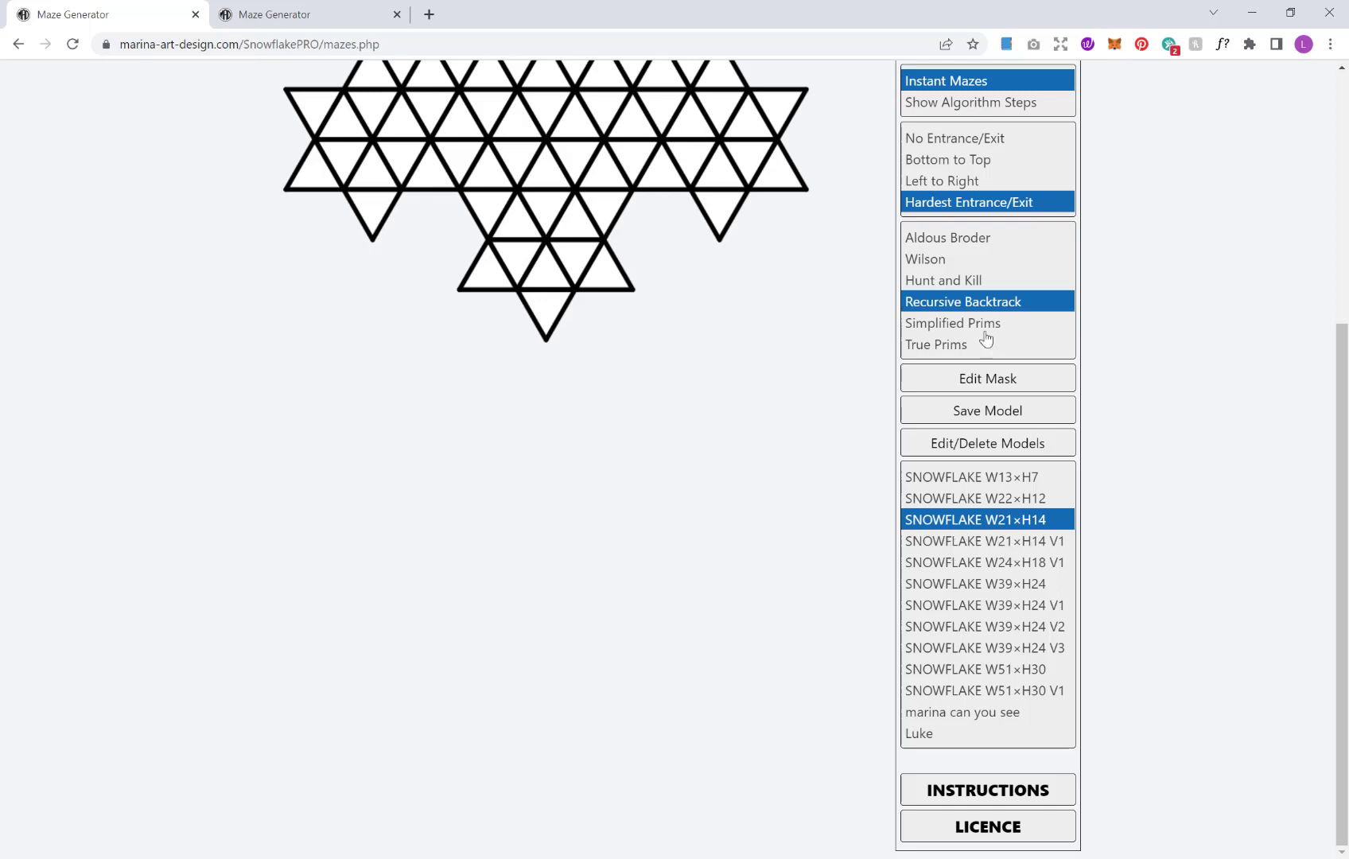
mouse_move(967, 381)
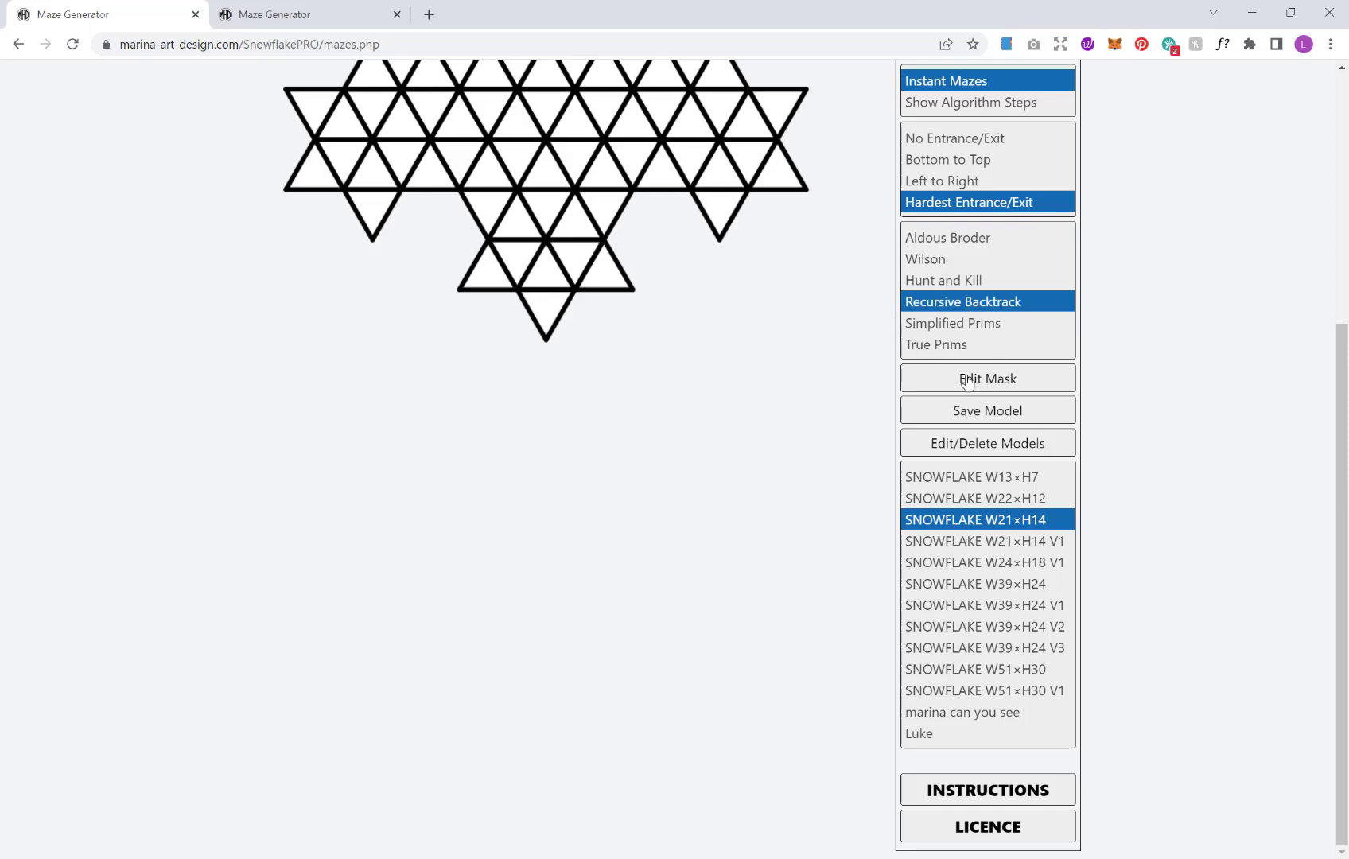
mouse_move(952, 368)
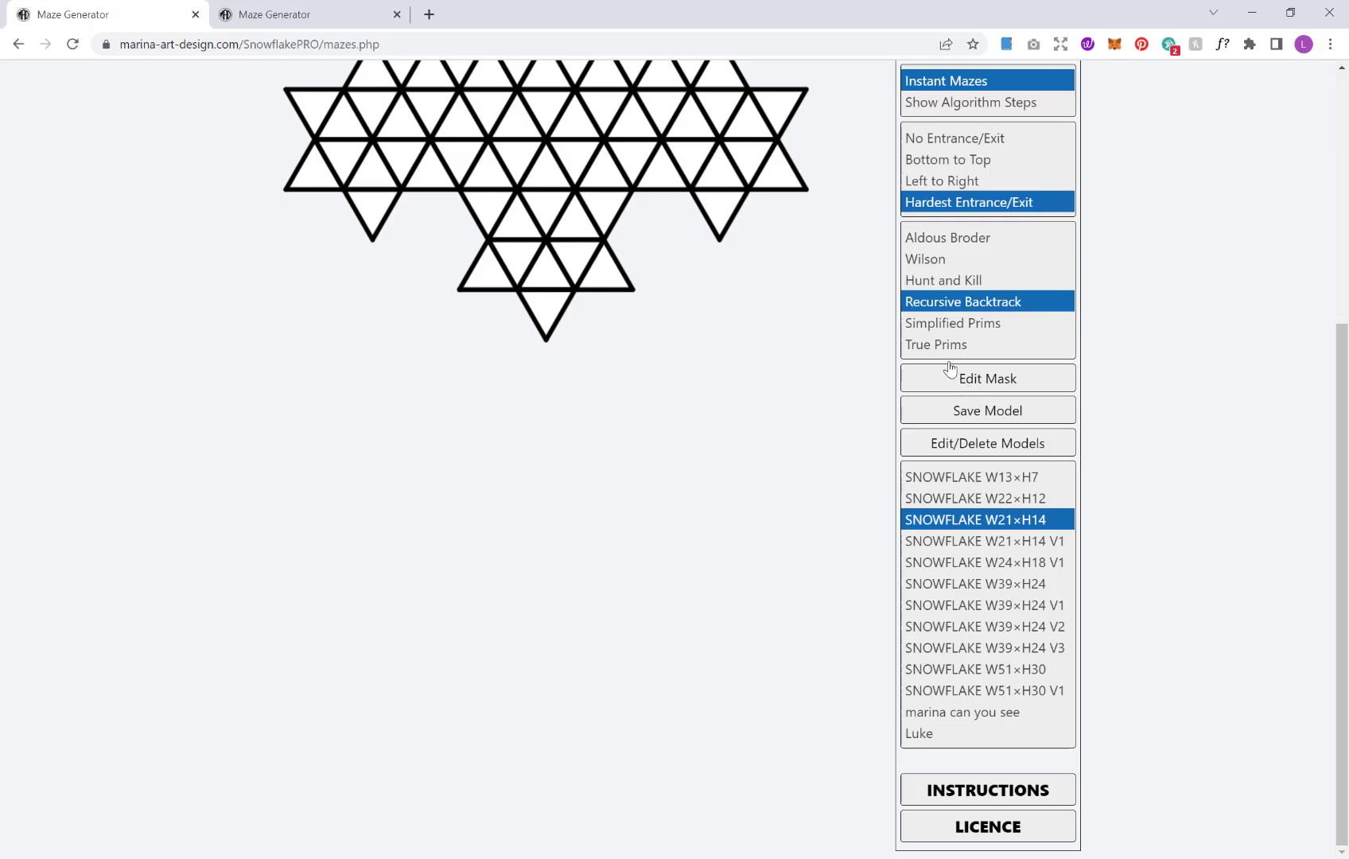
- Open the LICENCE terms
click(987, 826)
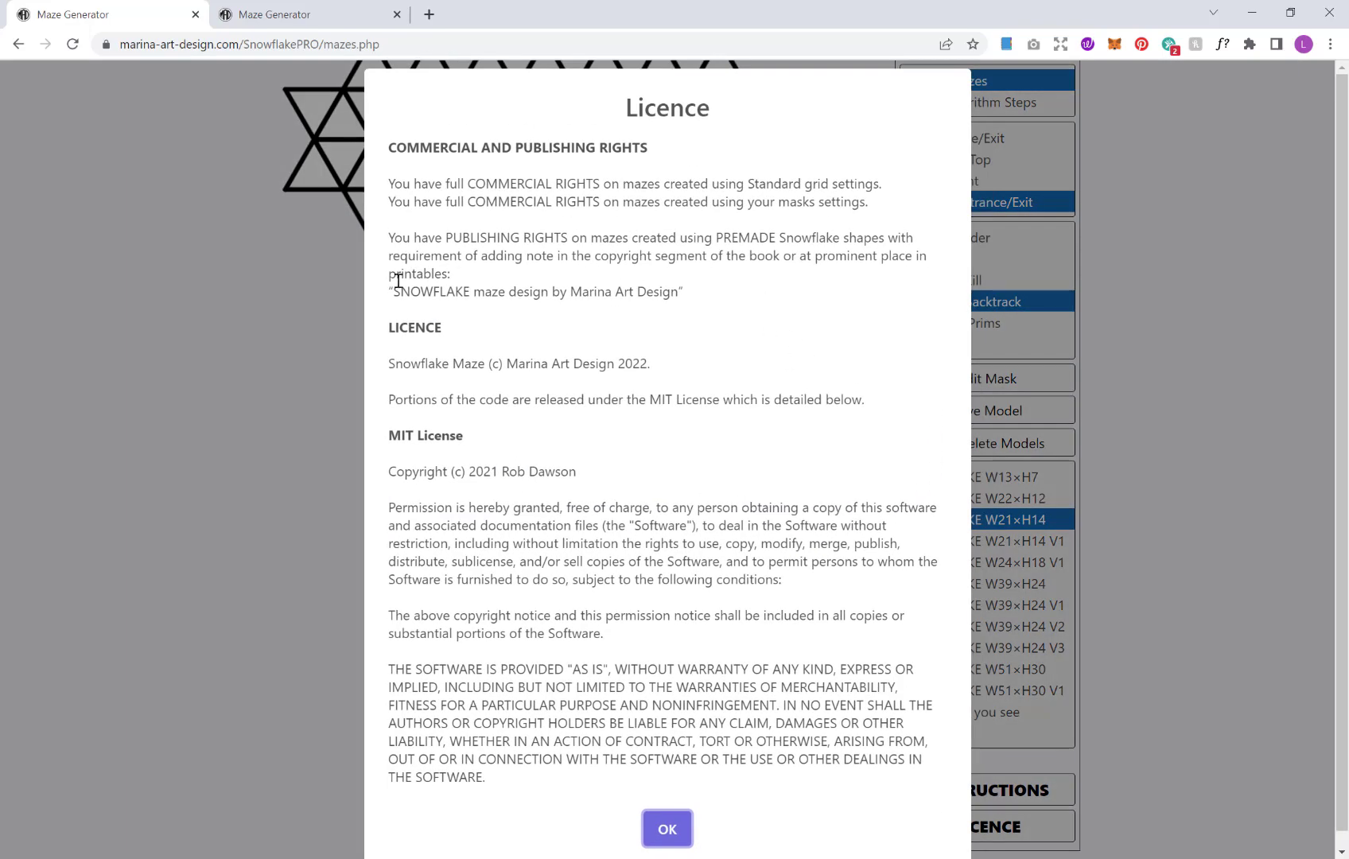
mouse_move(632, 277)
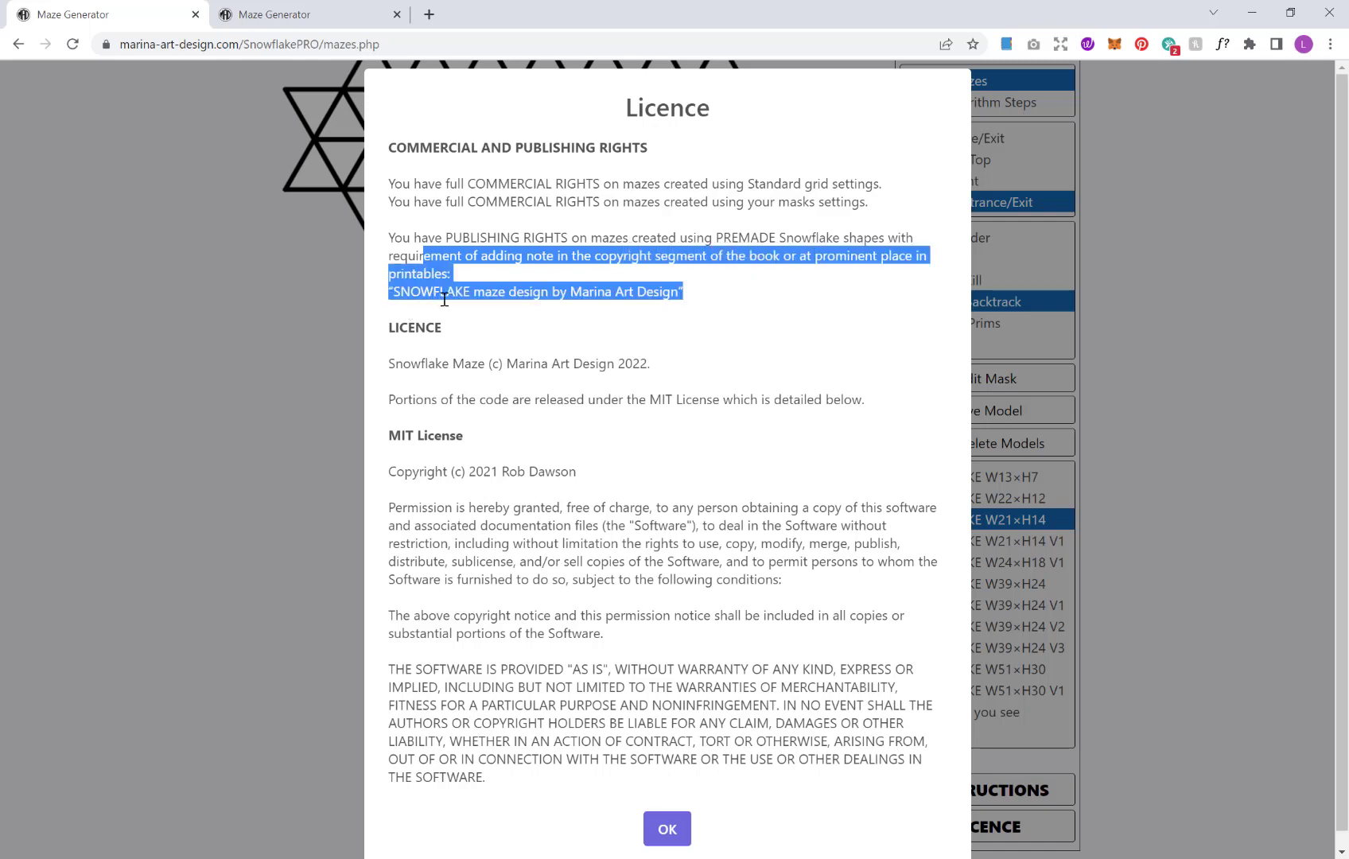
mouse_move(655, 300)
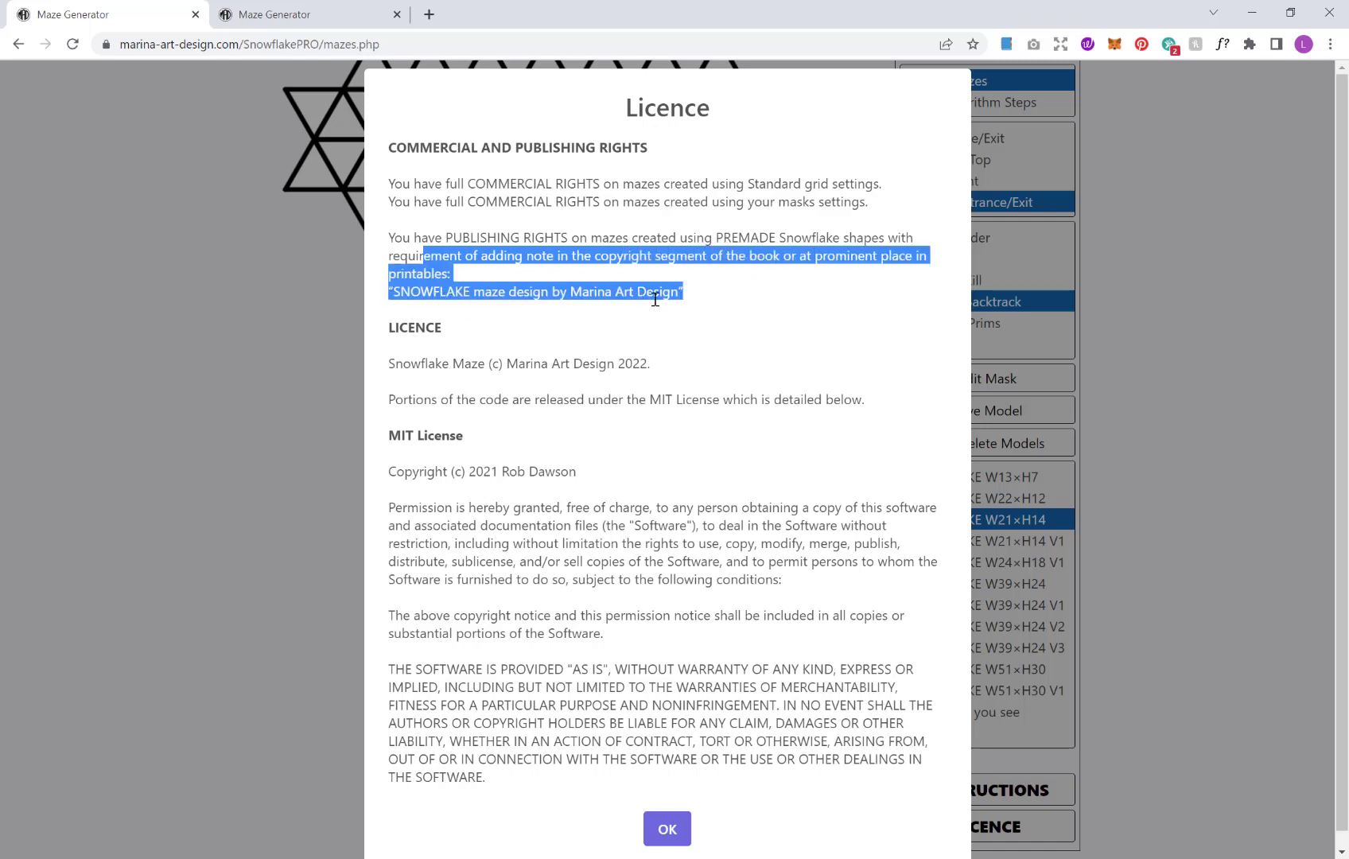
mouse_move(781, 815)
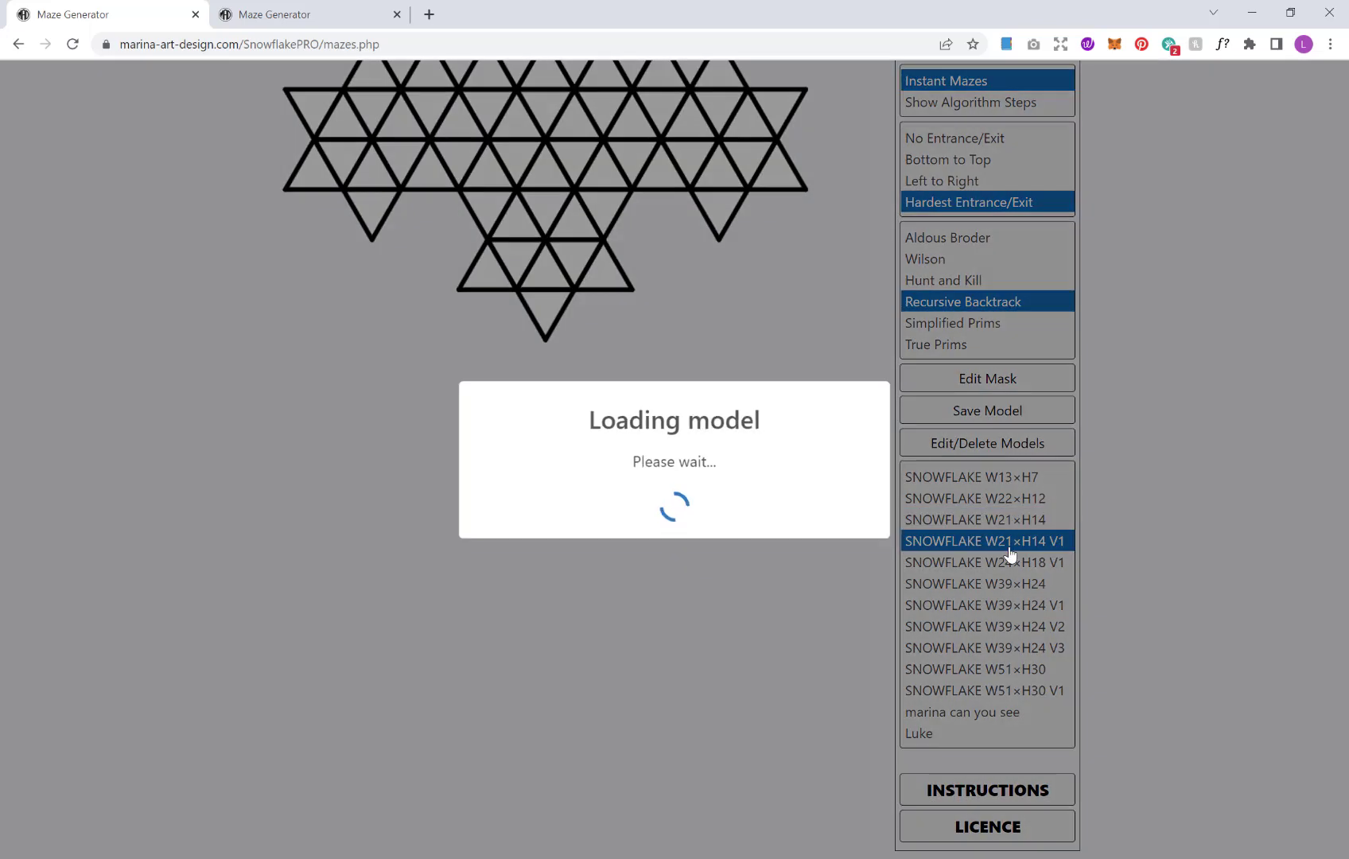
- Load the hollow-centred SNOWFLAKE W21×H14 V1 model and scroll to review it
click(986, 541)
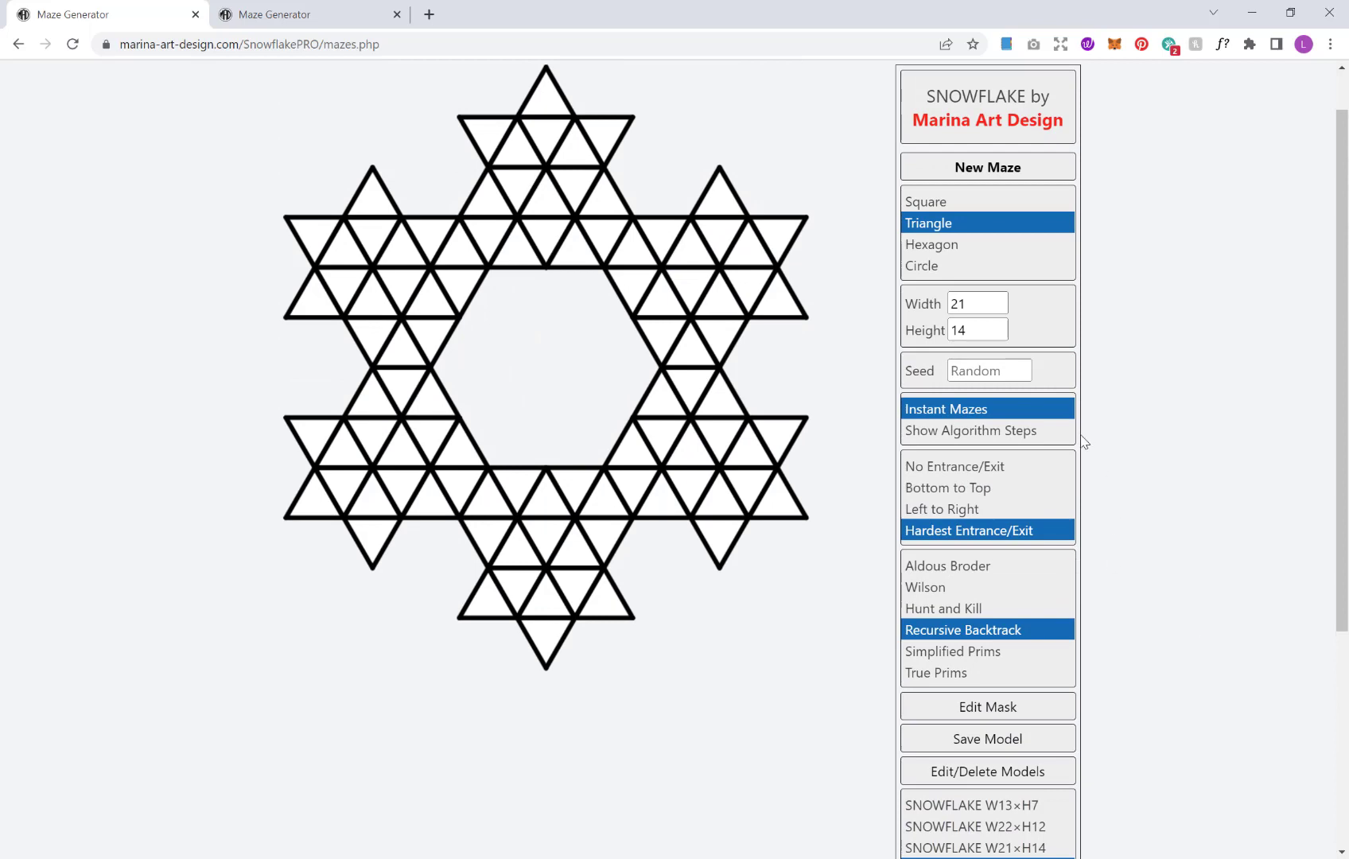
scroll(down, 3)
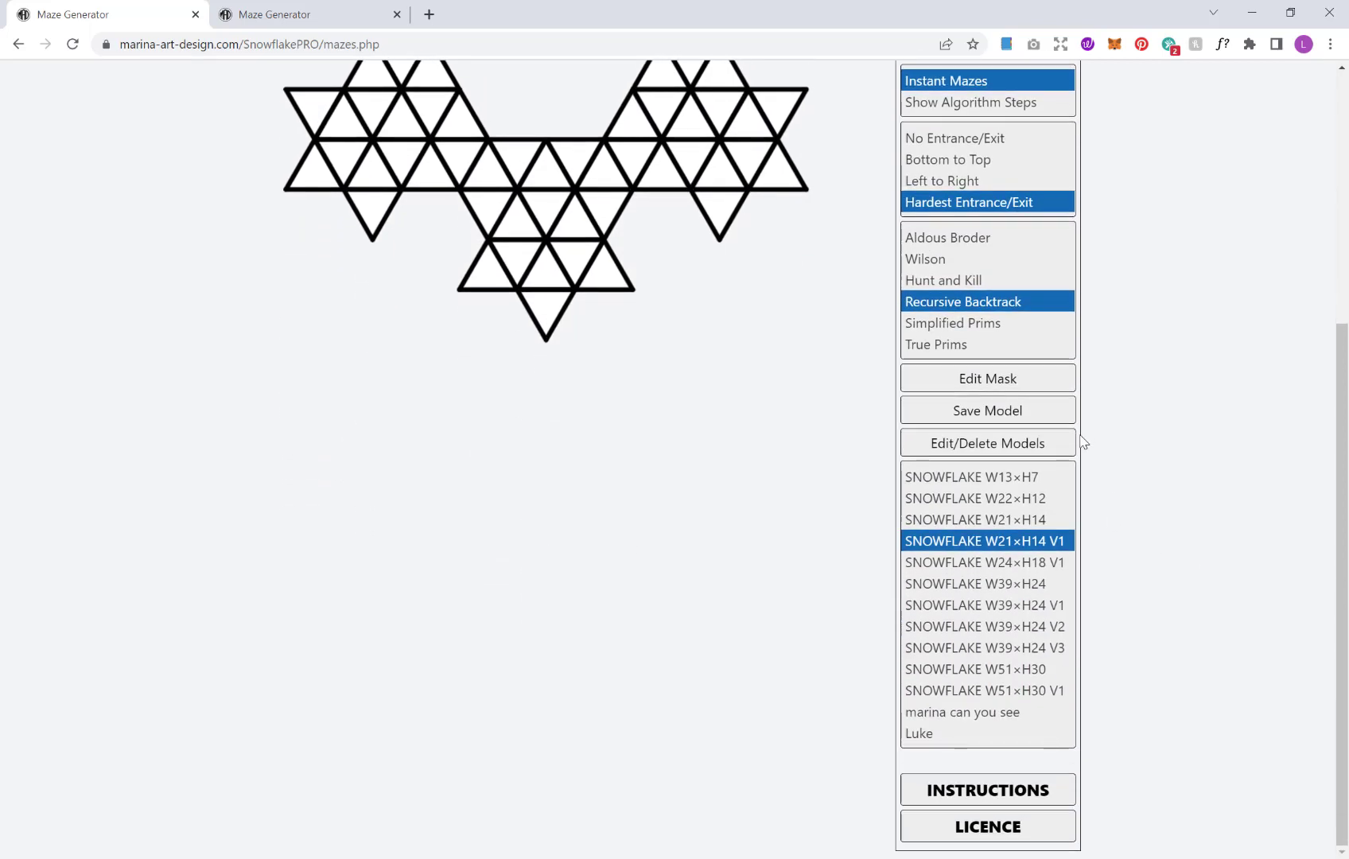
mouse_move(929, 555)
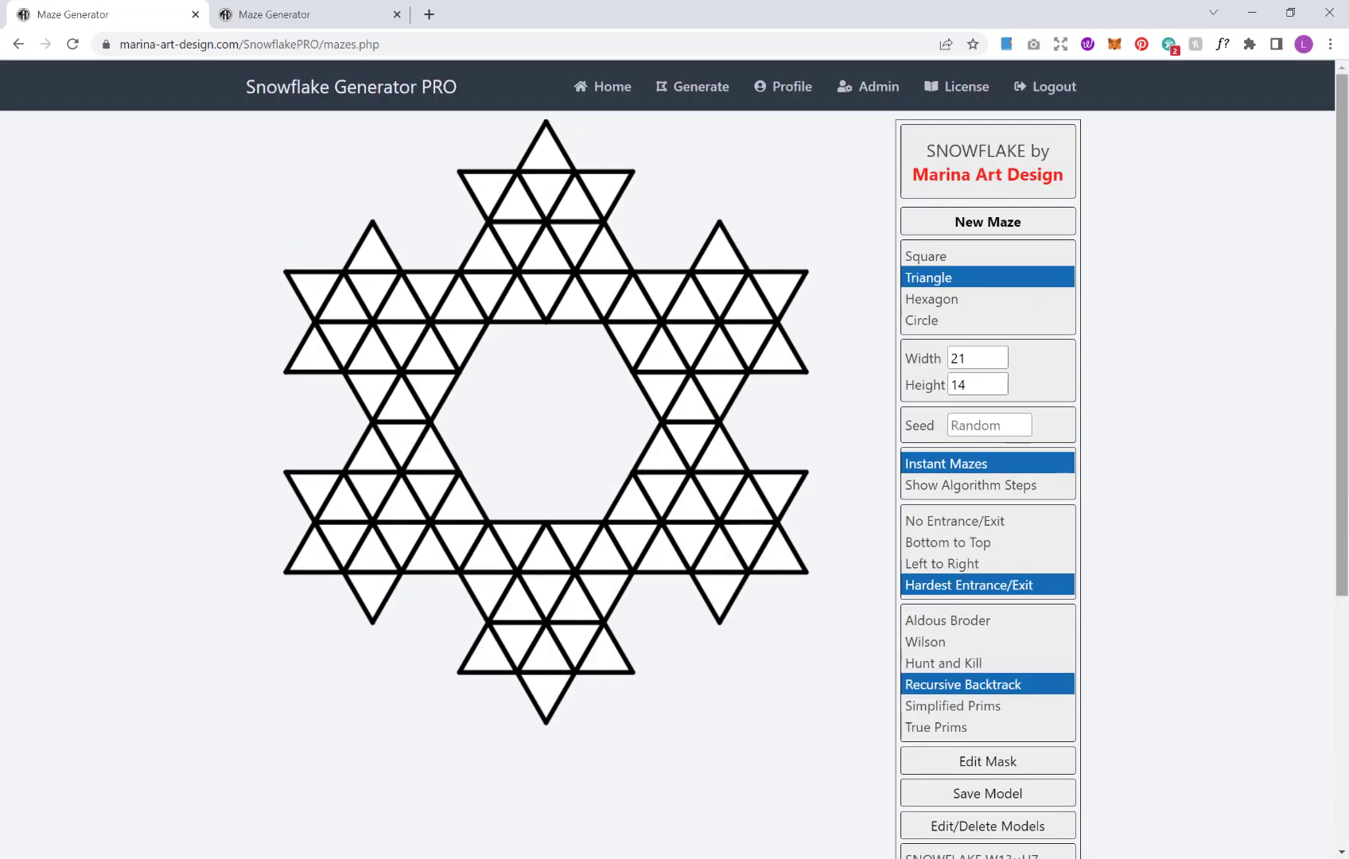
scroll(down, 3)
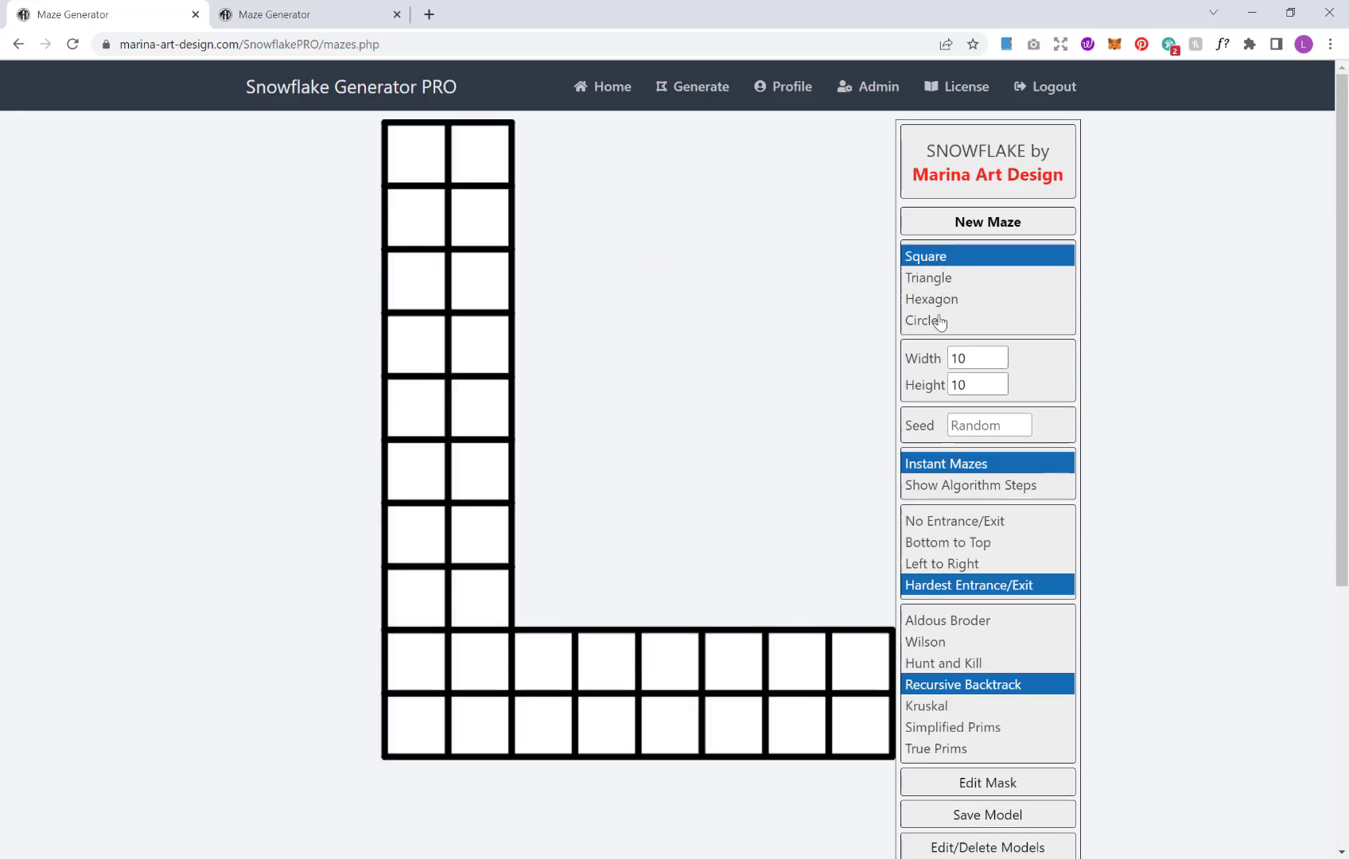
mouse_move(1041, 293)
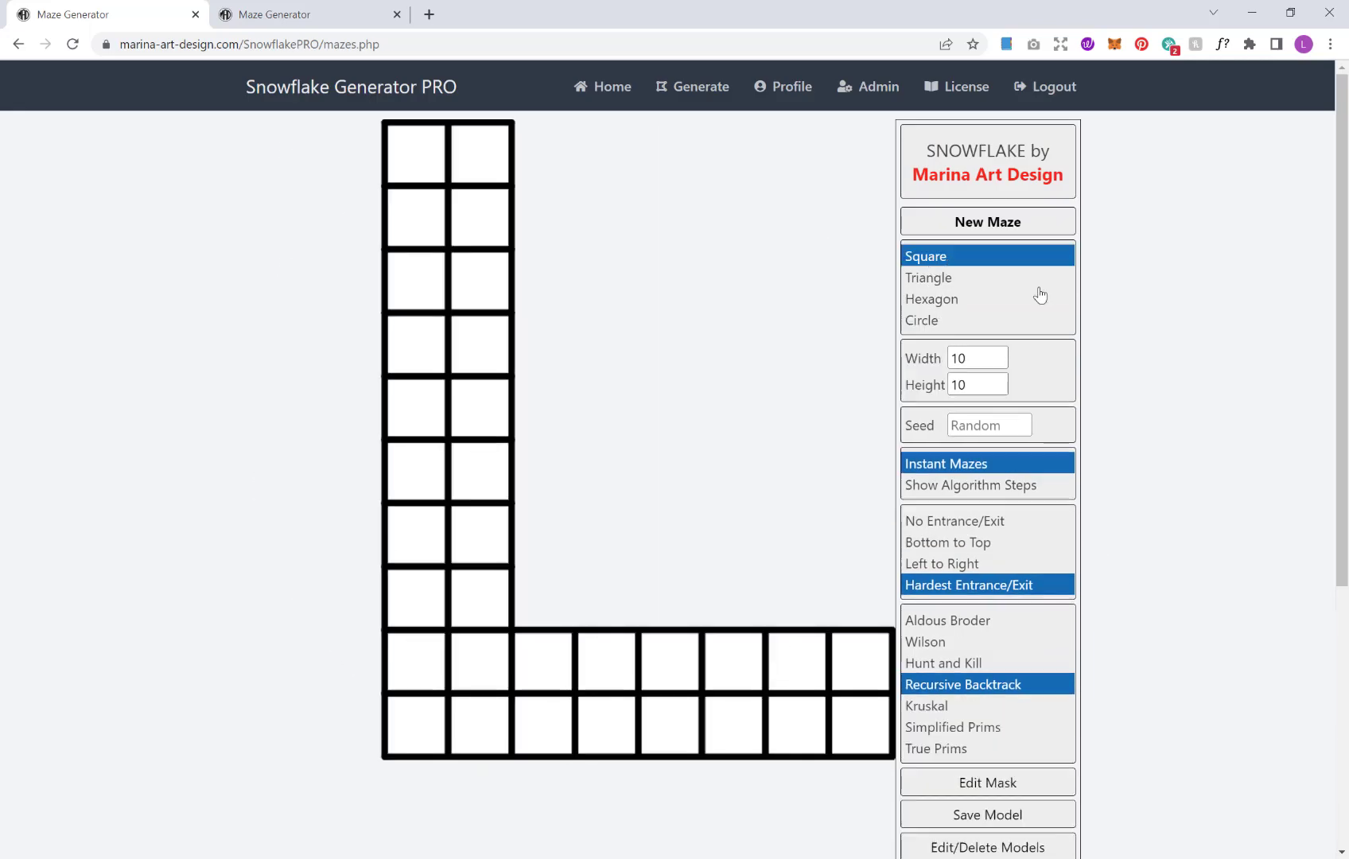
scroll(down, 3)
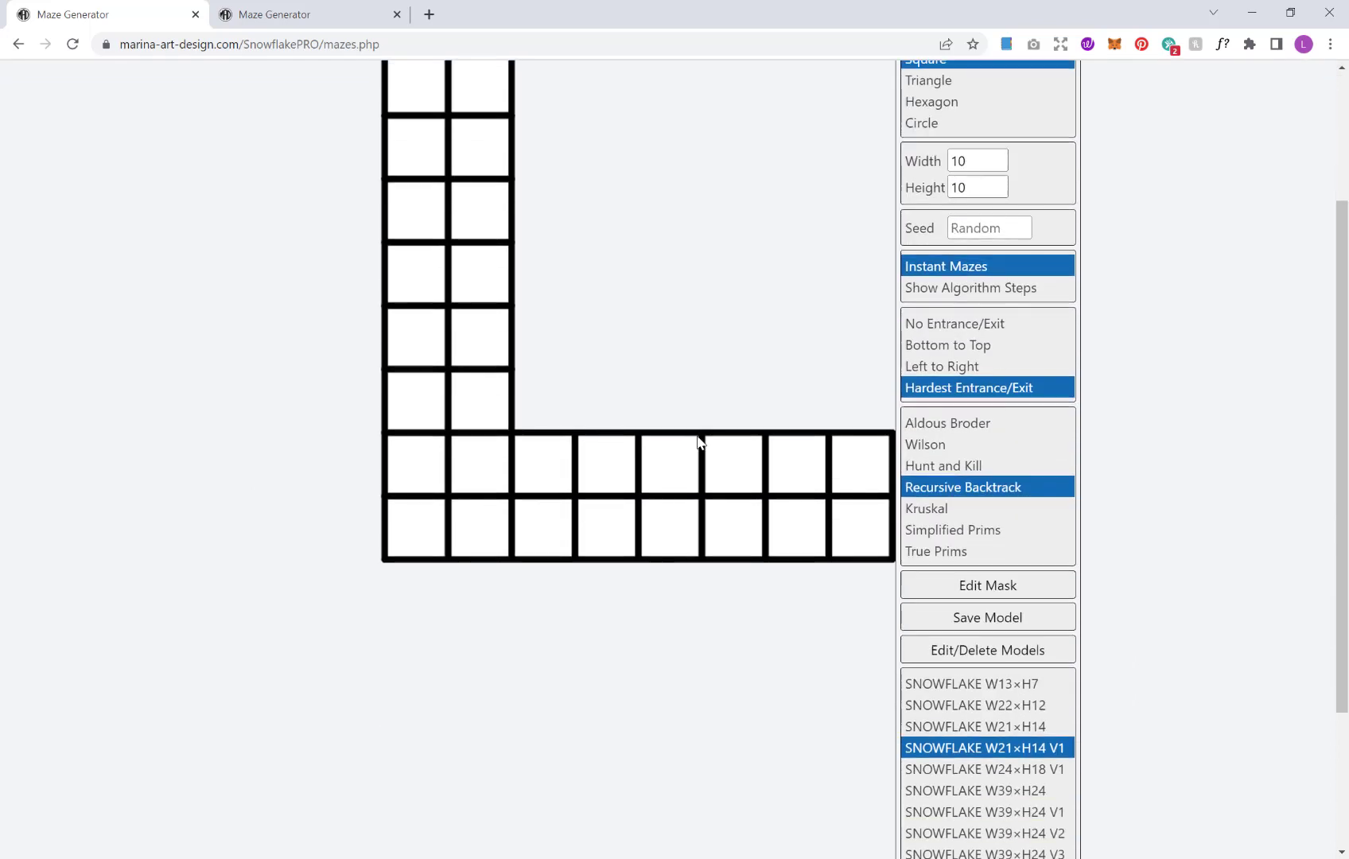
scroll(up, 3)
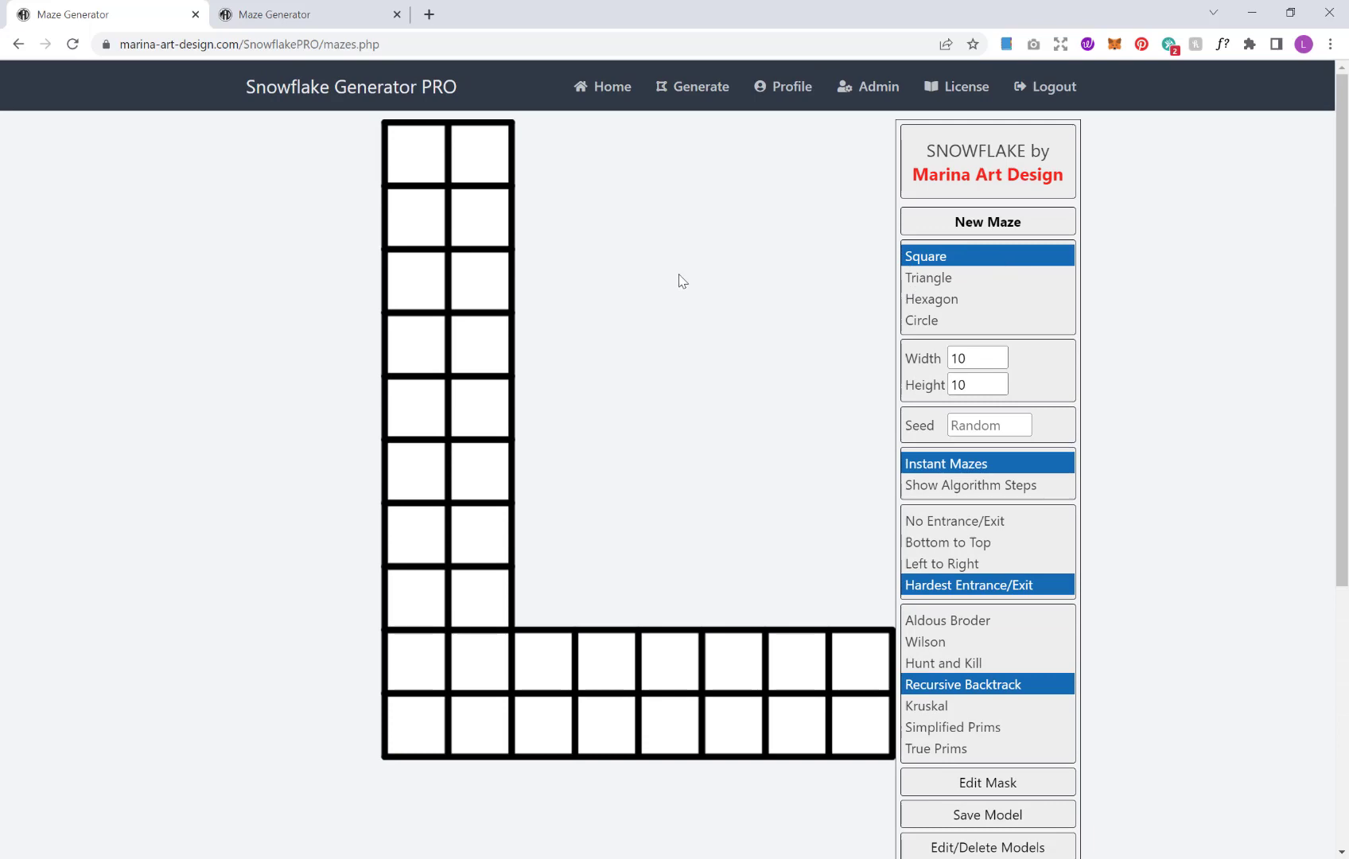
- Clear the L-shaped mask and size the square grid to 20 by 20
click(987, 782)
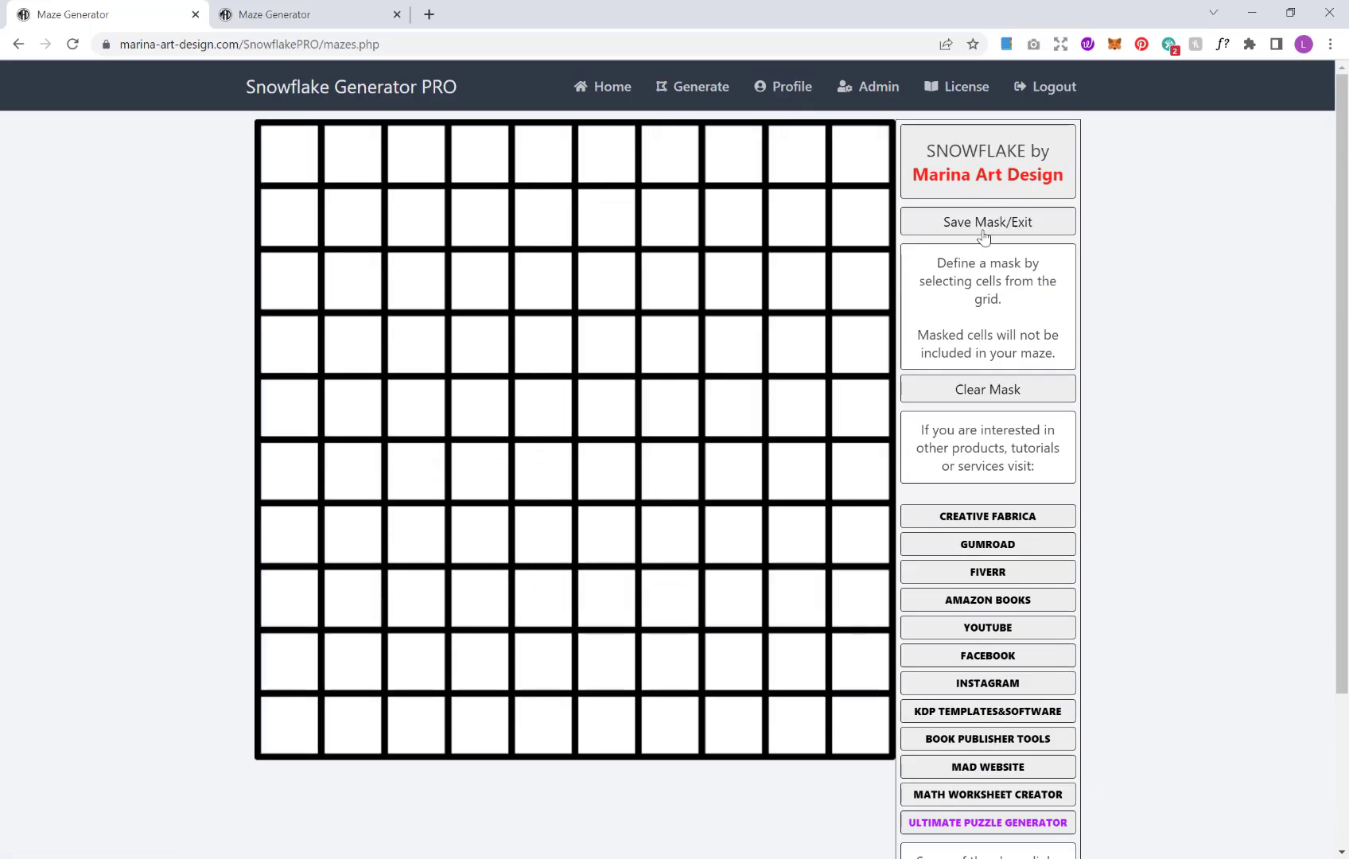
click(987, 221)
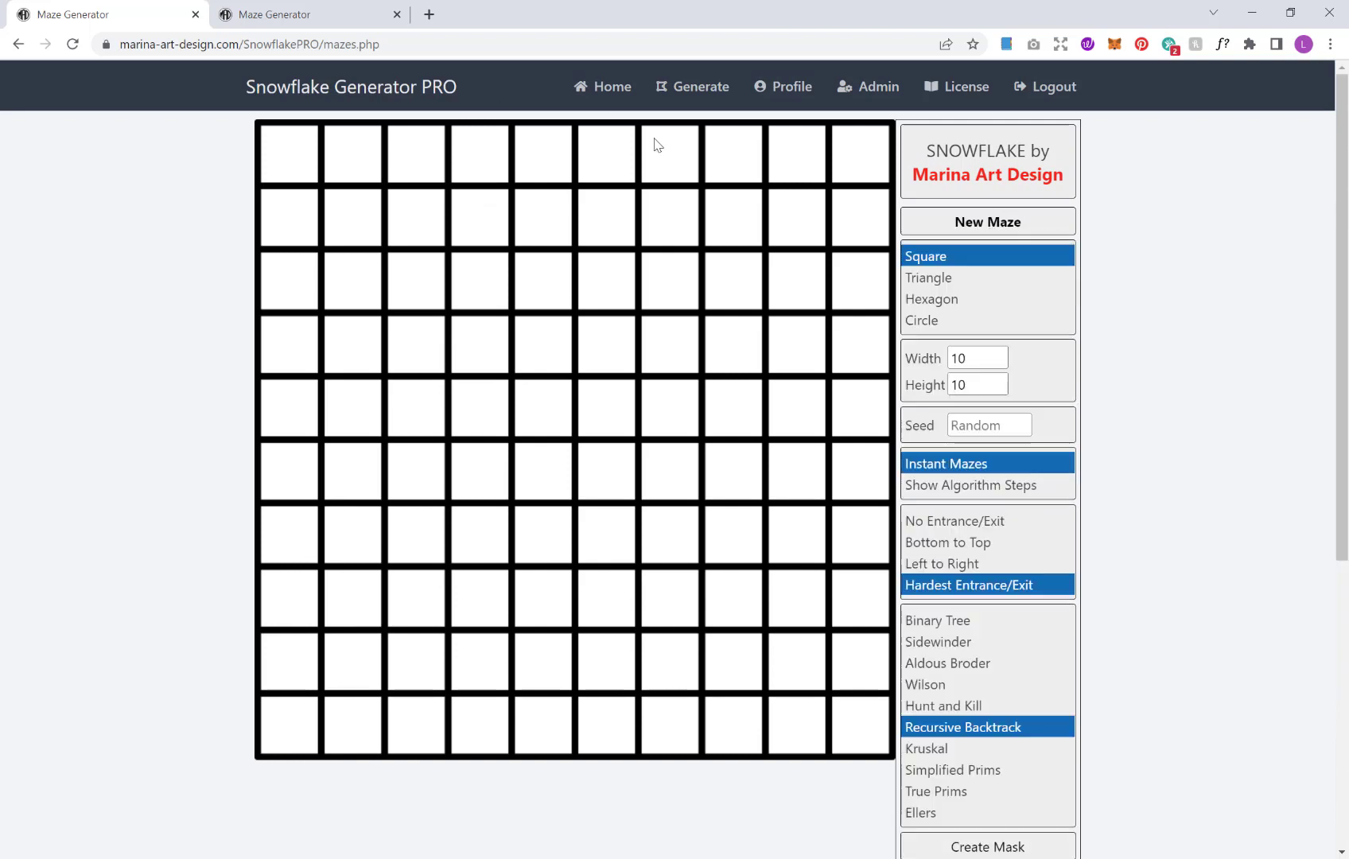
mouse_move(966, 343)
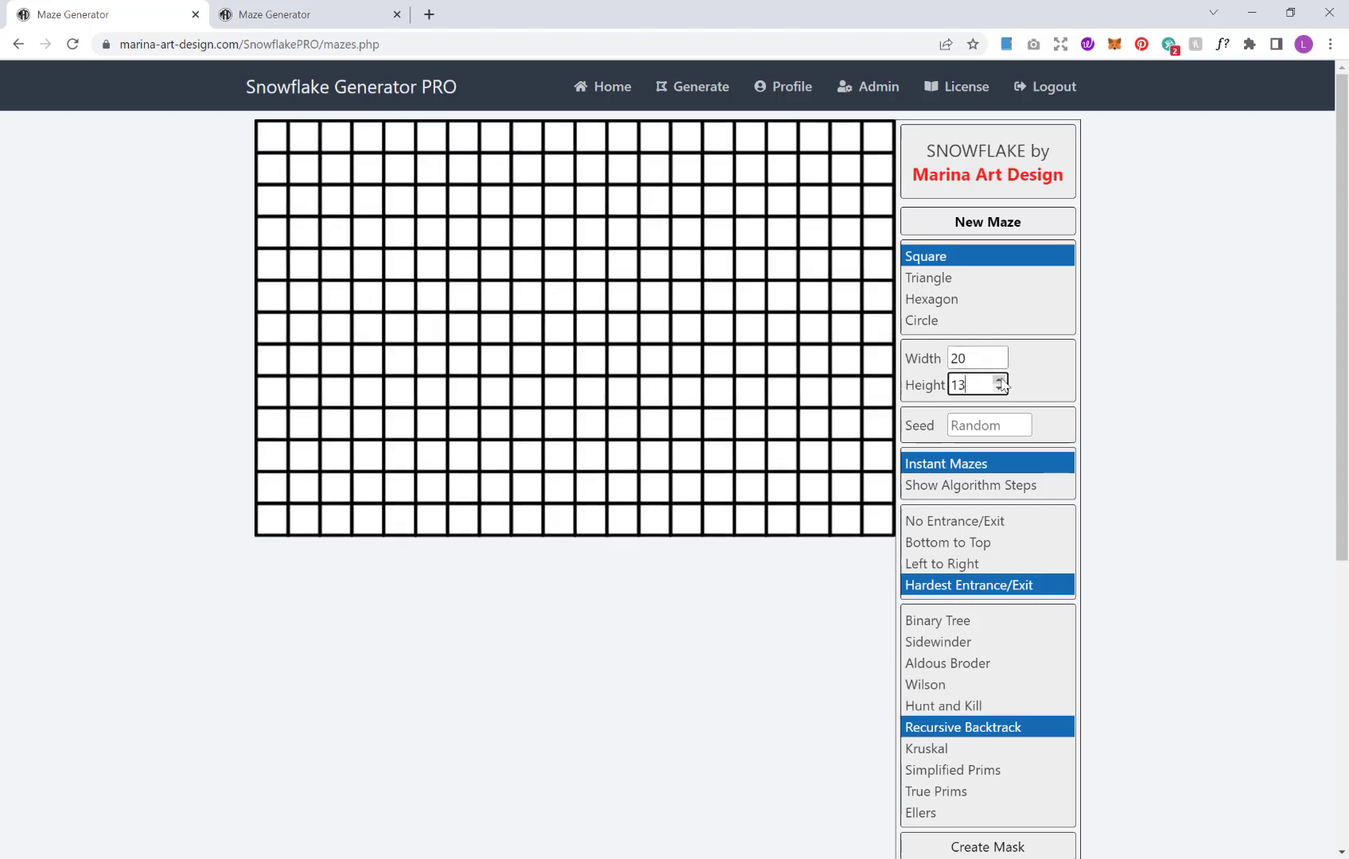
click(1000, 379)
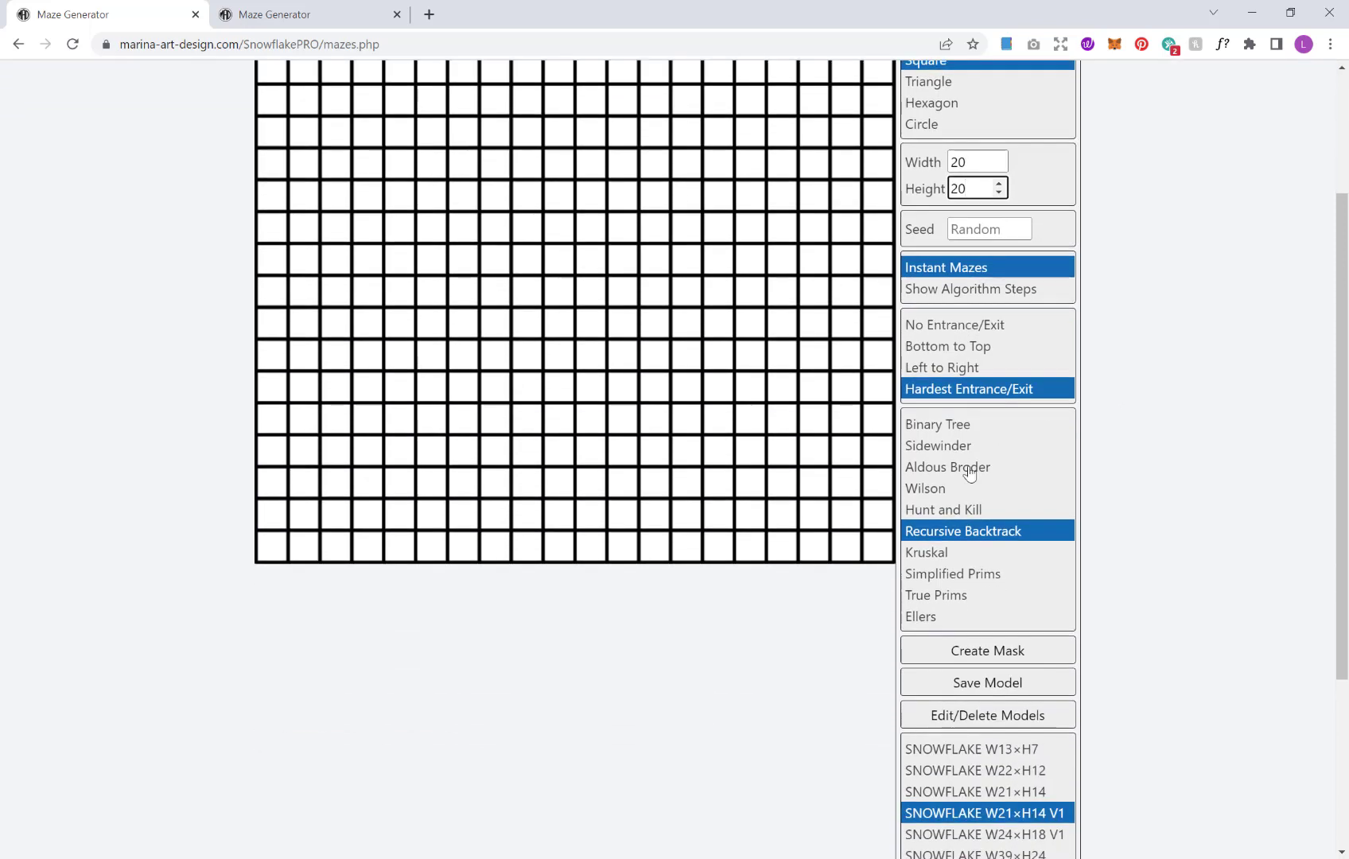
mouse_move(968, 396)
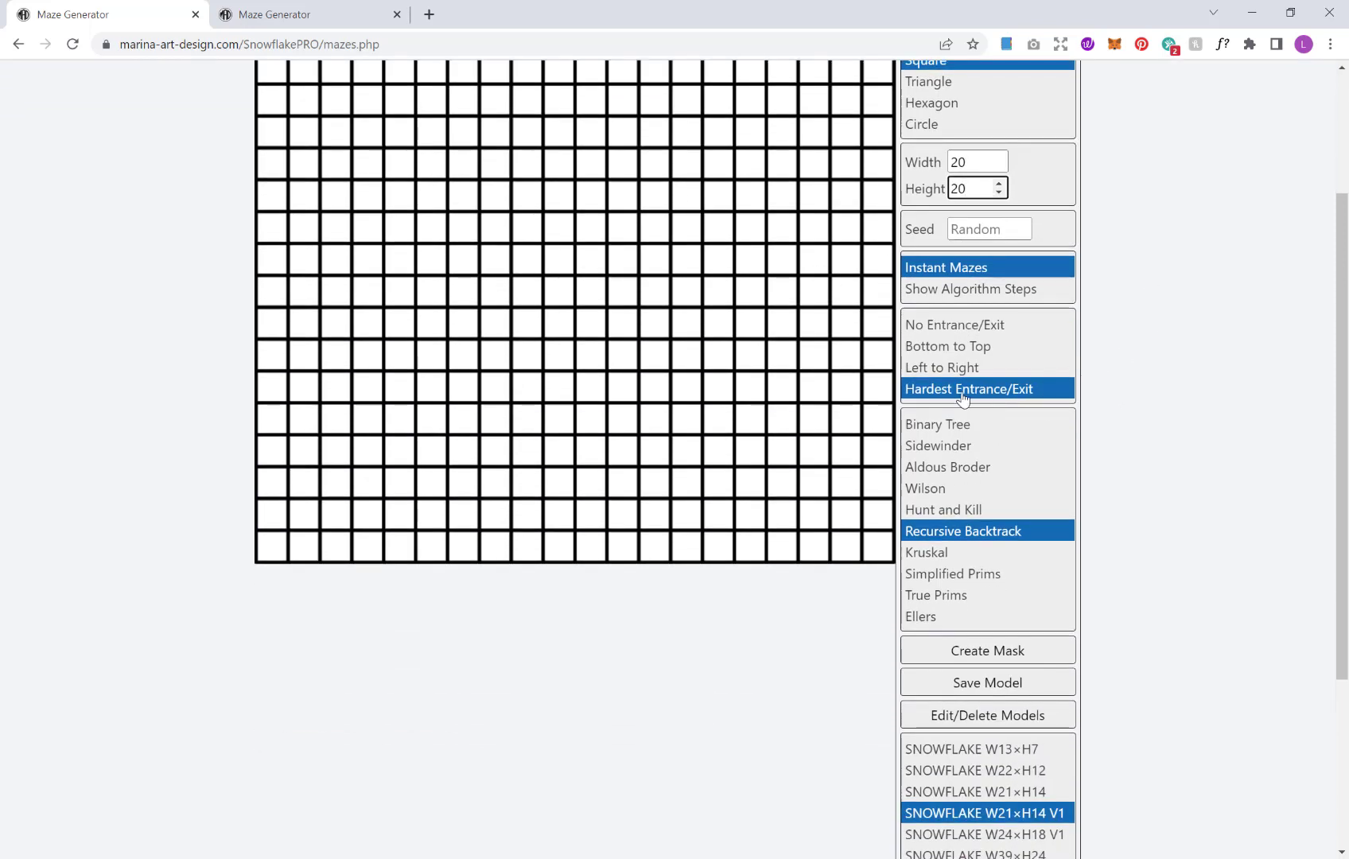
- Show the grey solution path on the 20×20 maze
scroll(down, 3)
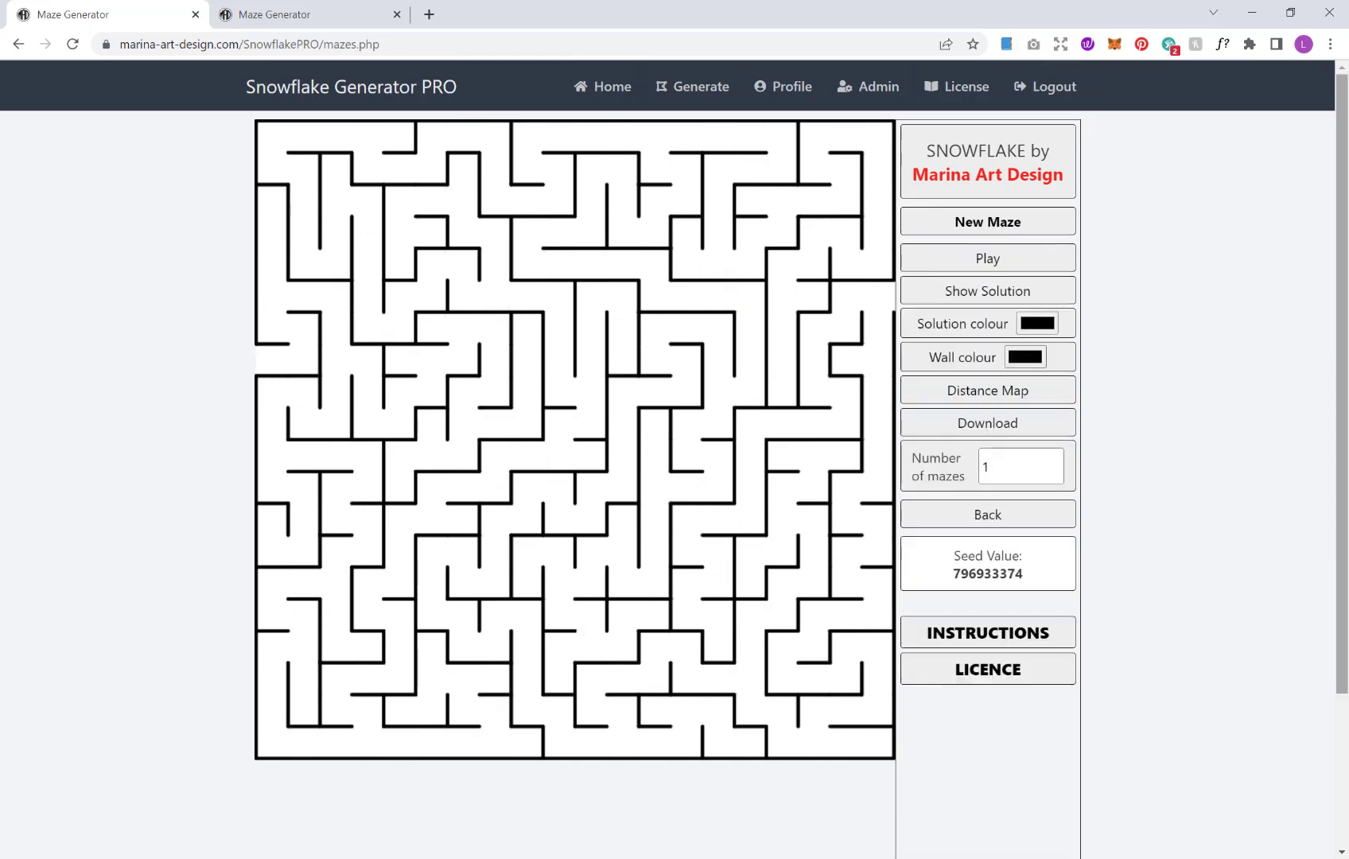
mouse_move(764, 224)
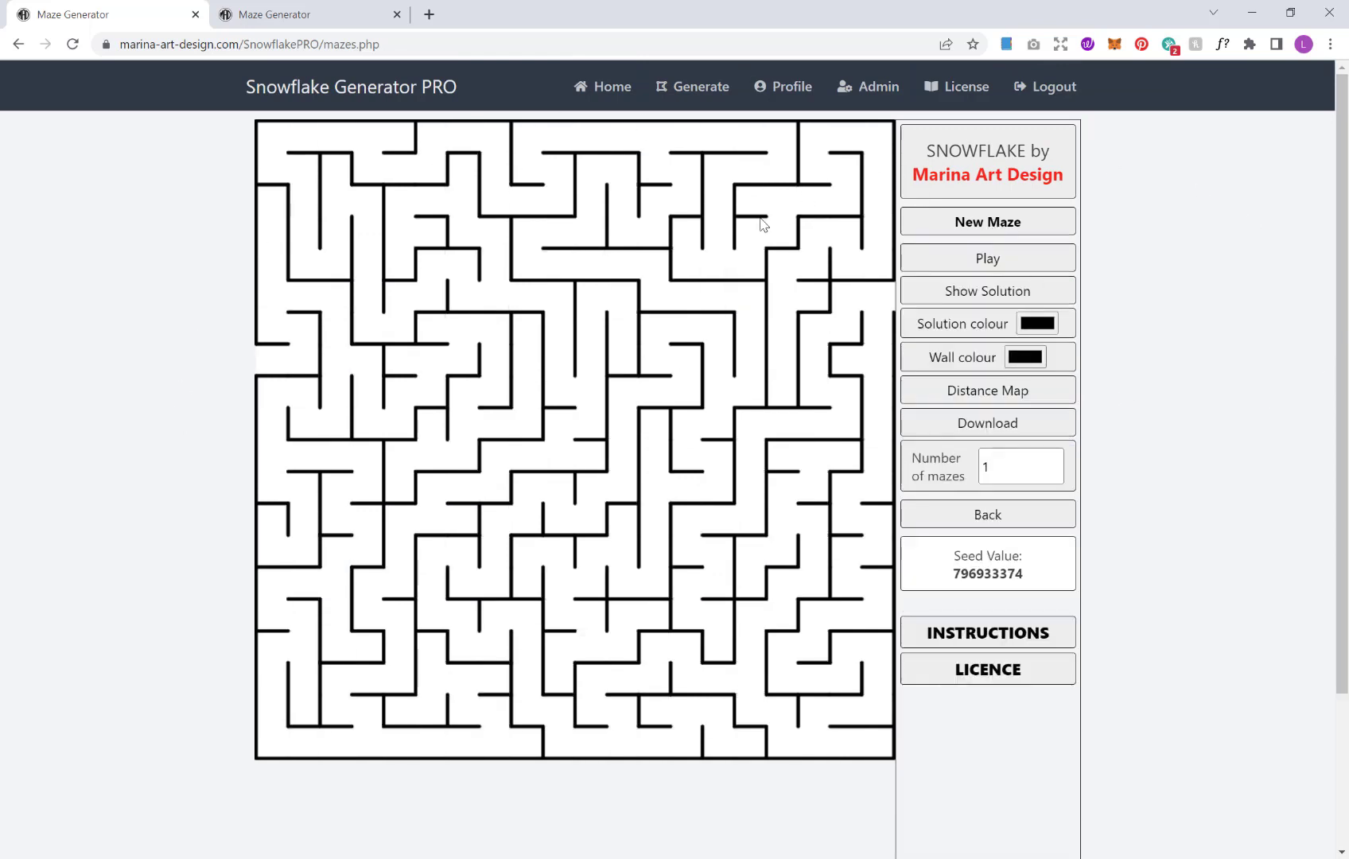
mouse_move(1158, 272)
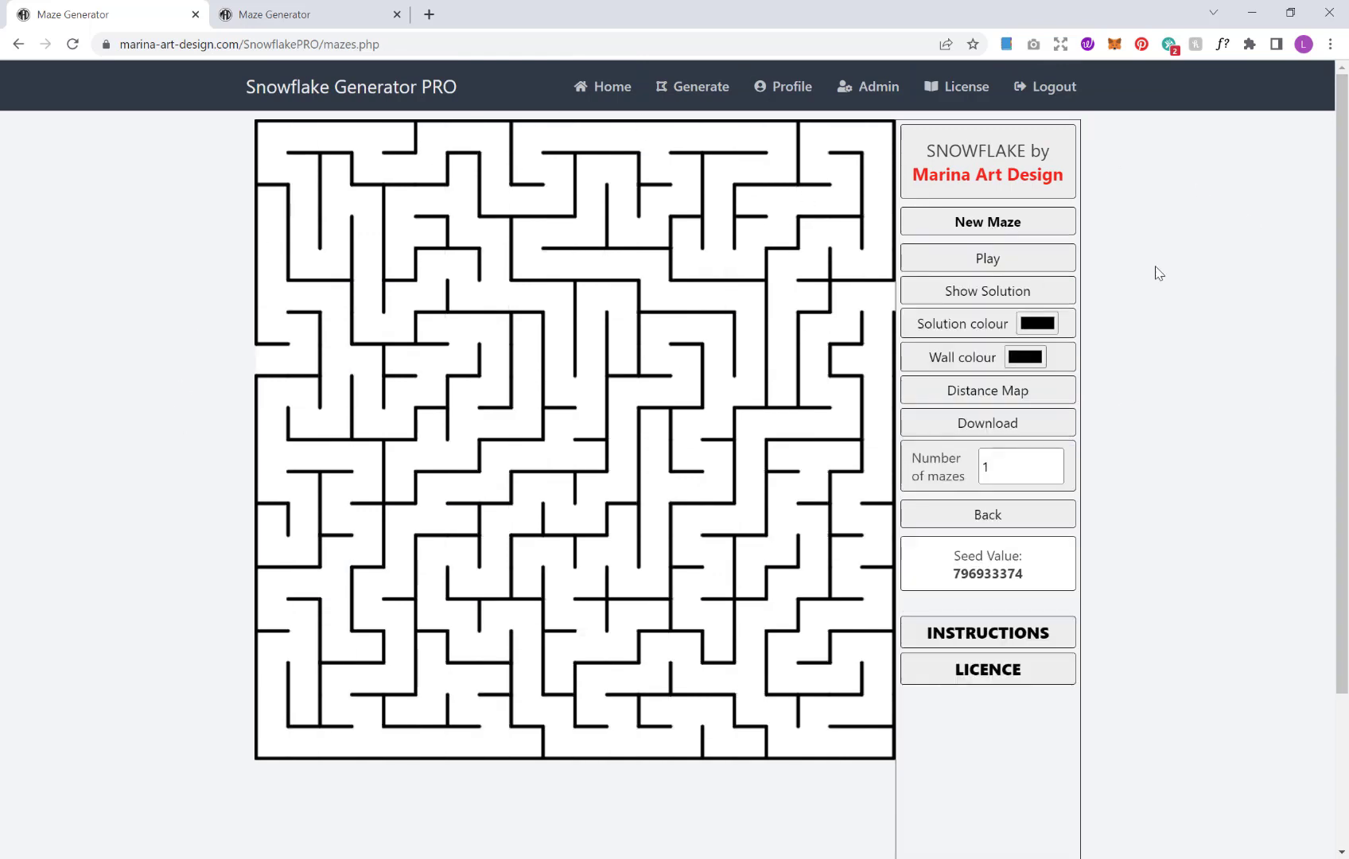
click(987, 291)
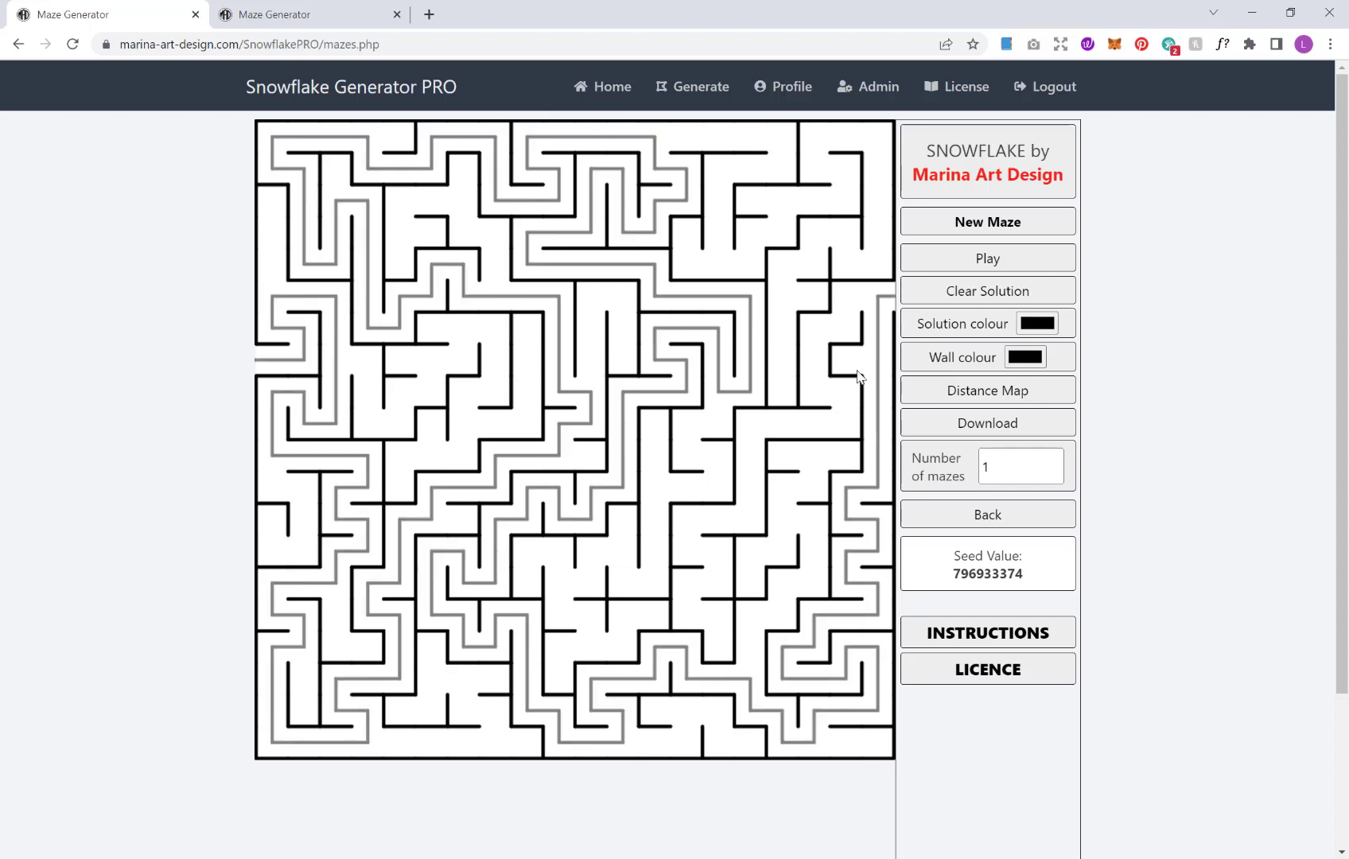
mouse_move(619, 329)
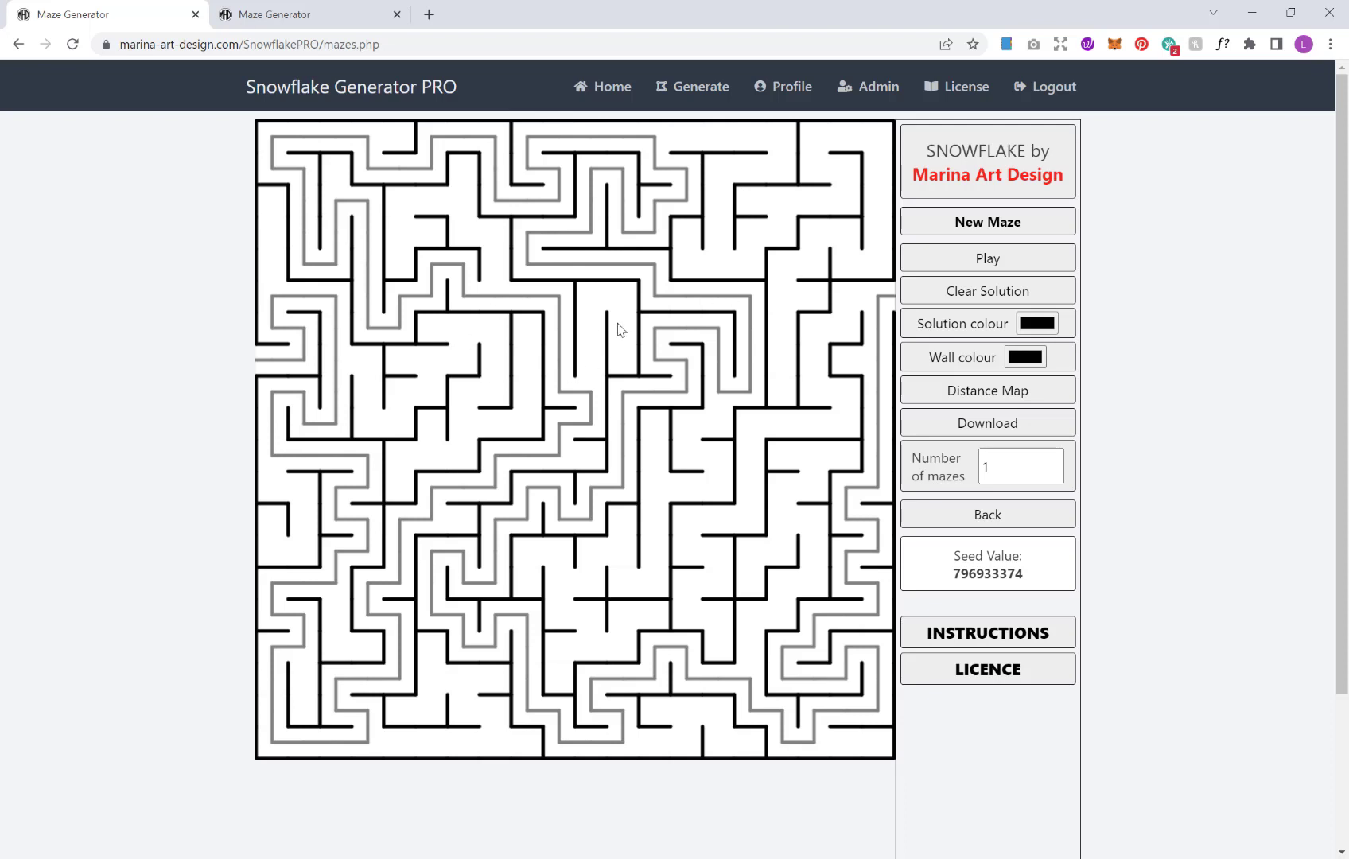
mouse_move(300, 521)
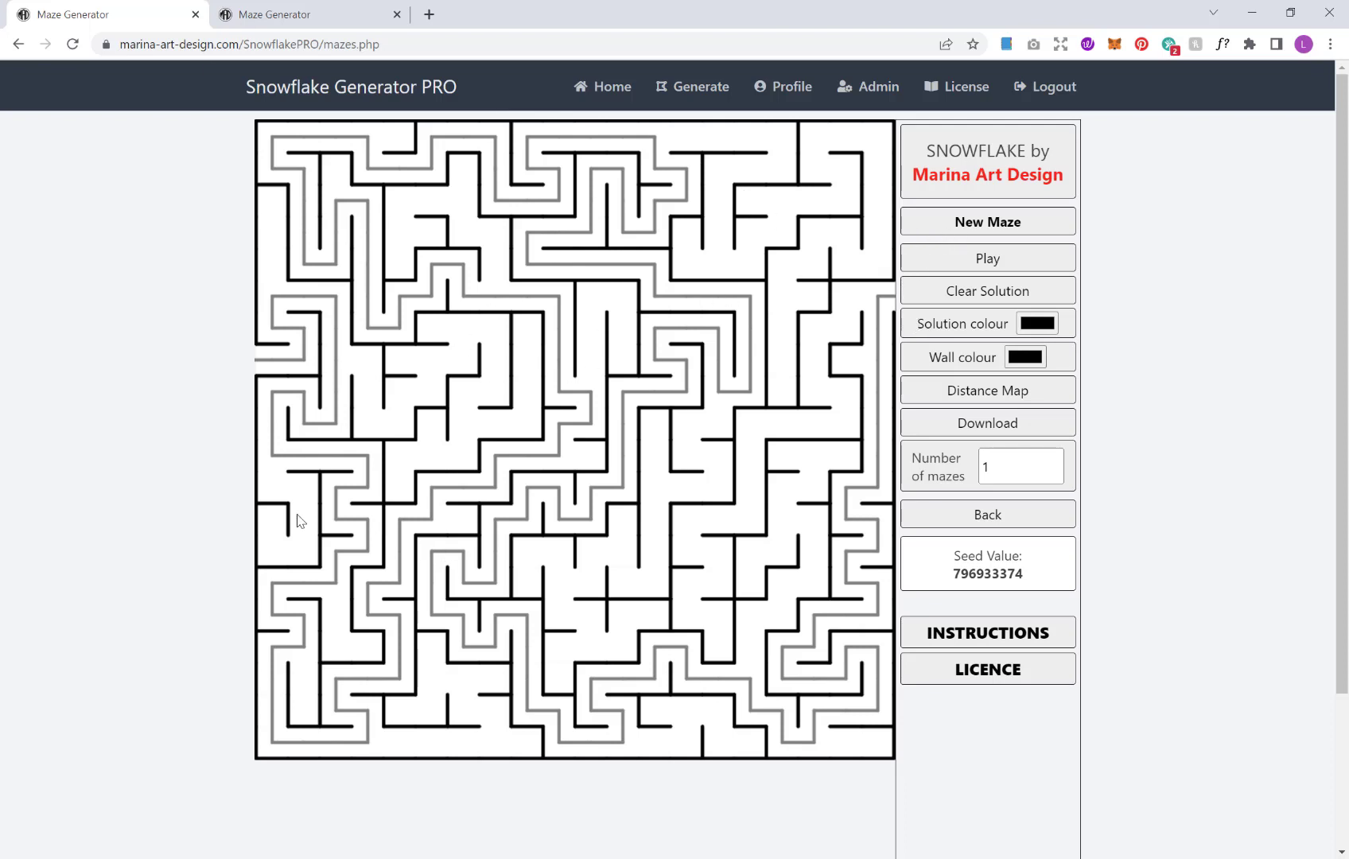
mouse_move(1036, 323)
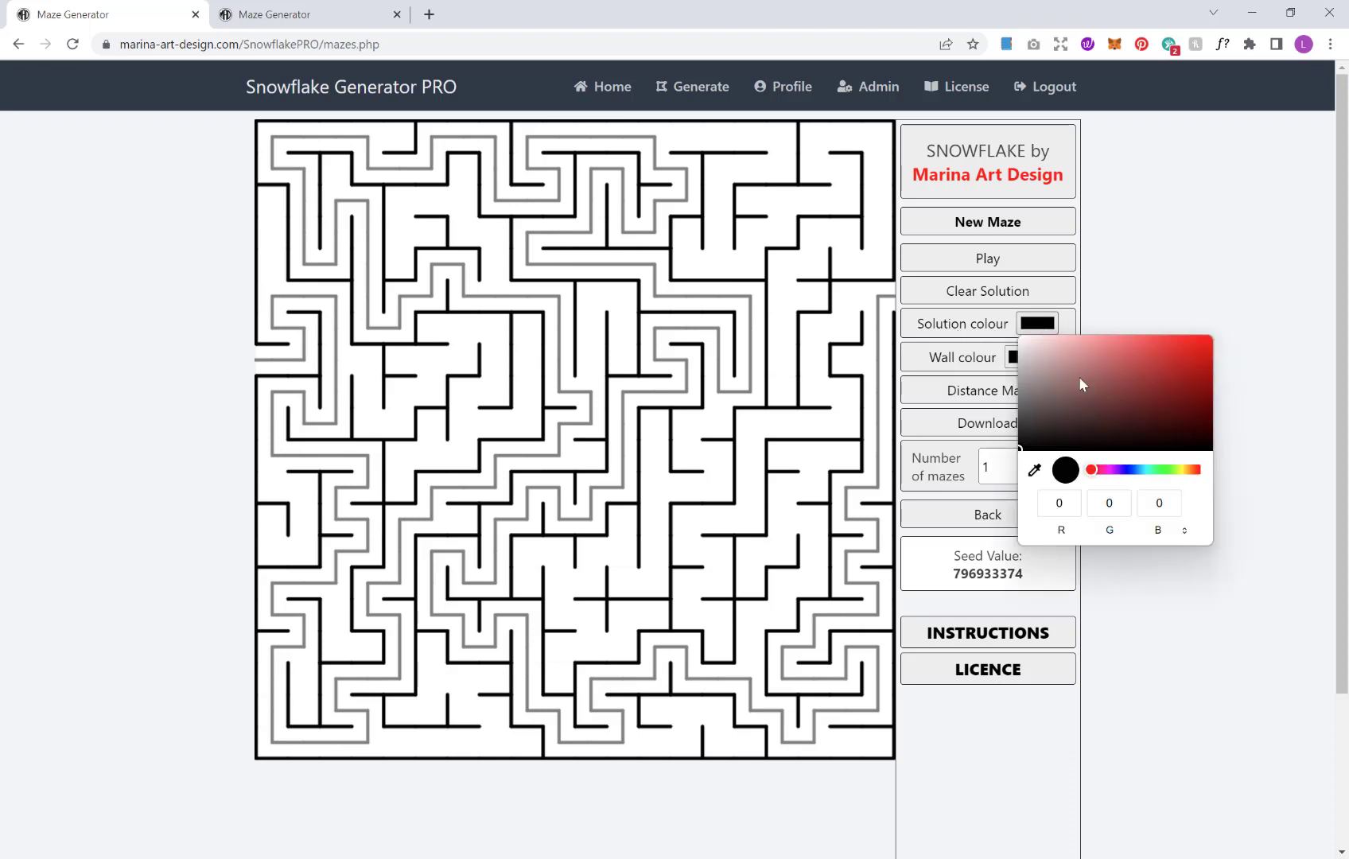
mouse_move(1068, 427)
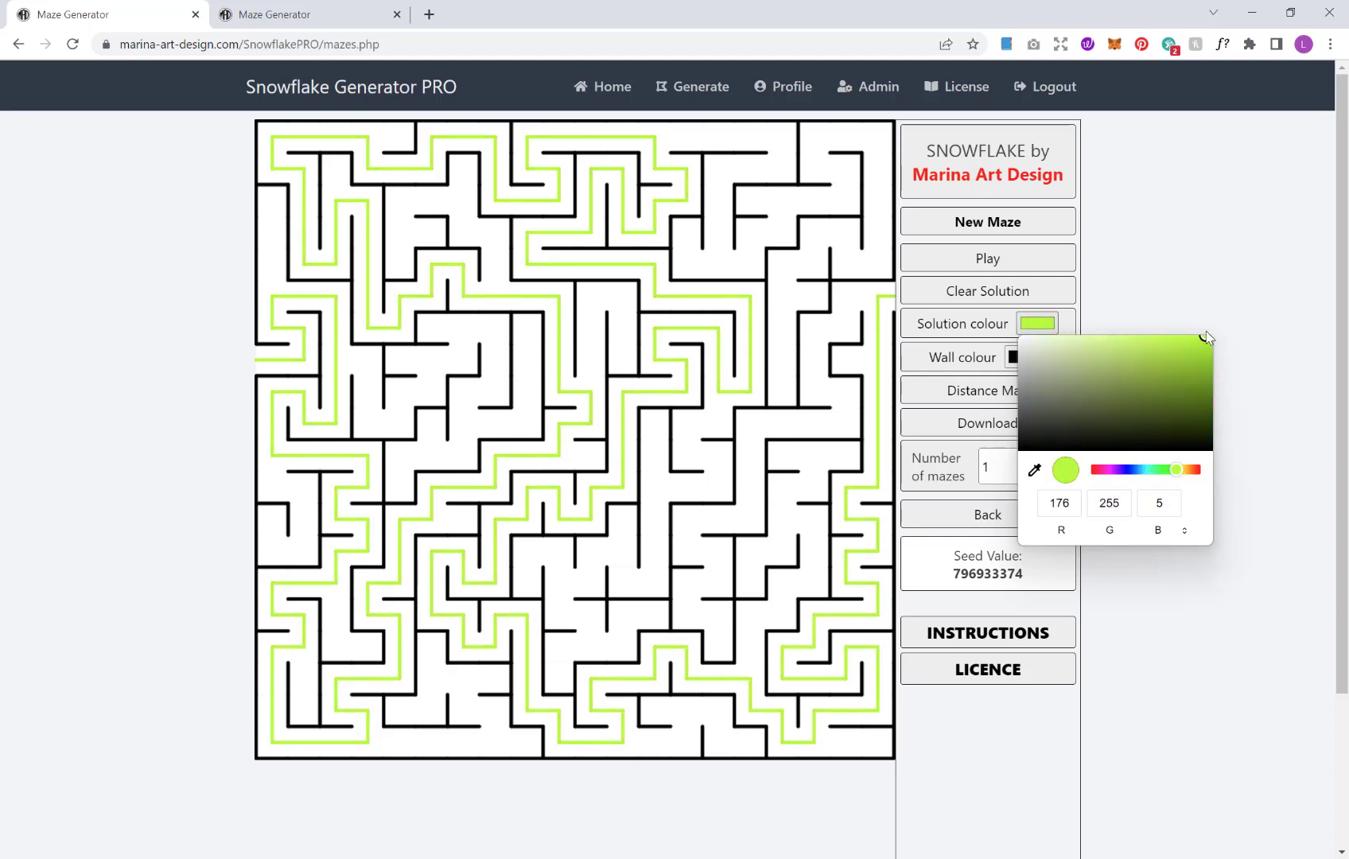
- Colour the solution path light grey (RGB 186, 186, 186), then open the wall colour settings
click(1025, 422)
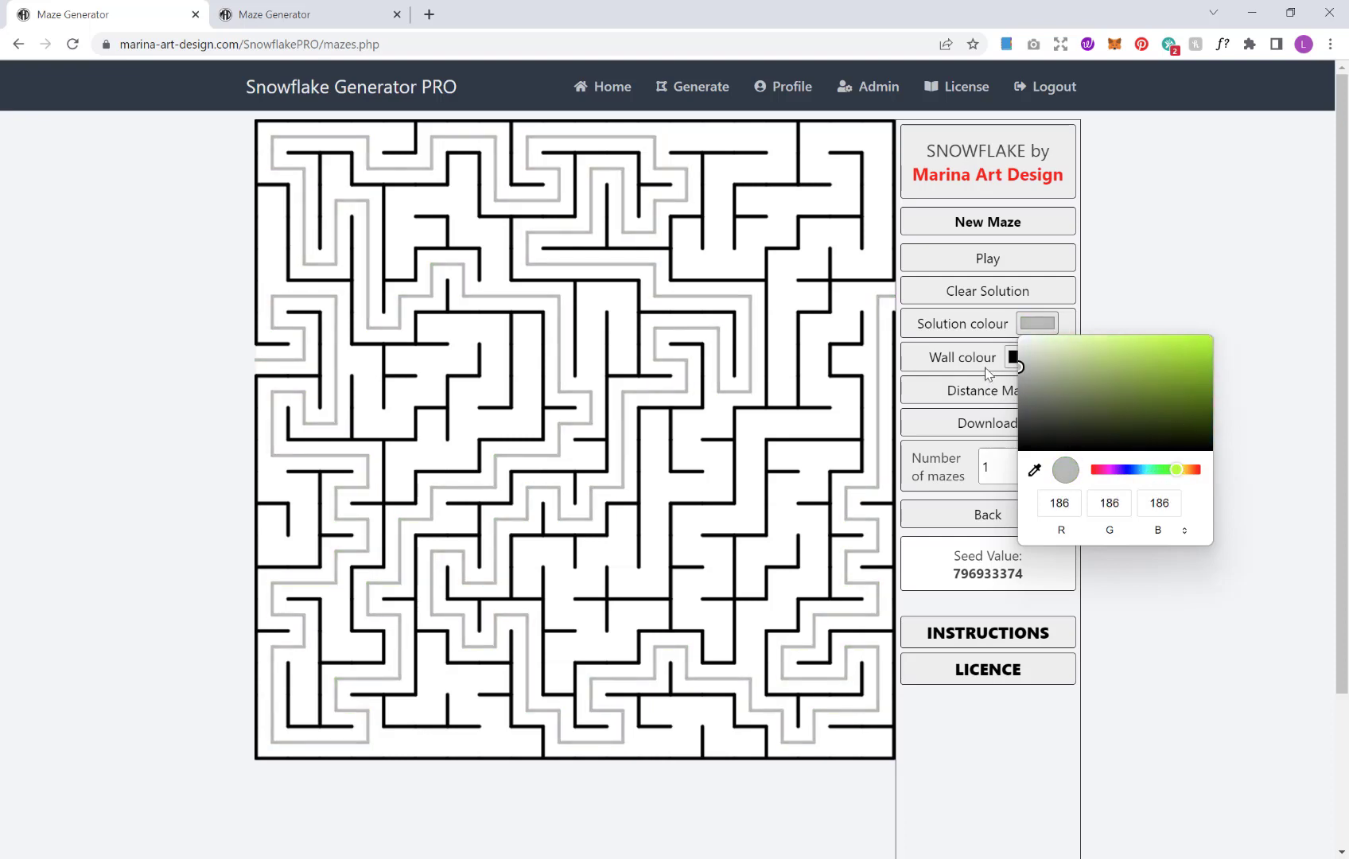
mouse_move(1058, 543)
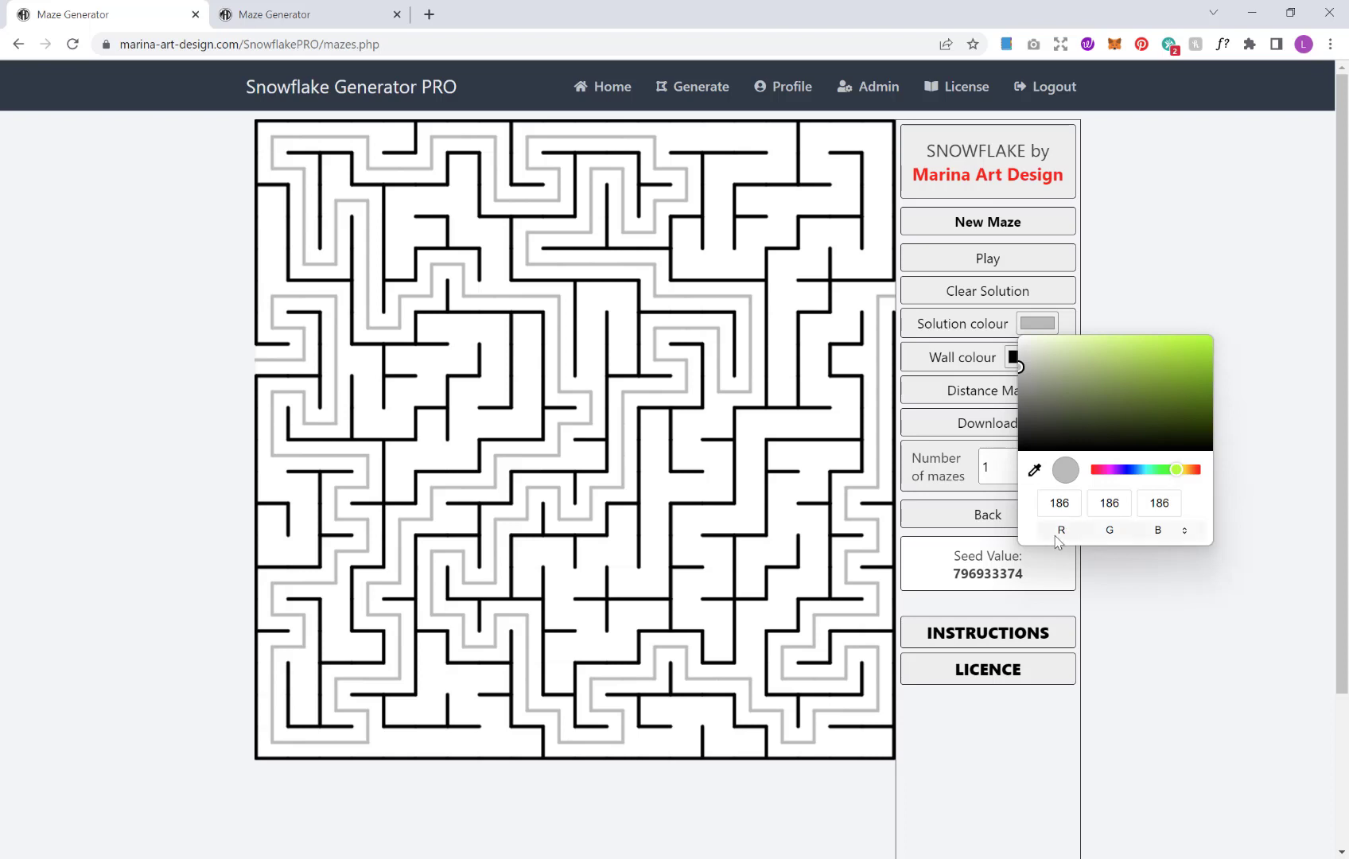
click(1184, 530)
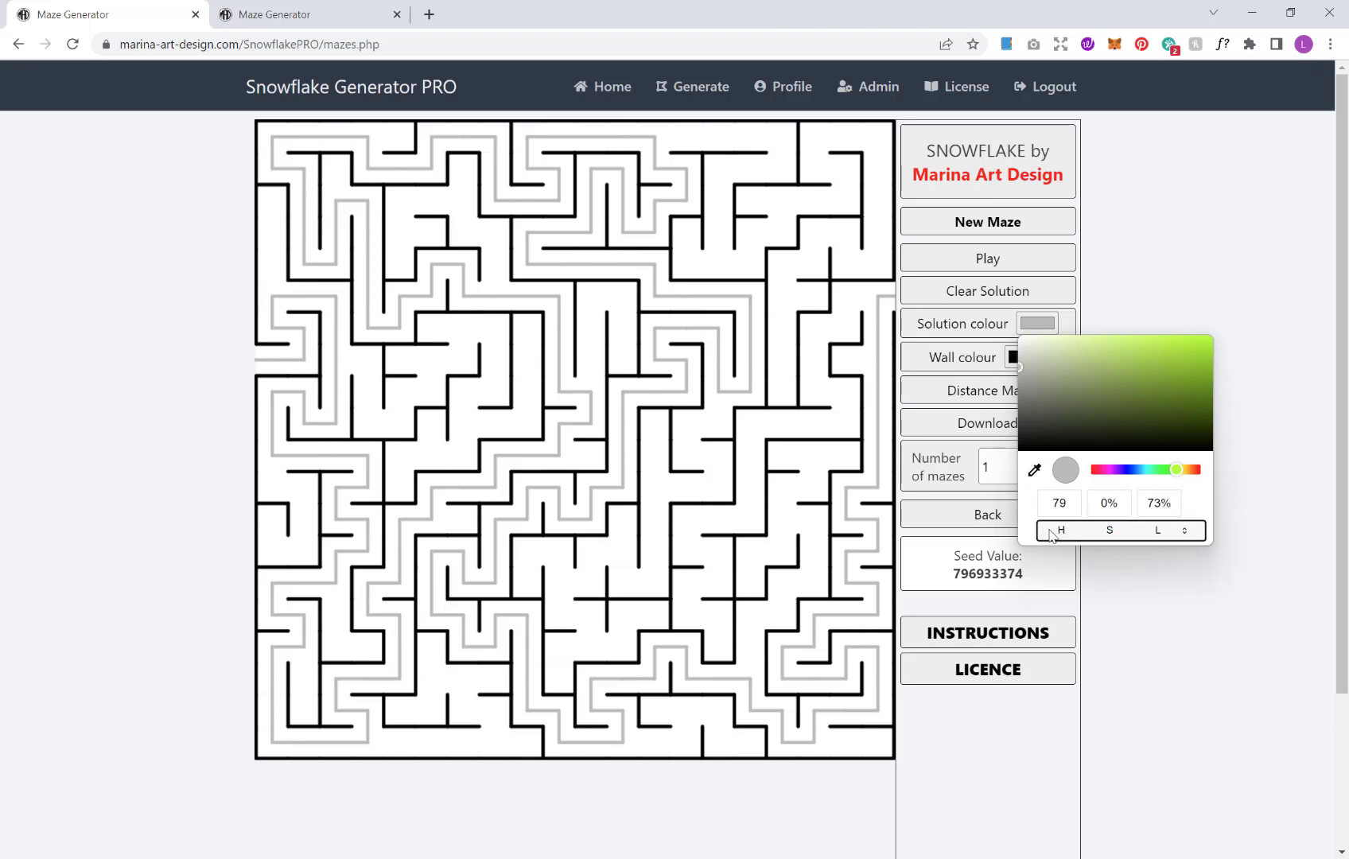
click(1185, 530)
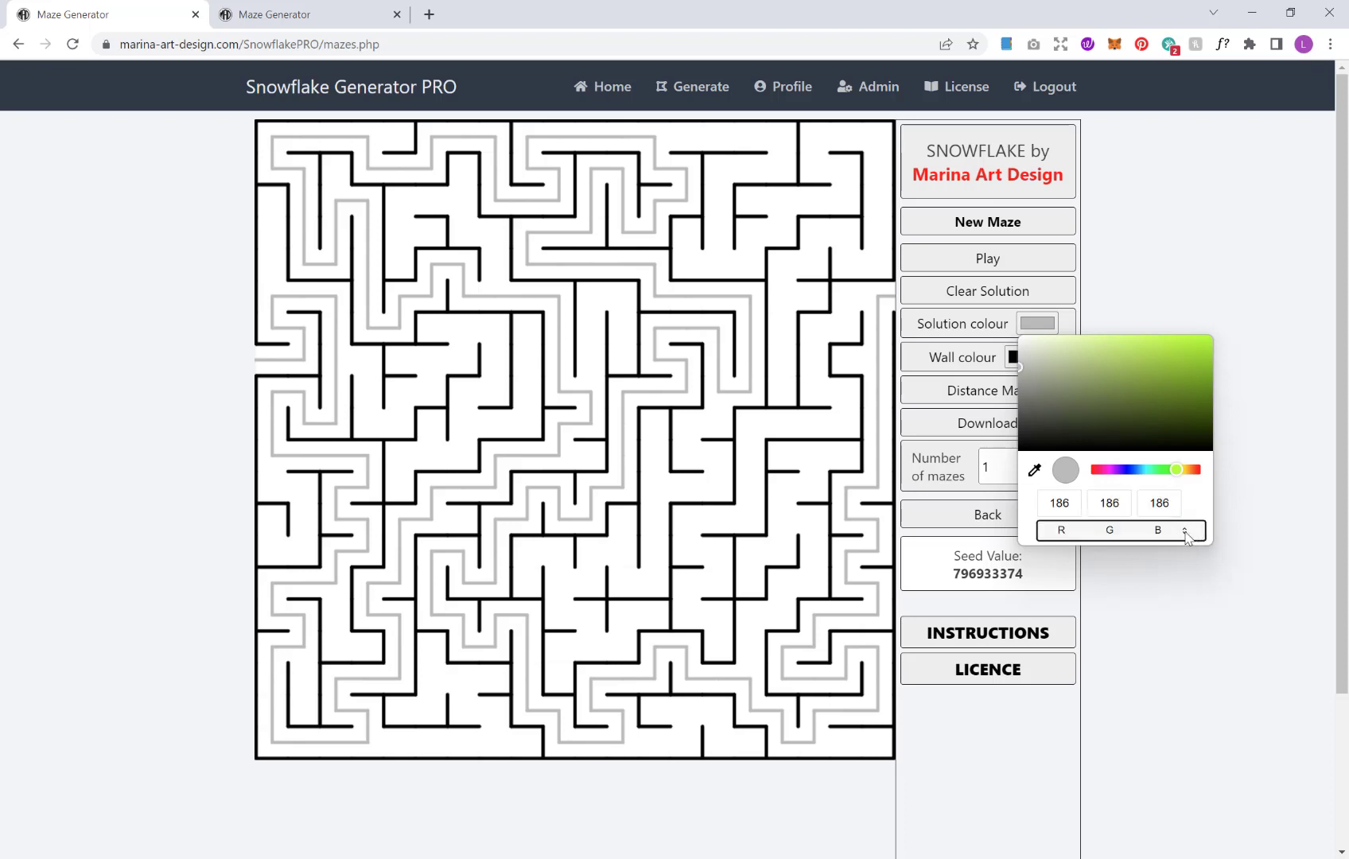
click(1189, 609)
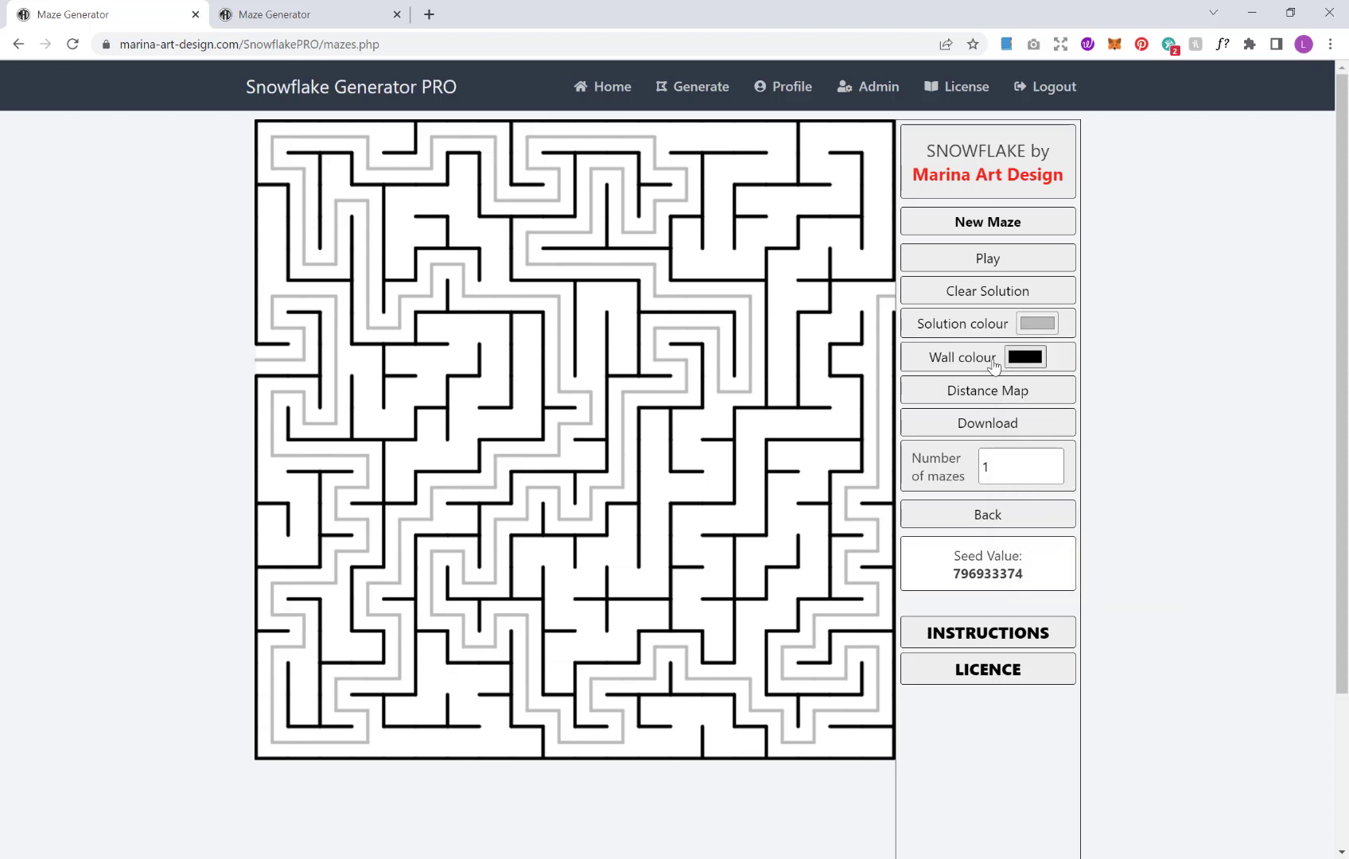
click(1025, 356)
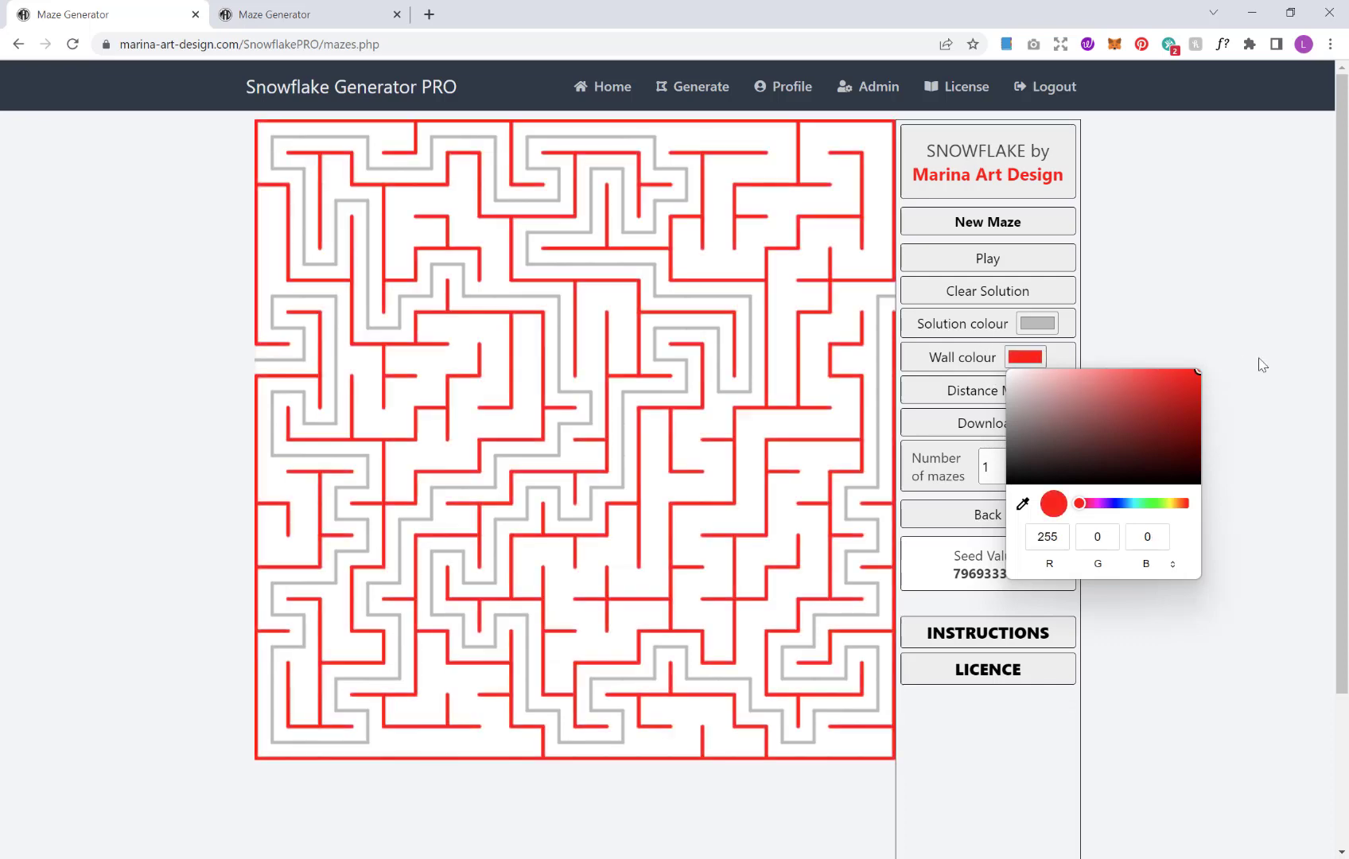
- Try mid grey for the walls, then set them to black (0, 0, 0)
click(1053, 504)
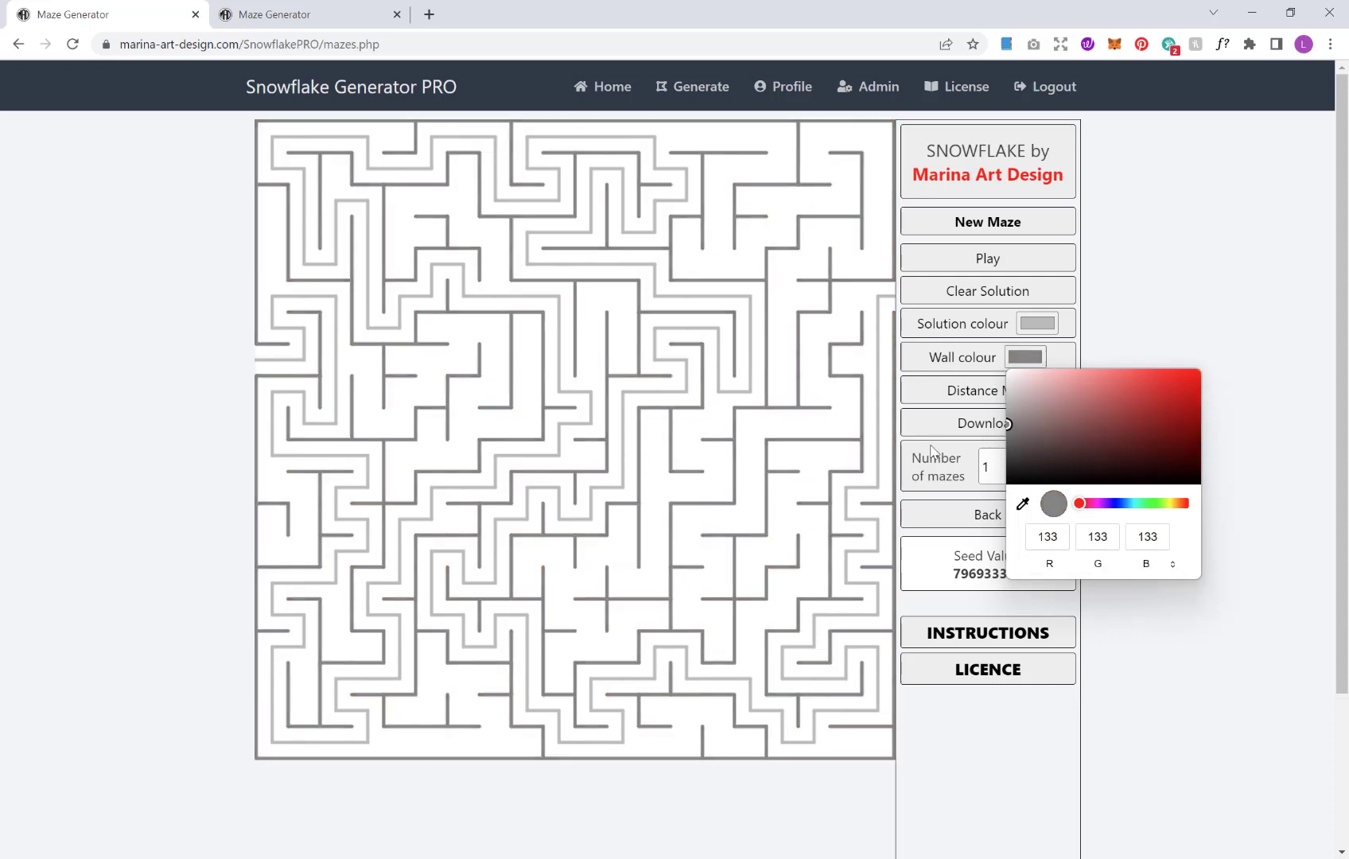
click(1009, 501)
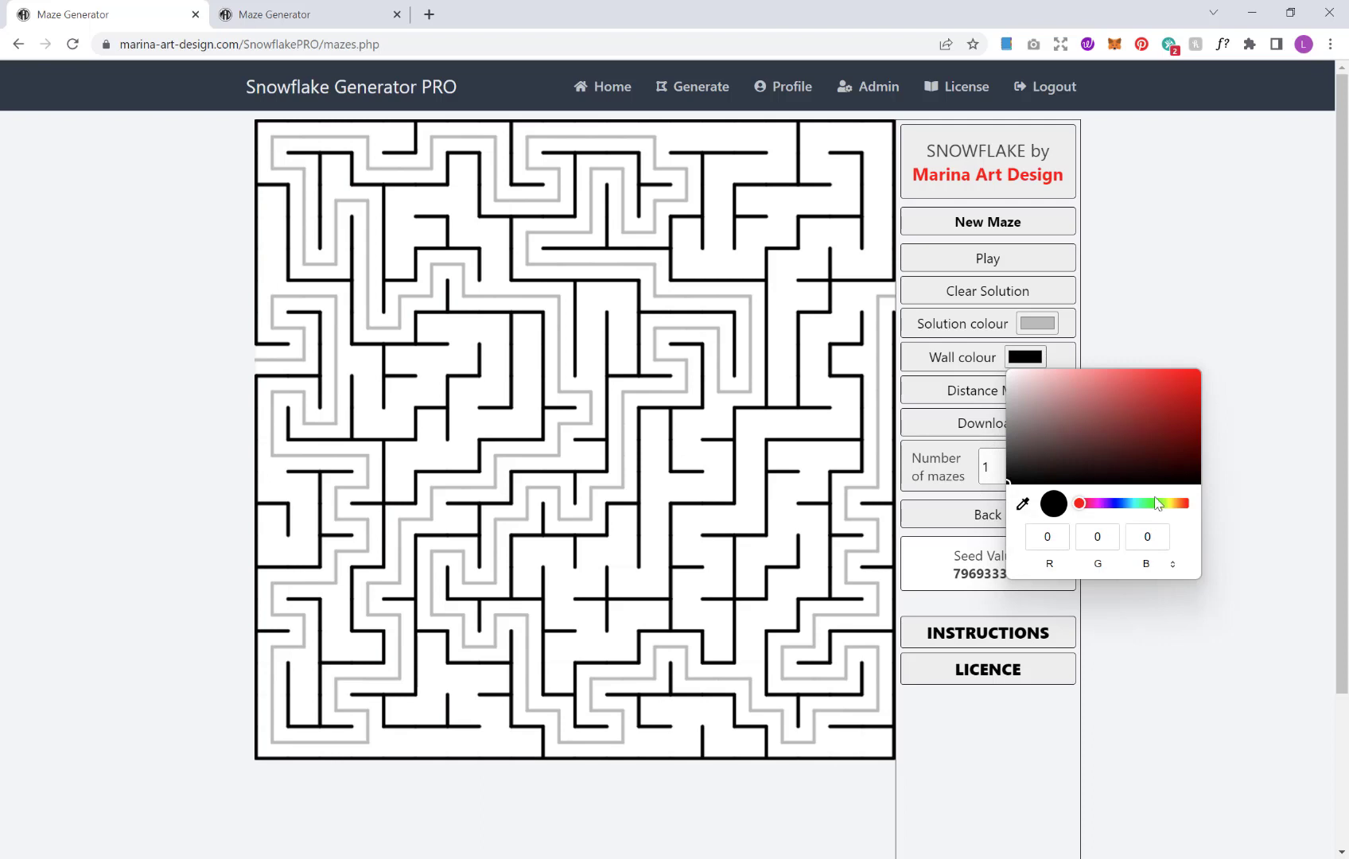
click(1172, 564)
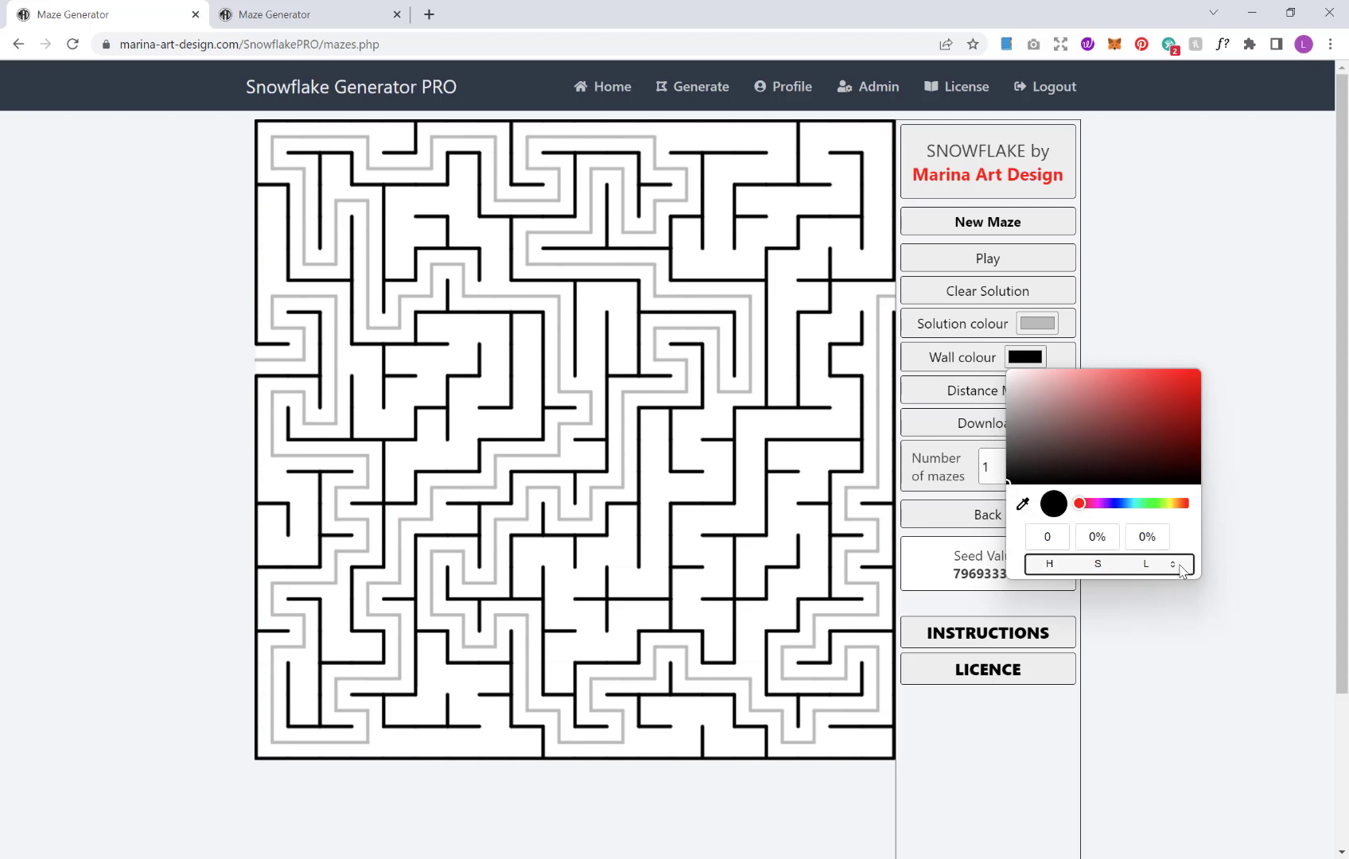
click(1173, 564)
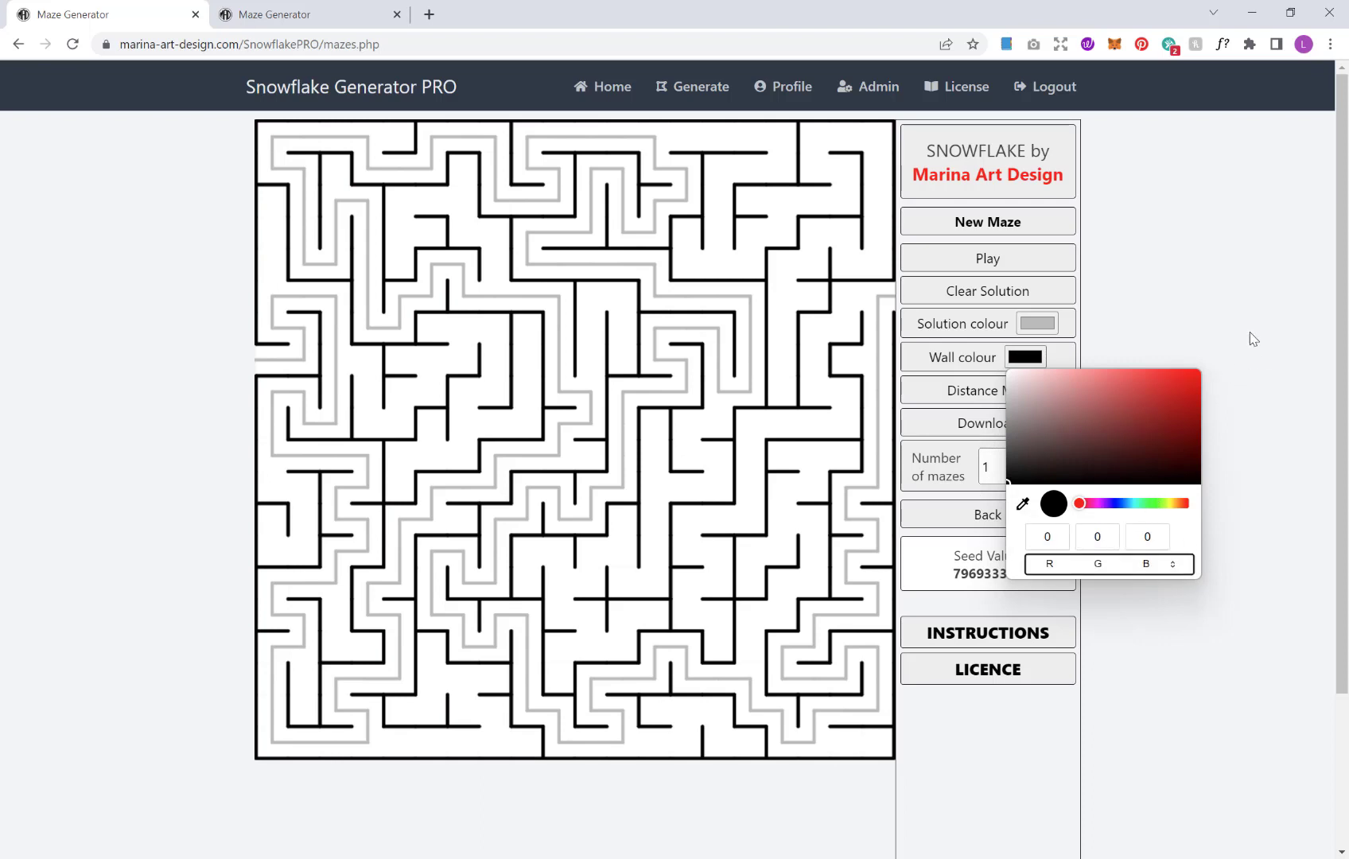
click(1116, 420)
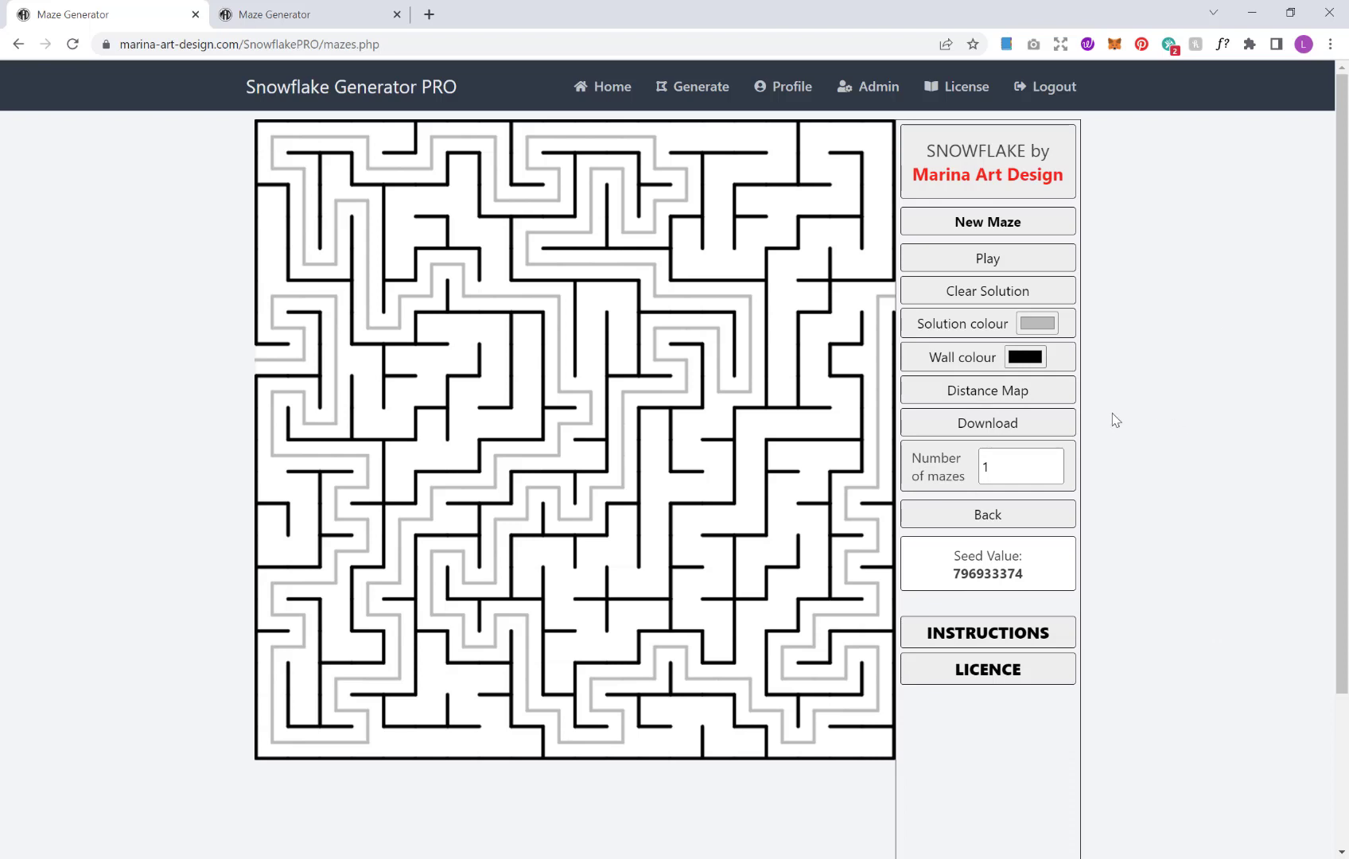
mouse_move(1047, 391)
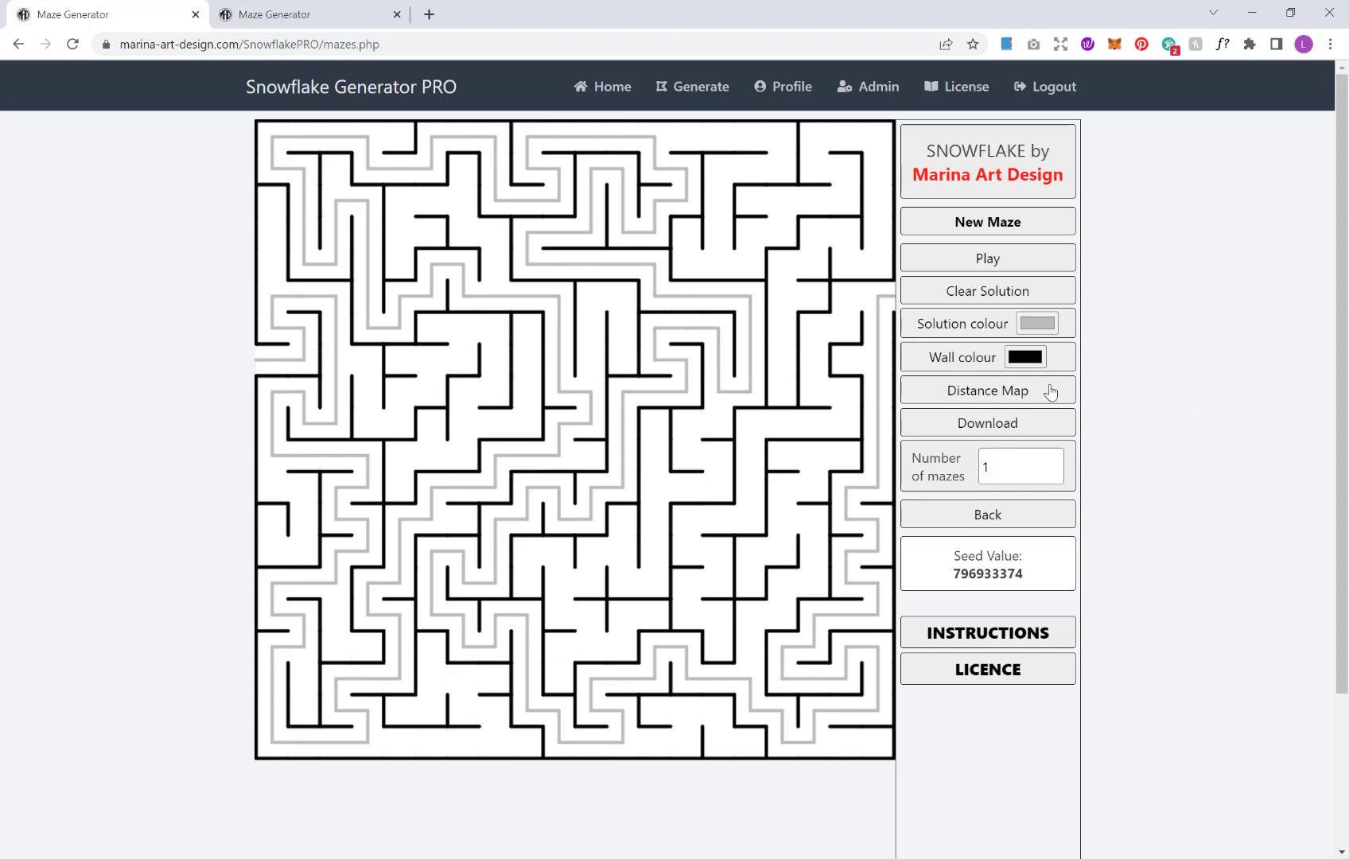
- Shade the 20×20 maze green to red as a distance map
click(987, 390)
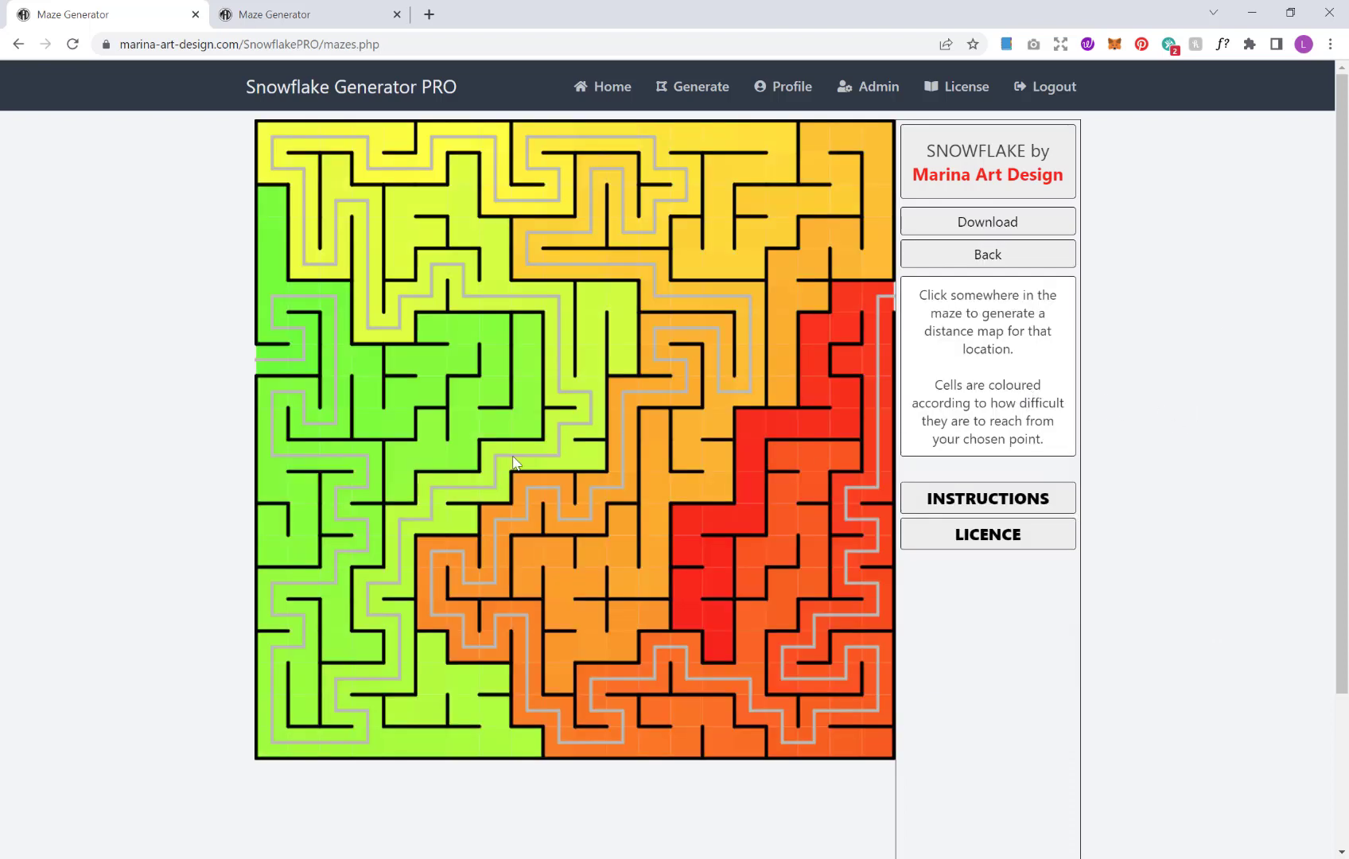
mouse_move(209, 80)
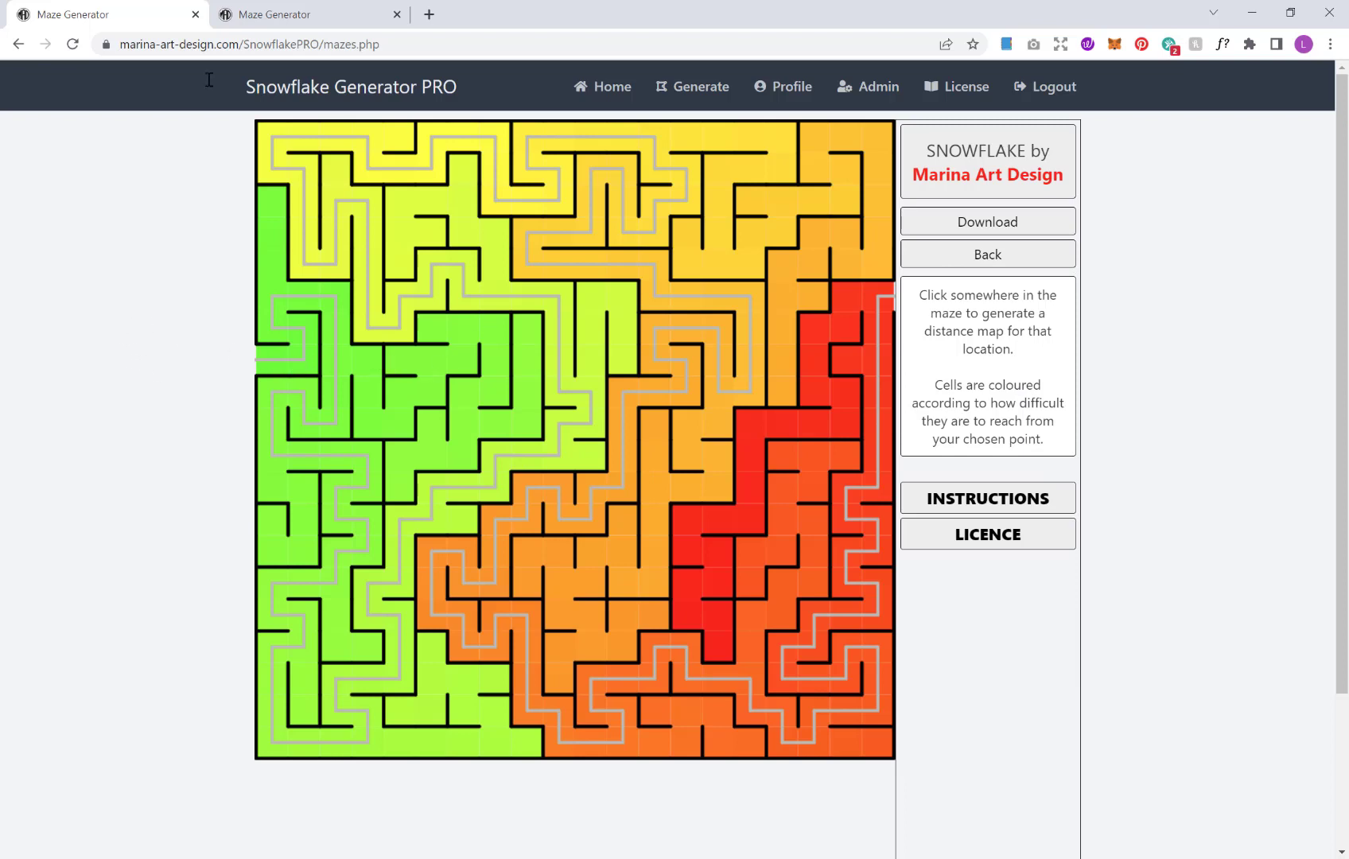
mouse_move(194, 282)
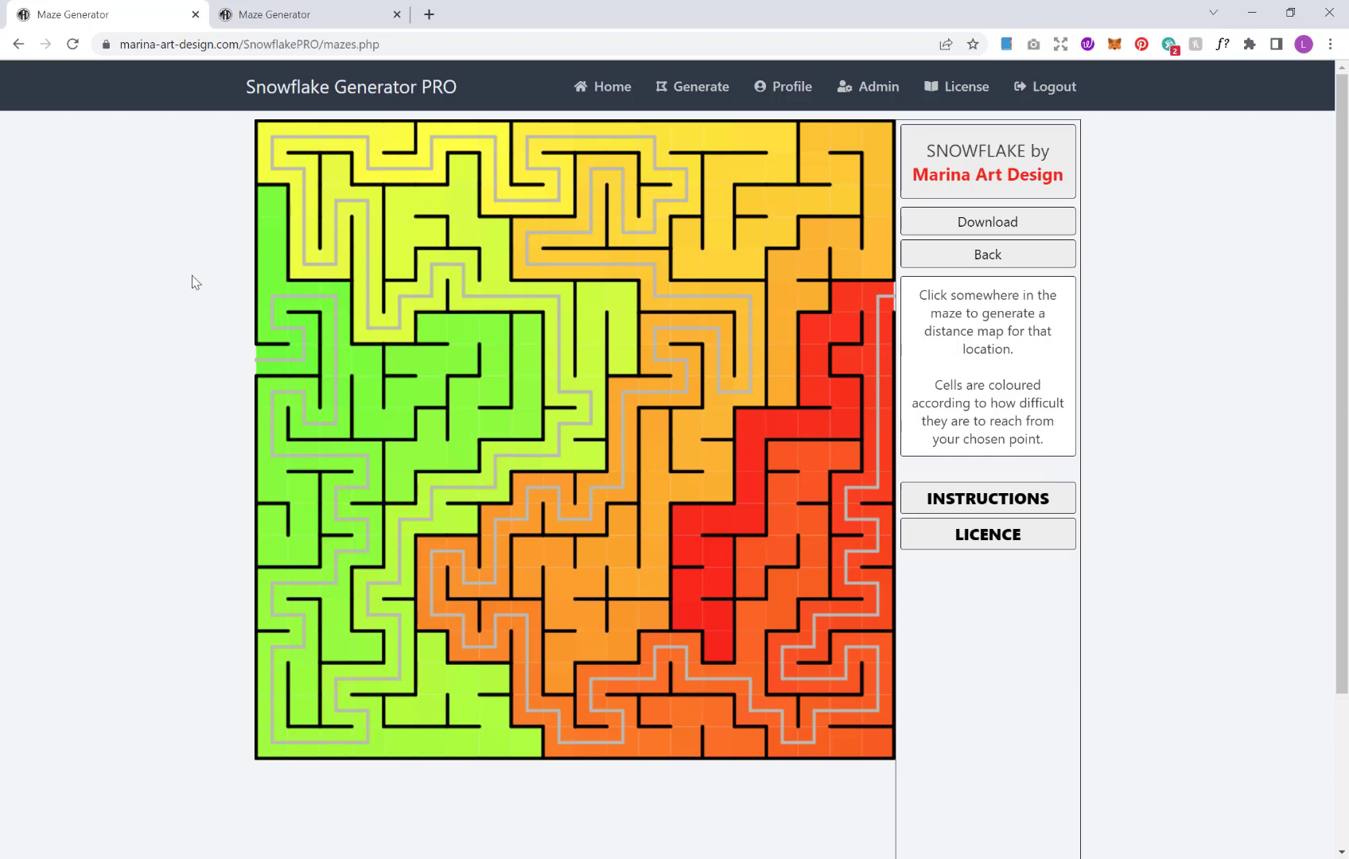
mouse_move(406, 355)
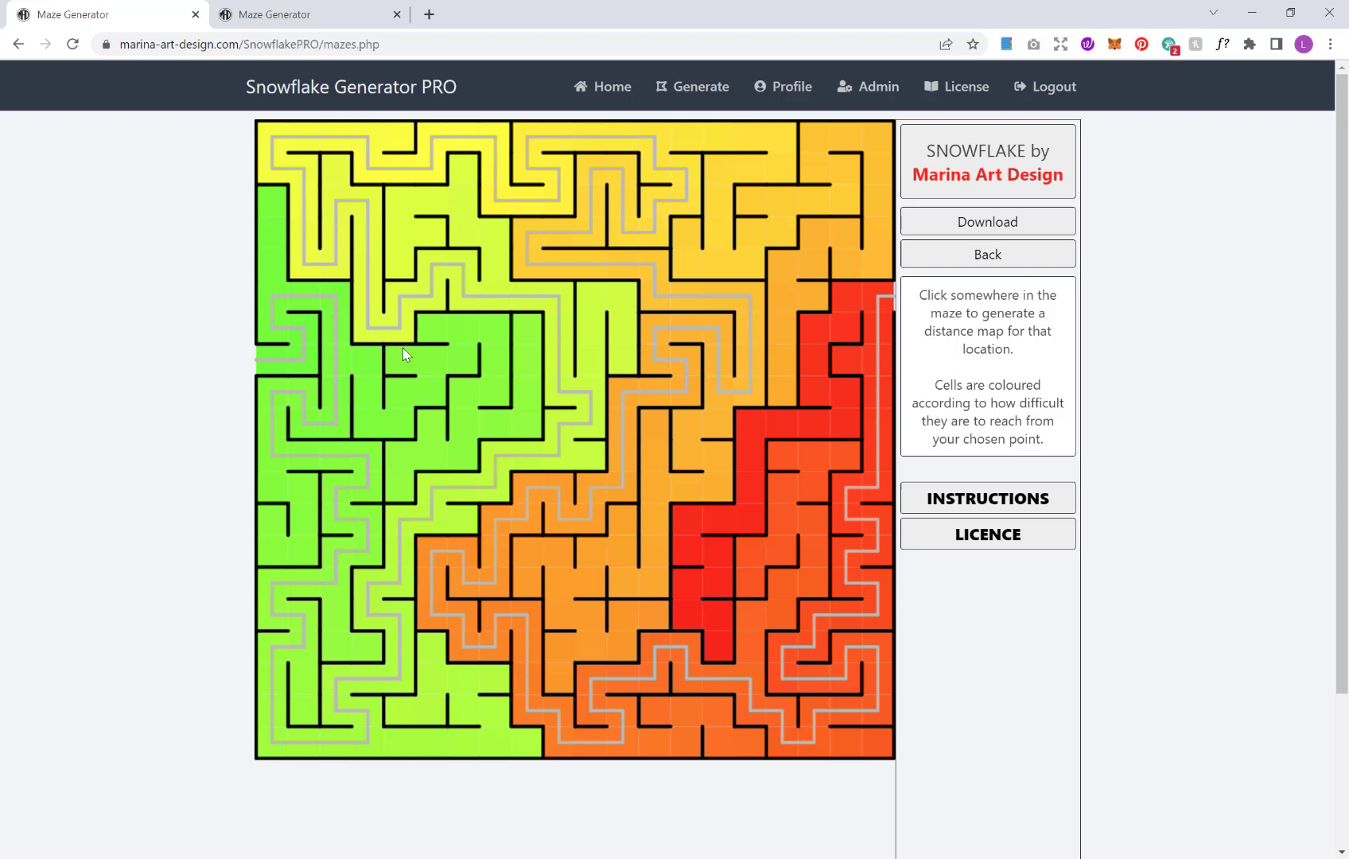
mouse_move(313, 365)
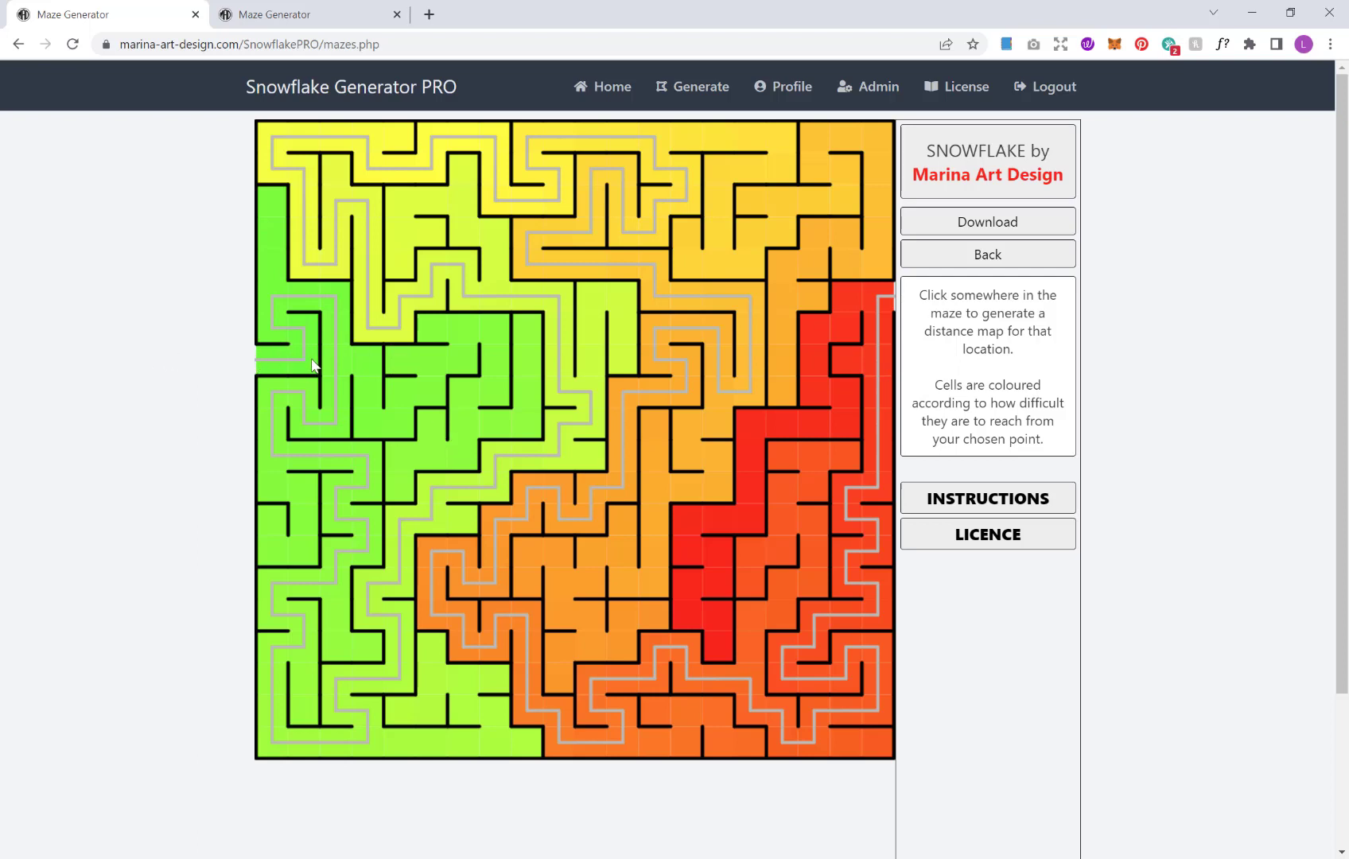
mouse_move(319, 441)
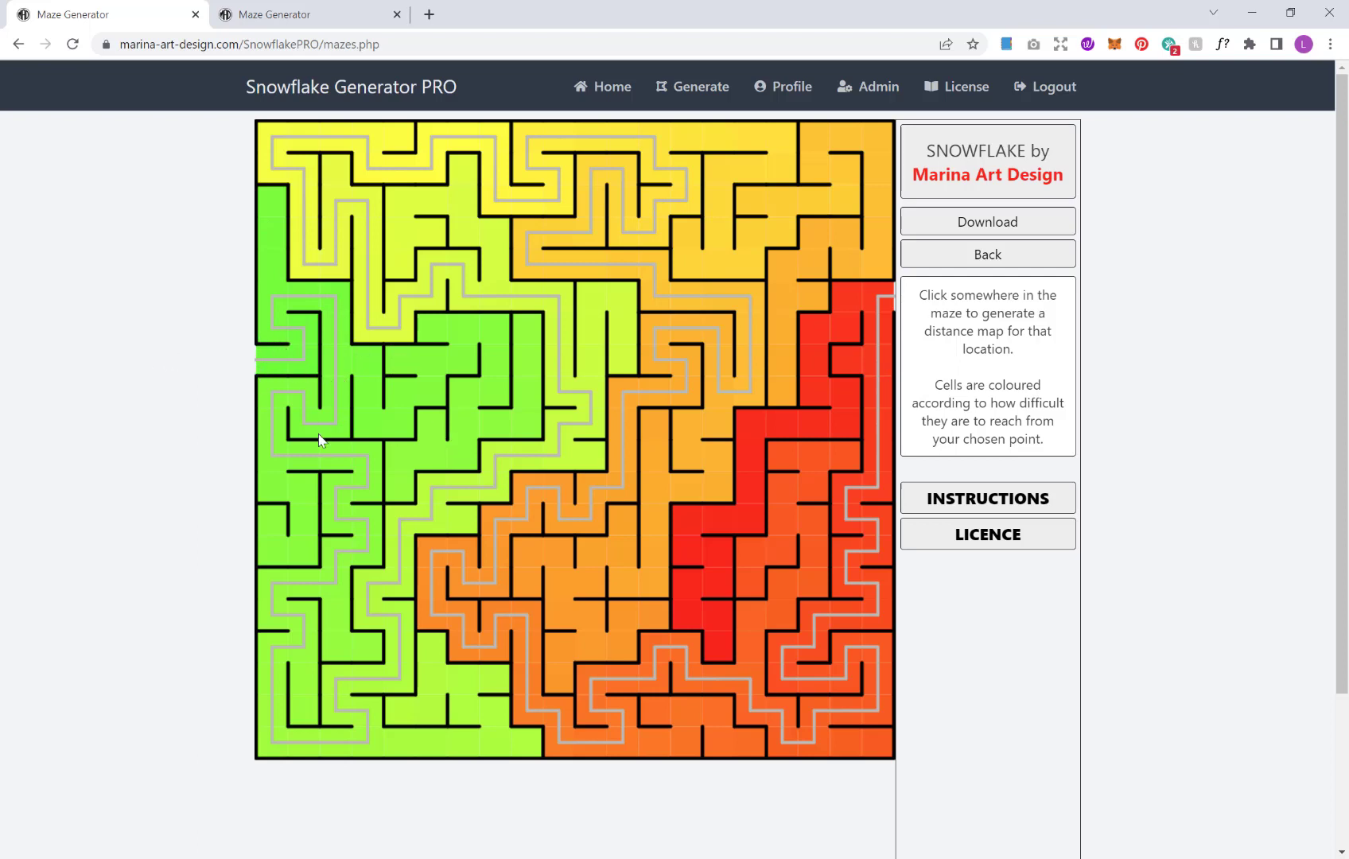
mouse_move(536, 312)
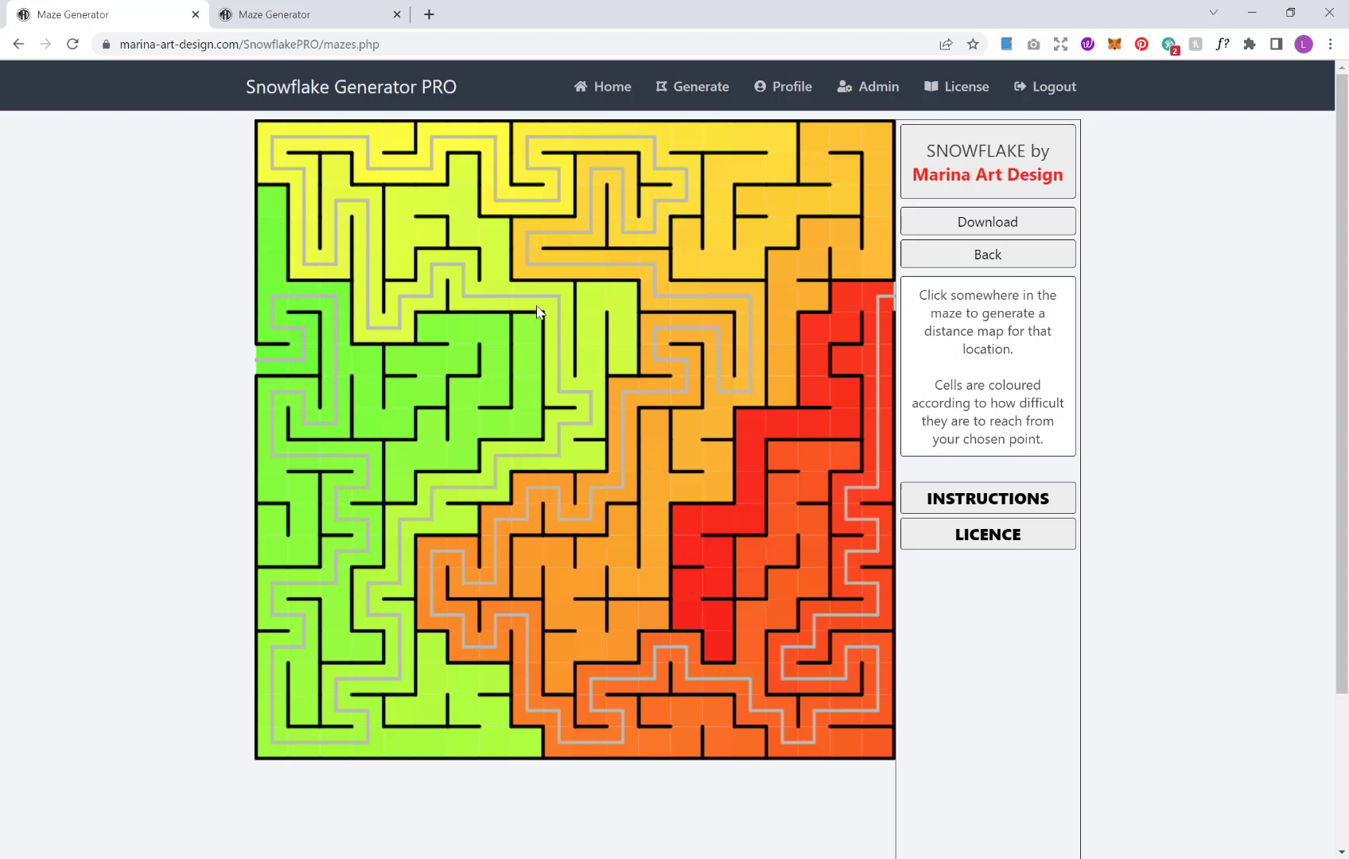
mouse_move(306, 131)
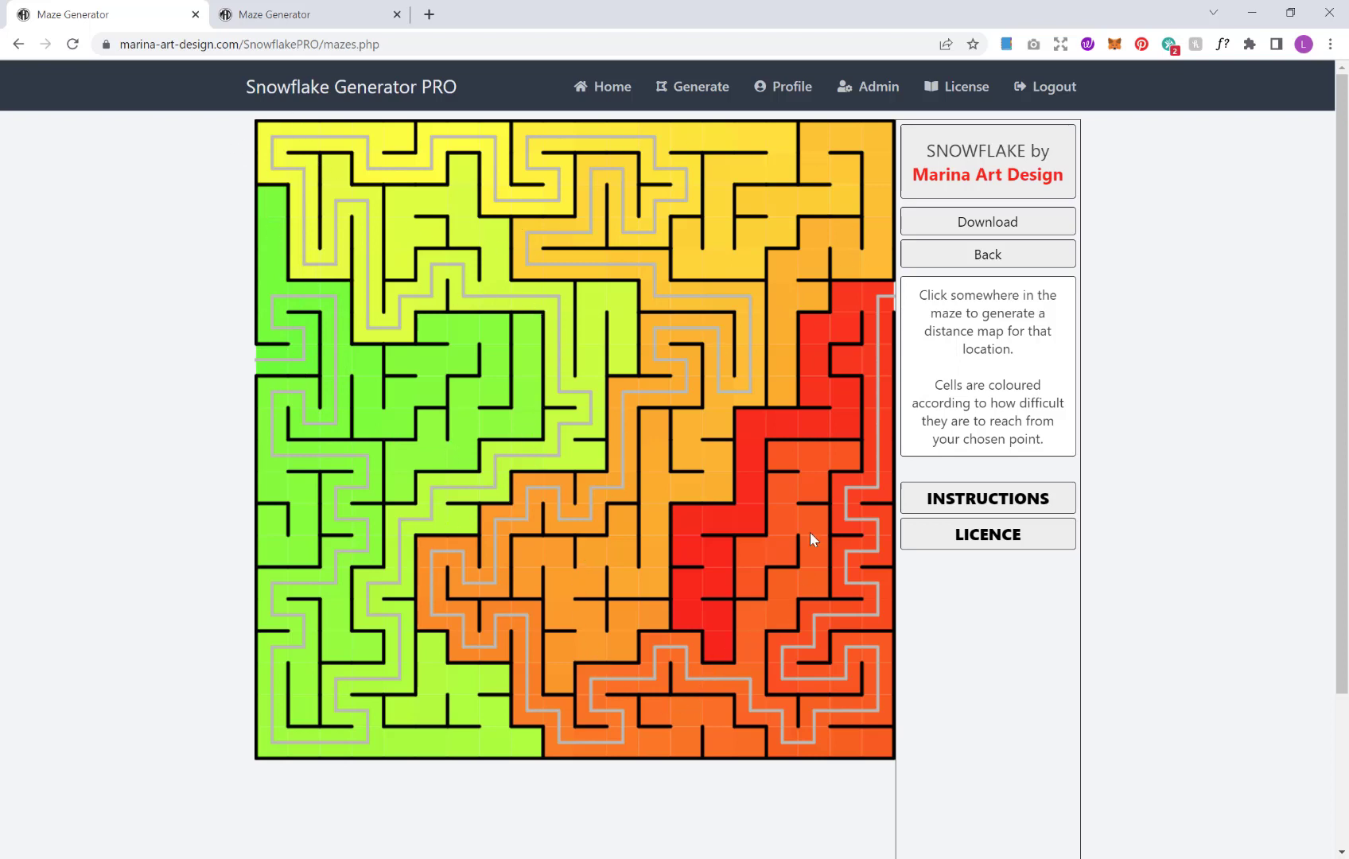
mouse_move(953, 274)
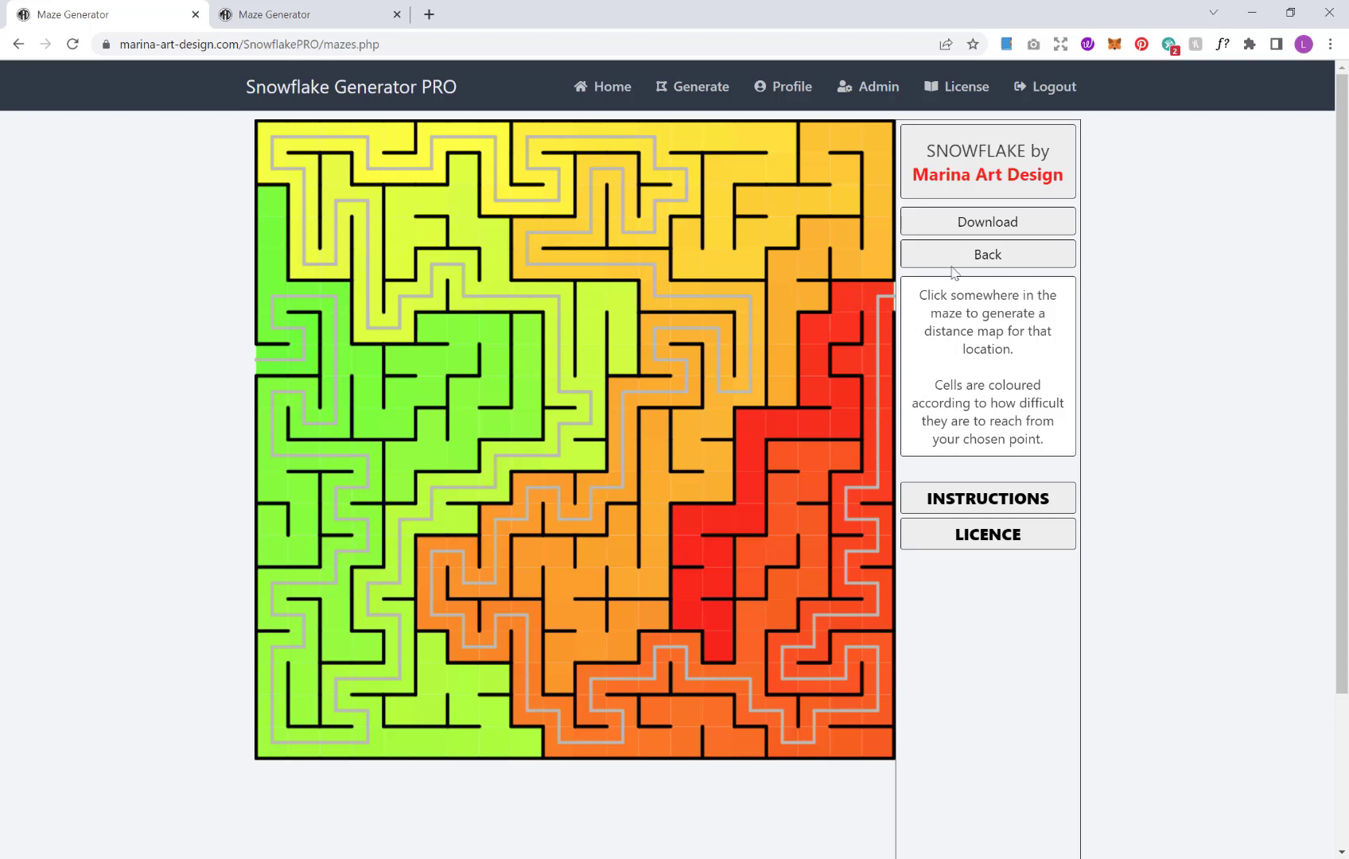
- Hide the solution path and download 10 unsolved 20×20 mazes as SVG
click(987, 254)
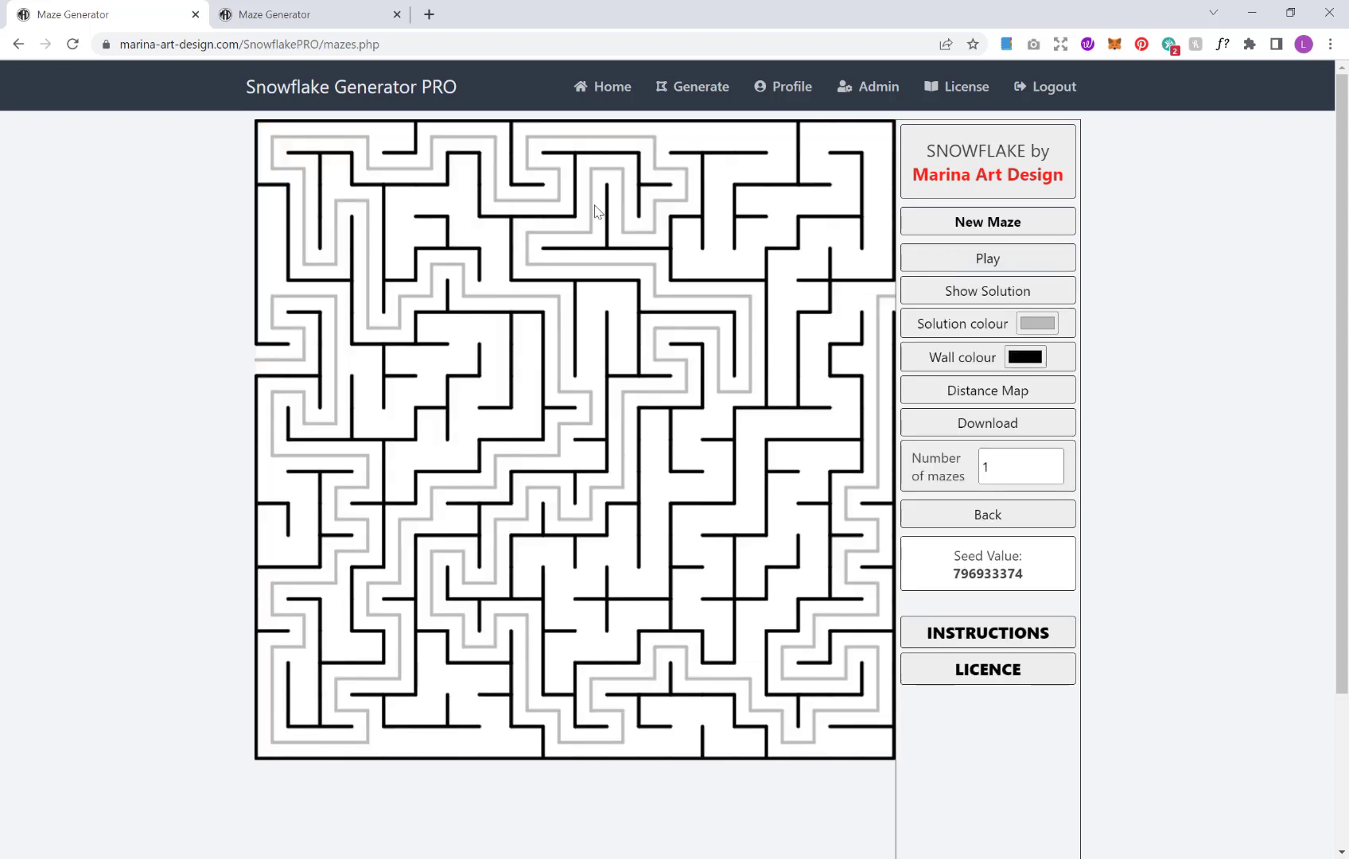
mouse_move(1157, 348)
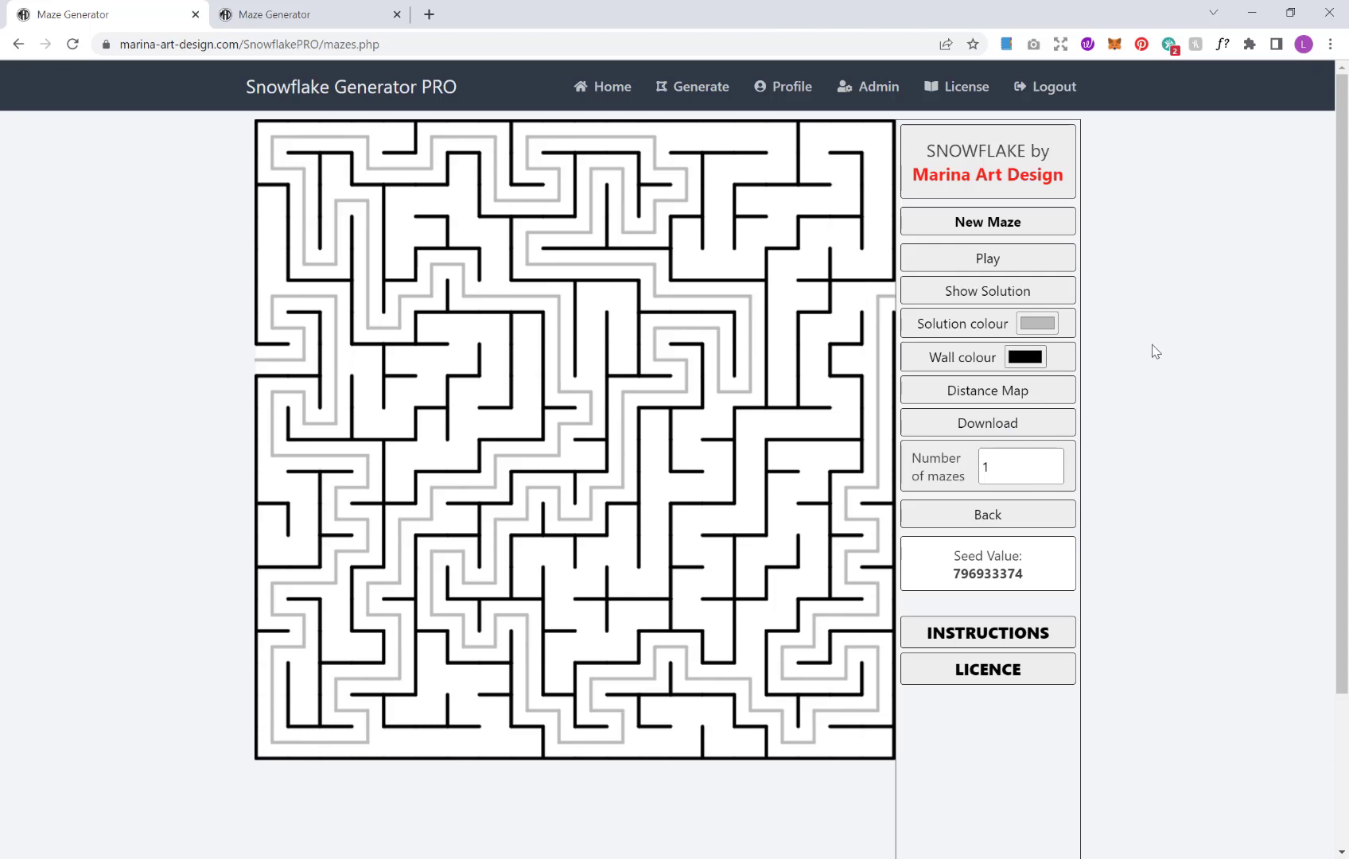
mouse_move(1010, 300)
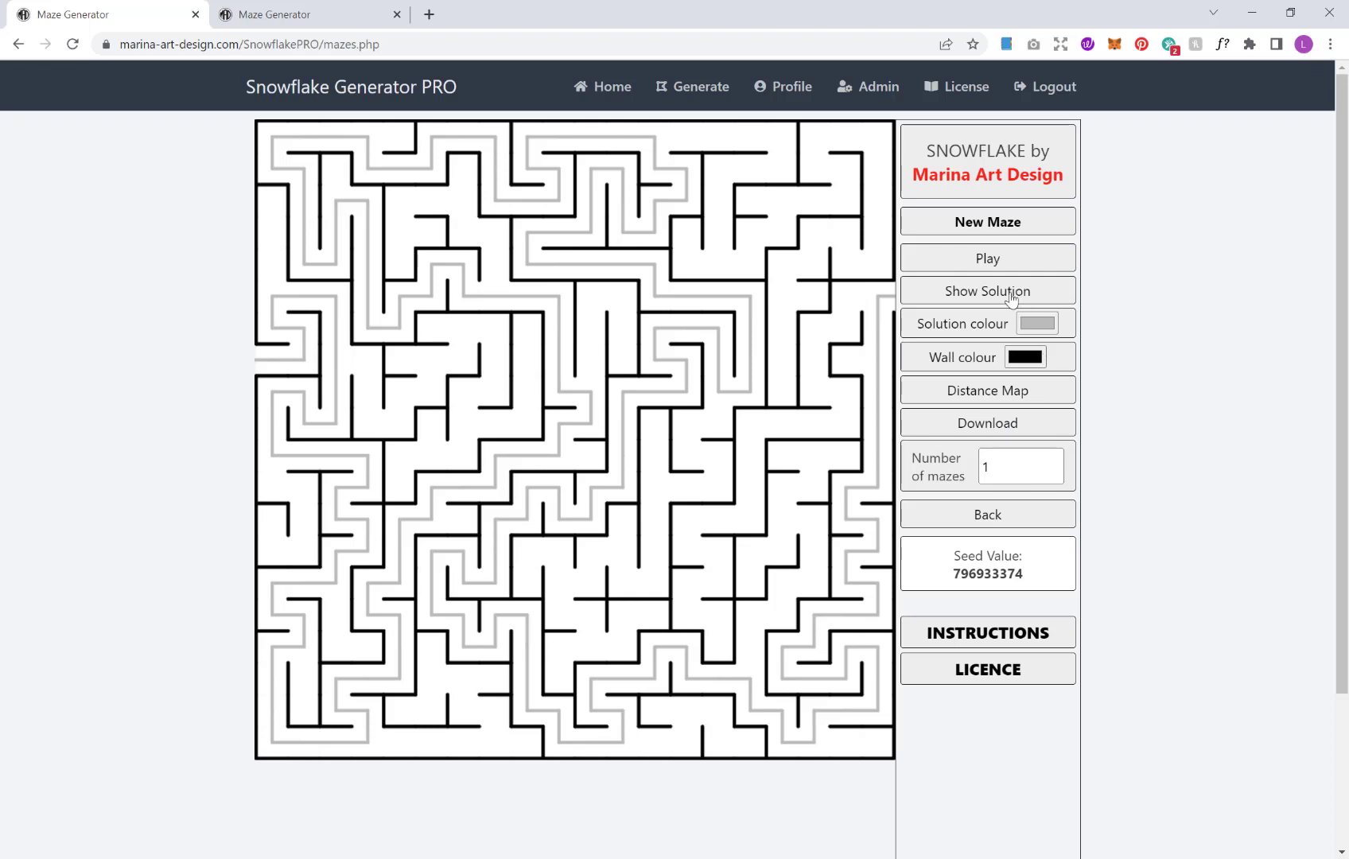
click(987, 291)
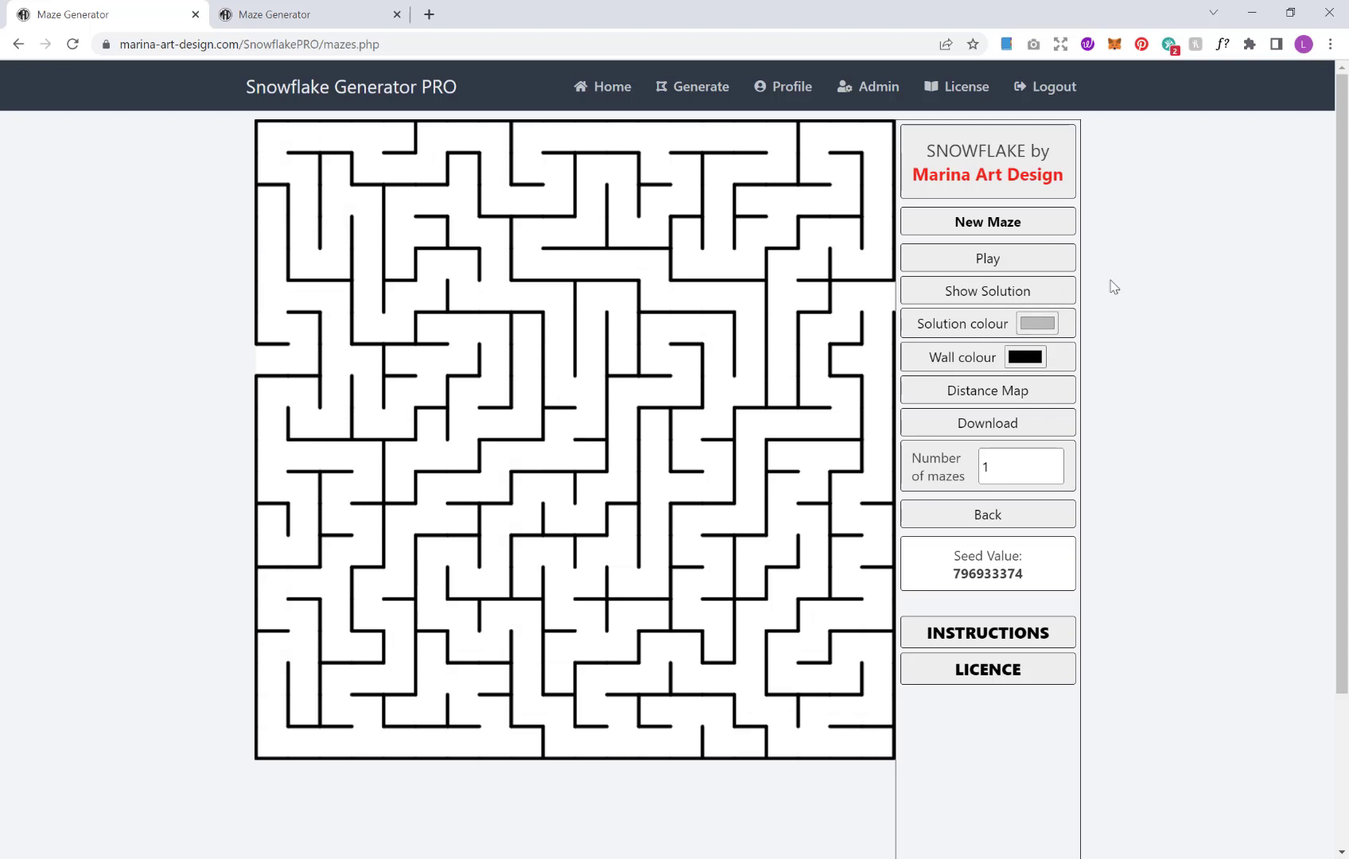
mouse_move(588, 371)
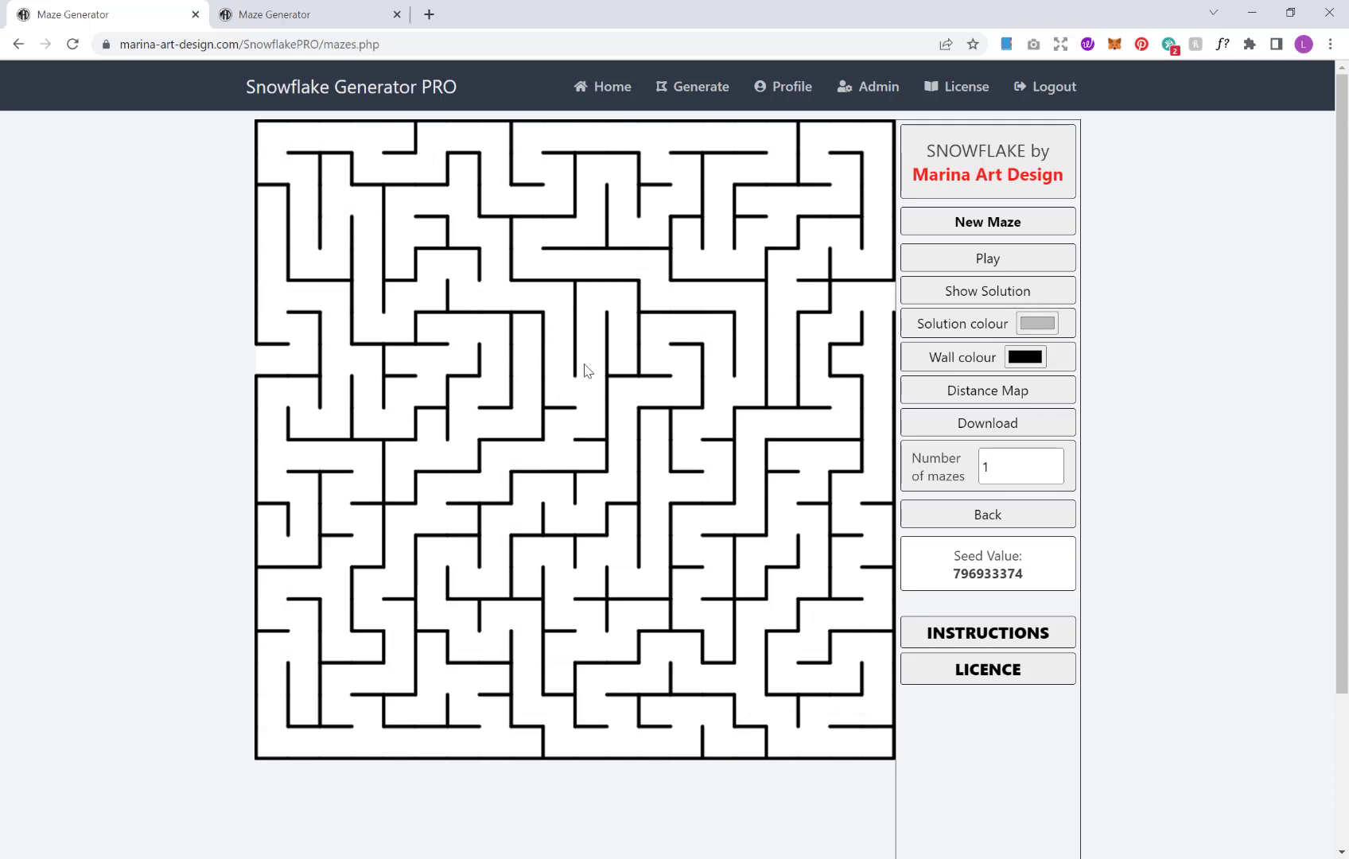
click(1019, 465)
text(0)
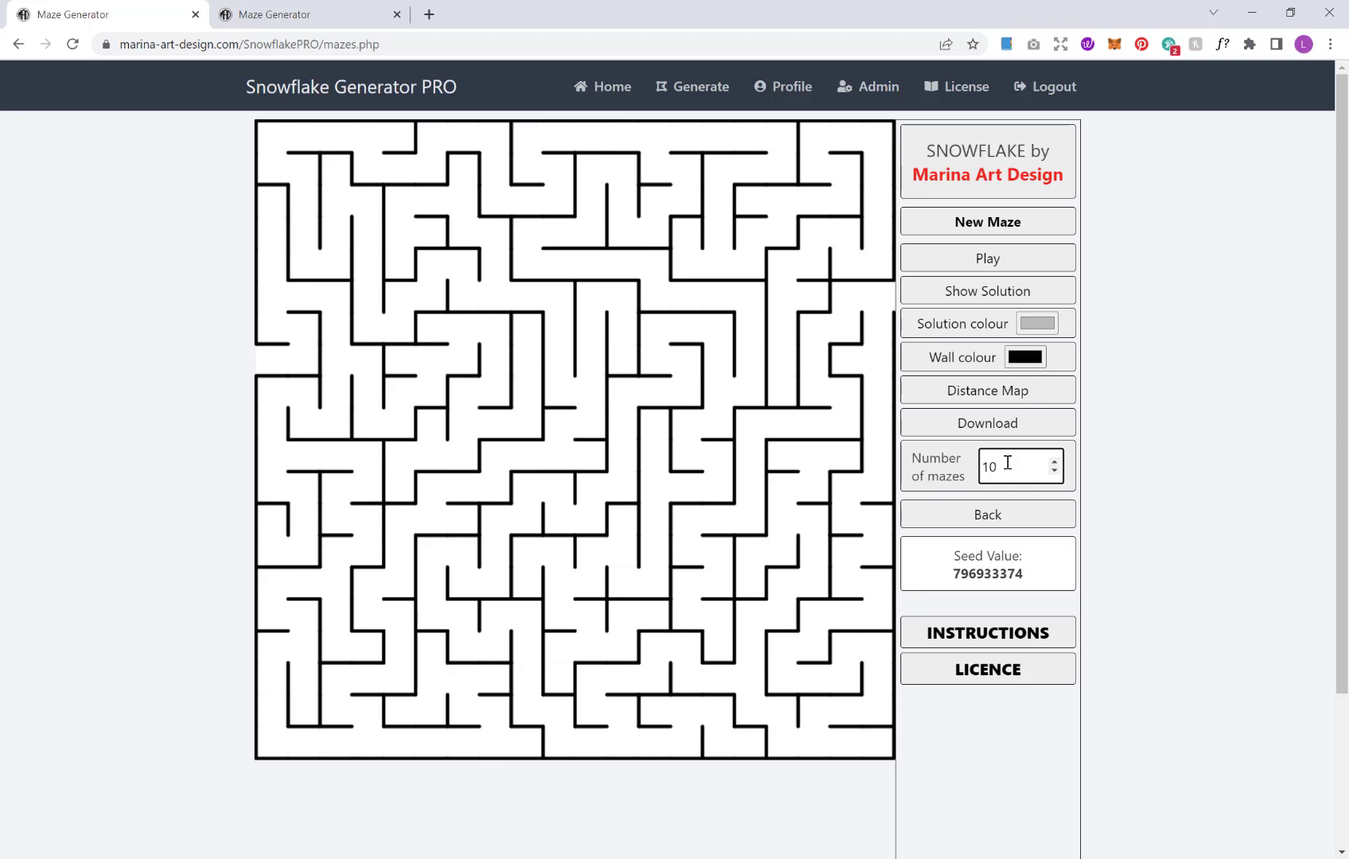
click(987, 422)
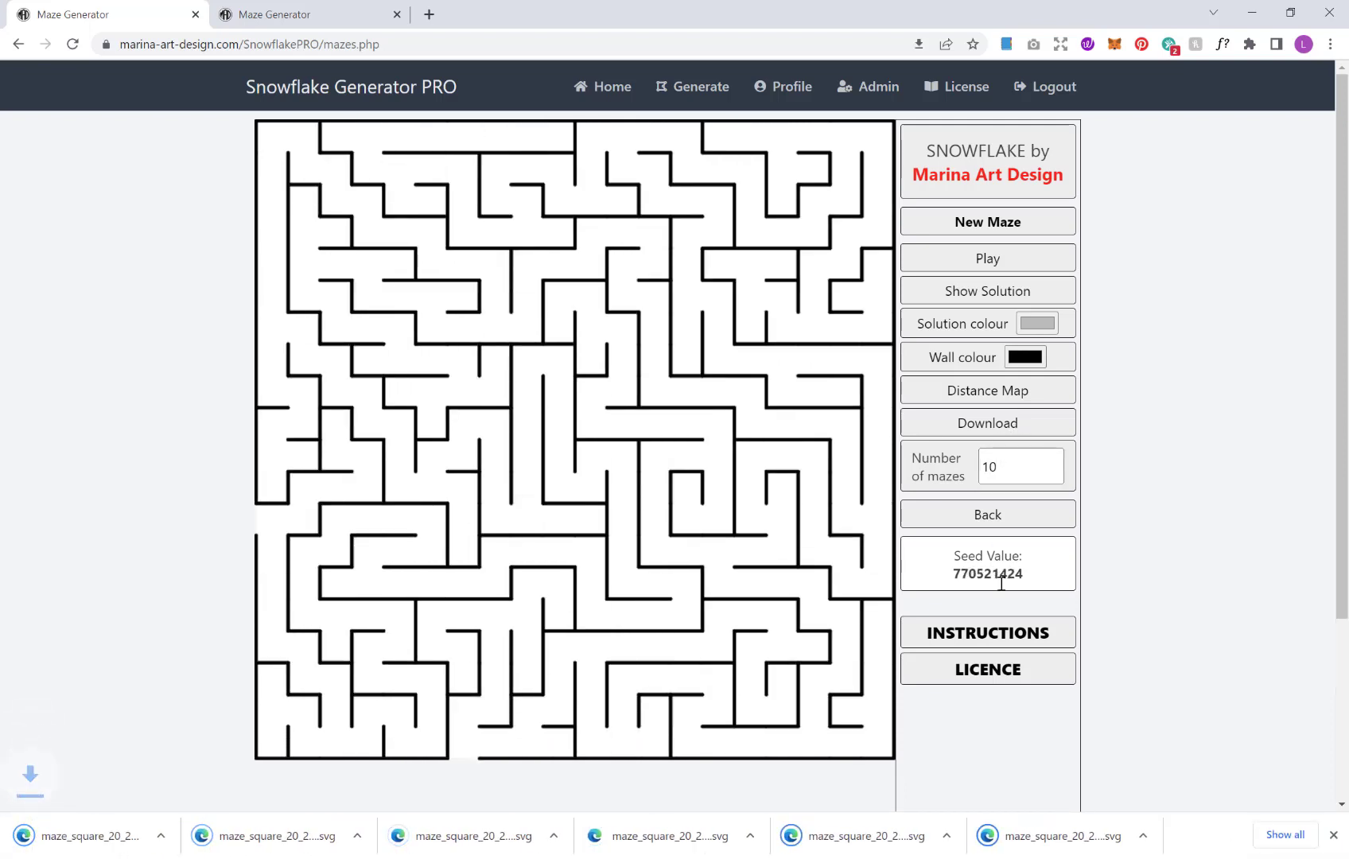
mouse_move(1134, 442)
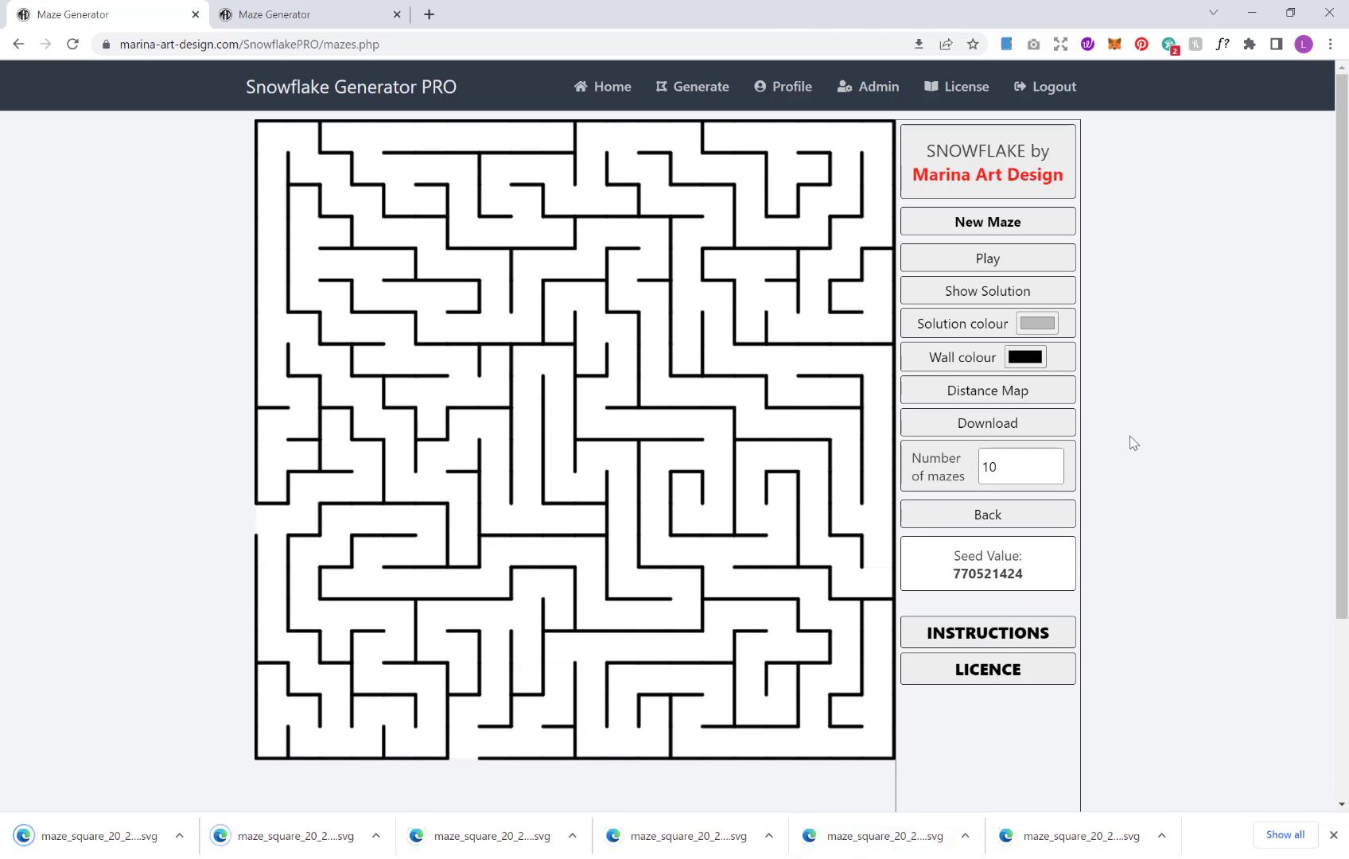
mouse_move(1273, 348)
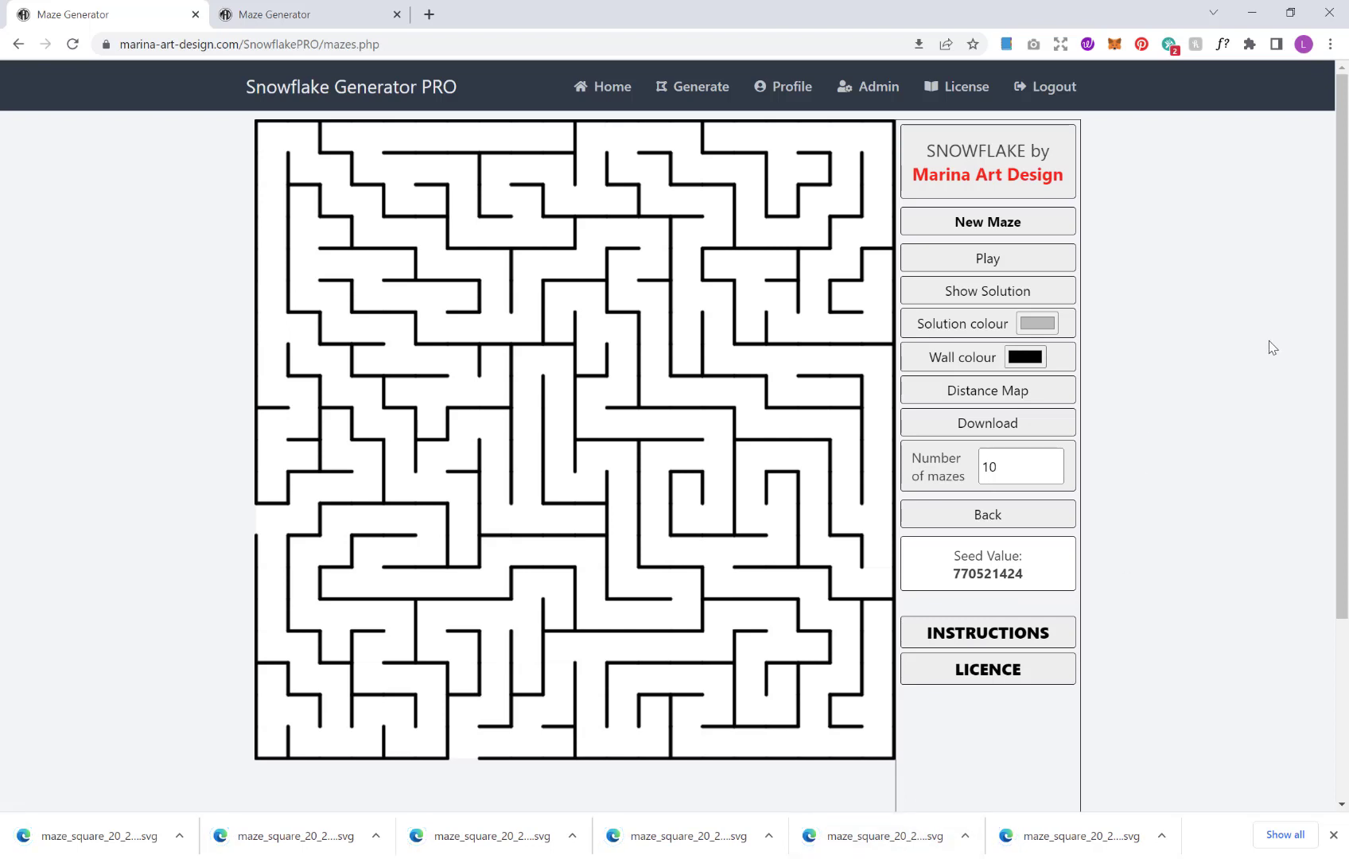
- Show the grey solution path and download the ten solved maze SVGs
click(987, 290)
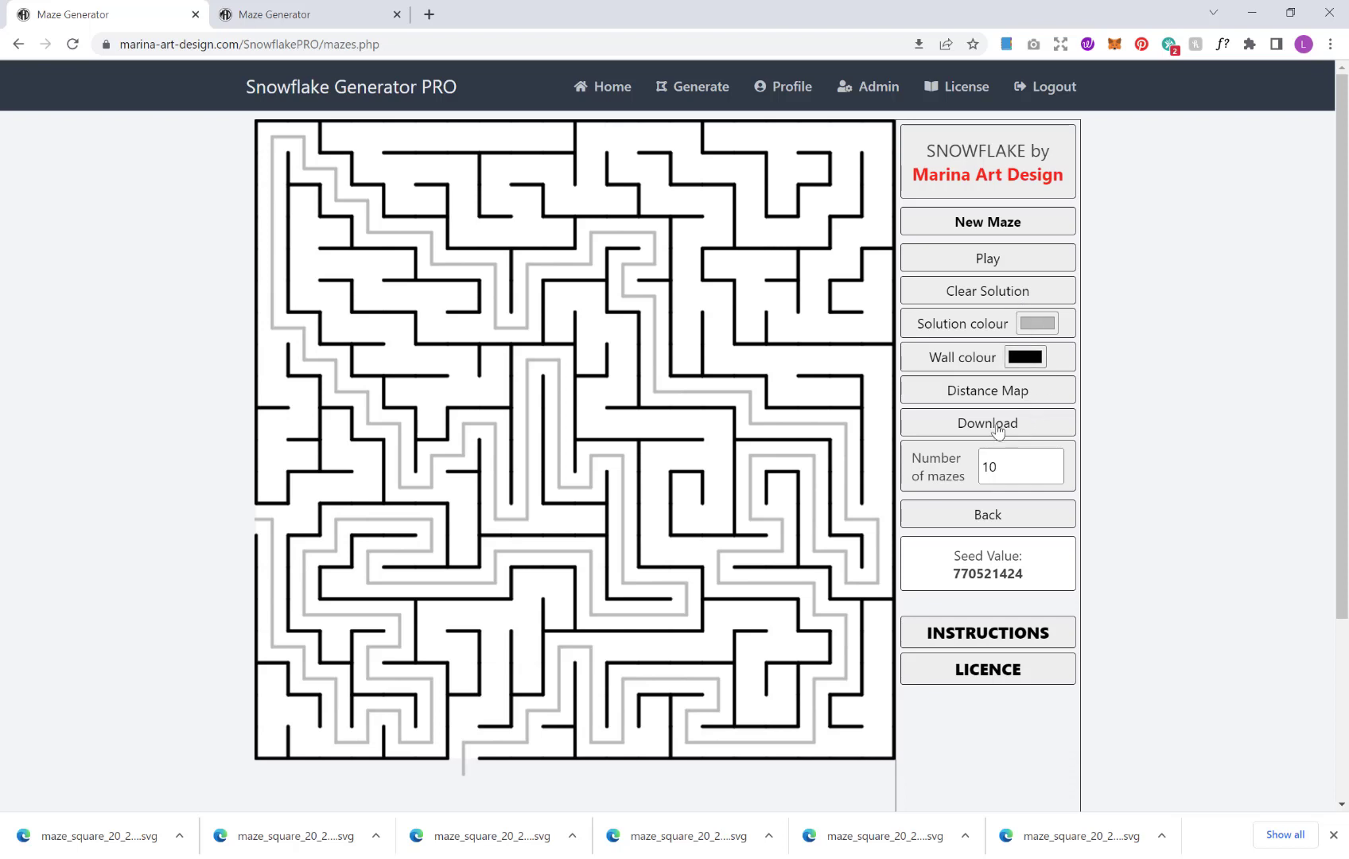
click(986, 422)
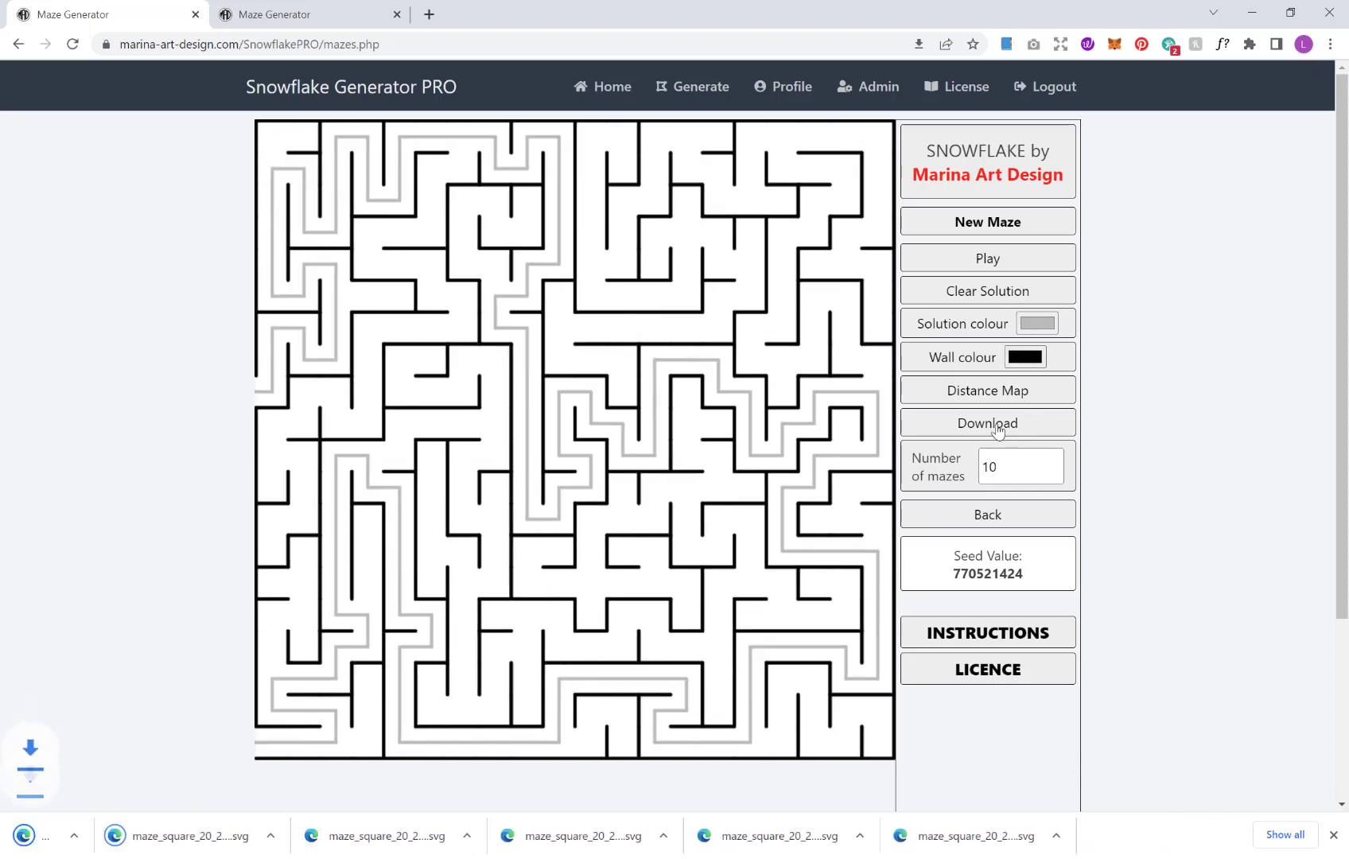
click(986, 221)
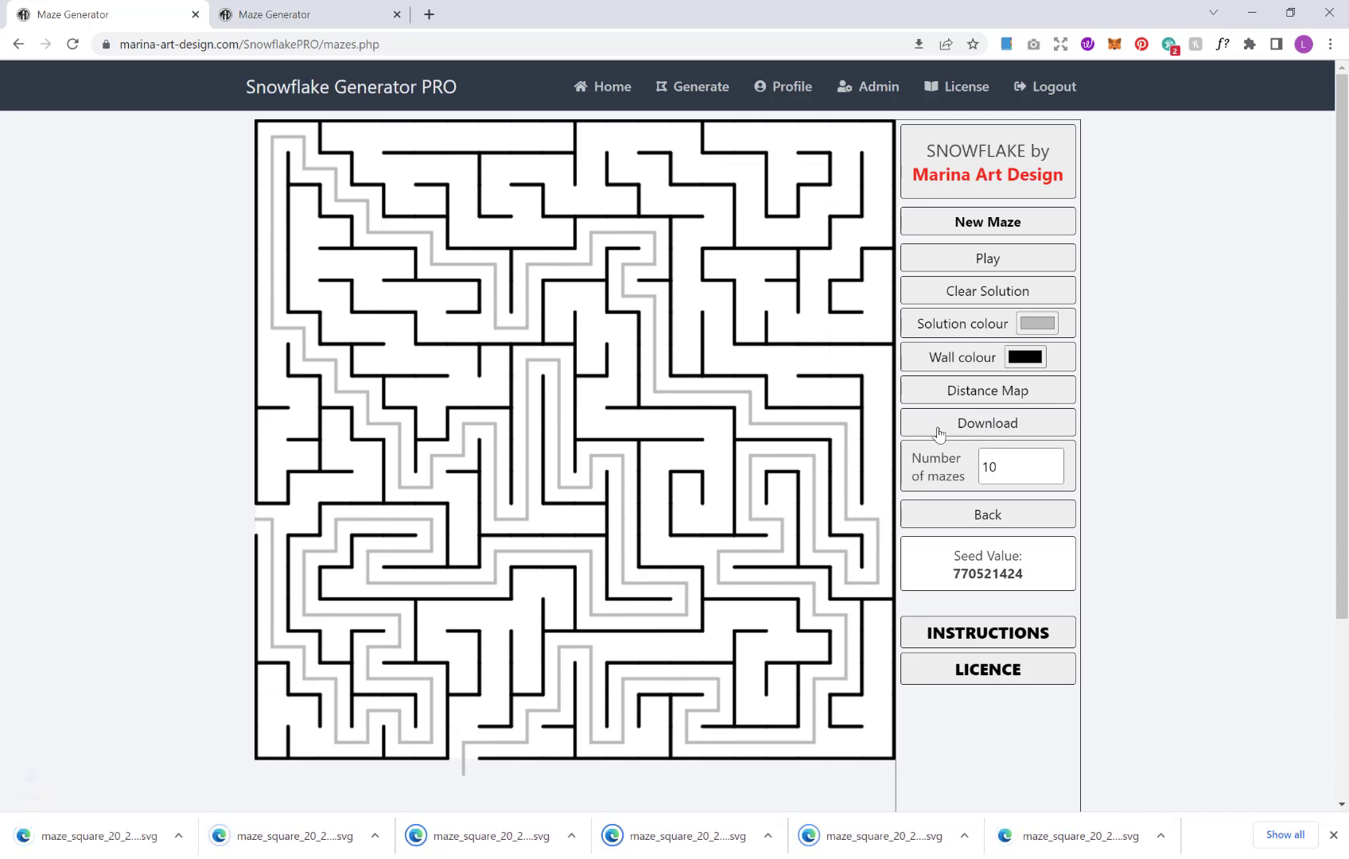
mouse_move(801, 546)
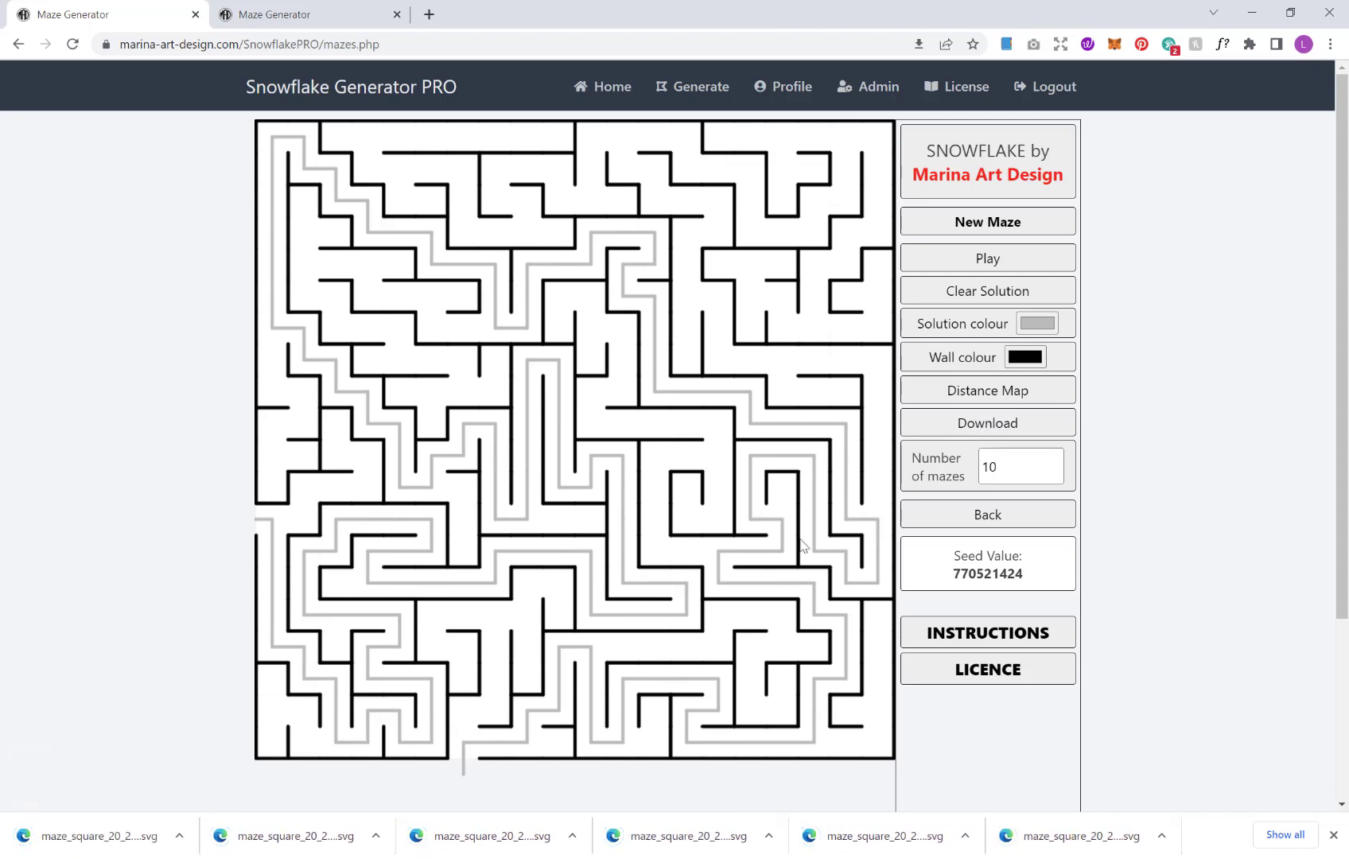
mouse_move(855, 426)
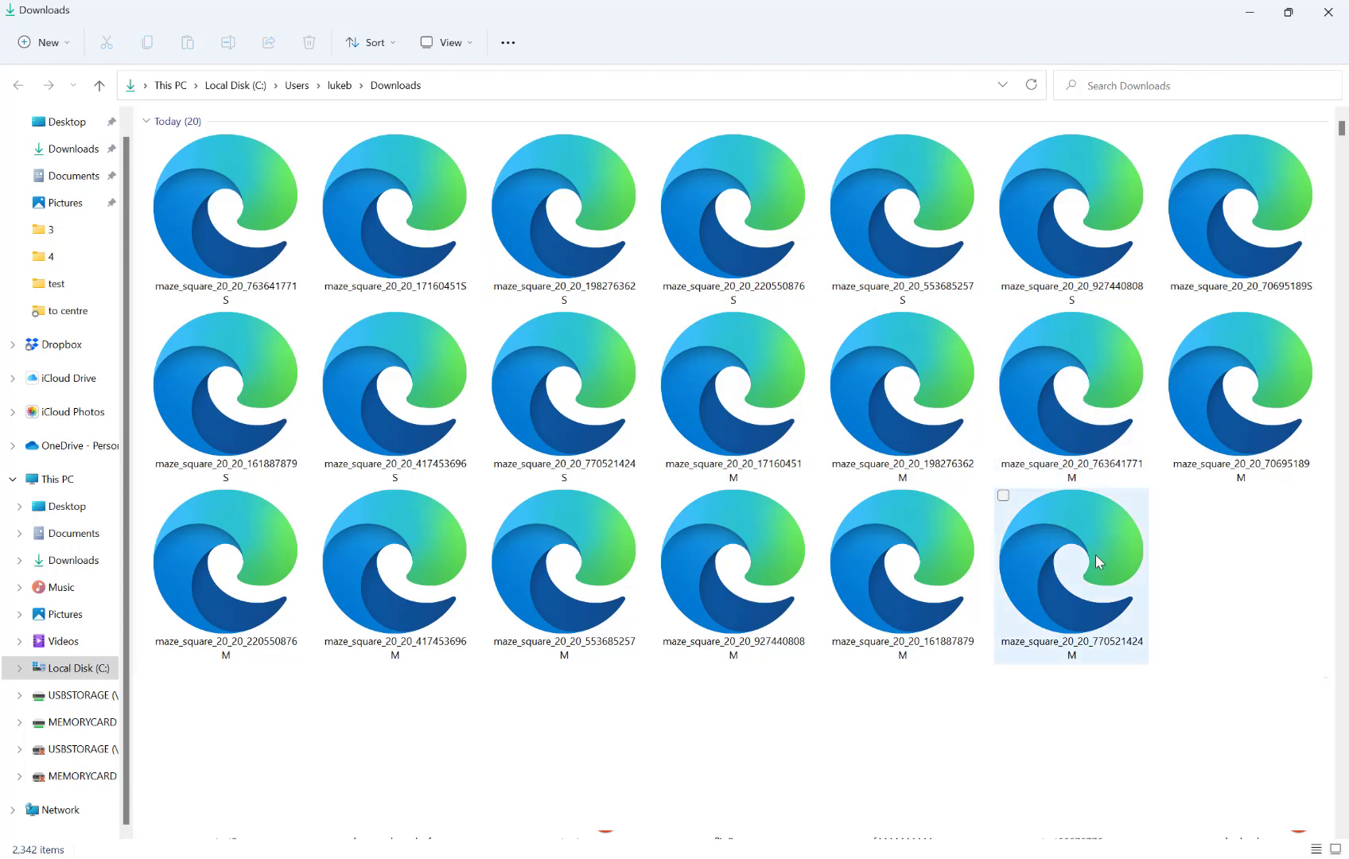
- Open maze_square_20_20_770521424M from Downloads and select its S counterpart
double_click(1071, 551)
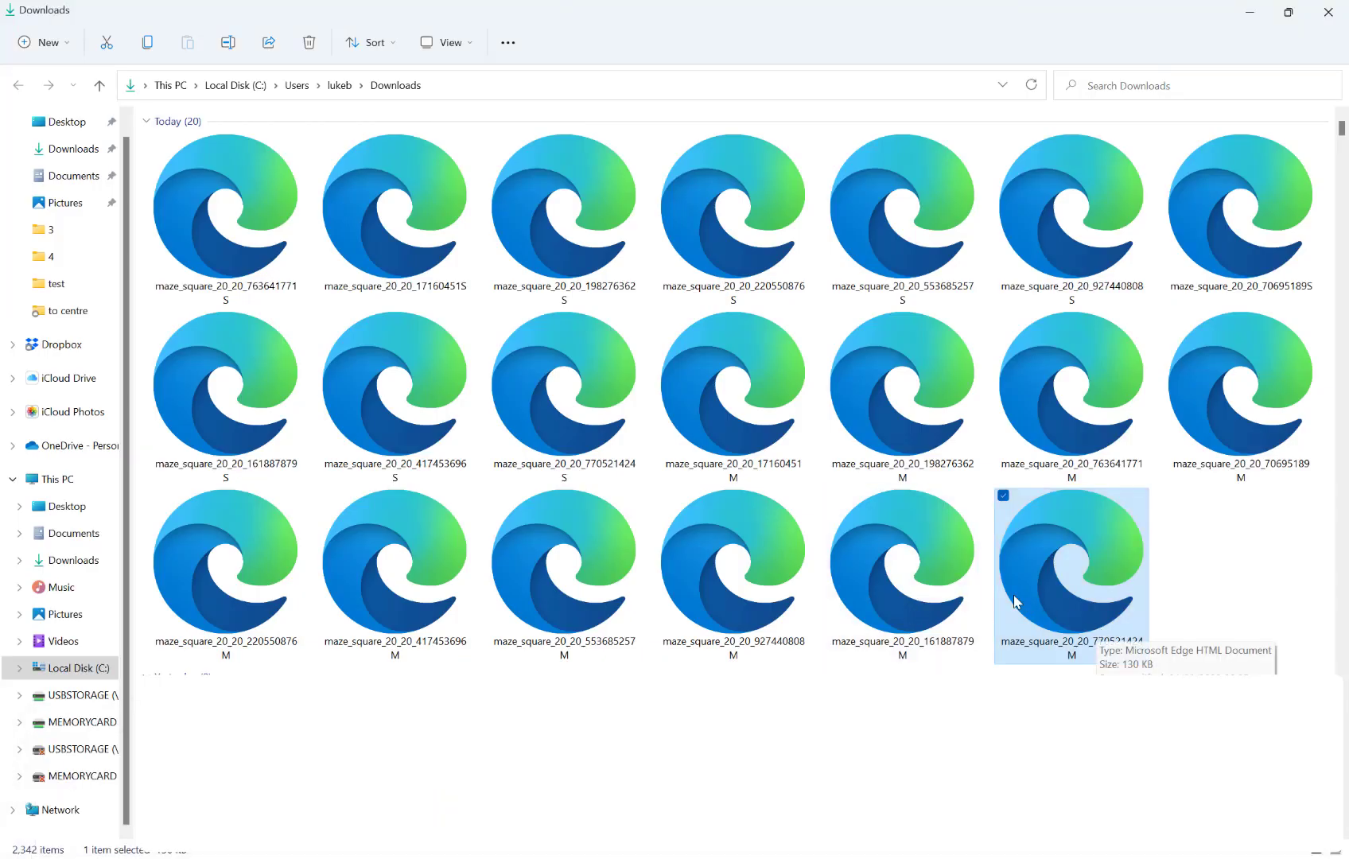
click(563, 391)
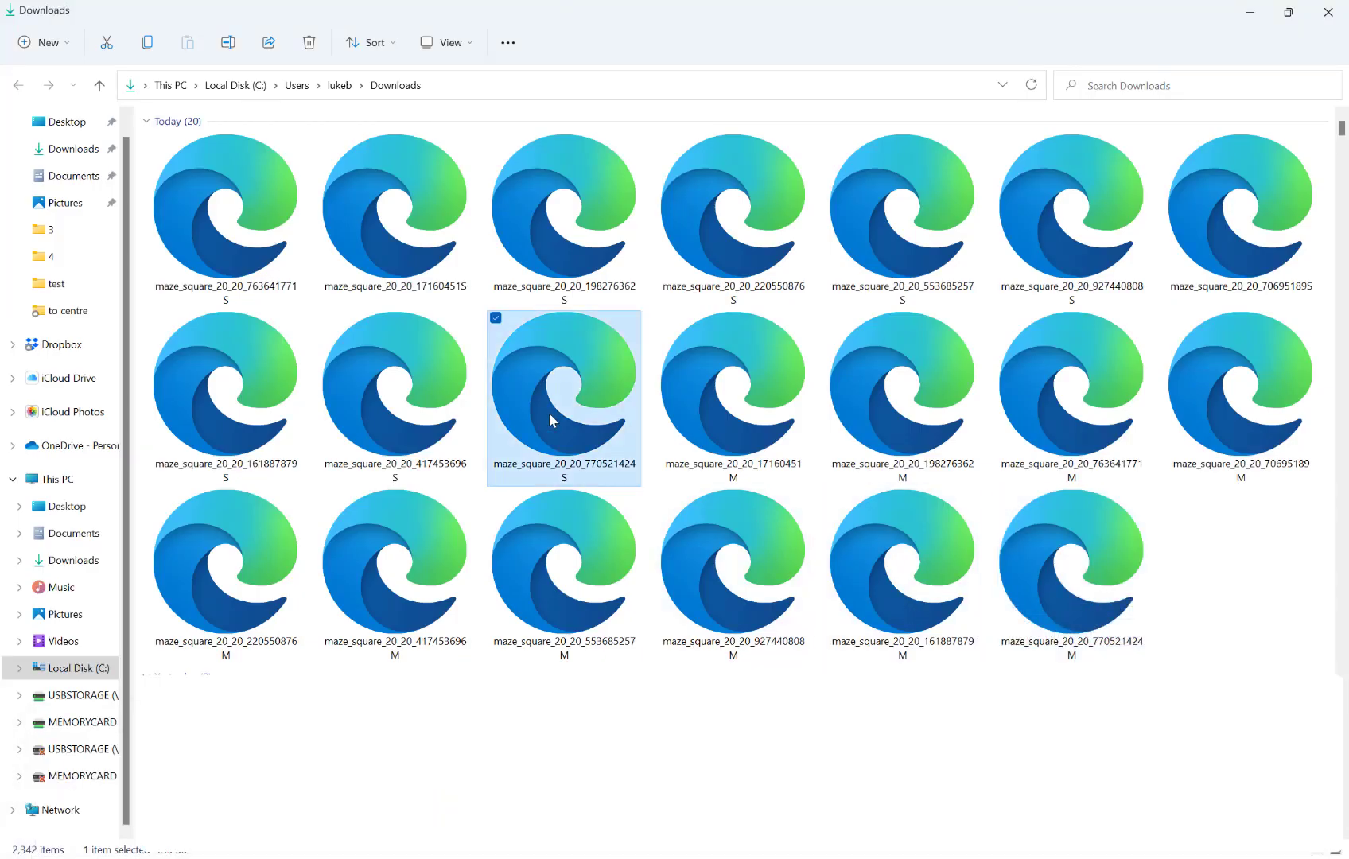
- Open the 770521424 S file in Edge, then view the M tab
double_click(563, 391)
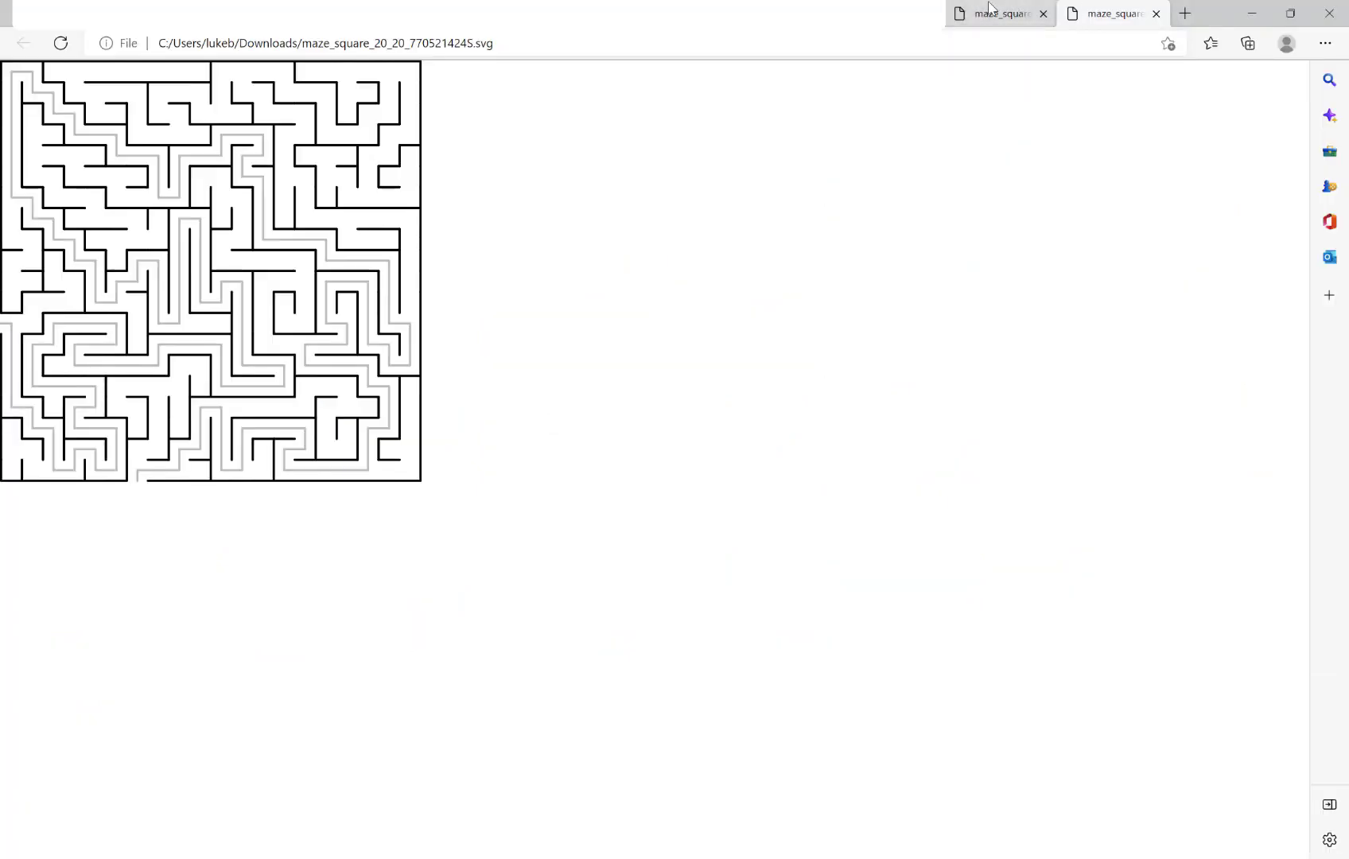
mouse_move(1109, 13)
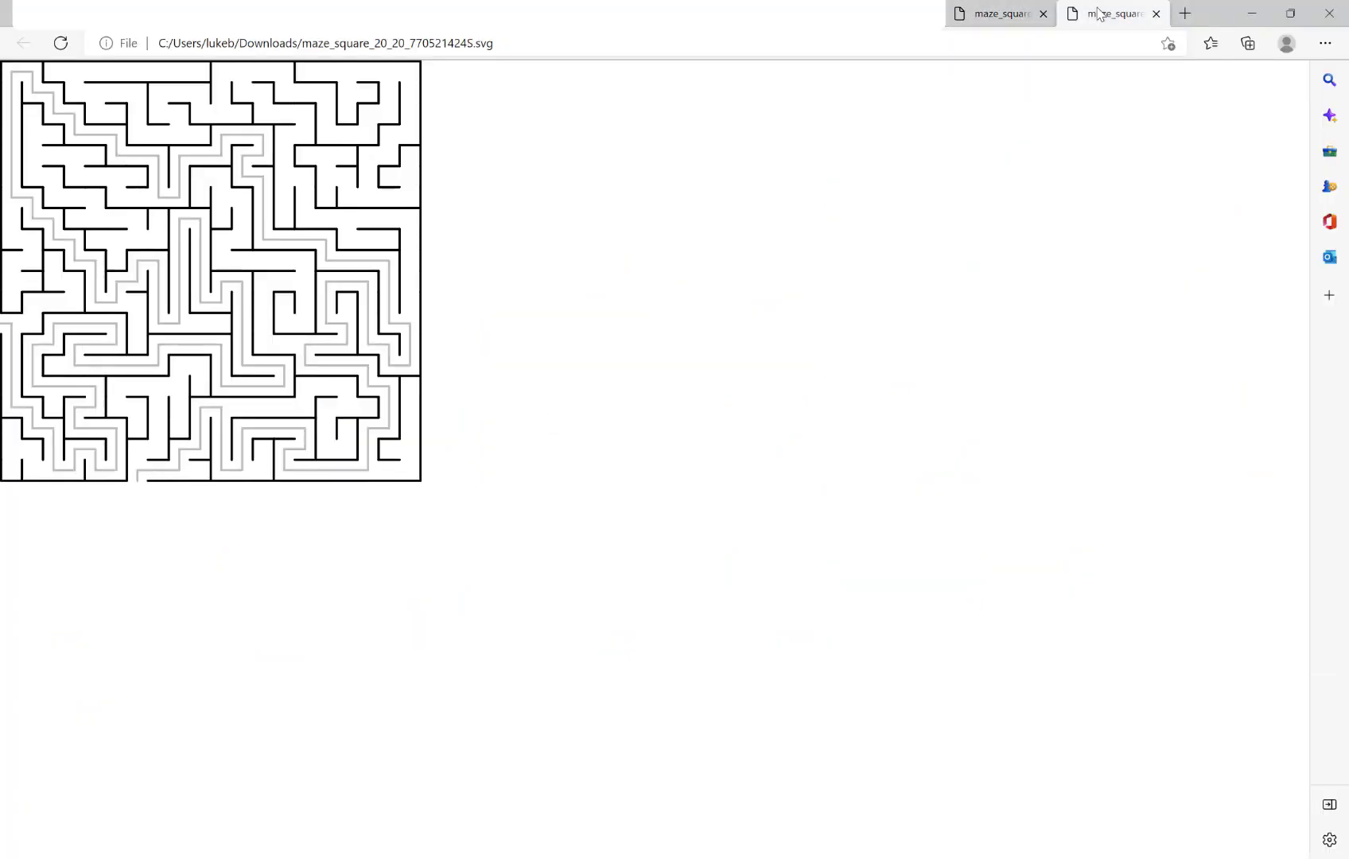
click(998, 13)
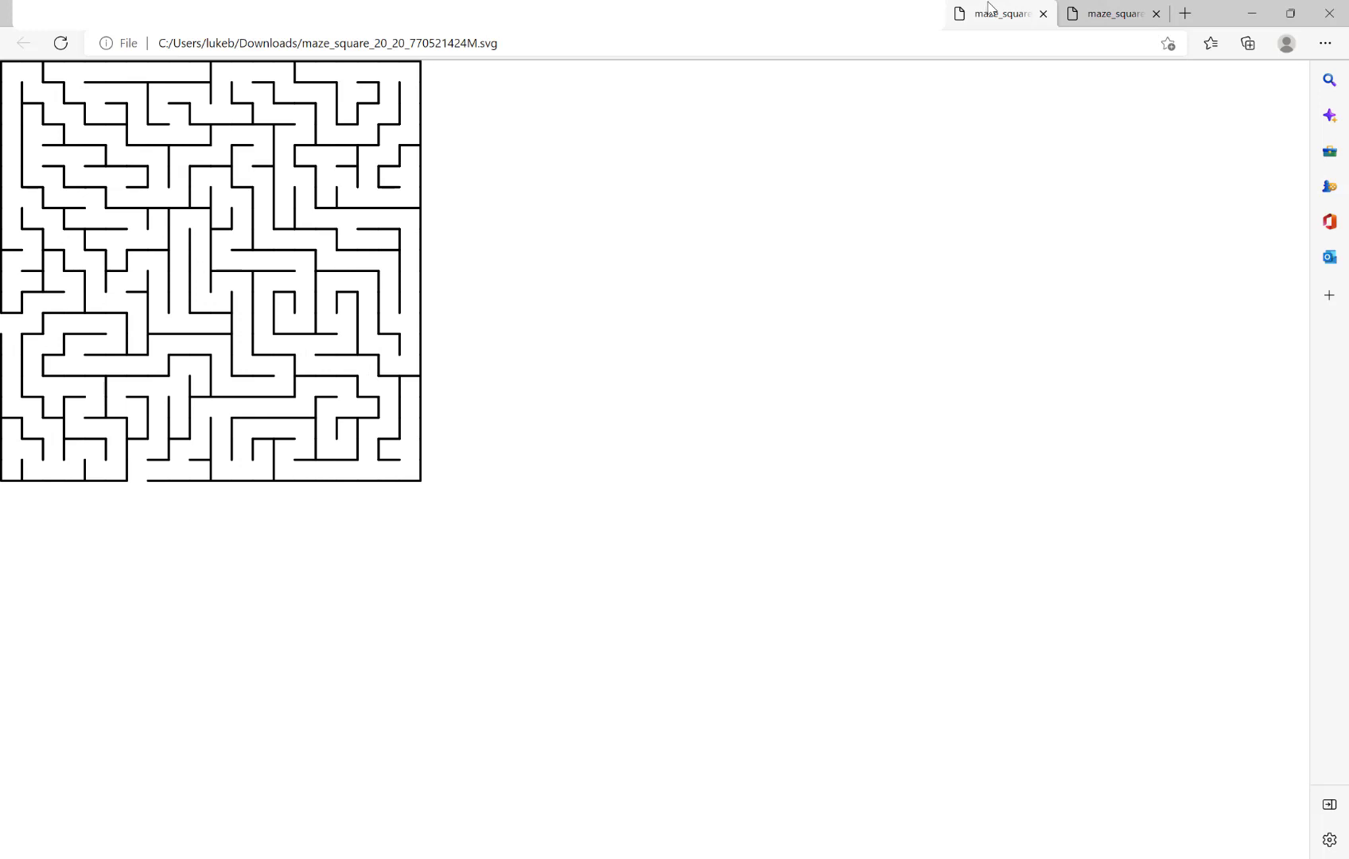
mouse_move(773, 657)
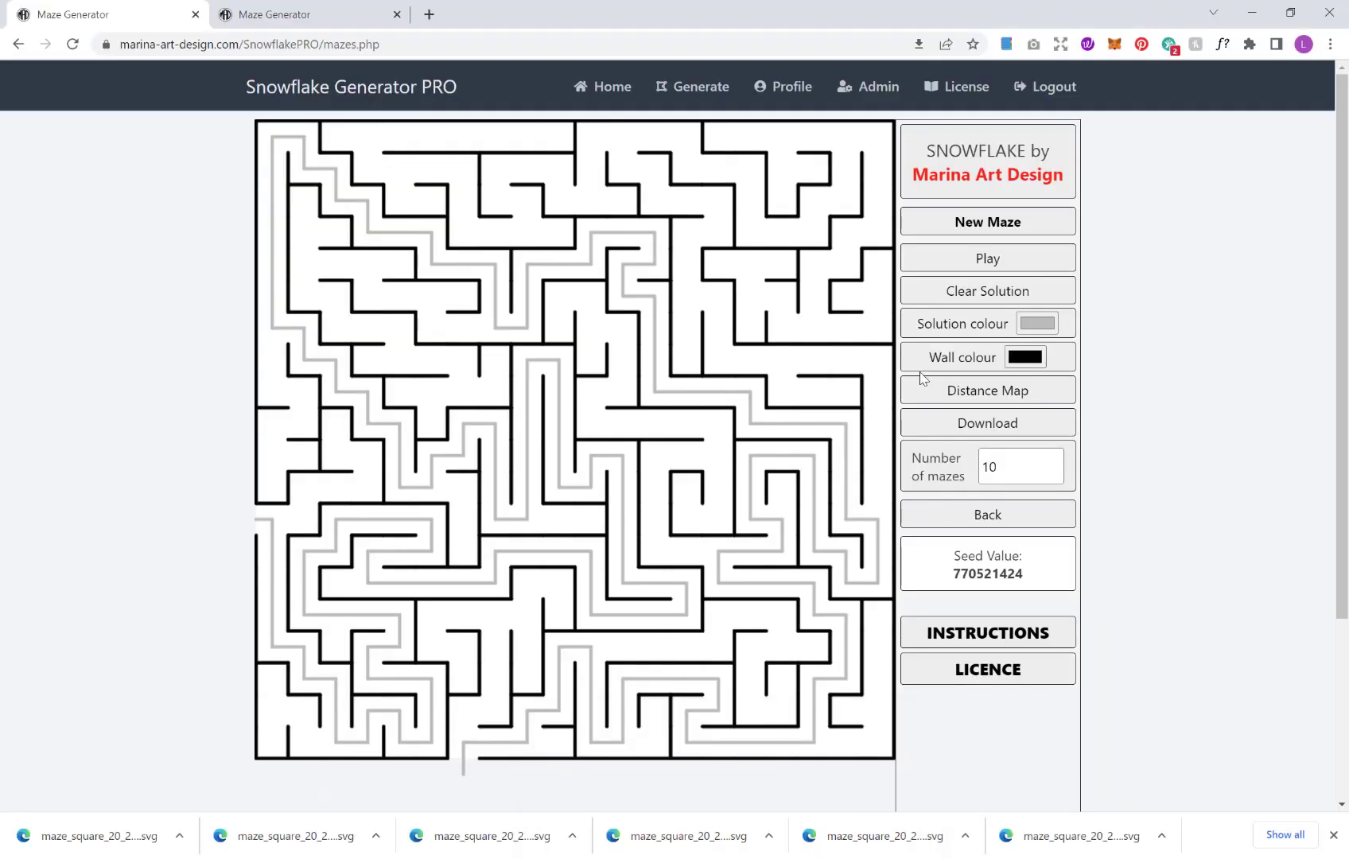
mouse_move(927, 377)
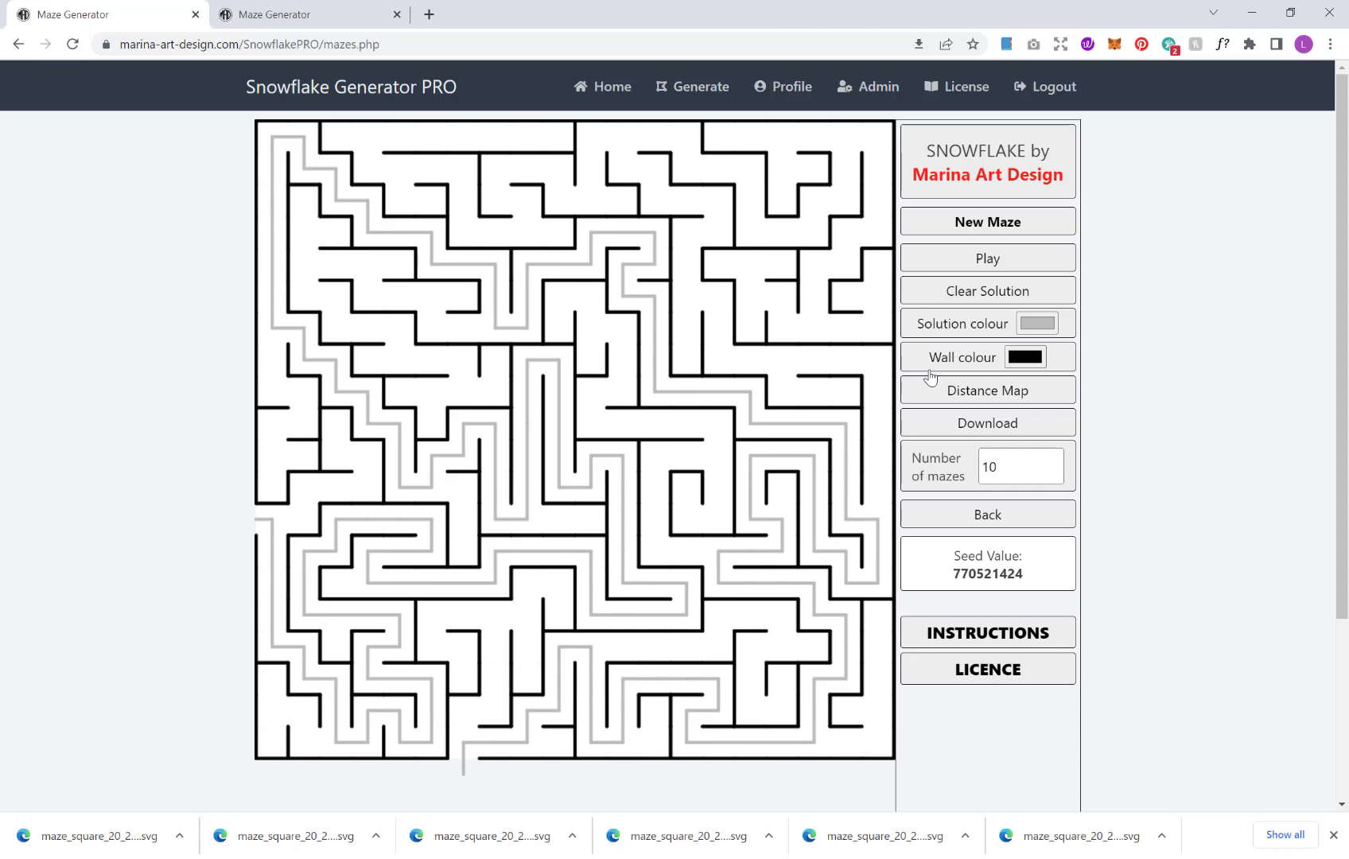
- Return to the maze settings with an empty 20×20 Recursive Backtrack grid
click(1021, 466)
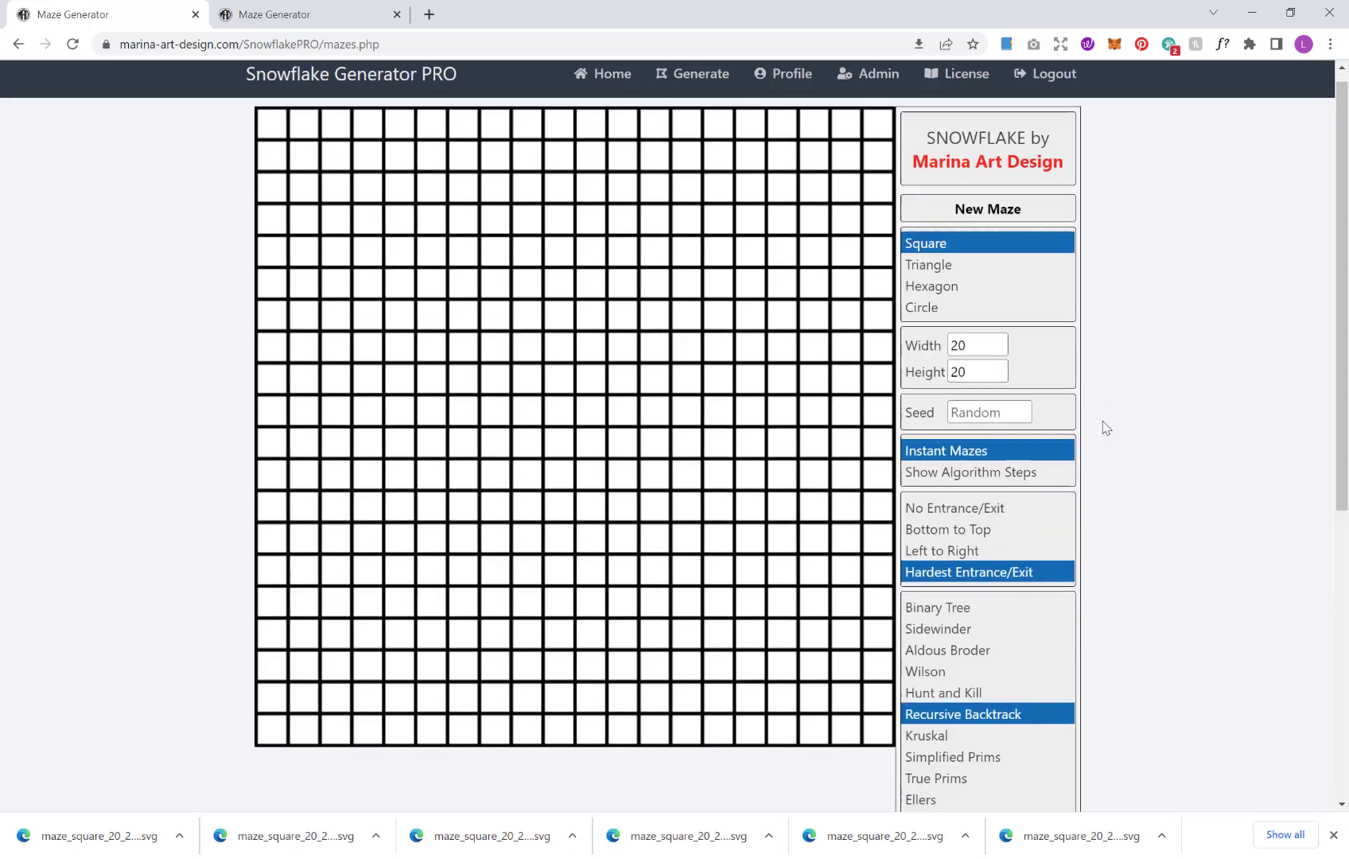
scroll(up, 3)
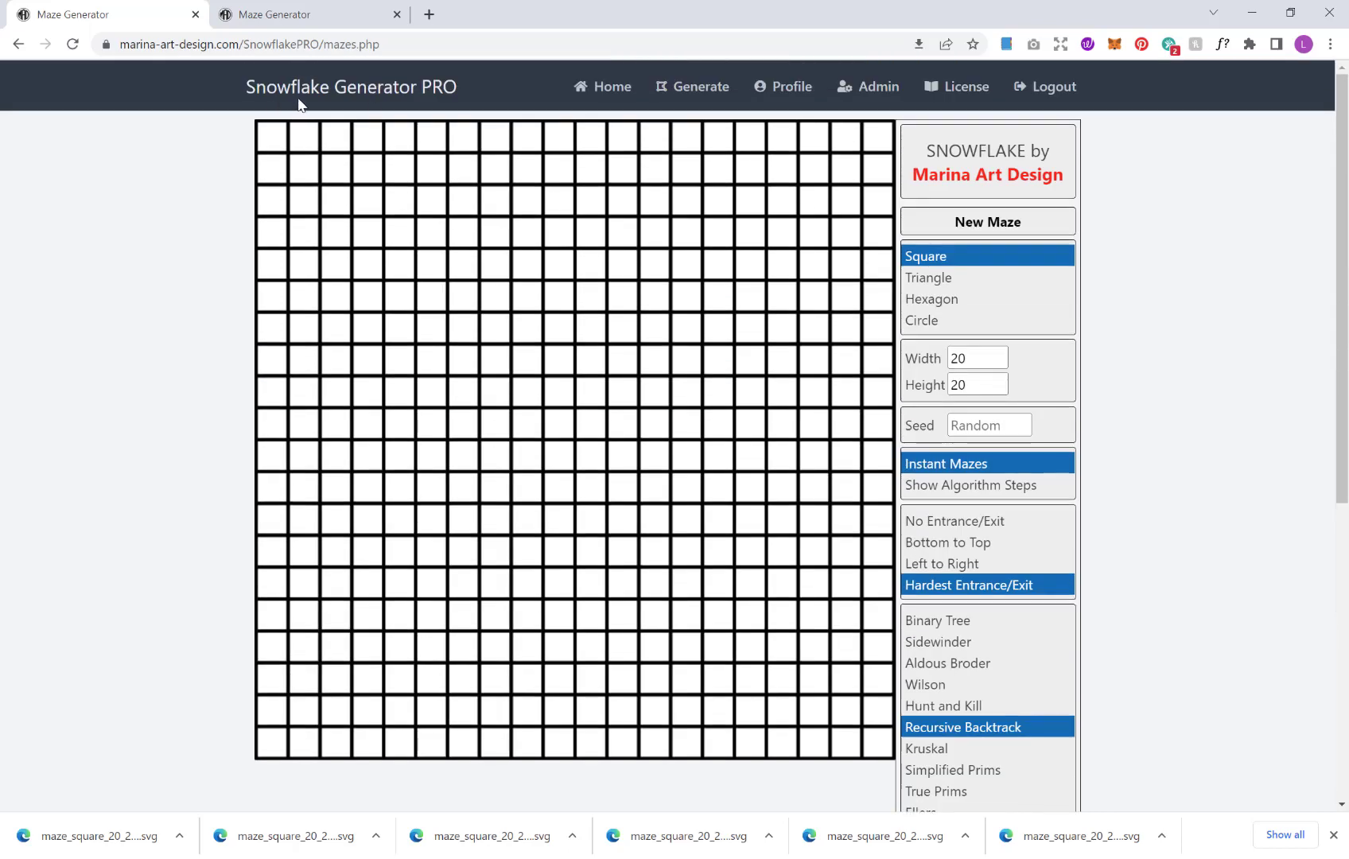
mouse_move(1103, 264)
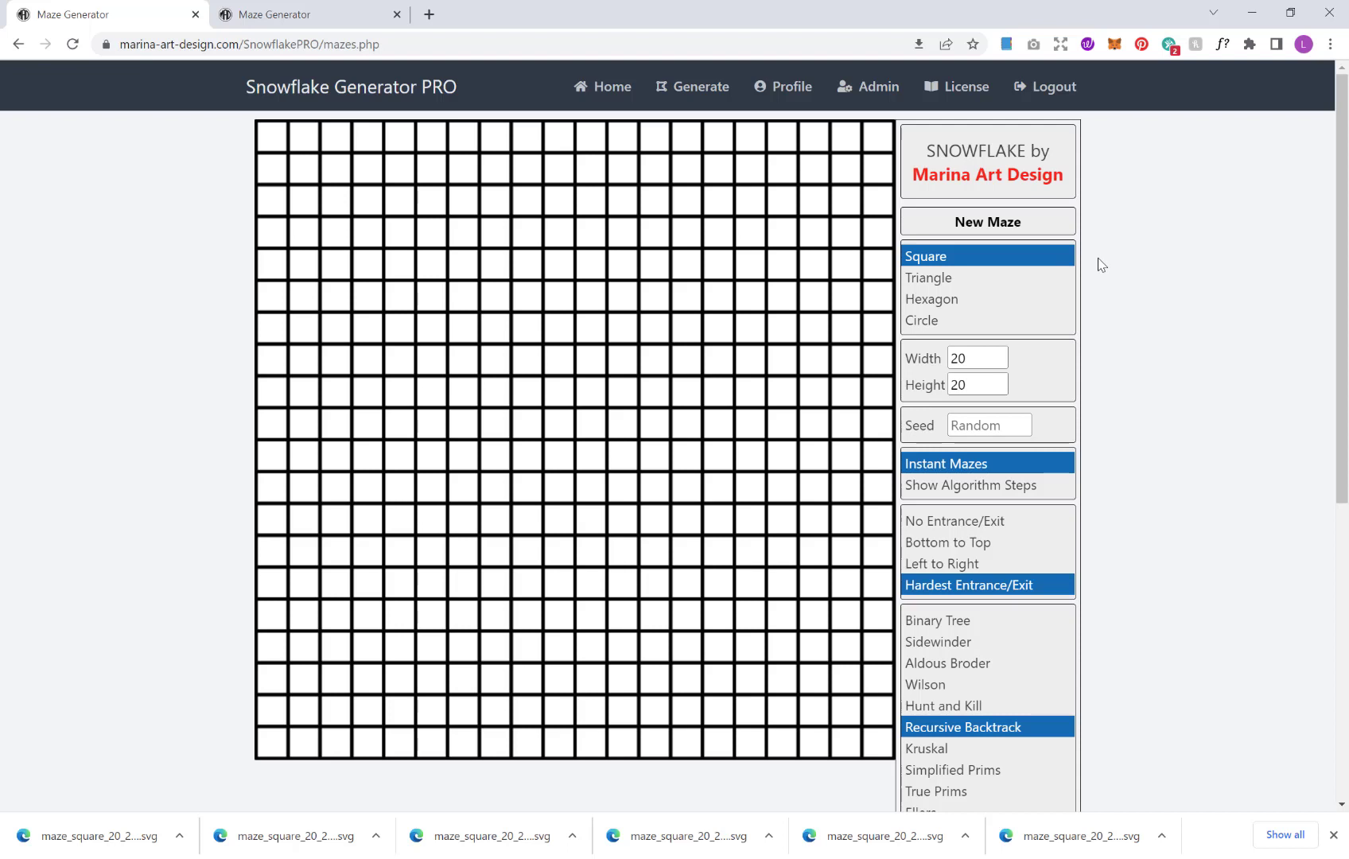
mouse_move(1107, 264)
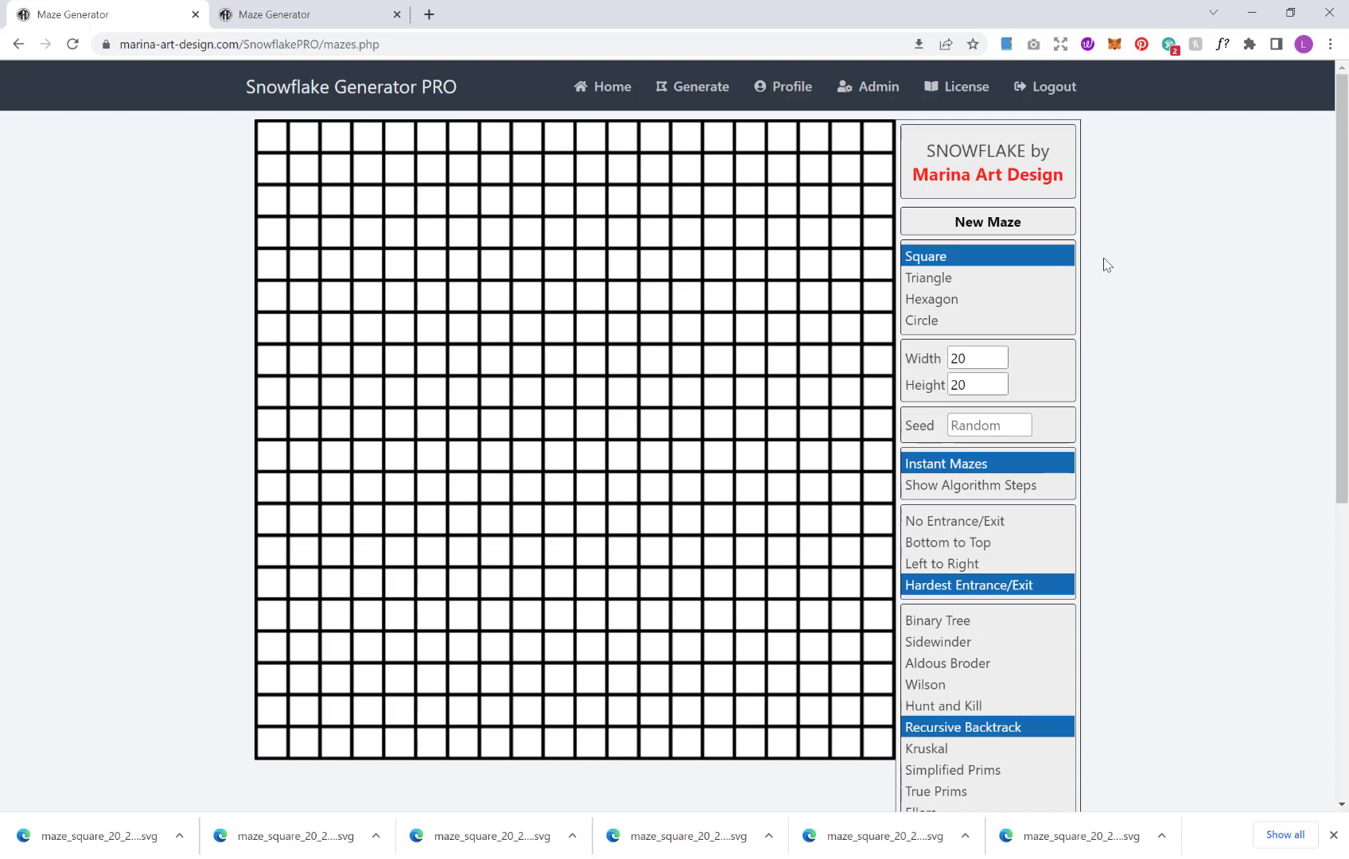
mouse_move(1120, 276)
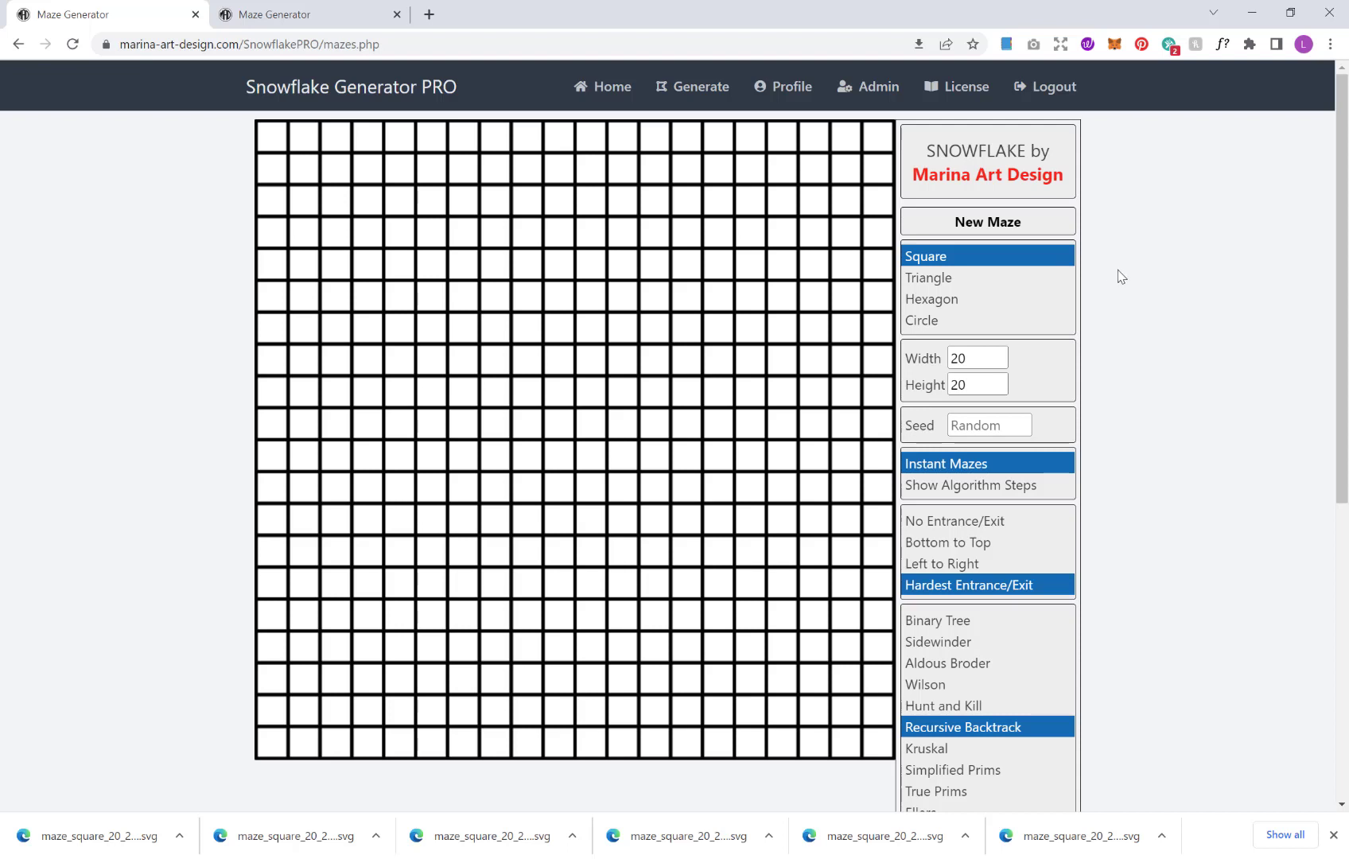
mouse_move(1015, 411)
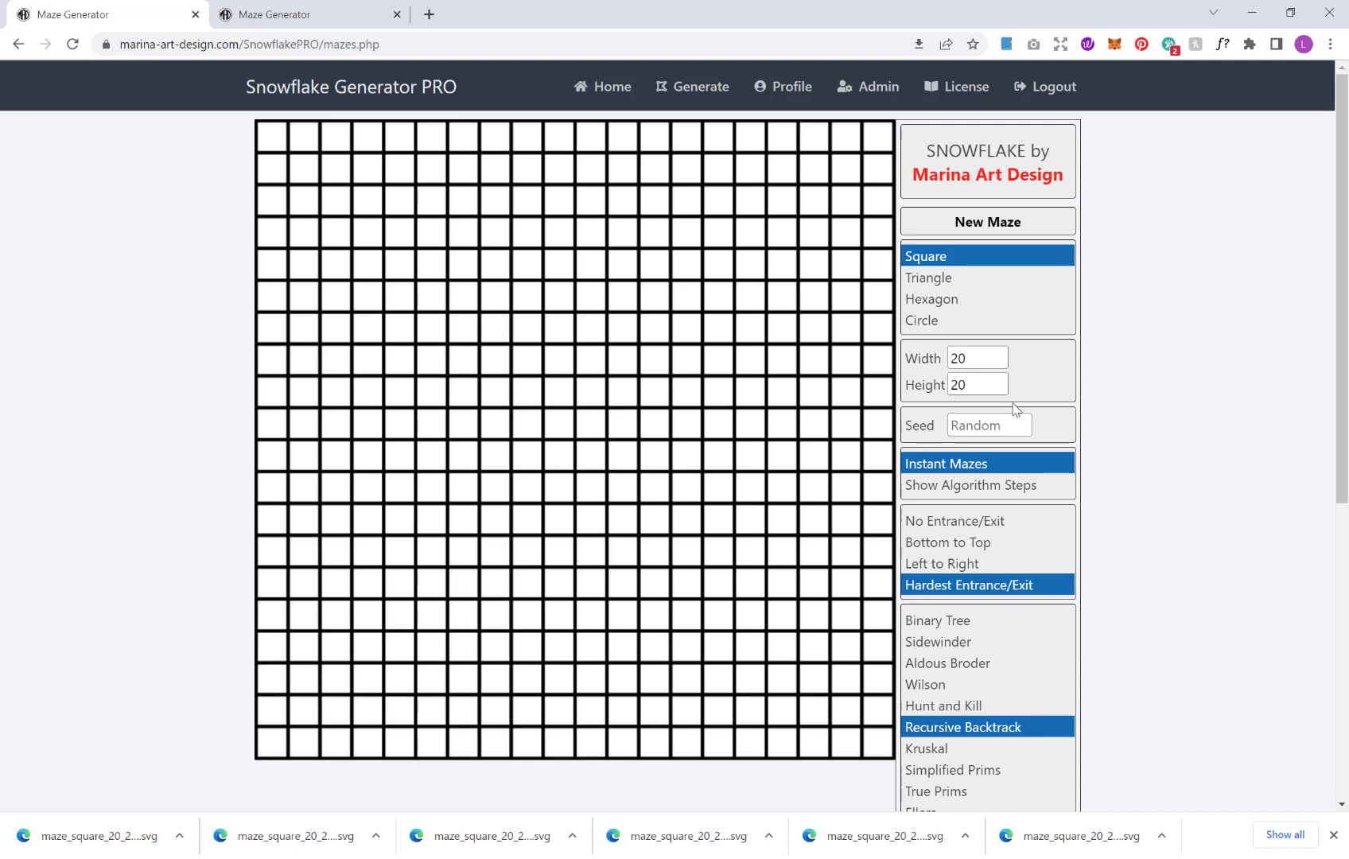